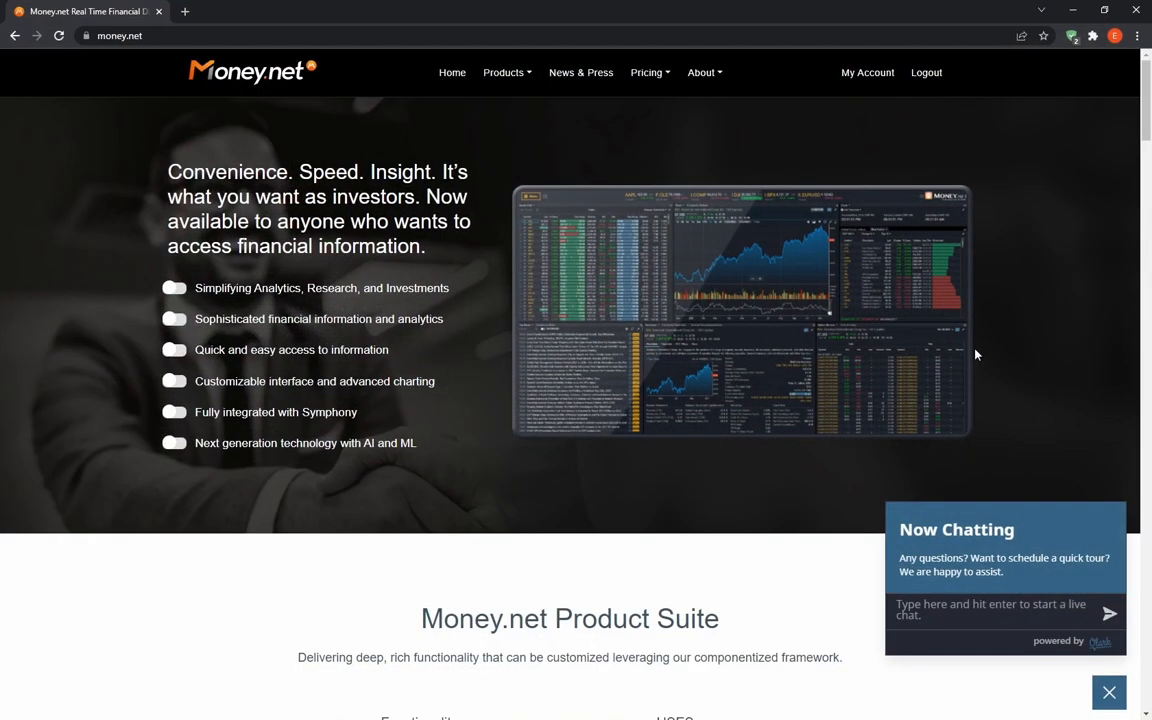
mouse_move(1036, 368)
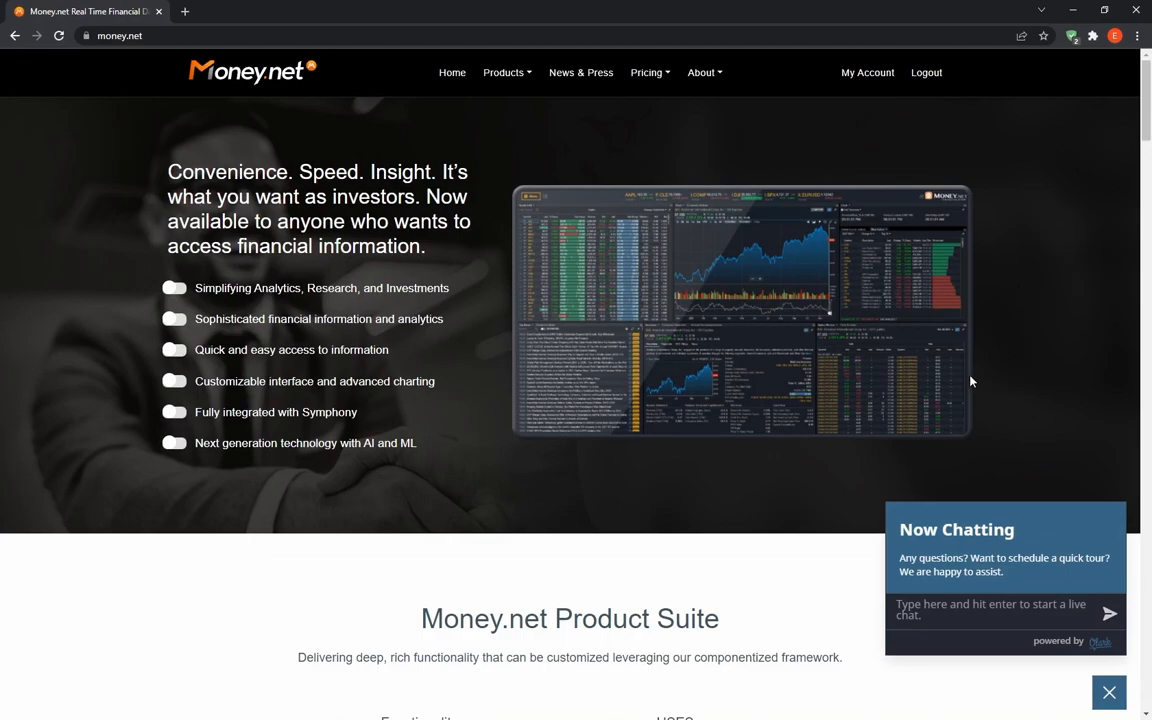
mouse_move(960, 376)
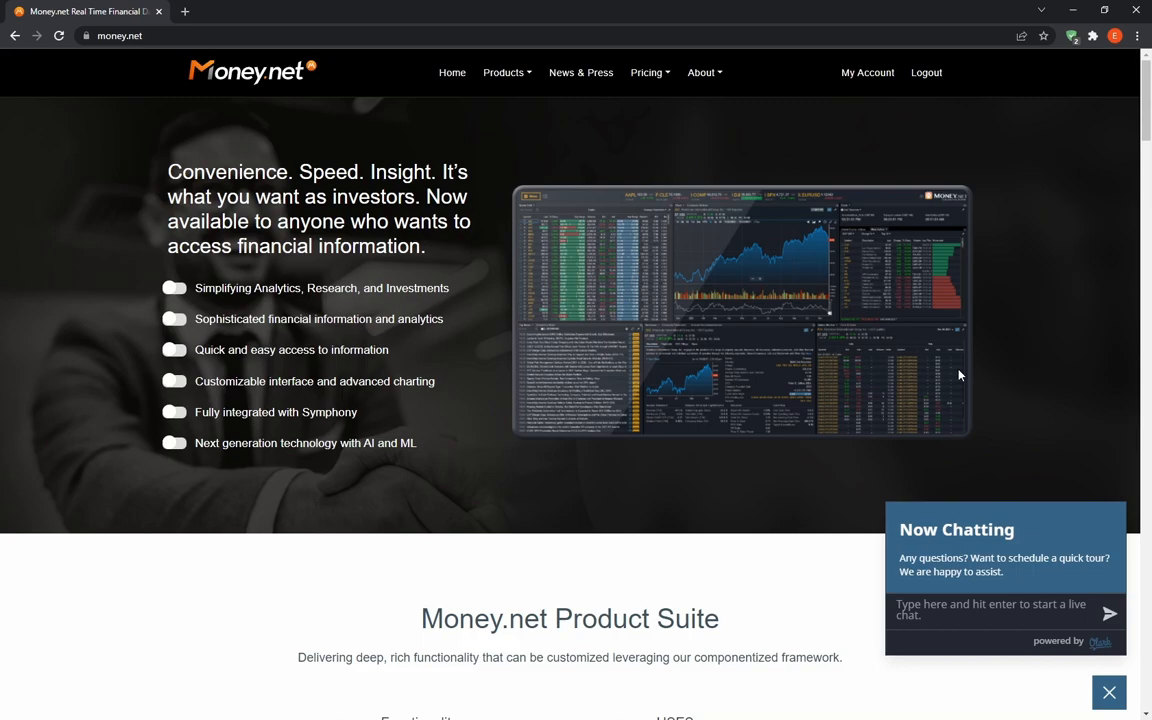
mouse_move(924, 376)
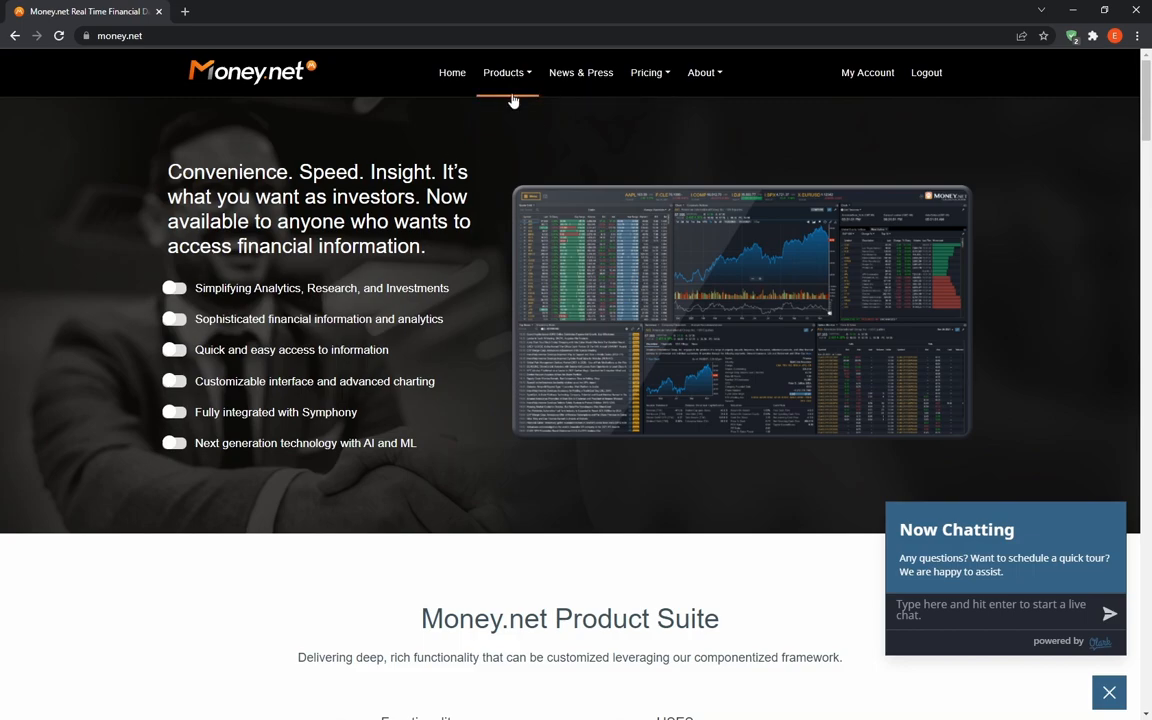
mouse_move(508, 78)
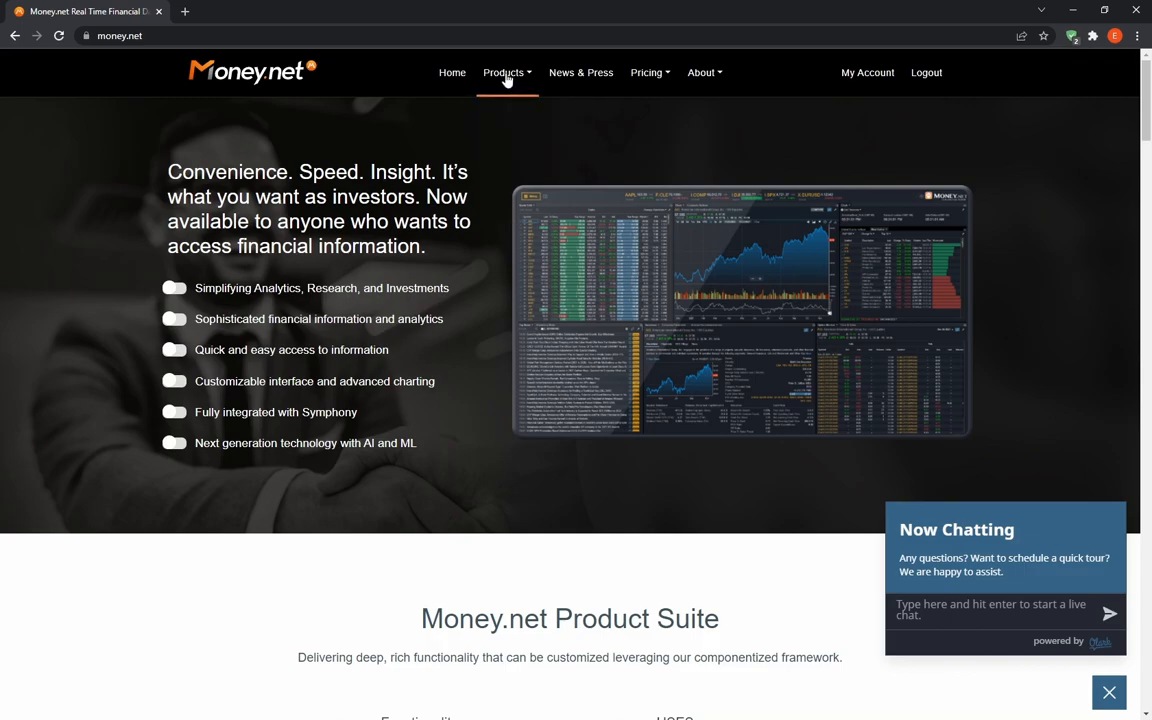
Go to Products > Institutional pricing (Pro $99, Premium $199, Enterprise) and close the Now Chatting widget
left_click(504, 72)
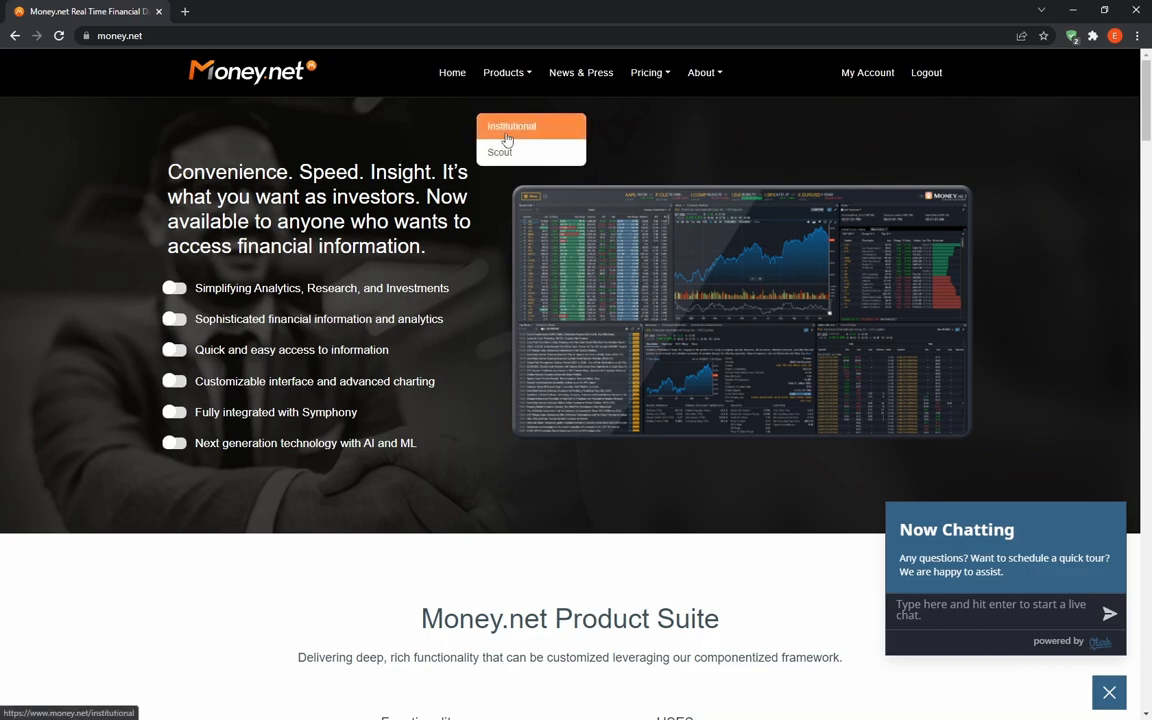
left_click(512, 126)
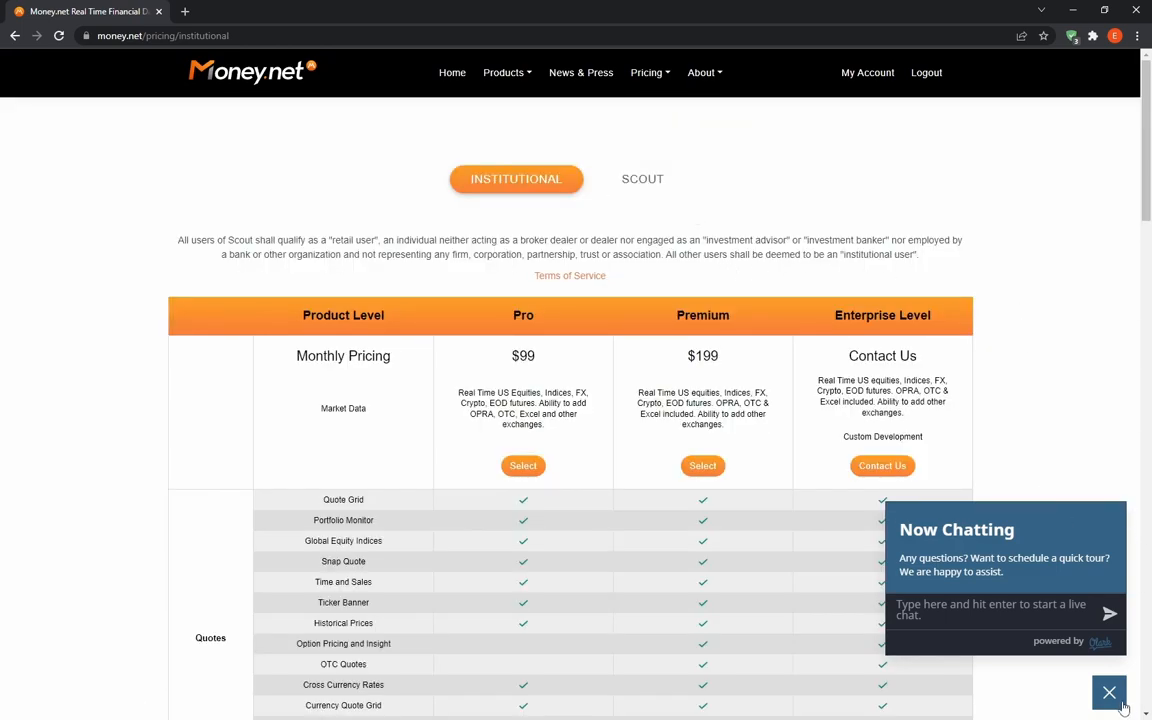
left_click(1108, 692)
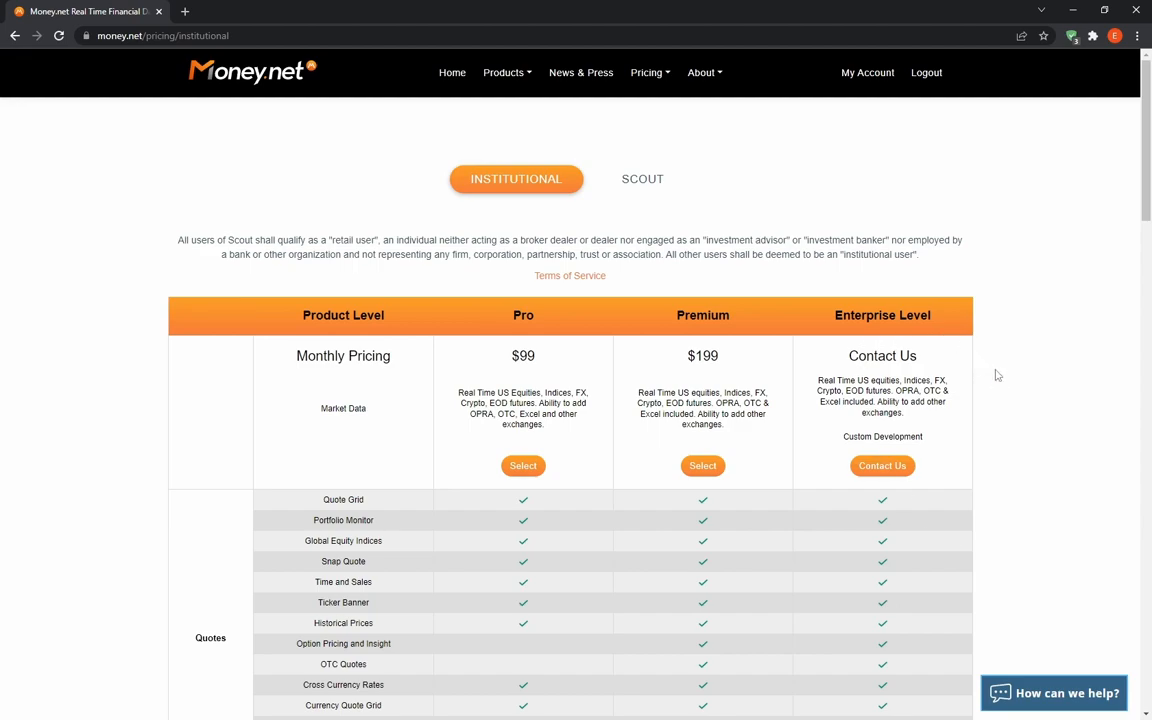
mouse_move(556, 516)
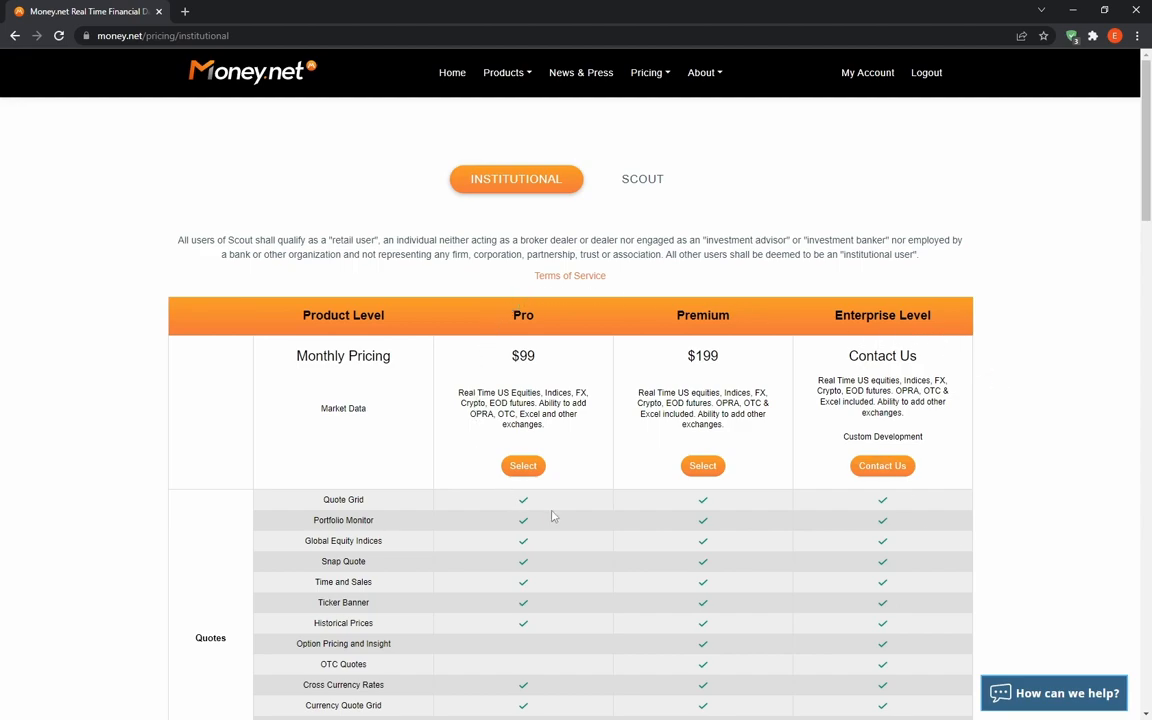
mouse_move(1012, 494)
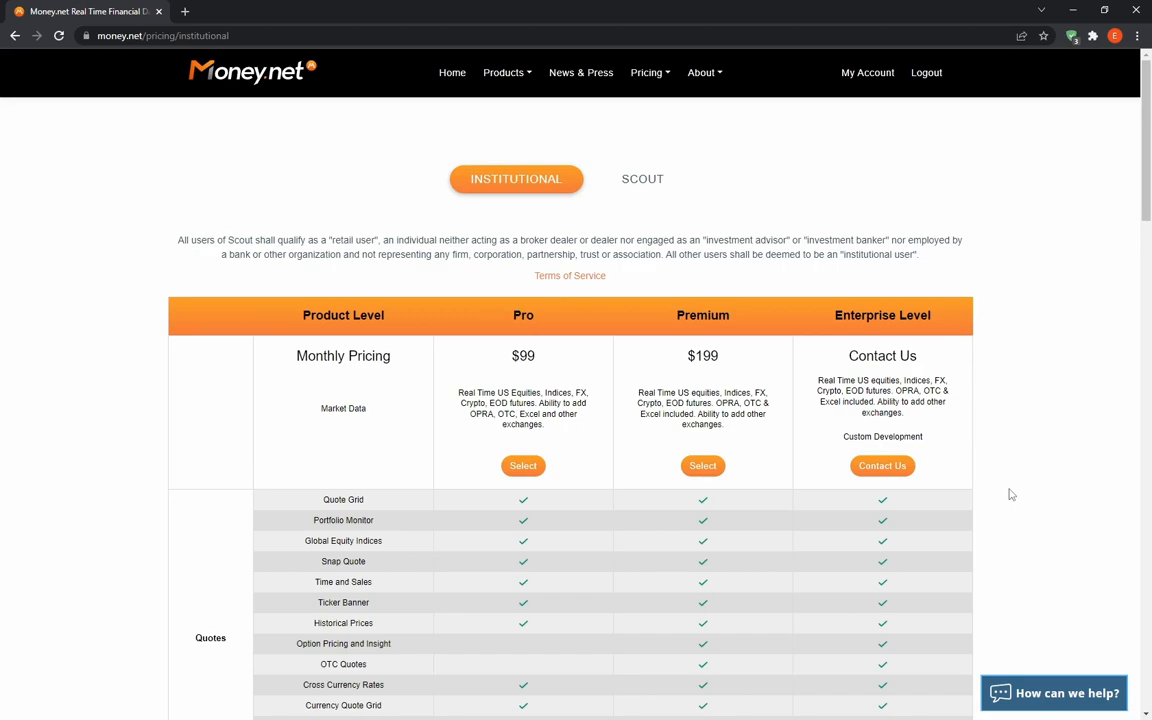
mouse_move(1006, 486)
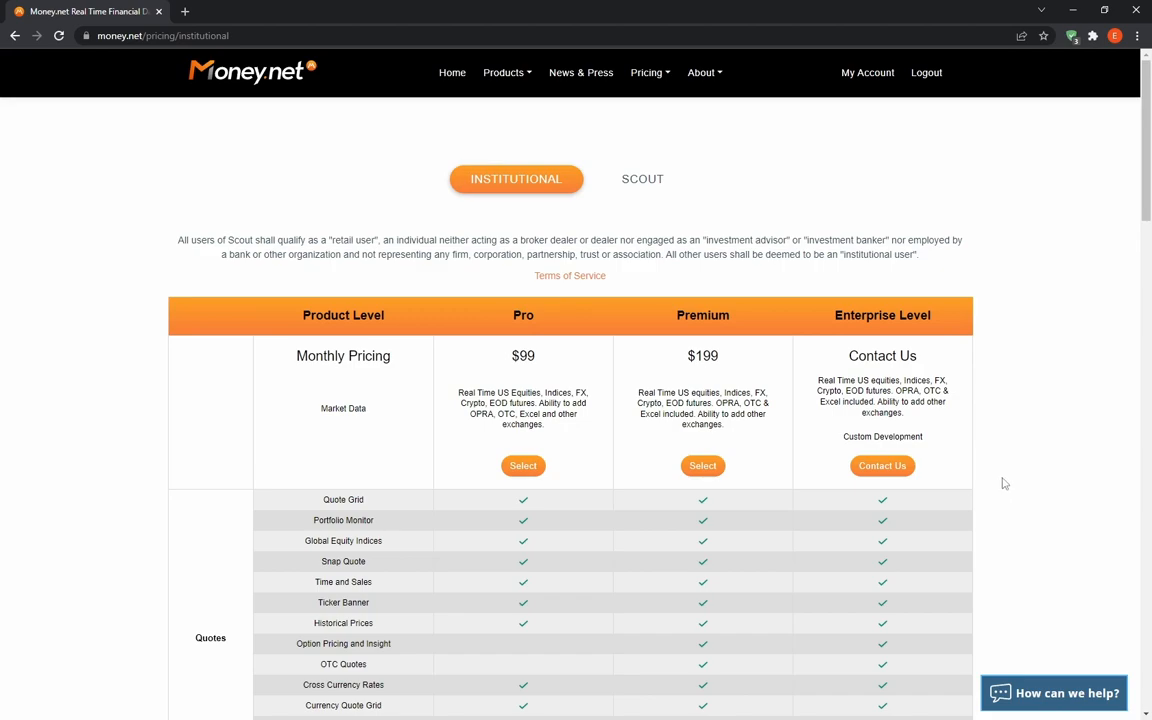
Switch to the SCOUT toggle and scroll through the Bronze/Silver/Gold/Platinum feature comparison
left_click(642, 178)
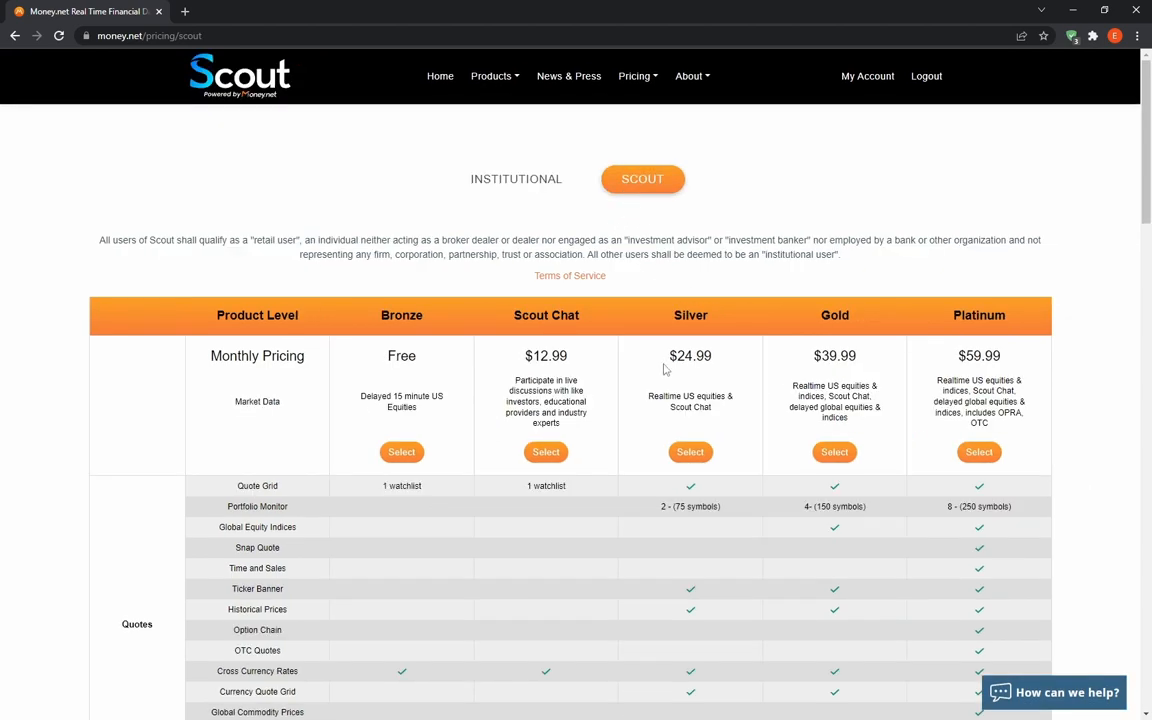
mouse_move(612, 454)
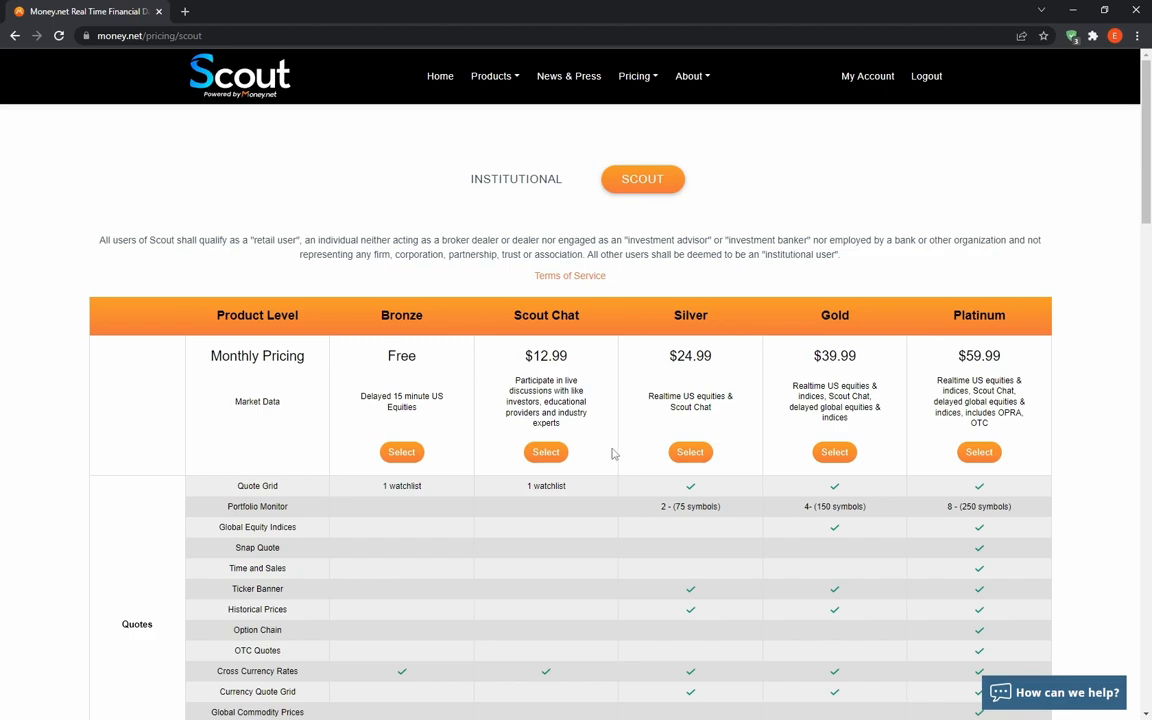
scroll("down", 3)
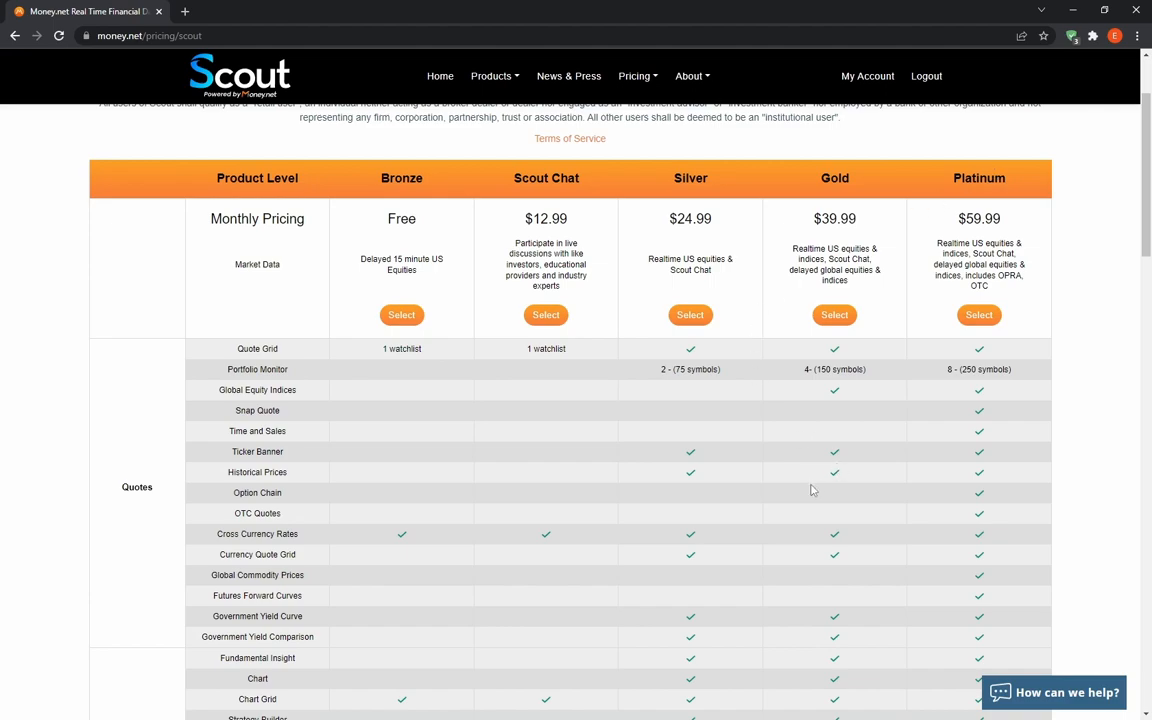
scroll("down", 3)
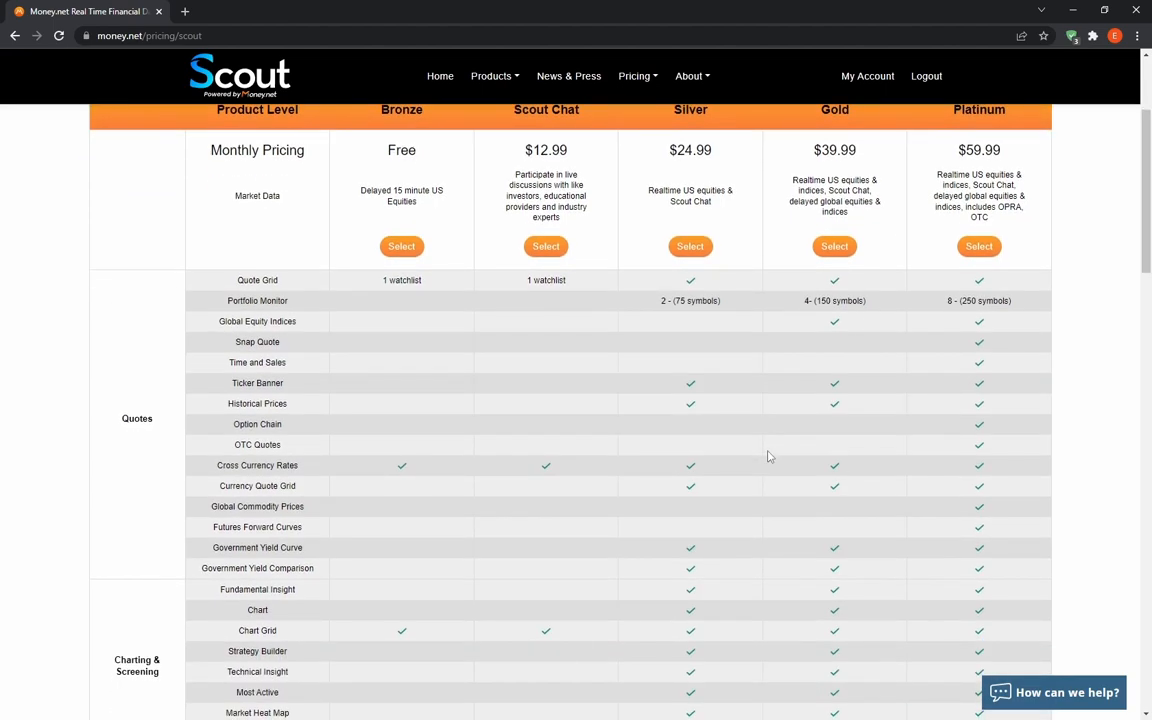
scroll("down", 3)
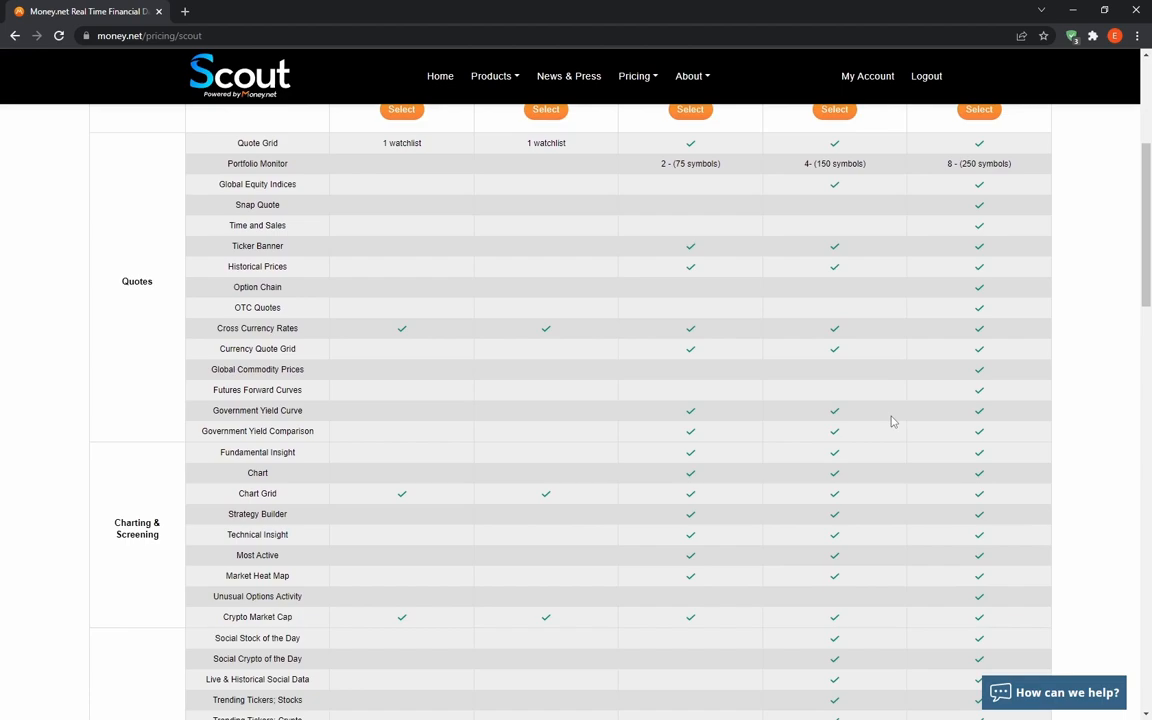
scroll("up", 3)
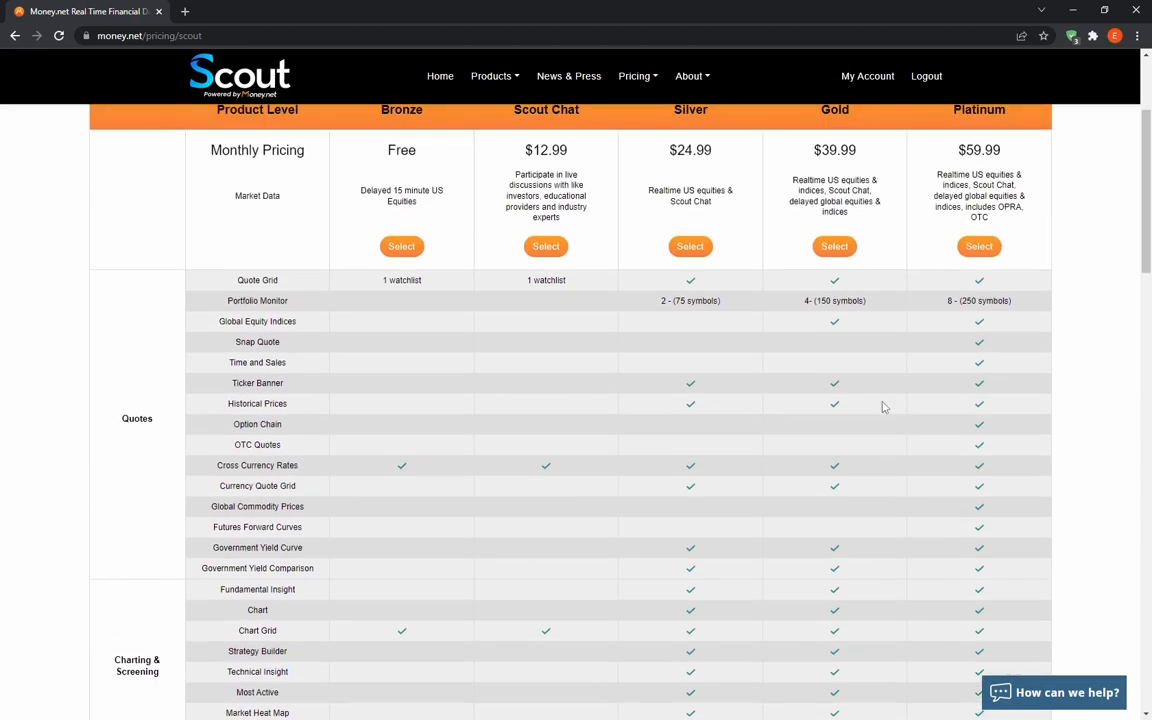
scroll("down", 3)
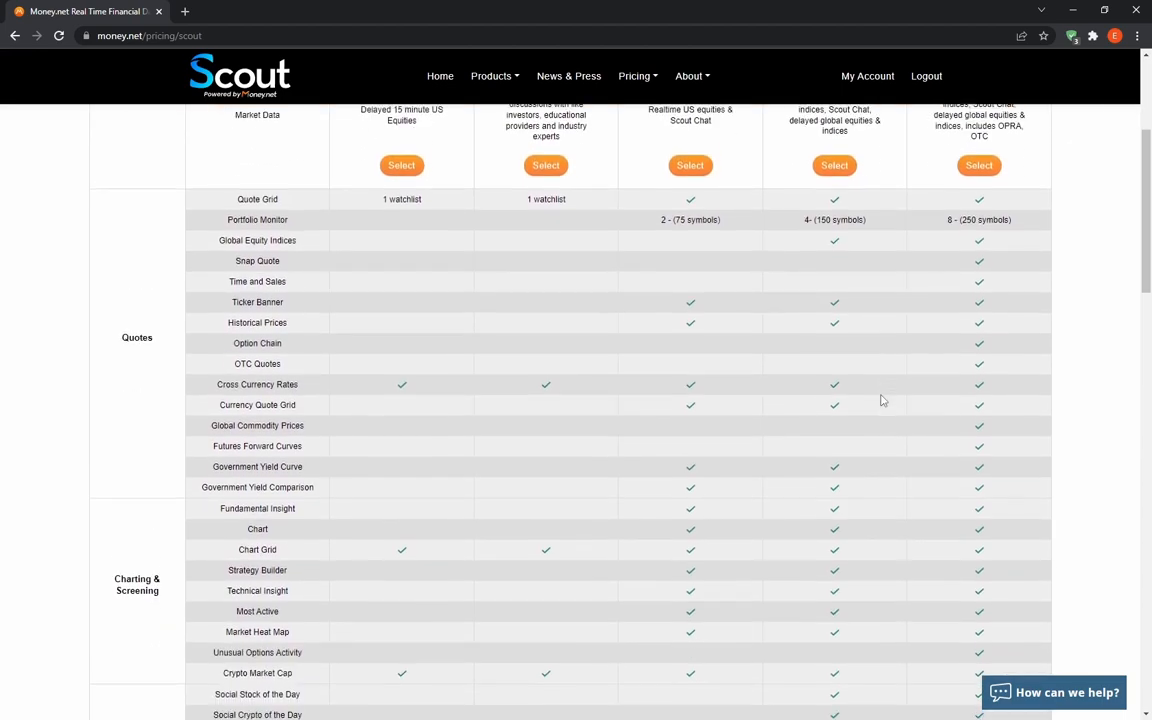
scroll("down", 3)
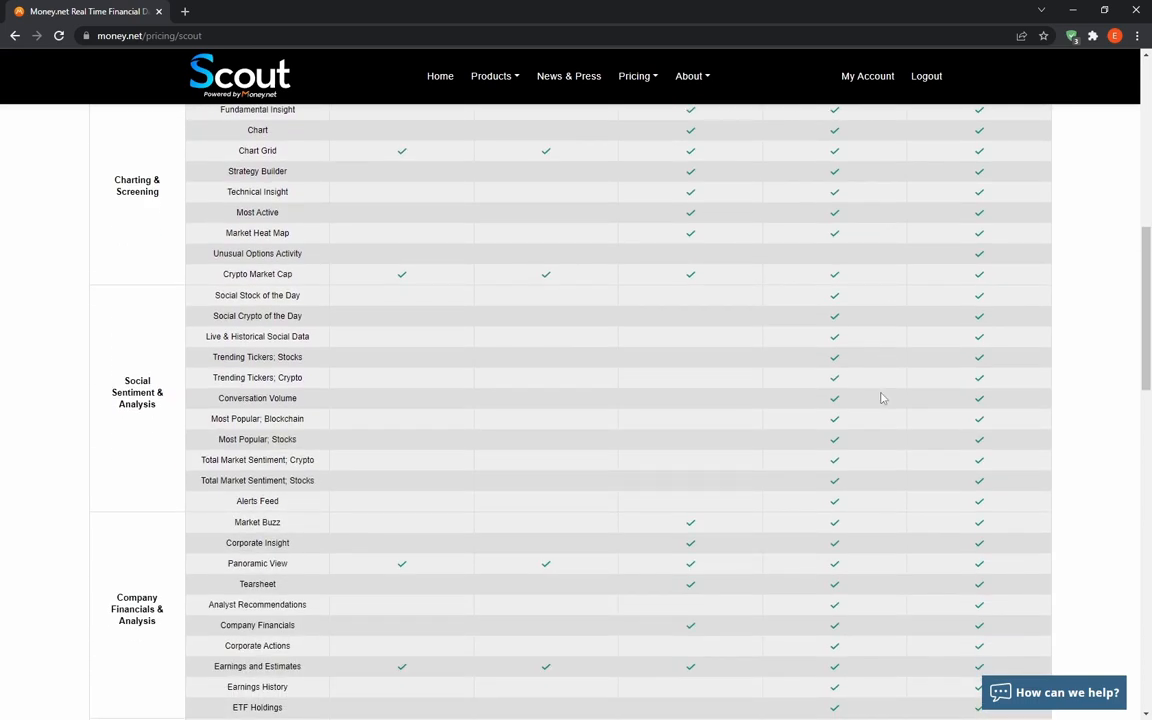
scroll("down", 3)
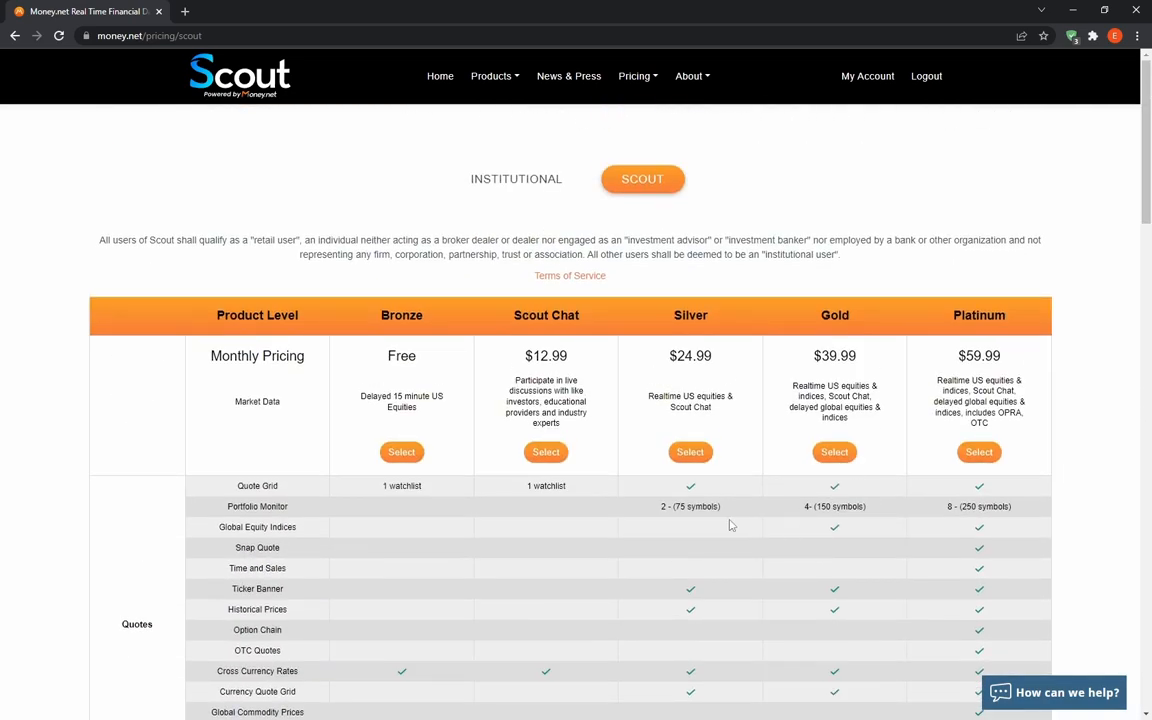
mouse_move(656, 470)
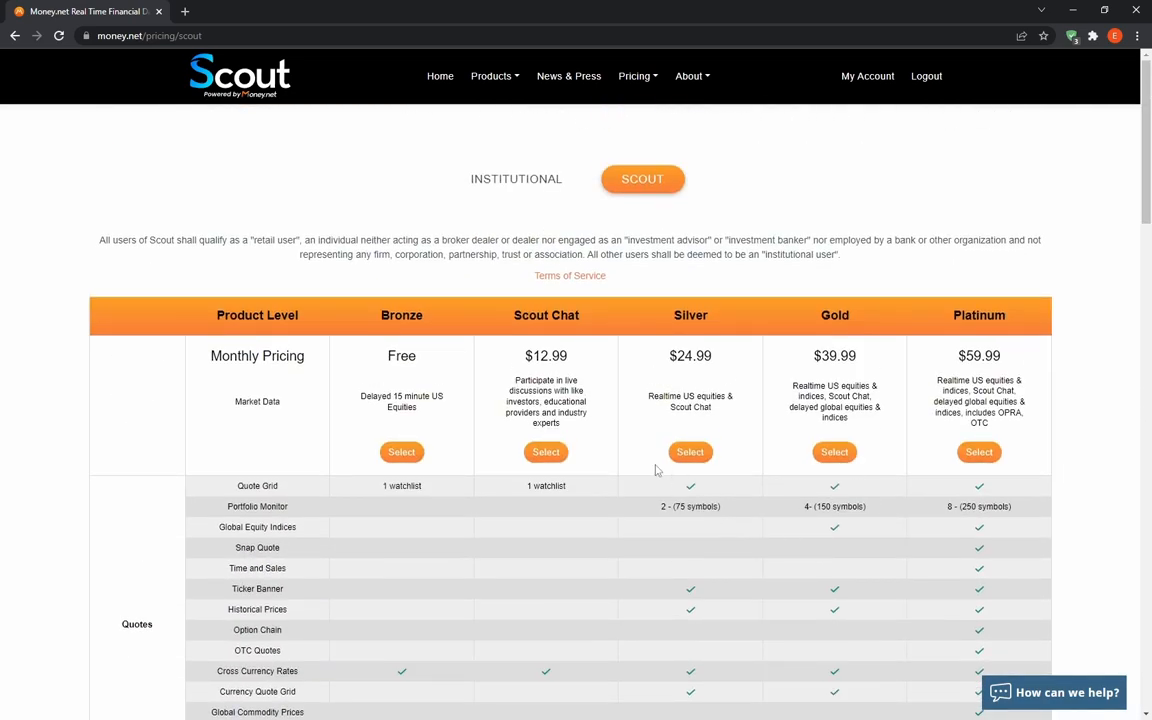
mouse_move(632, 492)
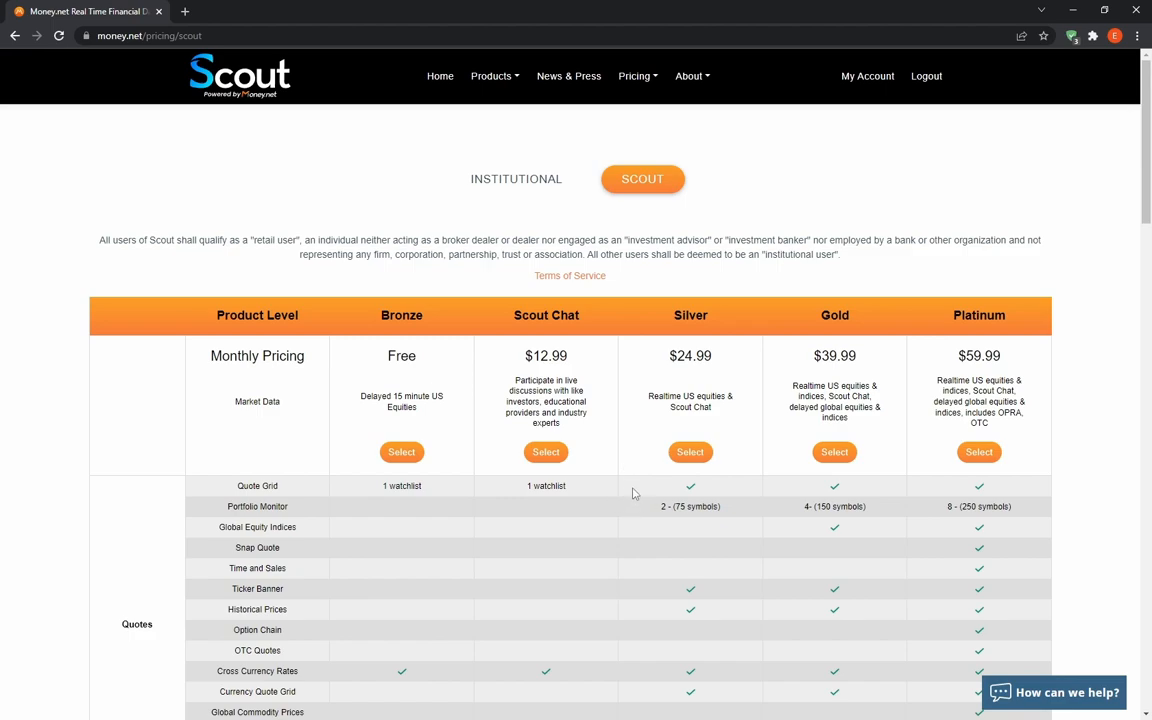
mouse_move(680, 496)
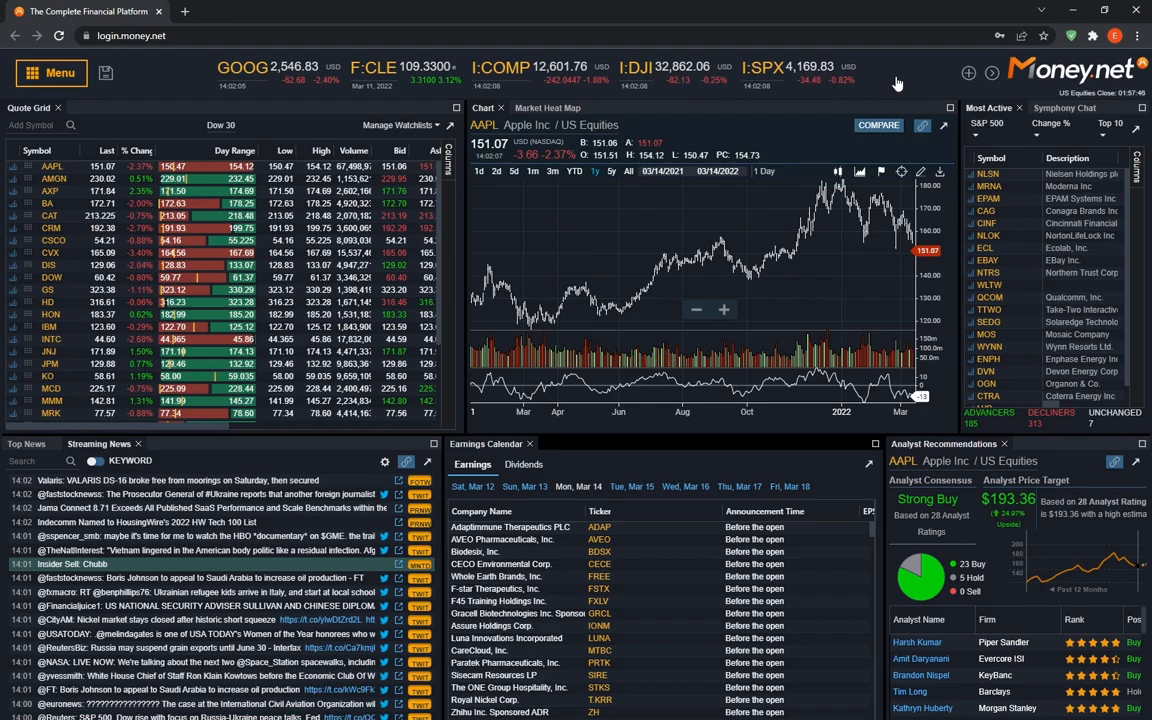
mouse_move(910, 32)
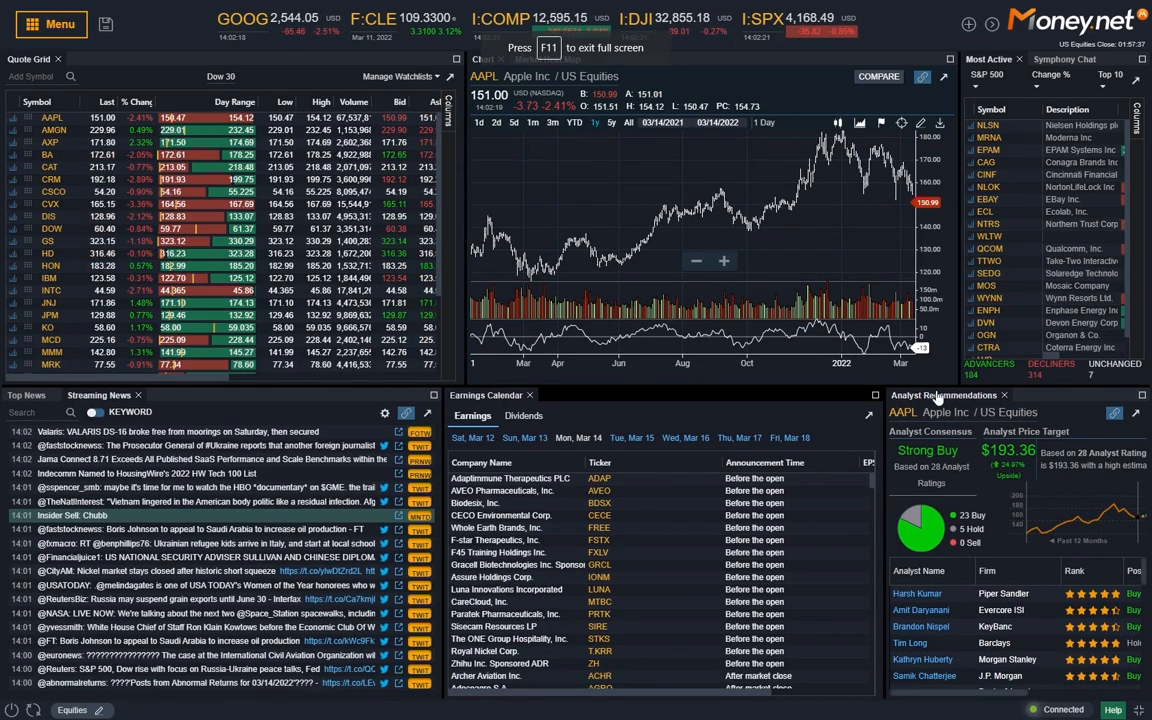
left_click(52, 24)
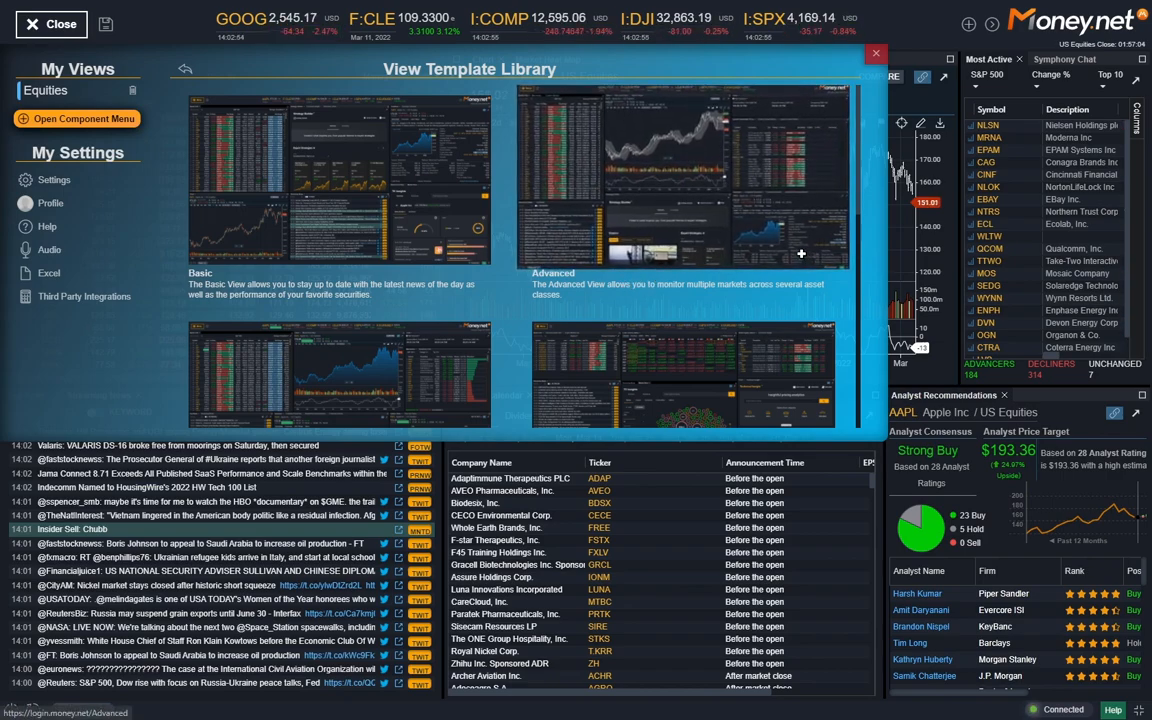
mouse_move(732, 228)
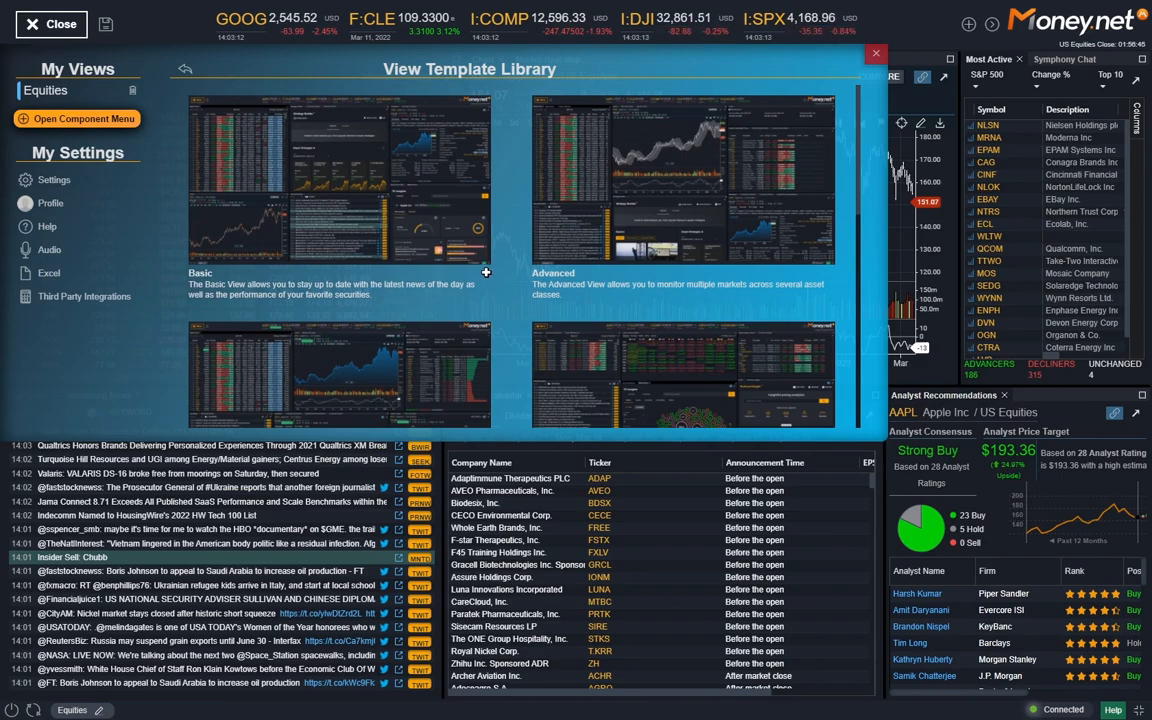
left_click(876, 52)
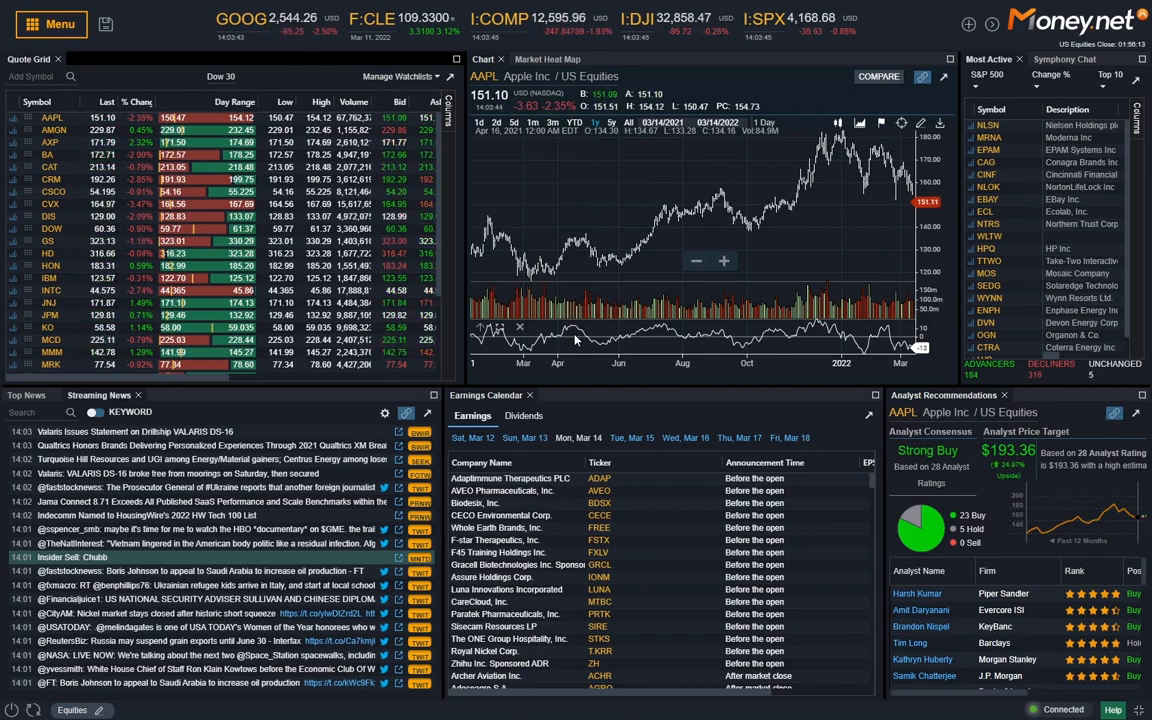
Show the S&P 500 Market Heat Map in the central Chart panel
scroll("down", 3)
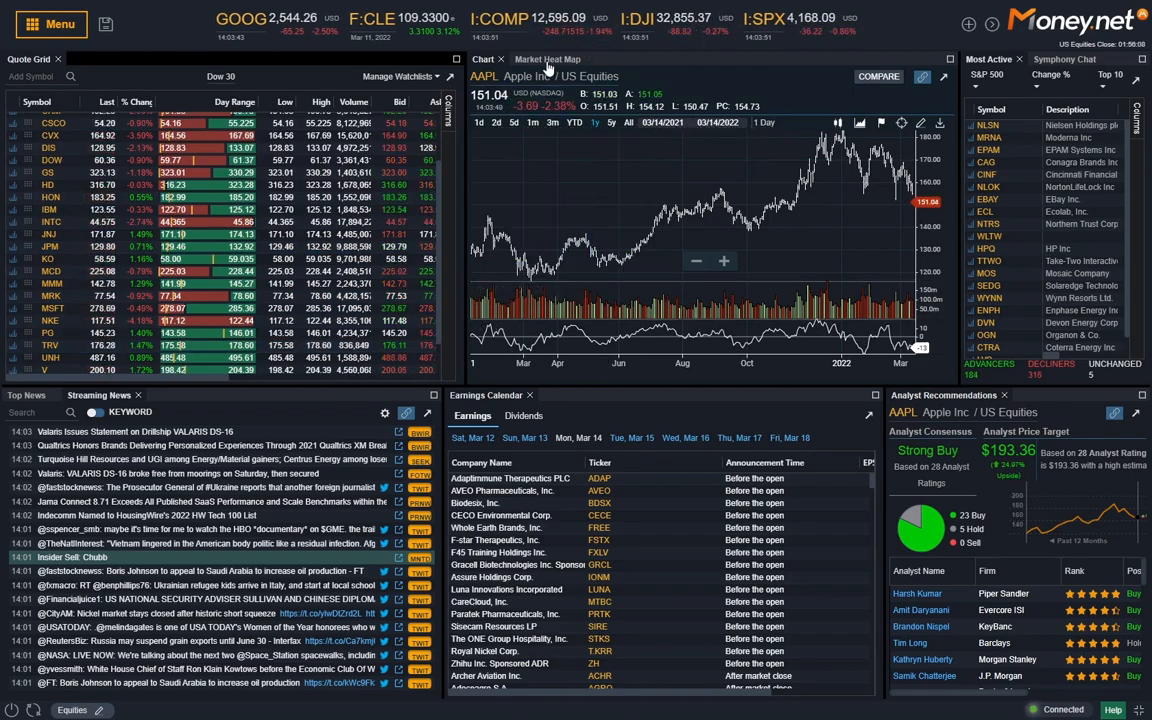
left_click(548, 60)
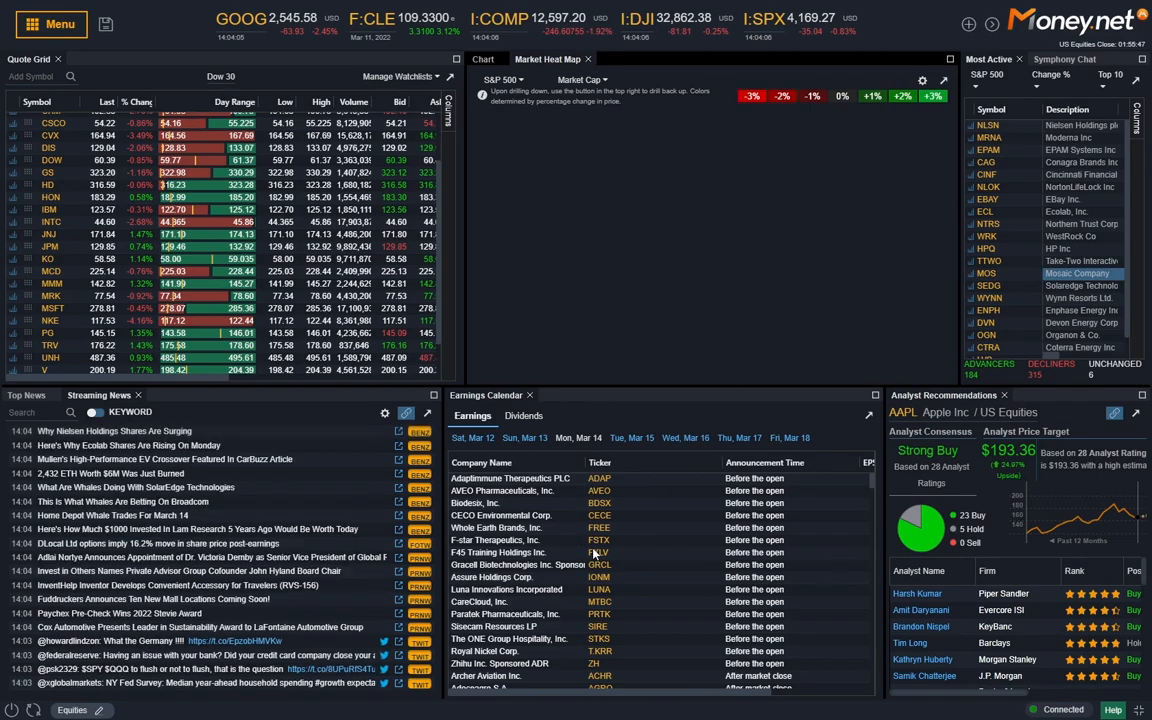
Return the central panel from the heat map to the AAPL price chart
left_click(524, 414)
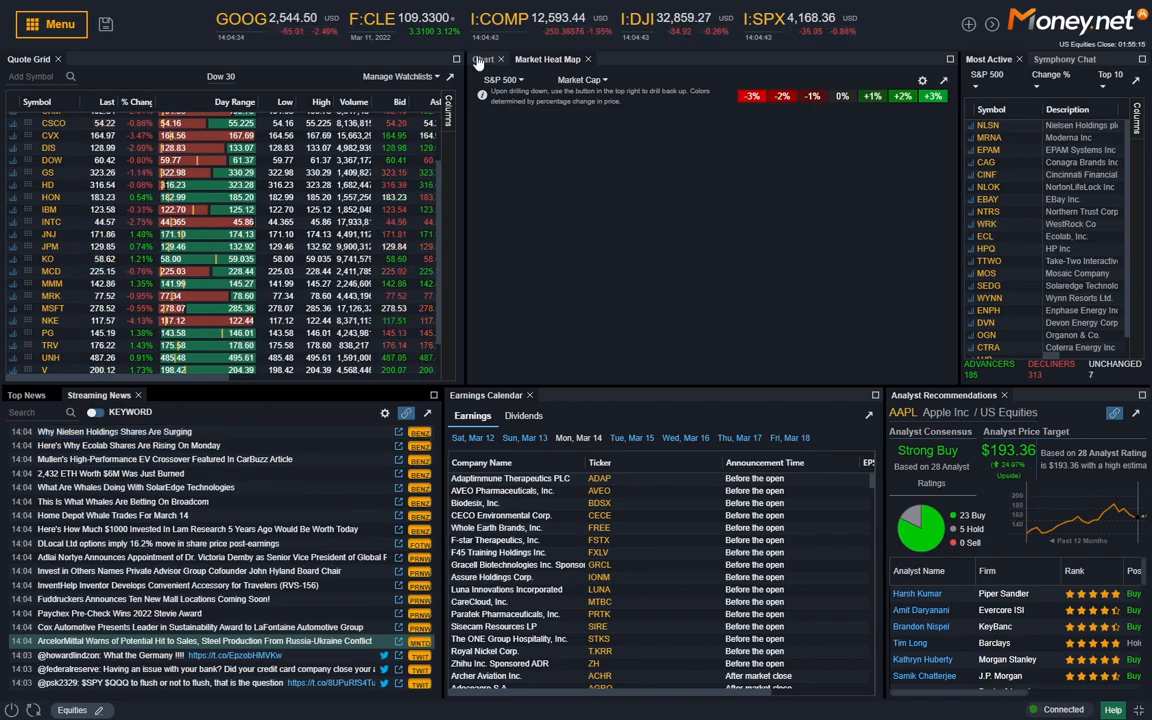
left_click(484, 58)
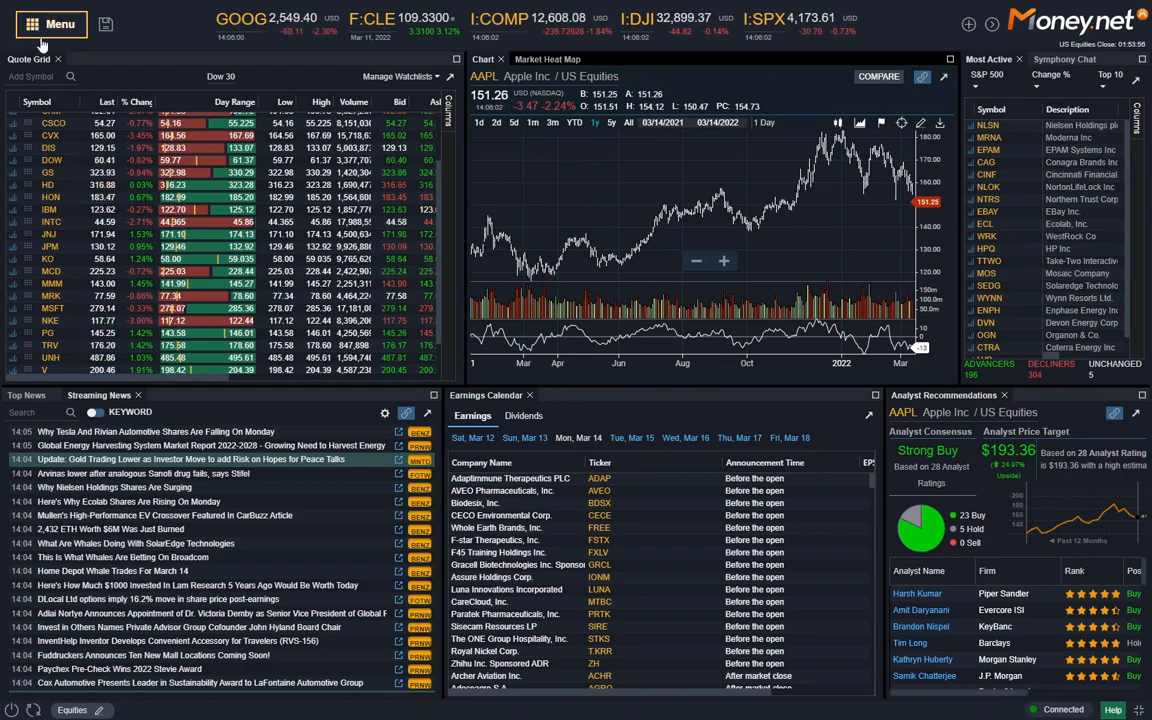
Bring up the Component Menu listing Quotes & Prices, Charting, Financials, News, Sentiment and Utility modules
left_click(52, 24)
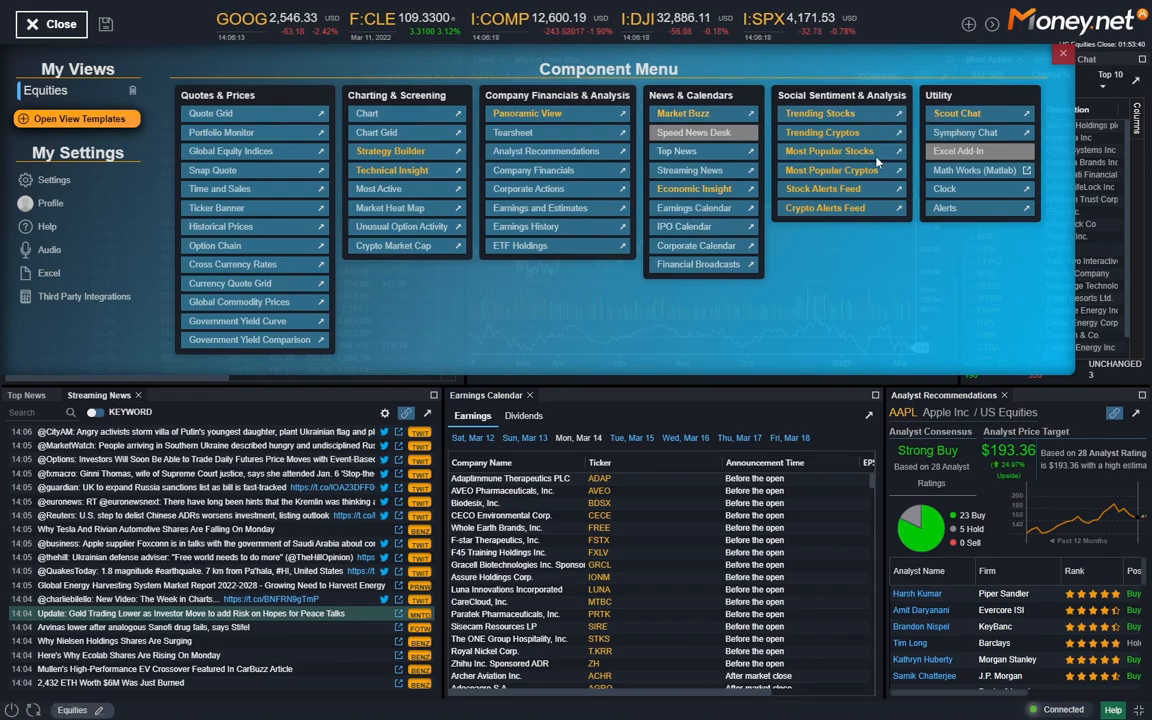
mouse_move(956, 272)
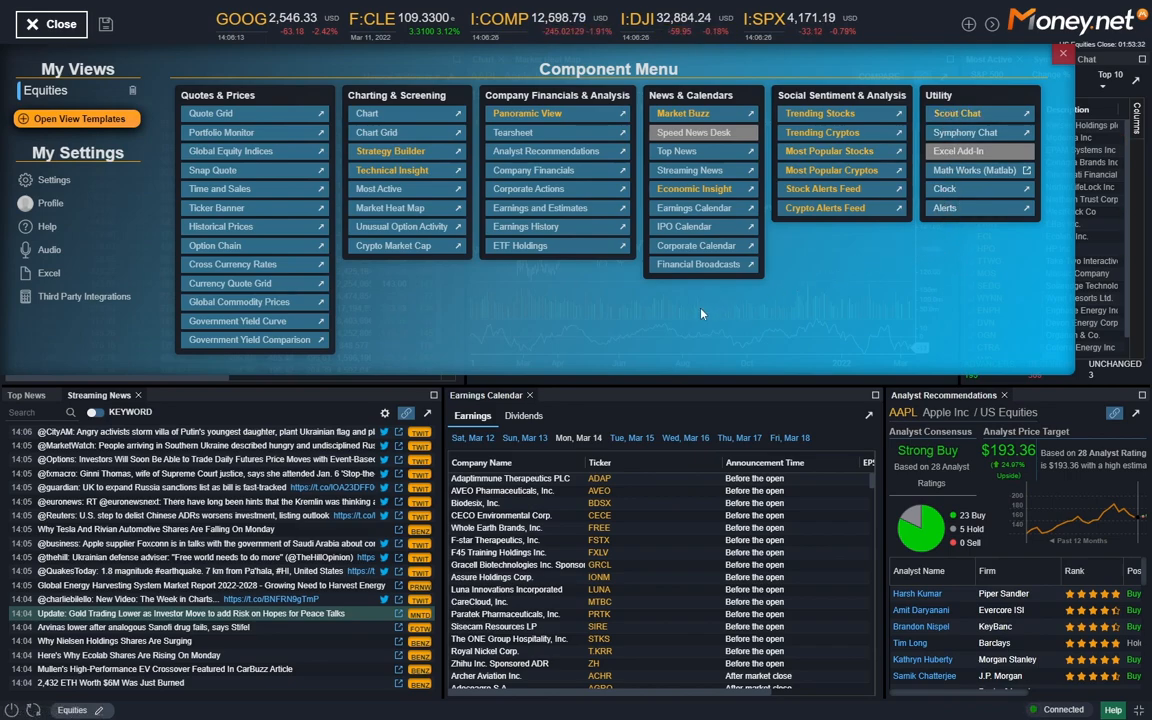
mouse_move(524, 226)
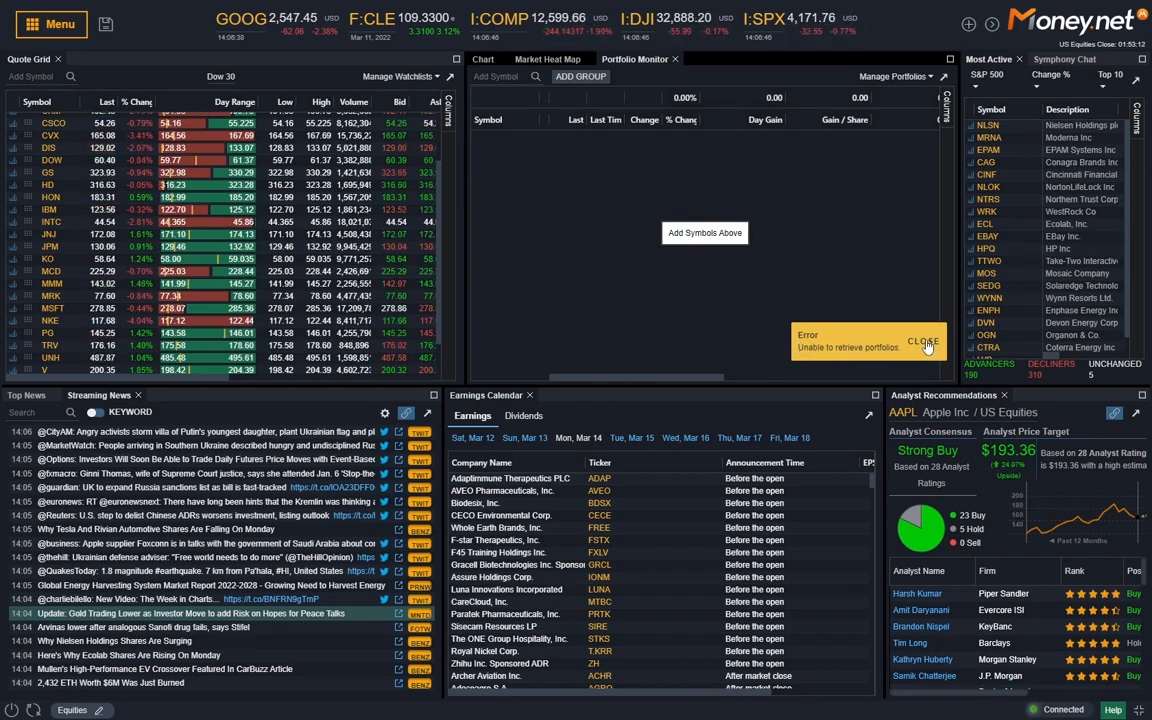
Dismiss the portfolio retrieval error and create a new portfolio from Manage Portfolios
left_click(920, 342)
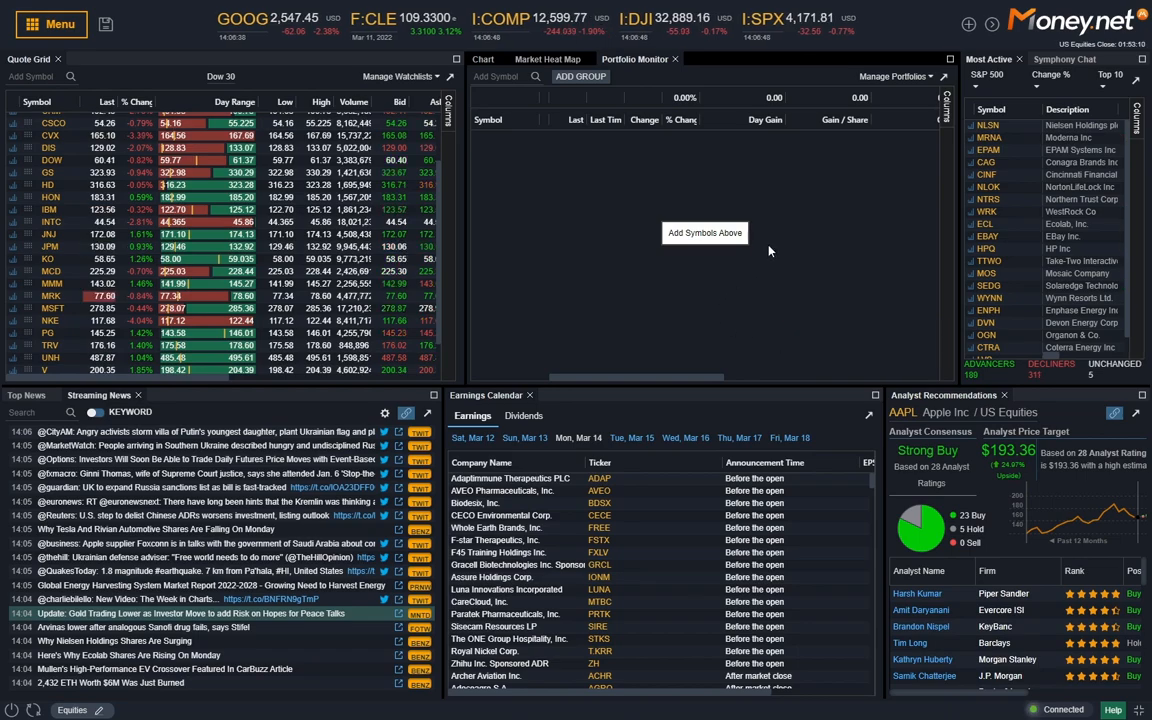
left_click(892, 76)
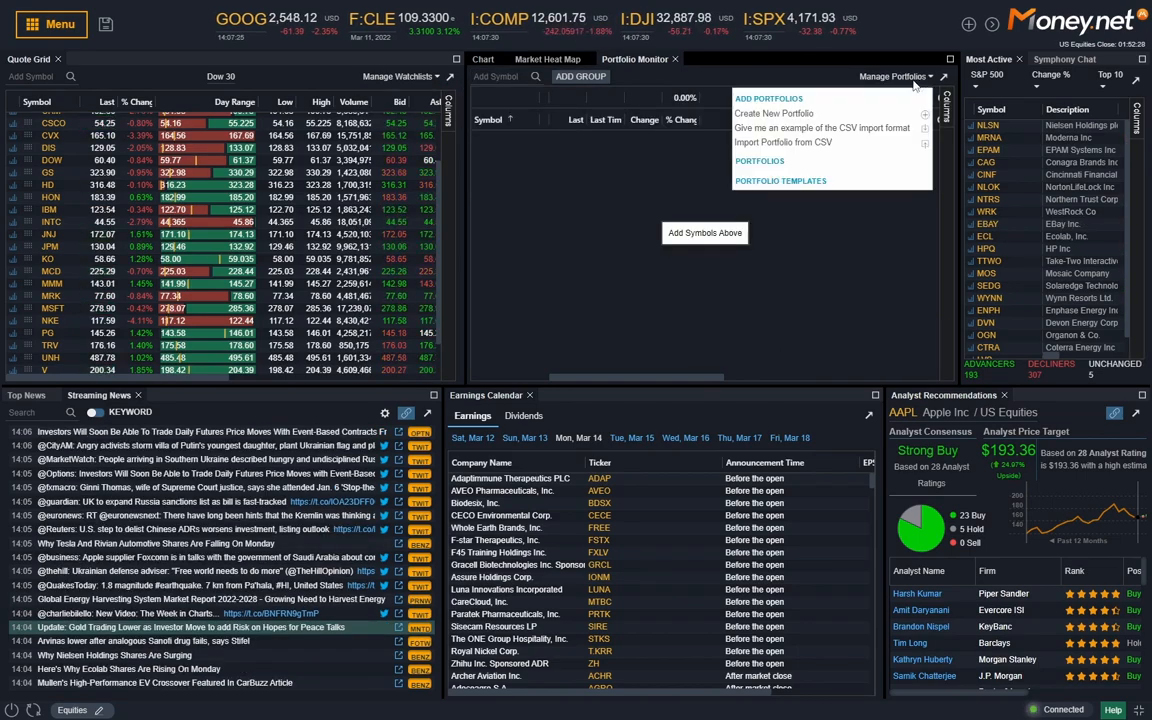
left_click(774, 112)
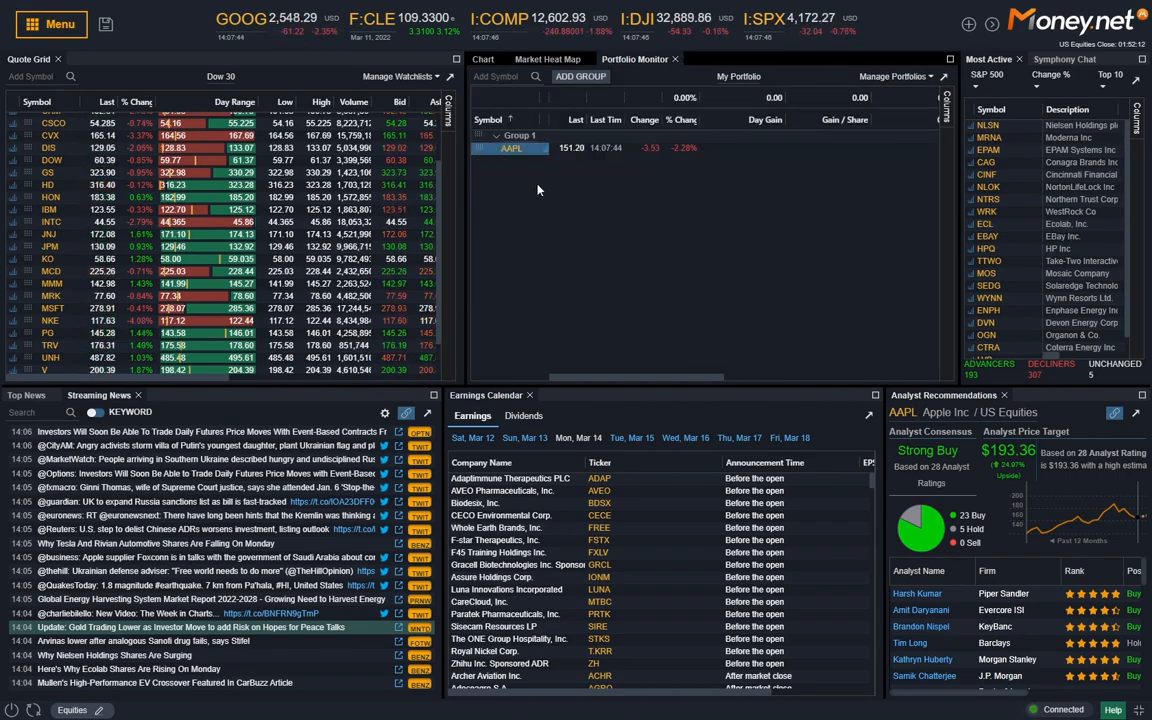
Add BRK.B, TSLA, HON, CAT and PLTR to My Portfolio via Add Symbol searches
left_click(500, 76)
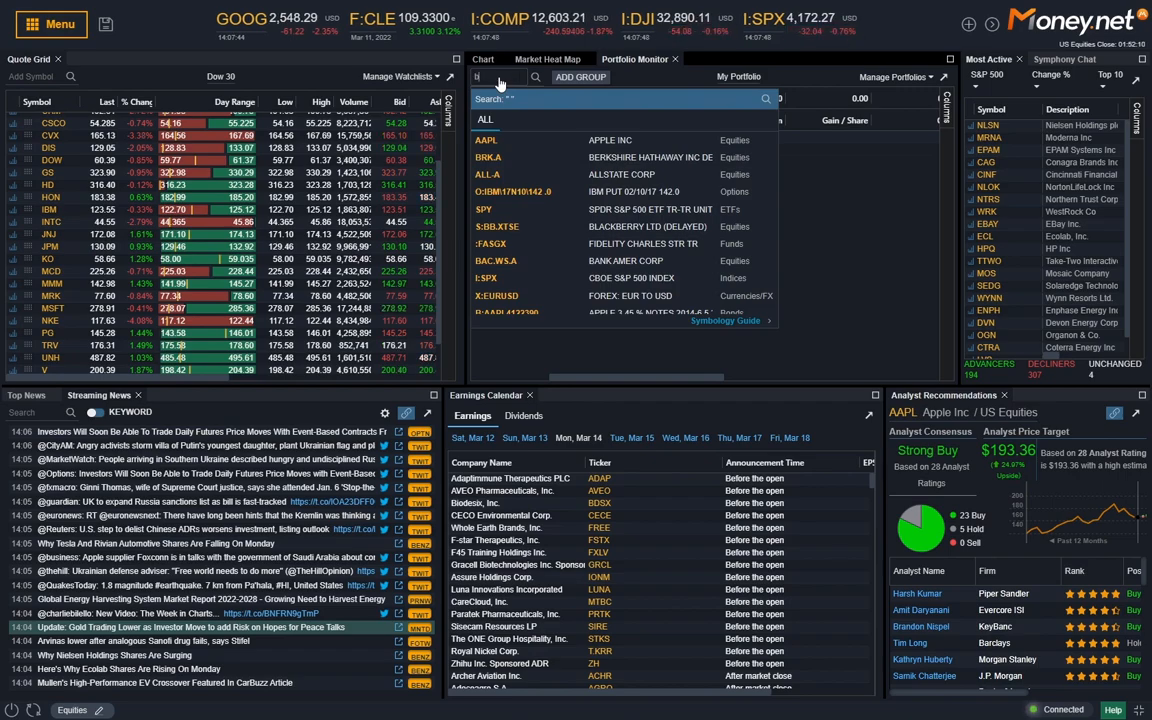
type("brk")
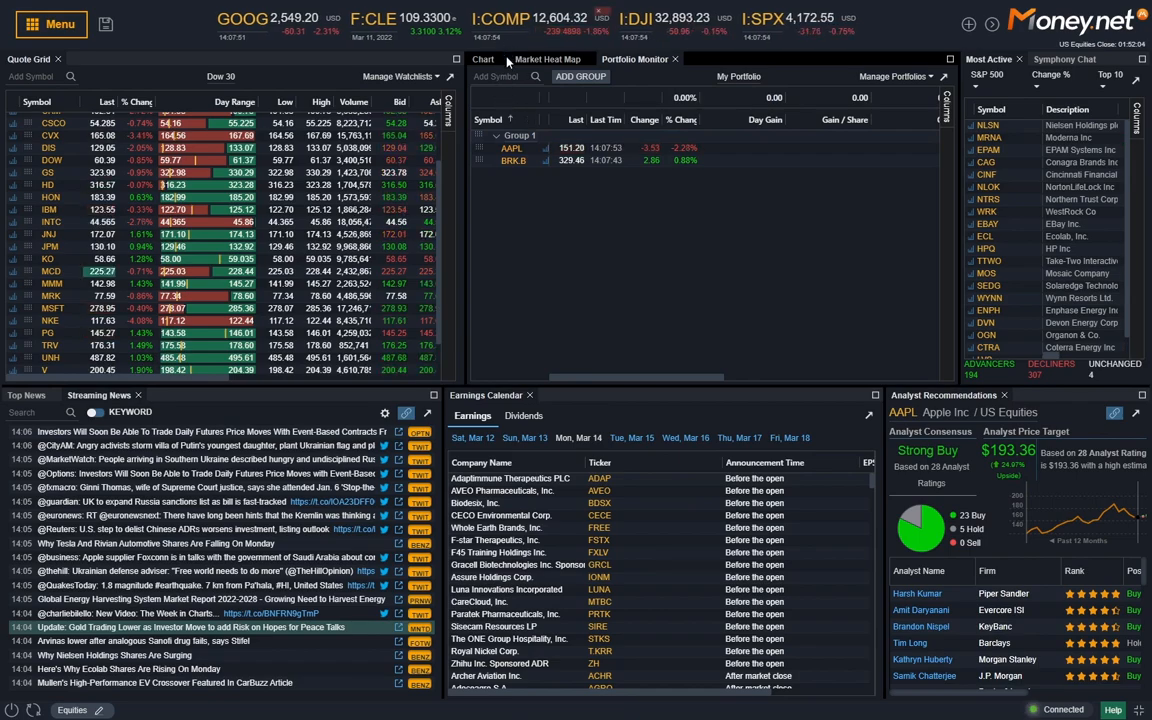
left_click(496, 96)
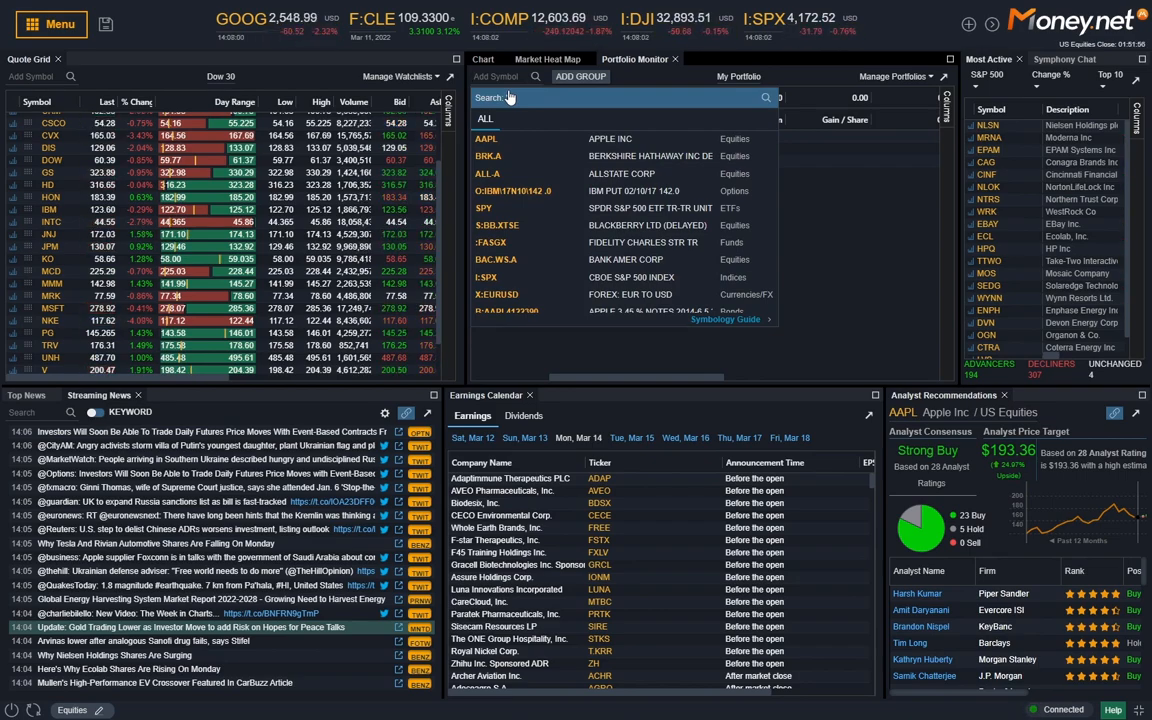
type("tsla")
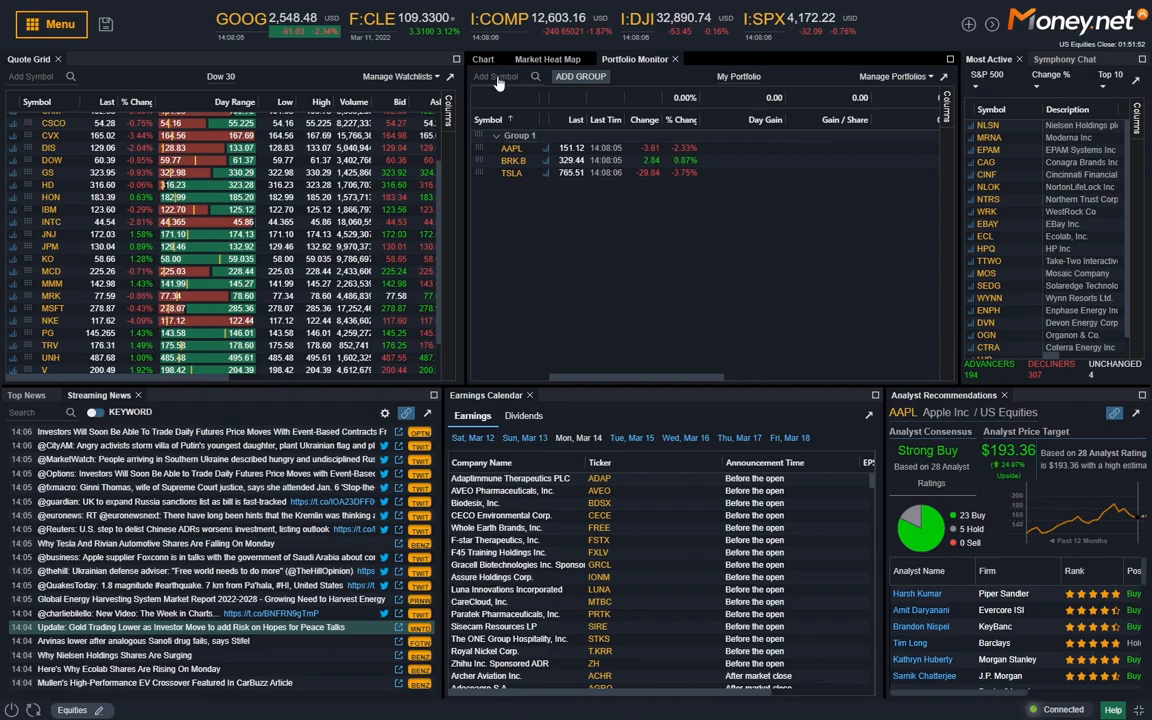
left_click(496, 76)
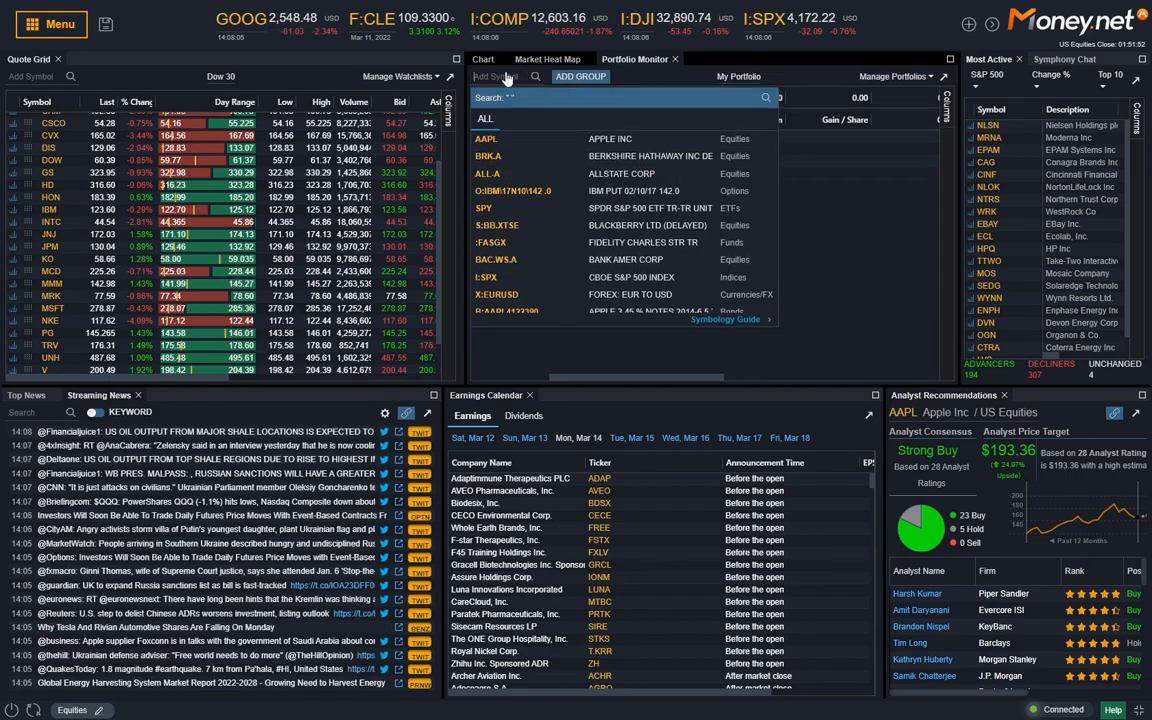
type("hon")
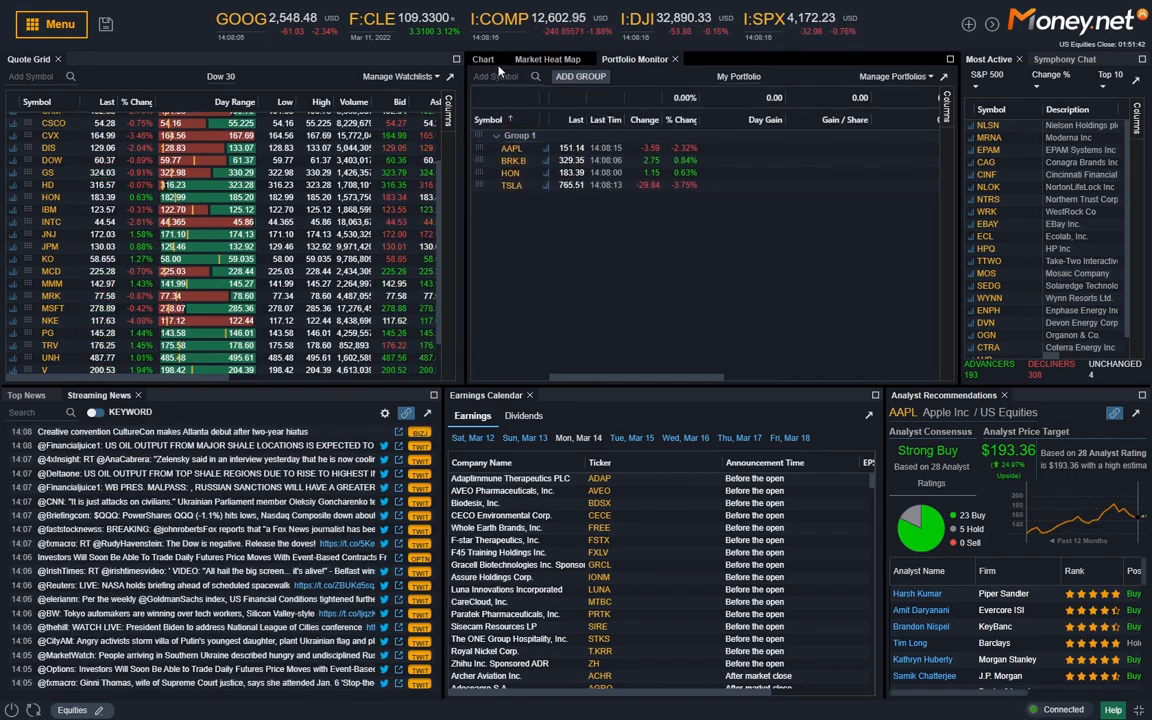
type("cat")
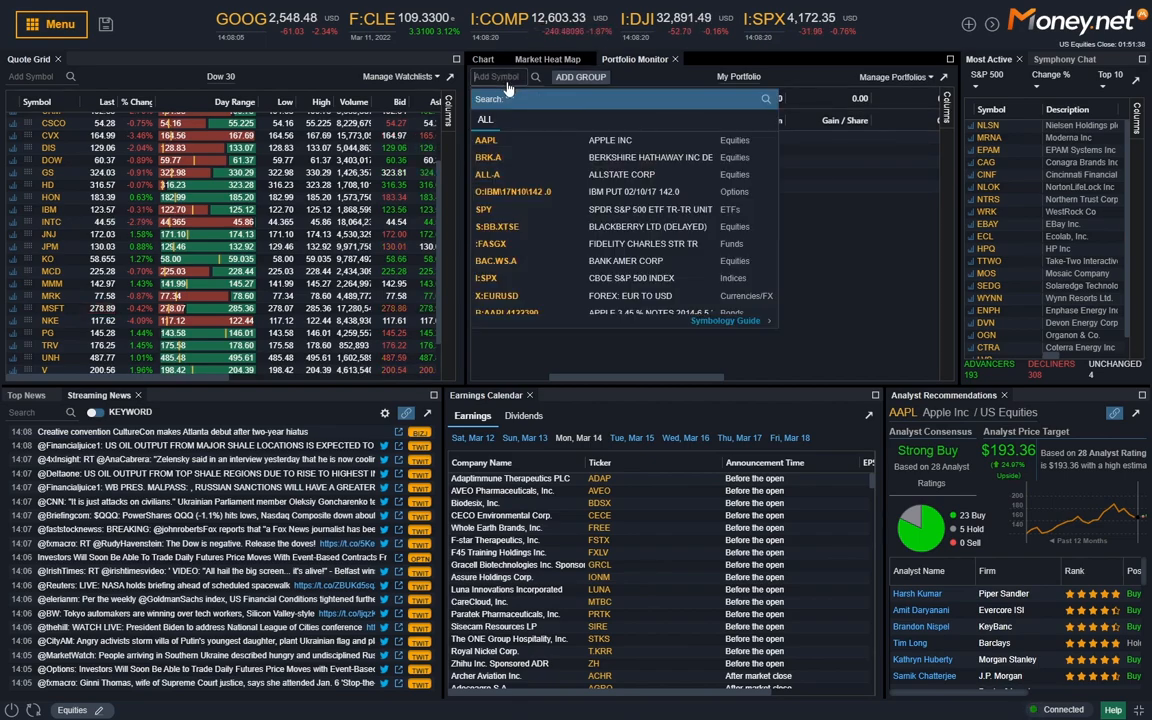
type("pltr")
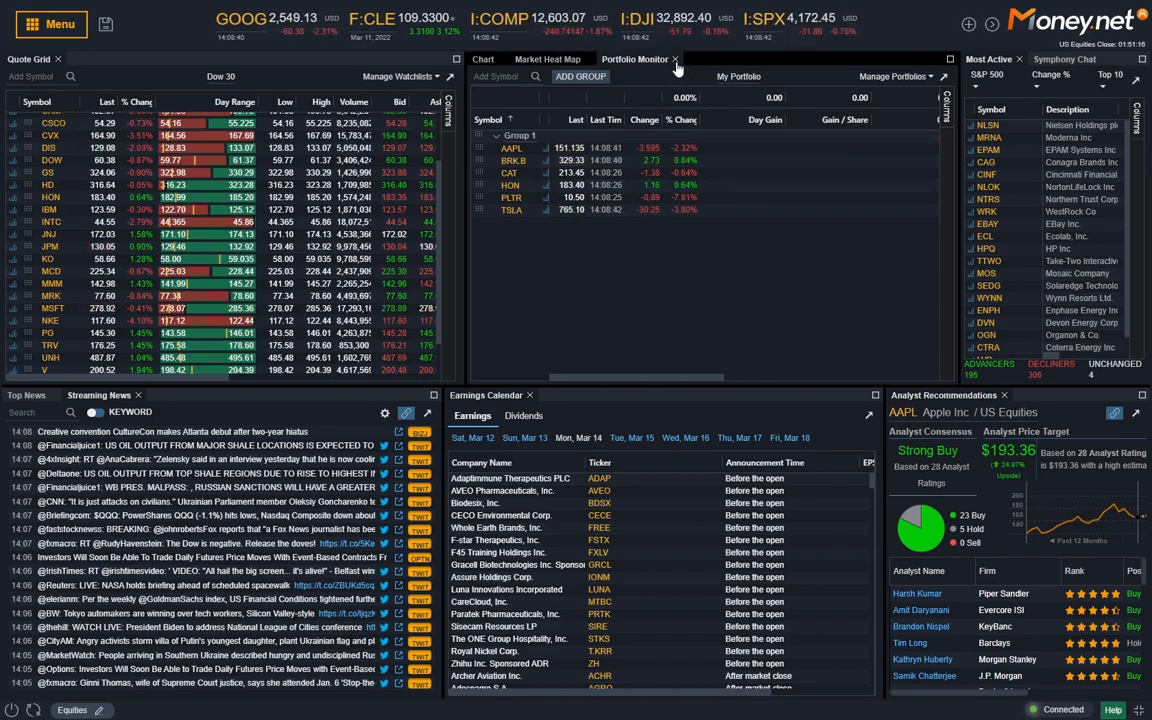
Add a Time and Sales component for AAPL beside the Apple chart
left_click(548, 58)
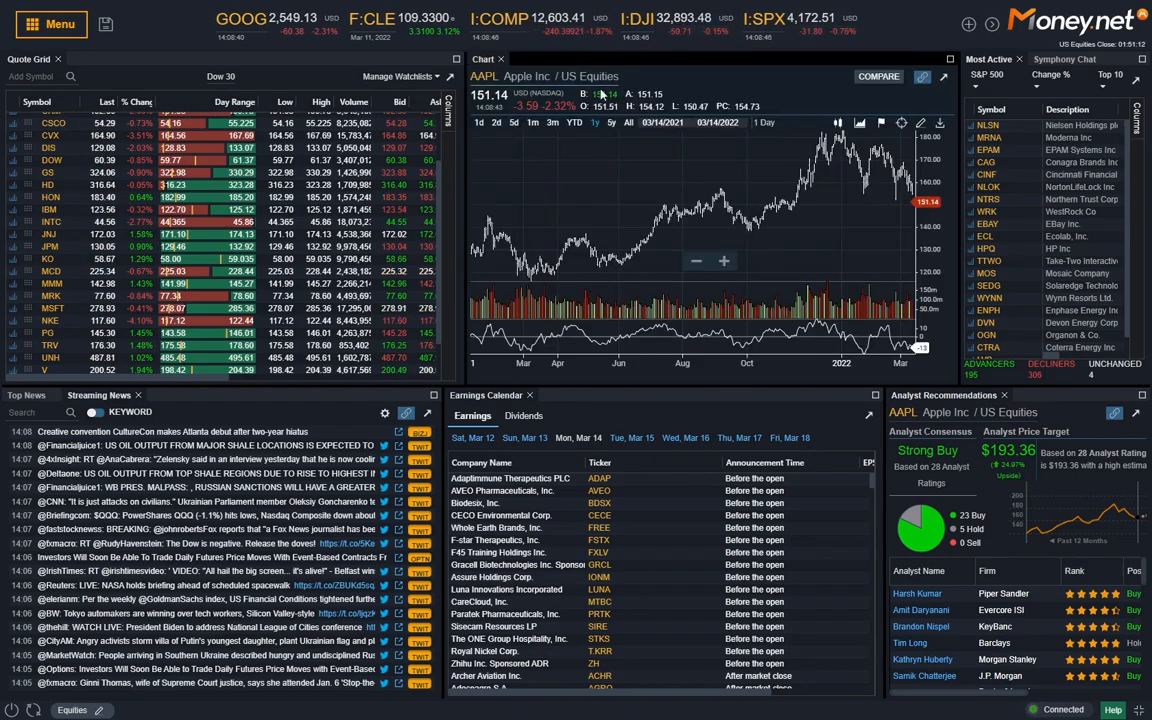
left_click(50, 24)
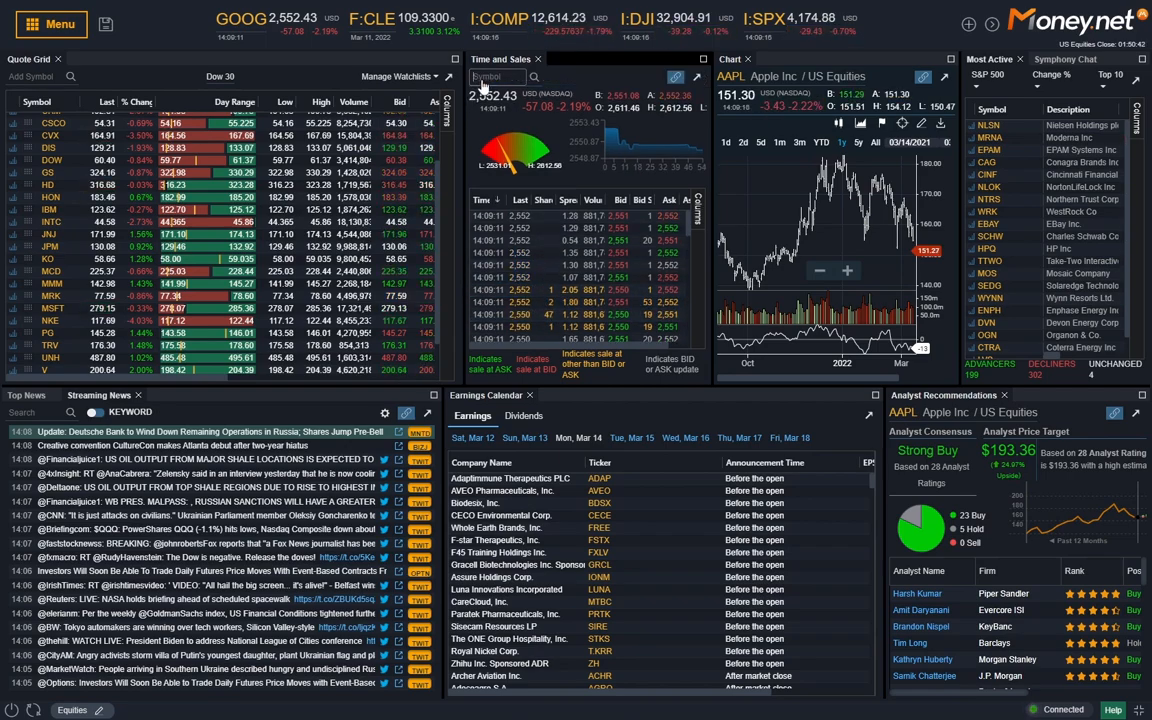
type("aapl")
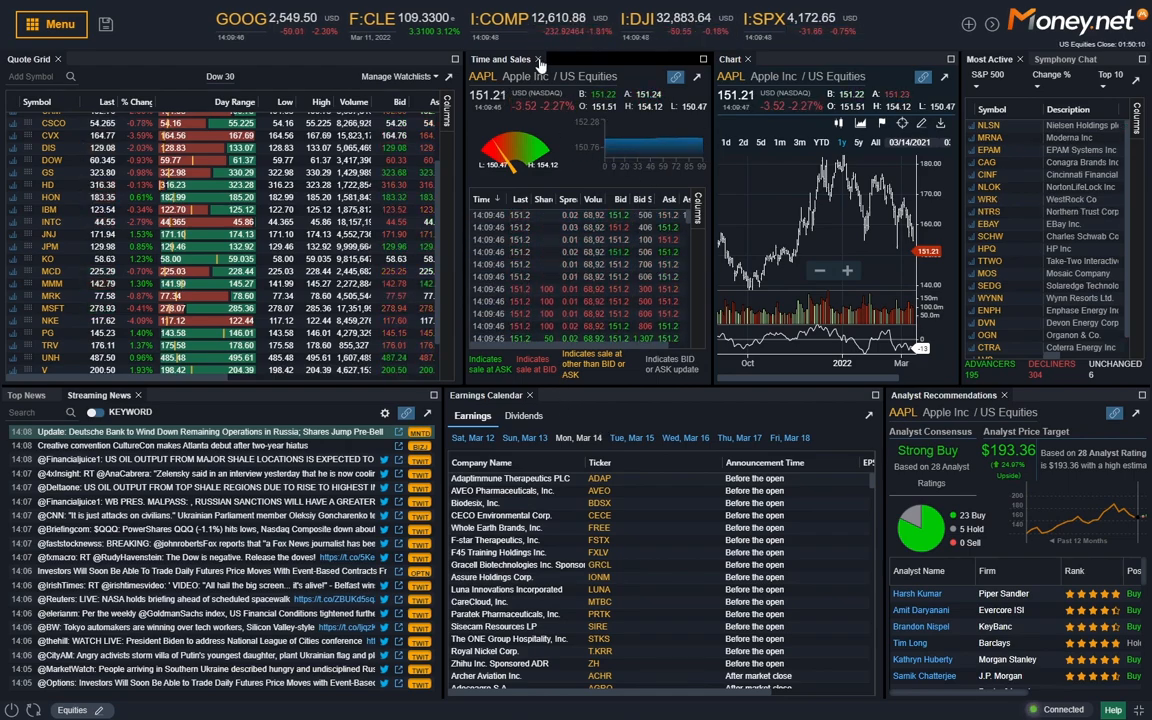
Add the AAPL Option Chain component from the Component Menu
left_click(50, 24)
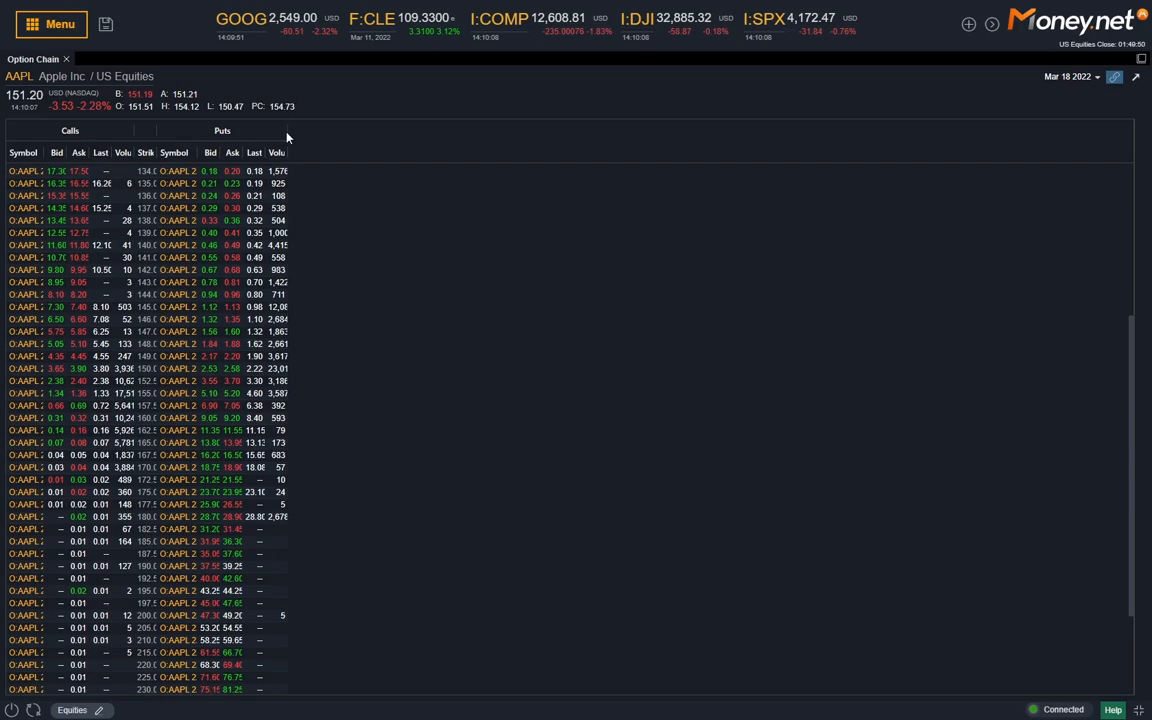
mouse_move(148, 152)
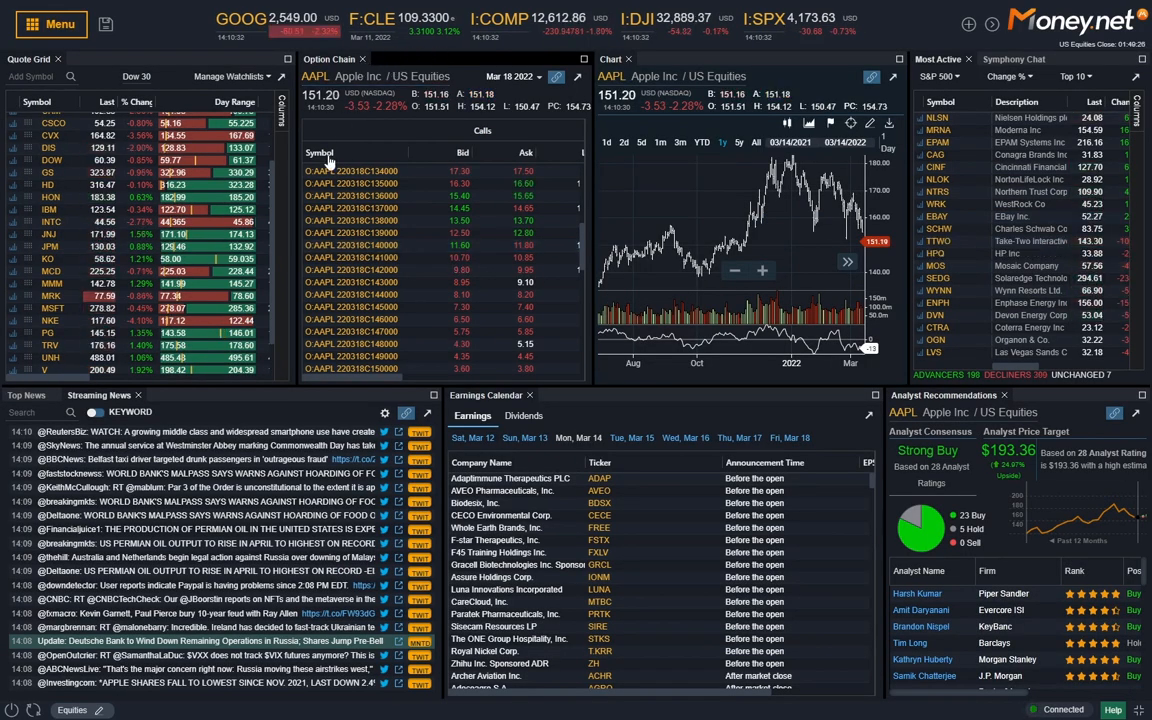
Preview a Currency Quote Grid tab with USD base beside the Chart, then close it
left_click(50, 24)
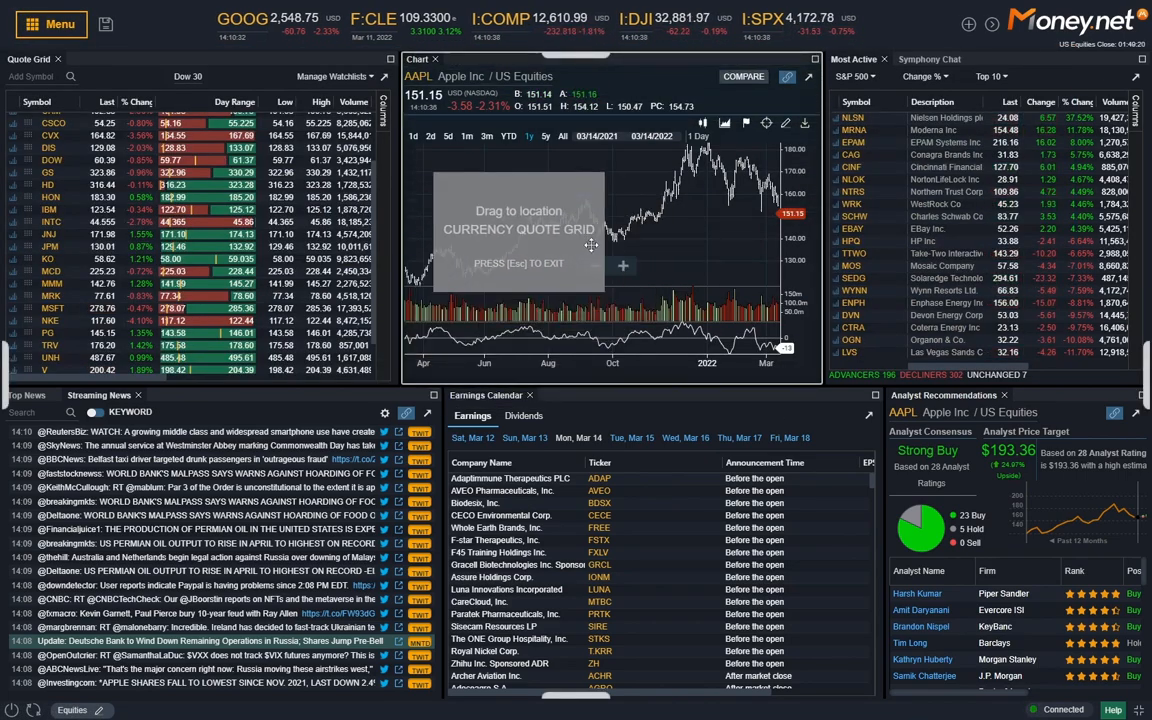
left_click(492, 60)
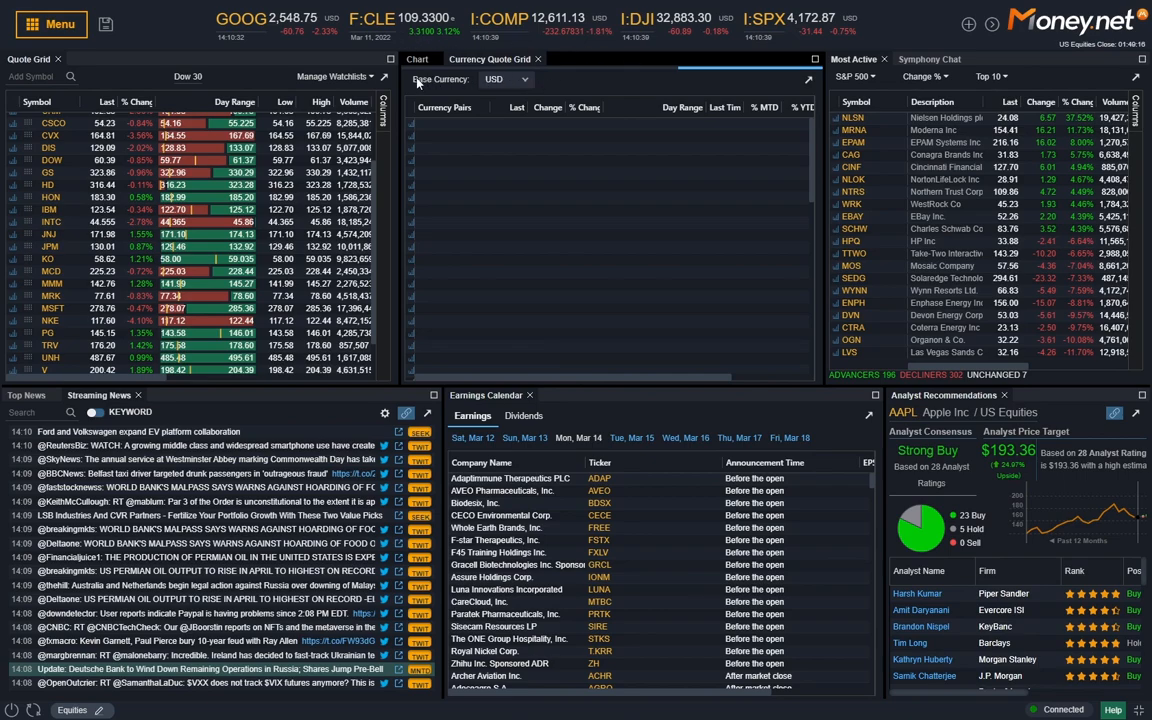
left_click(524, 80)
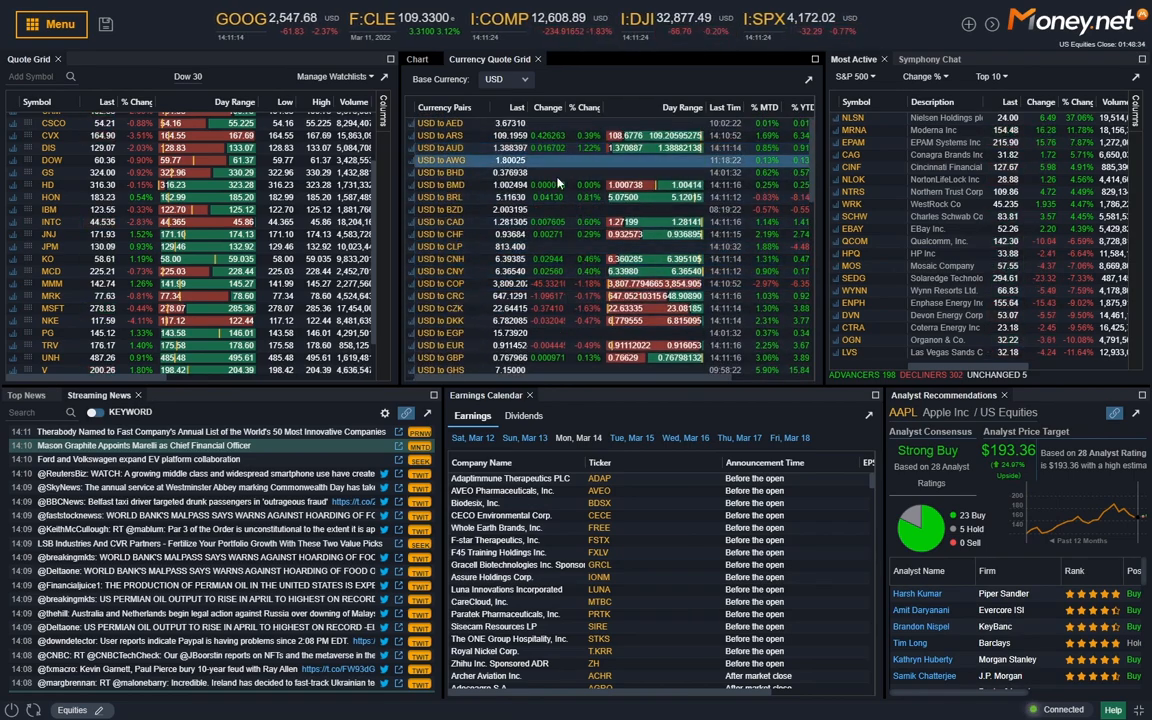
left_click(508, 80)
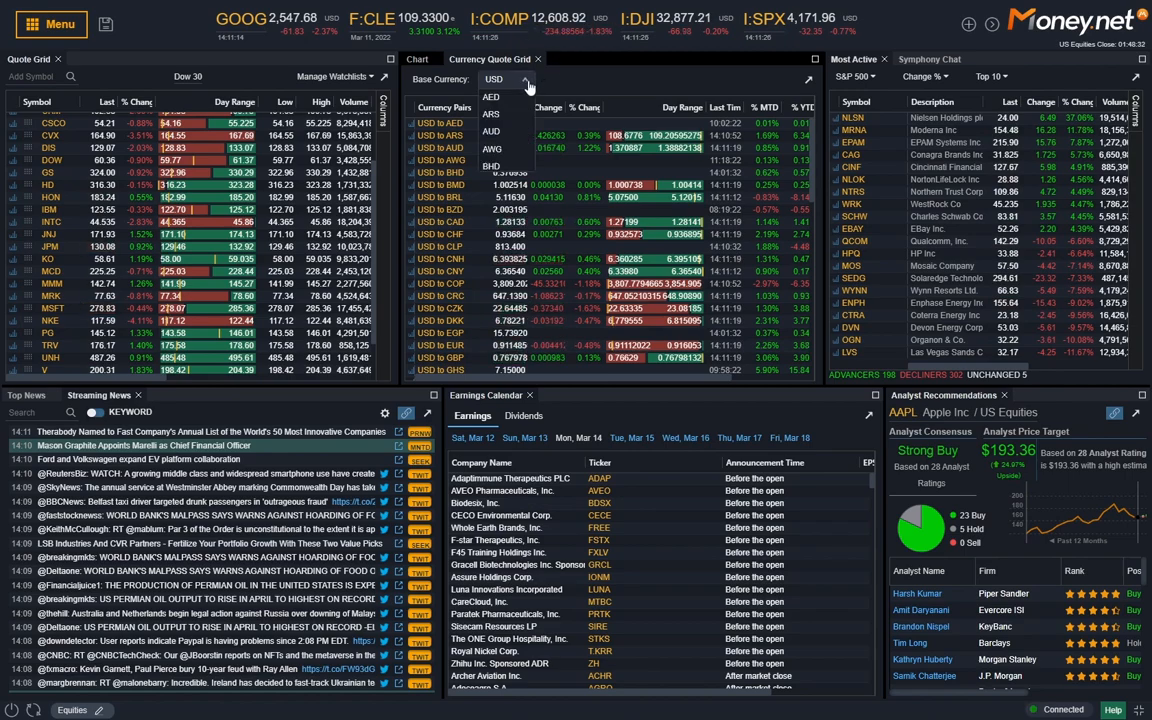
left_click(418, 58)
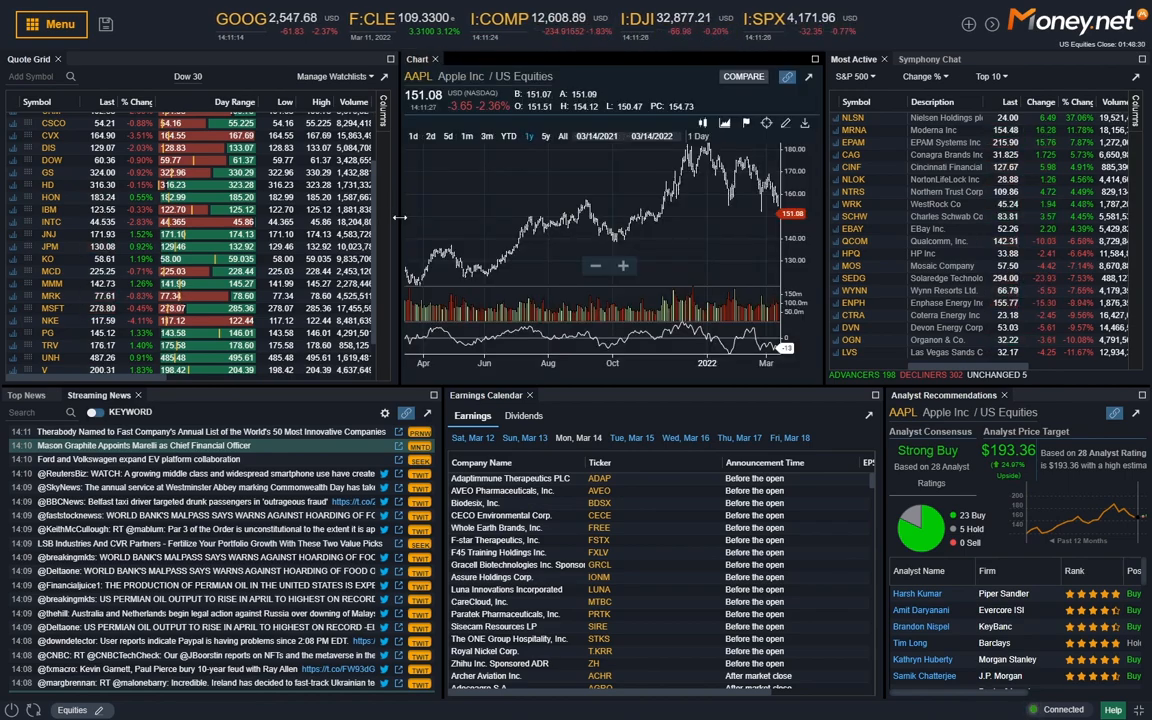
left_click(50, 24)
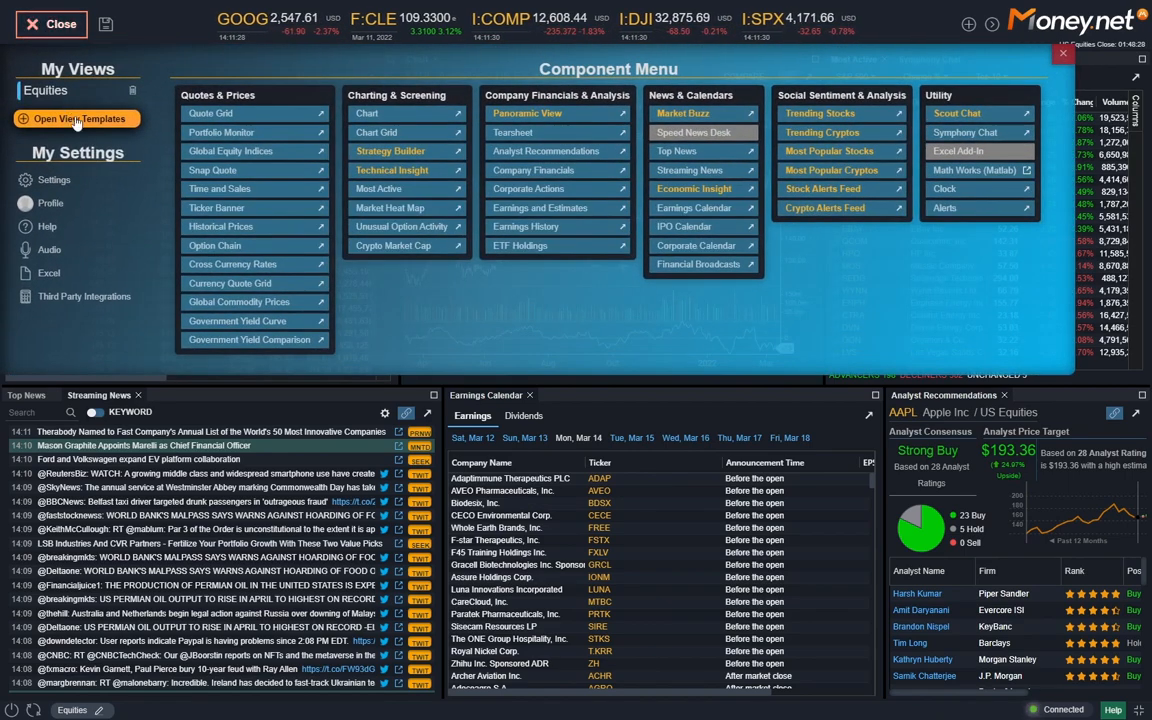
mouse_move(248, 340)
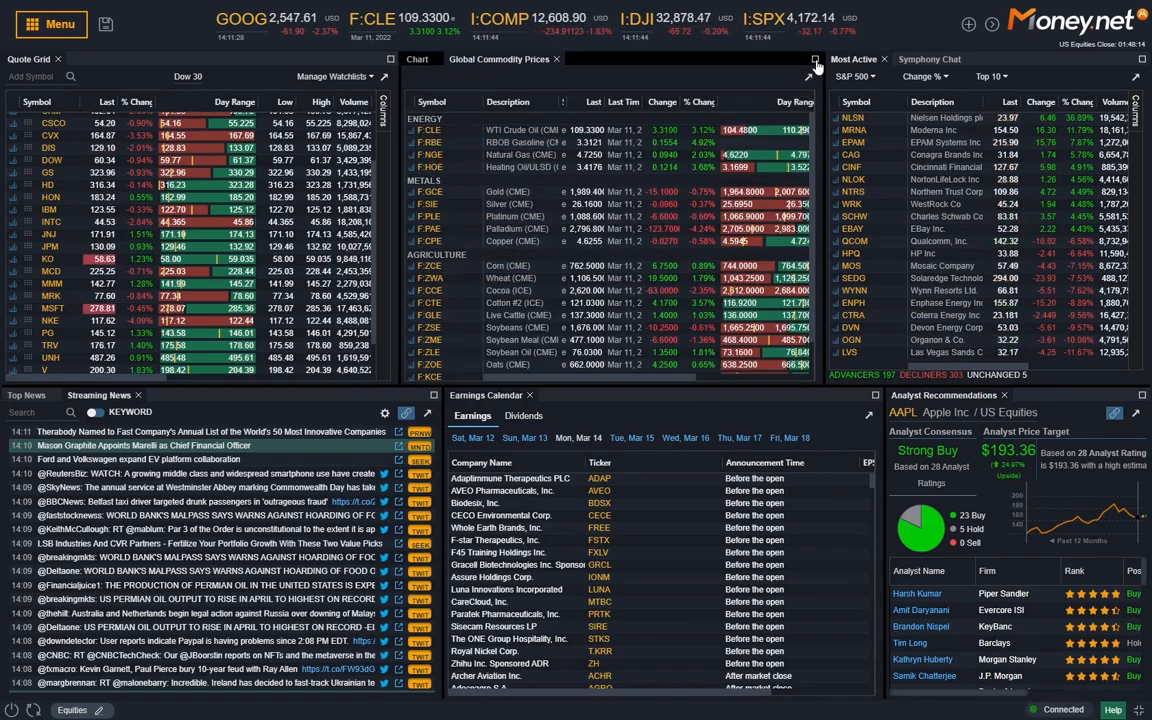
left_click(816, 66)
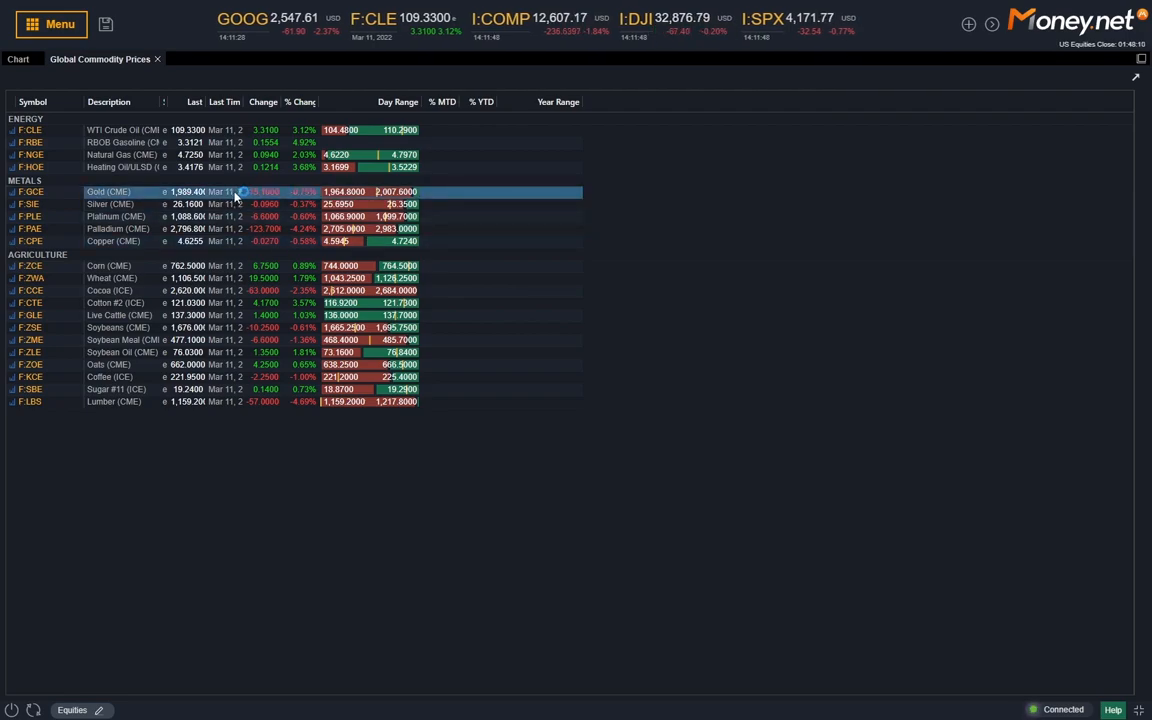
left_click(110, 204)
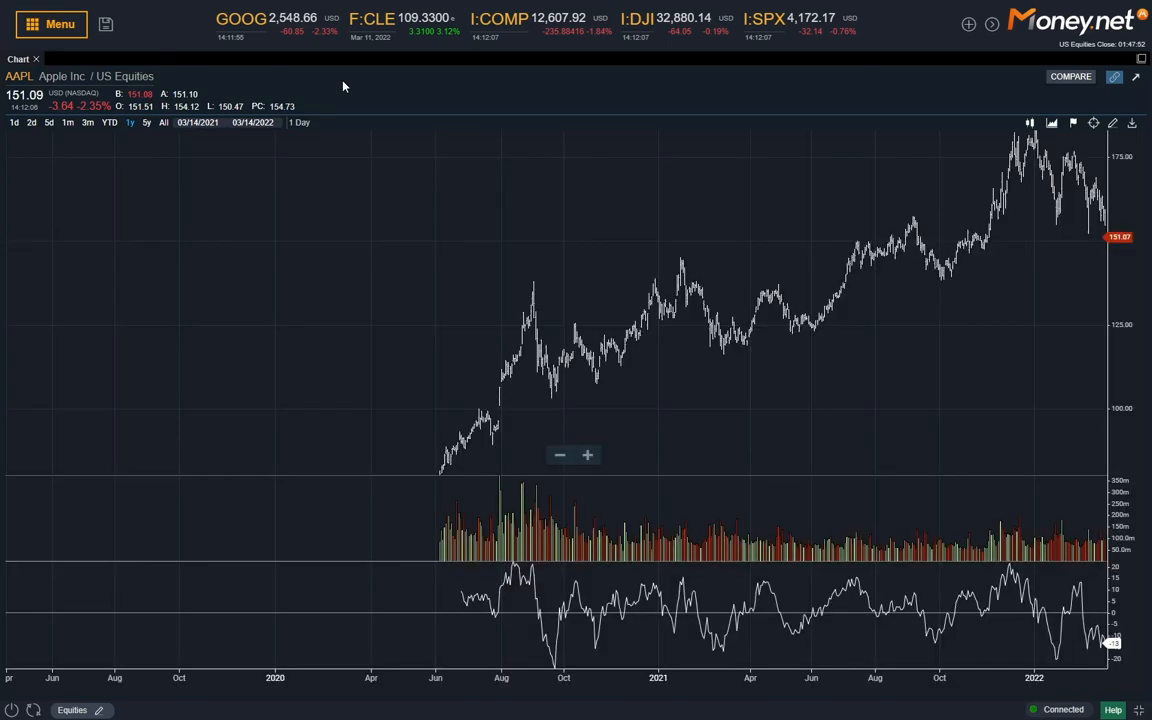
mouse_move(72, 134)
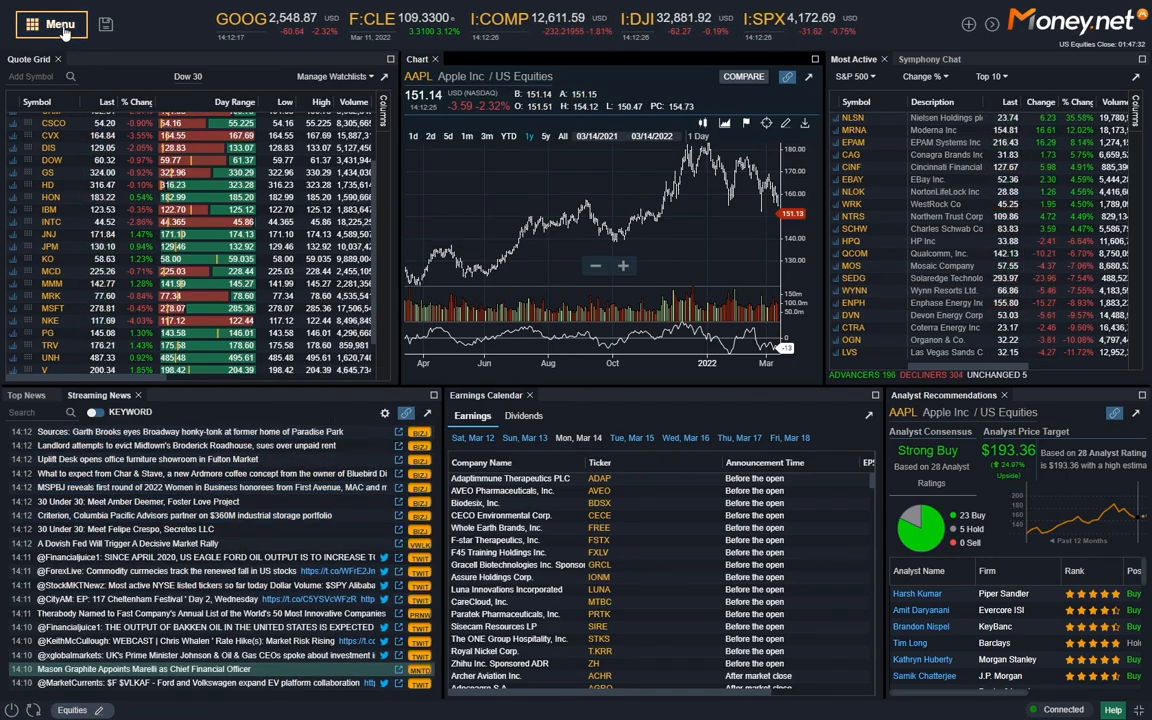
left_click(50, 24)
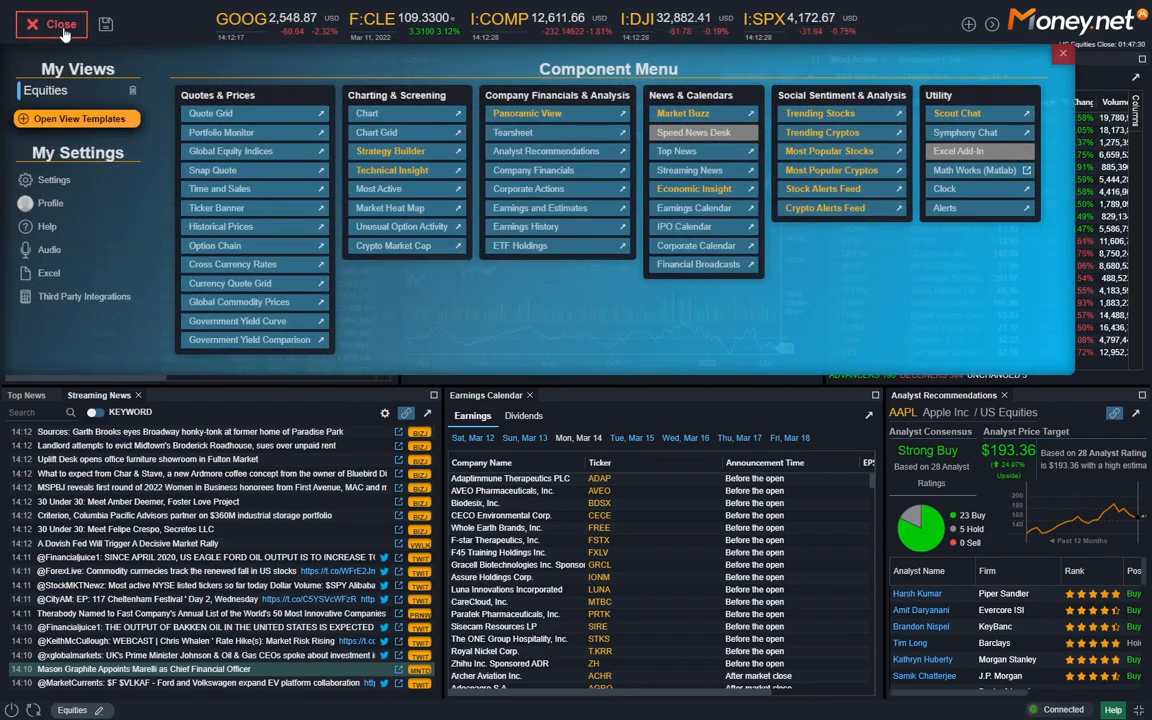
left_click(52, 24)
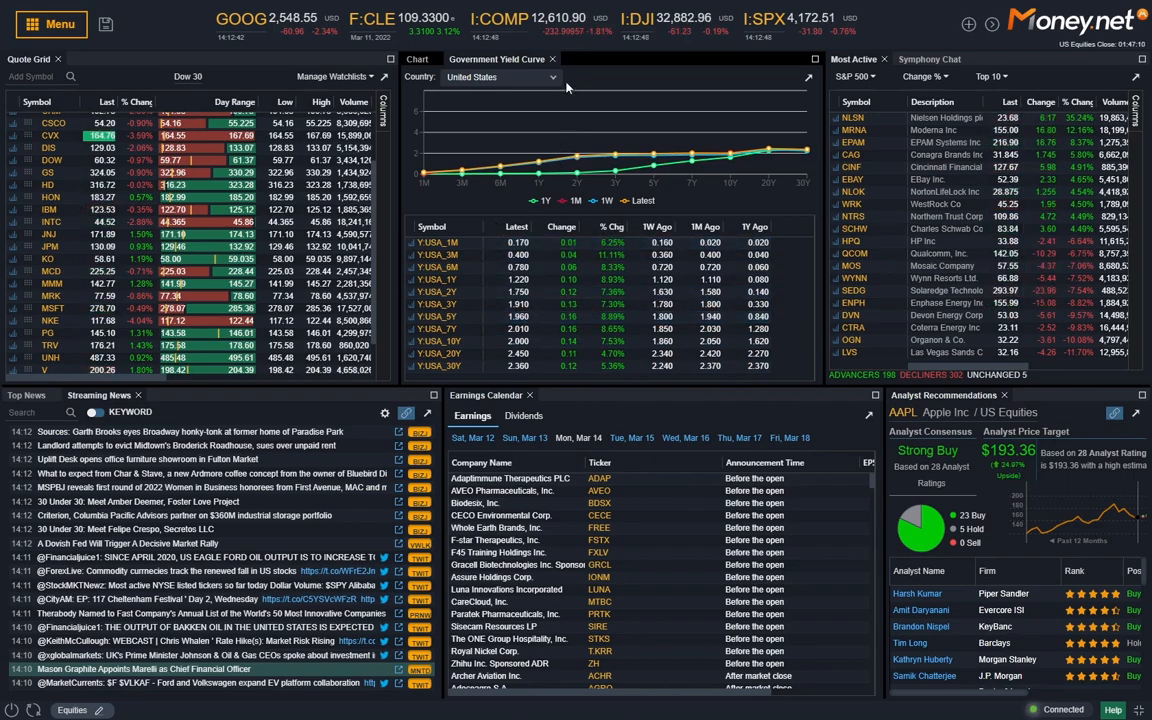
left_click(420, 58)
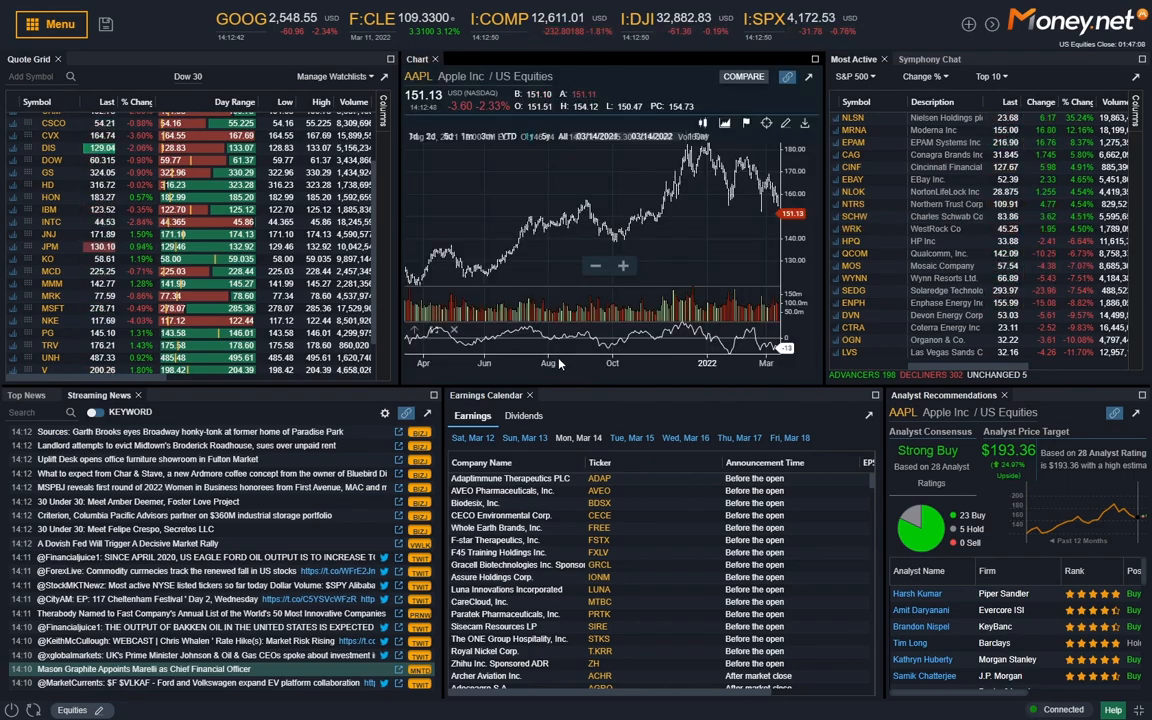
left_click(50, 24)
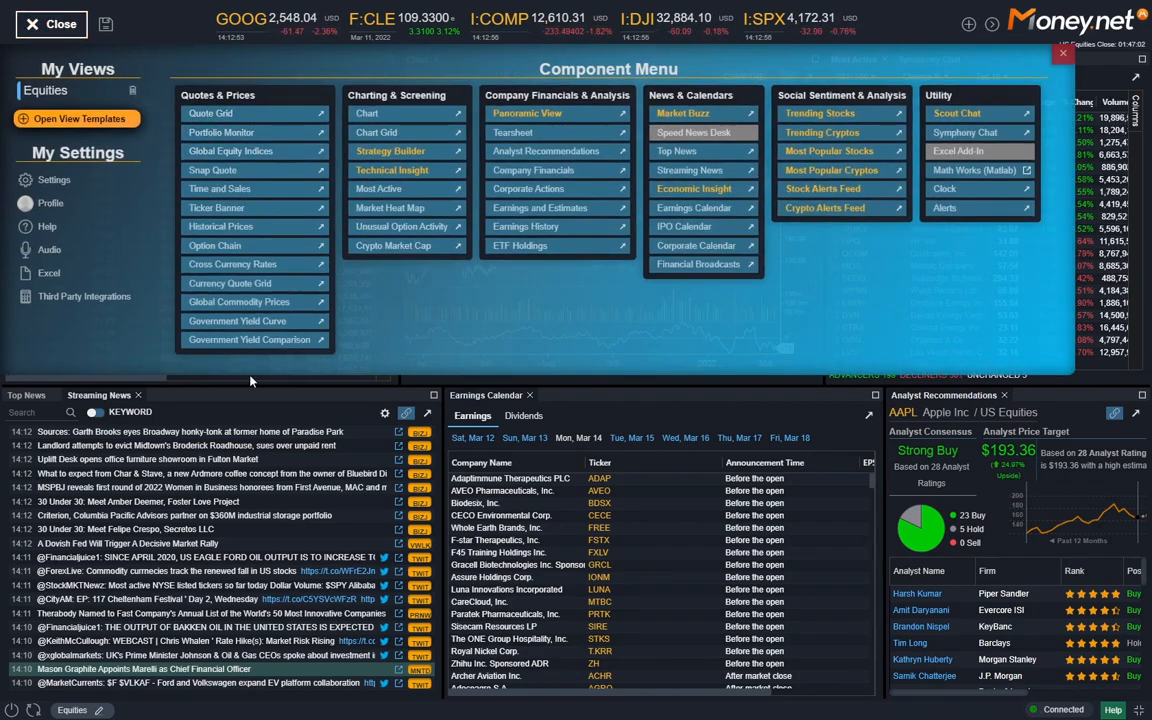
left_click(248, 340)
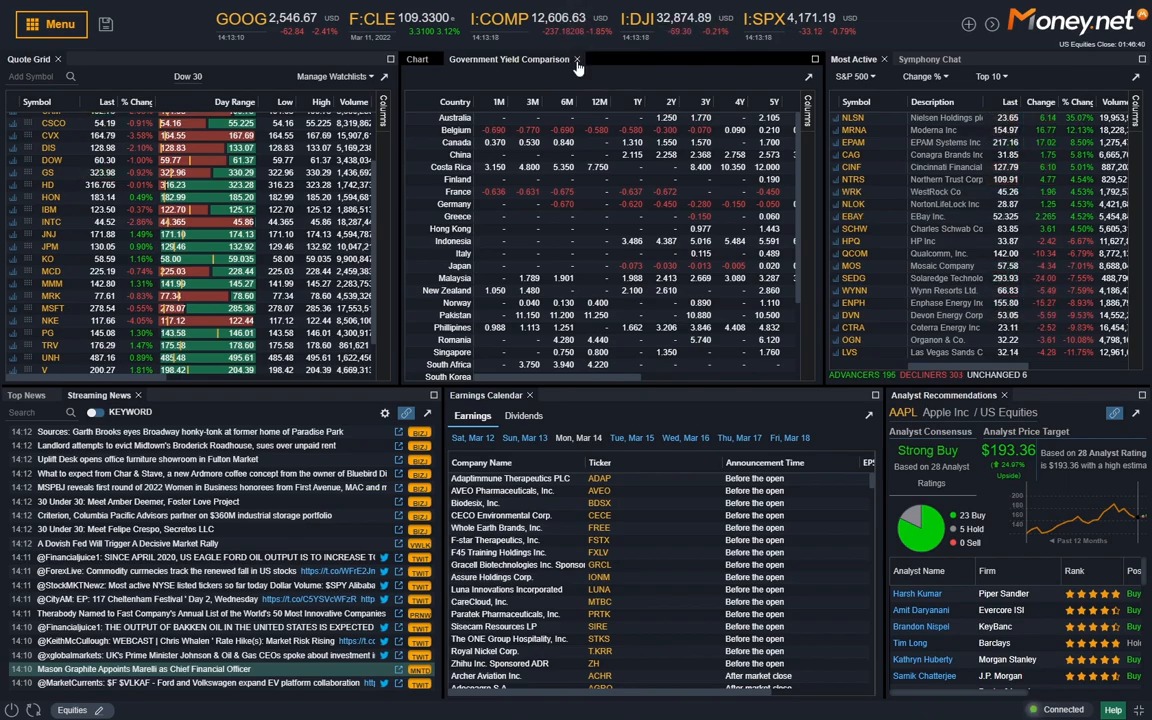
left_click(418, 60)
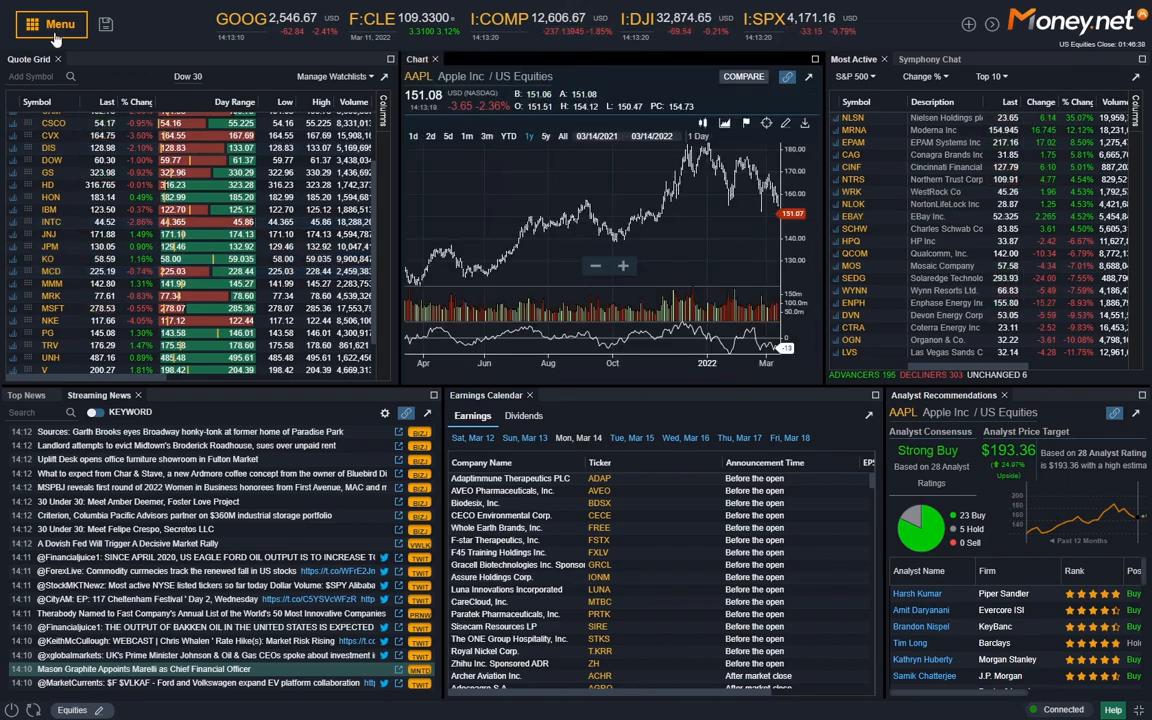
left_click(50, 24)
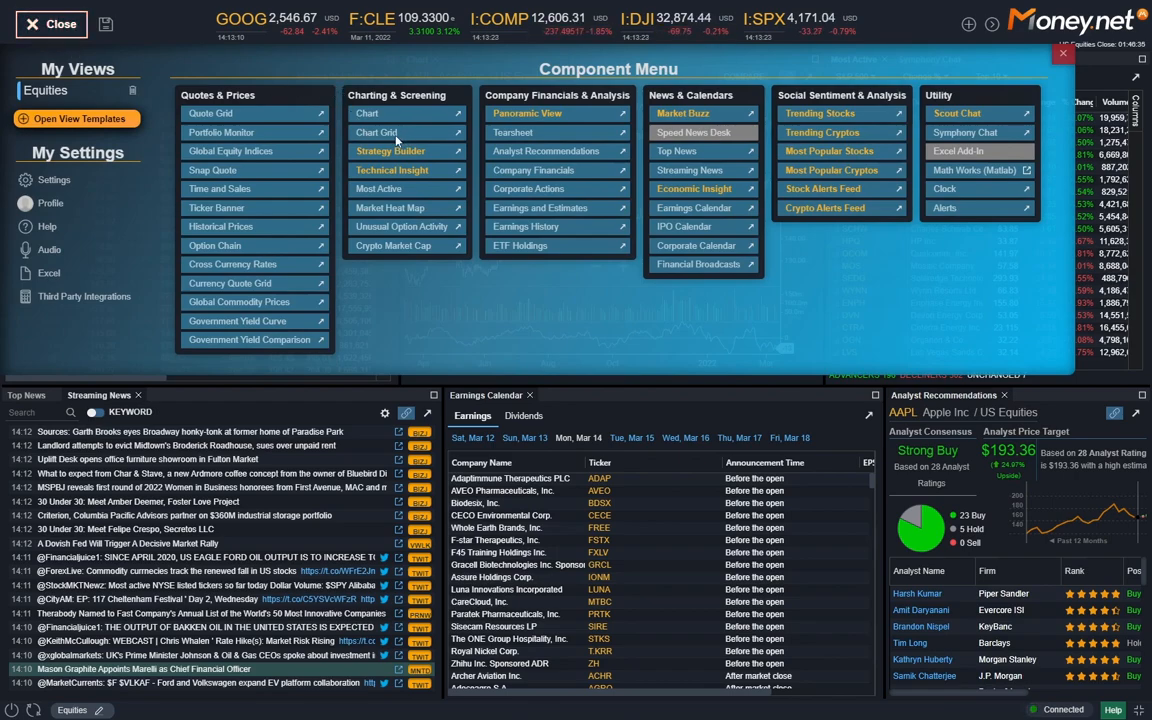
mouse_move(392, 140)
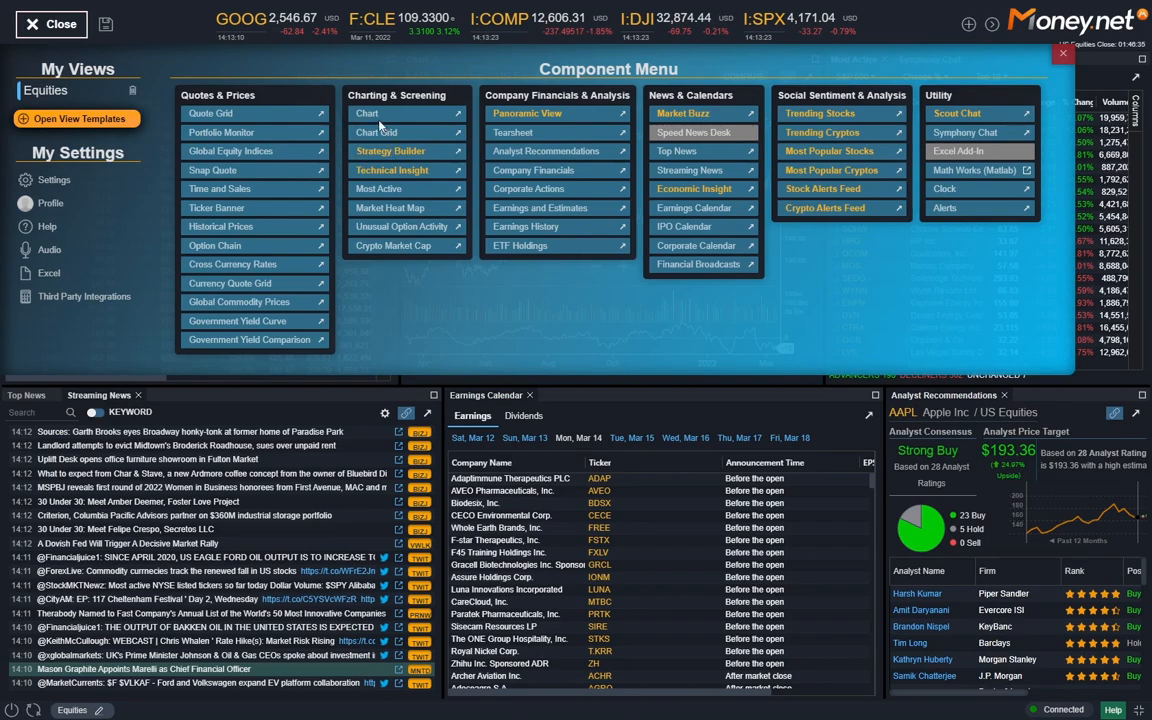
mouse_move(372, 136)
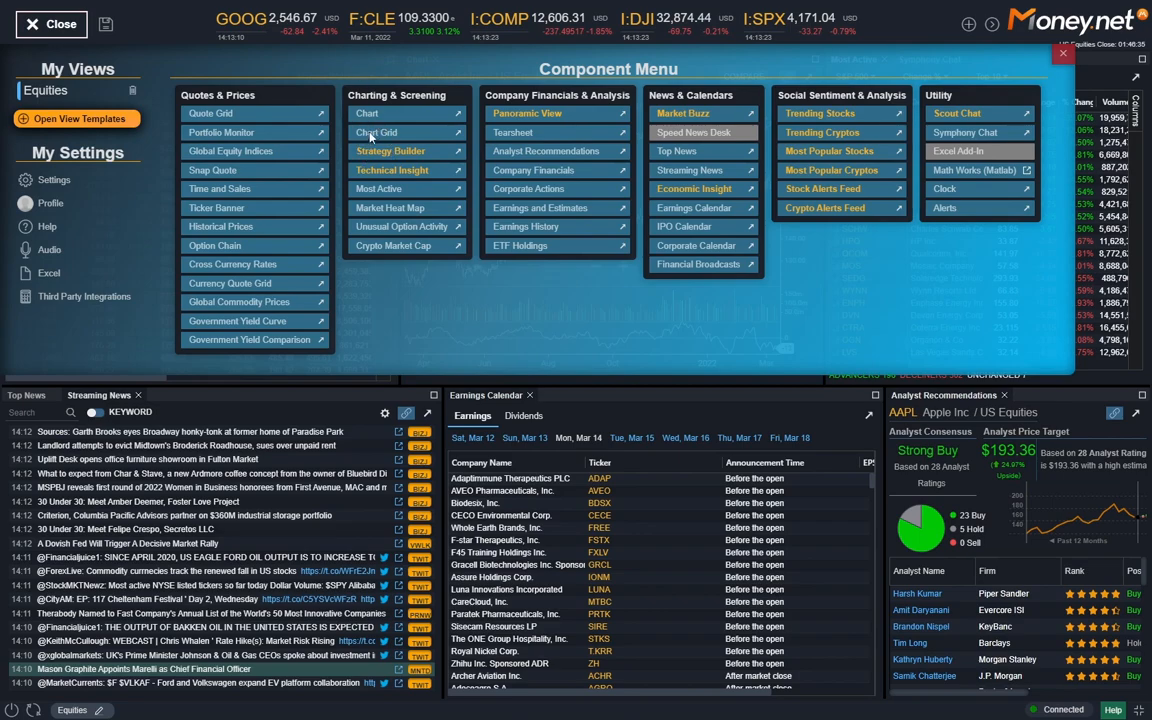
left_click(366, 112)
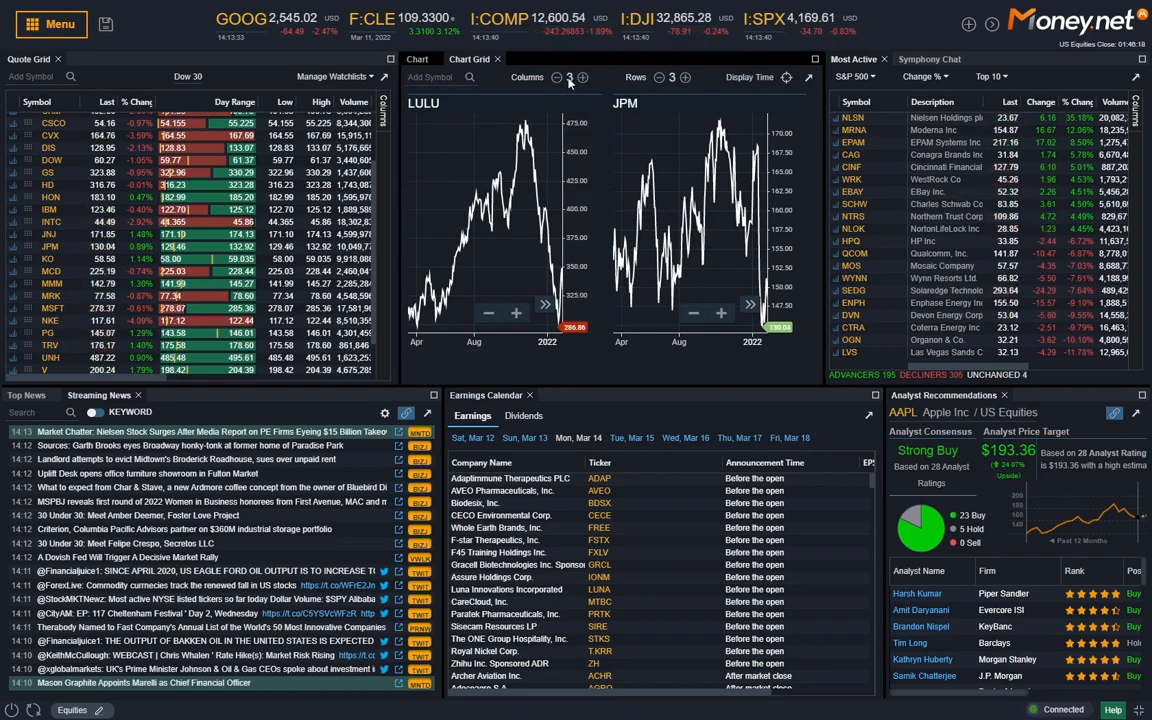
left_click(556, 76)
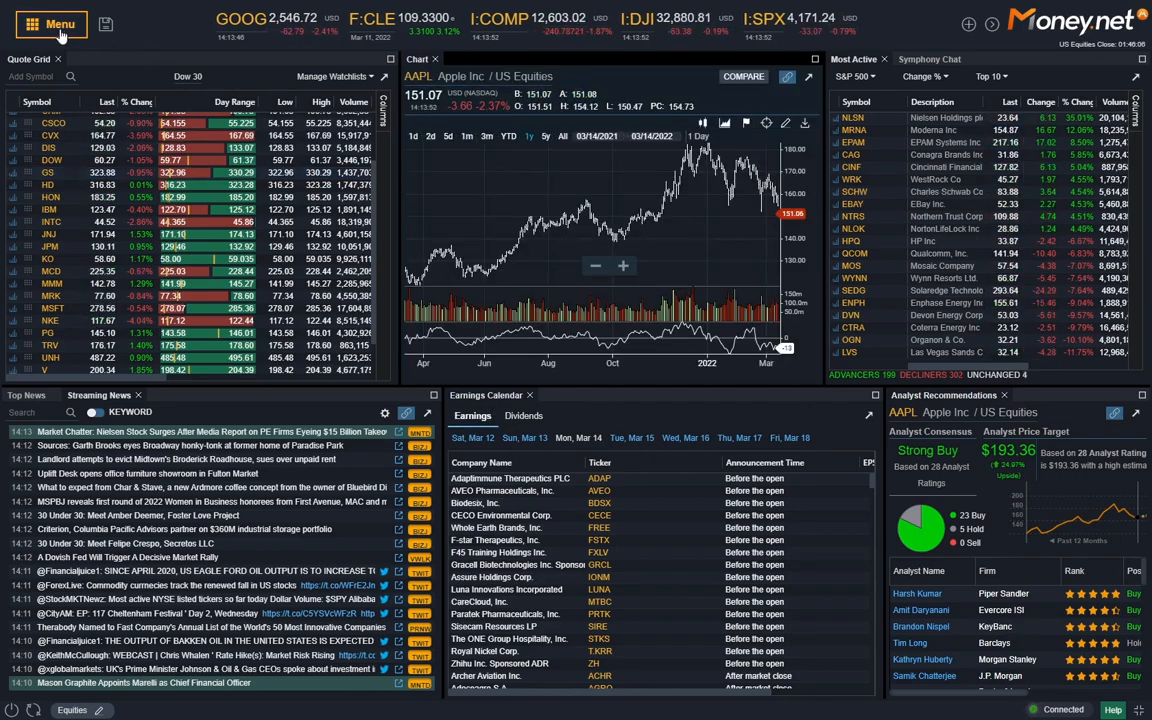
left_click(52, 24)
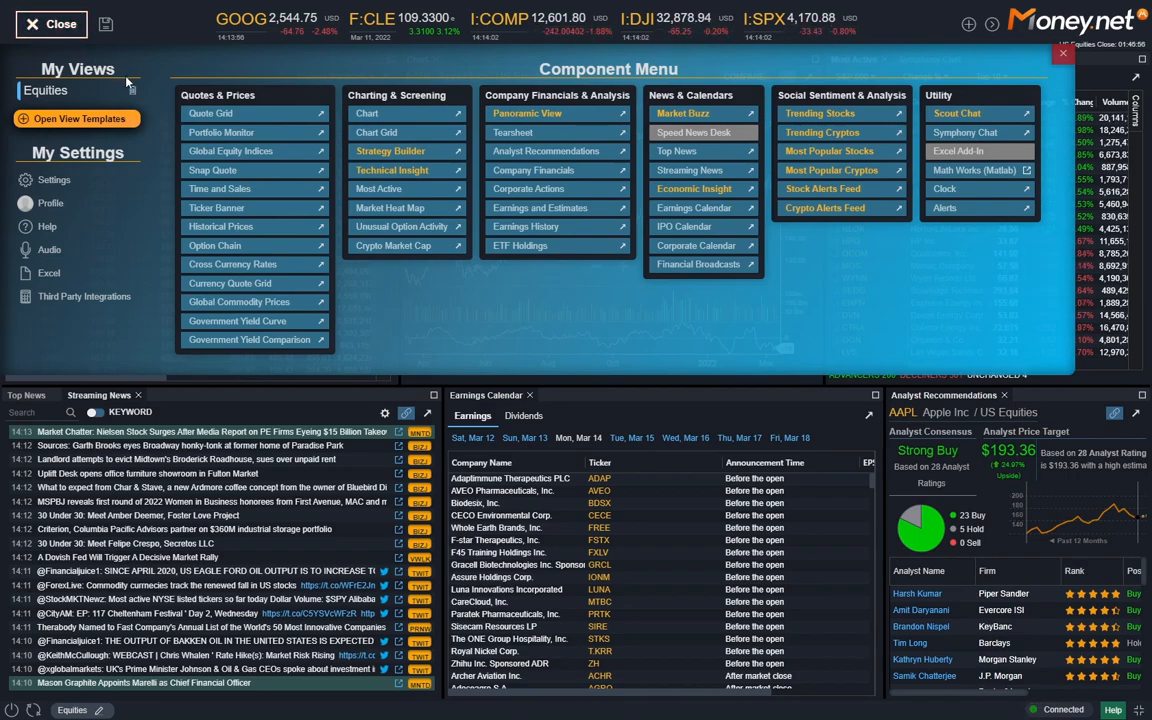
left_click(390, 152)
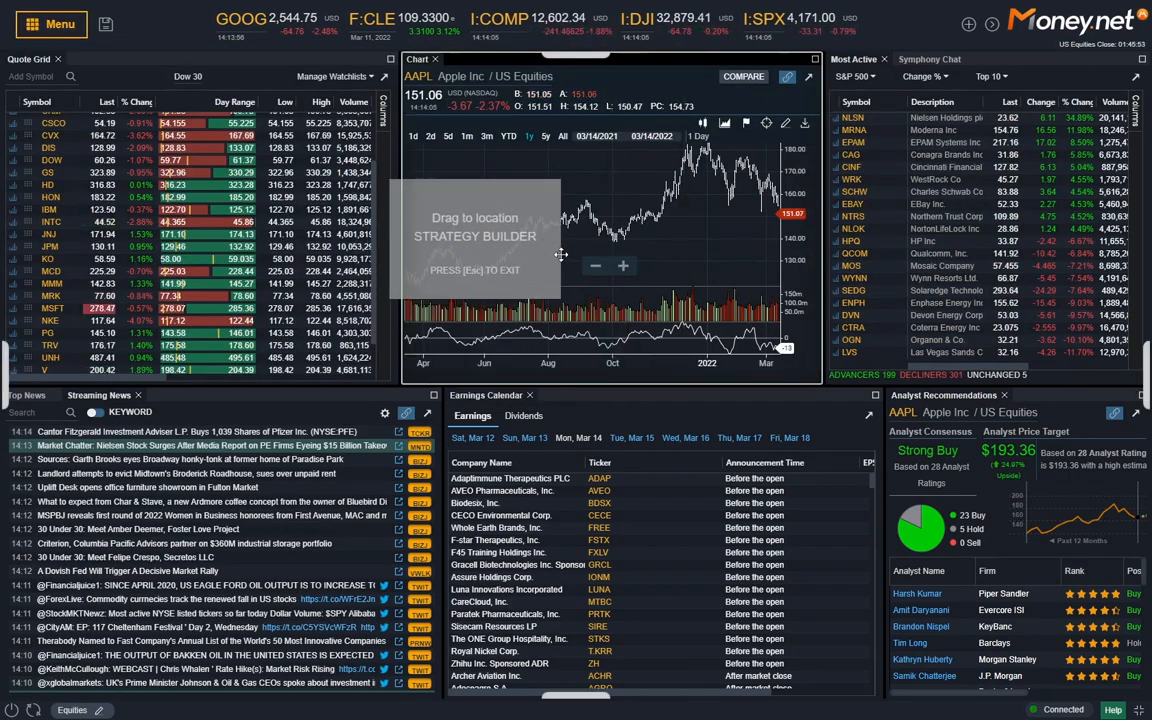
left_click(480, 58)
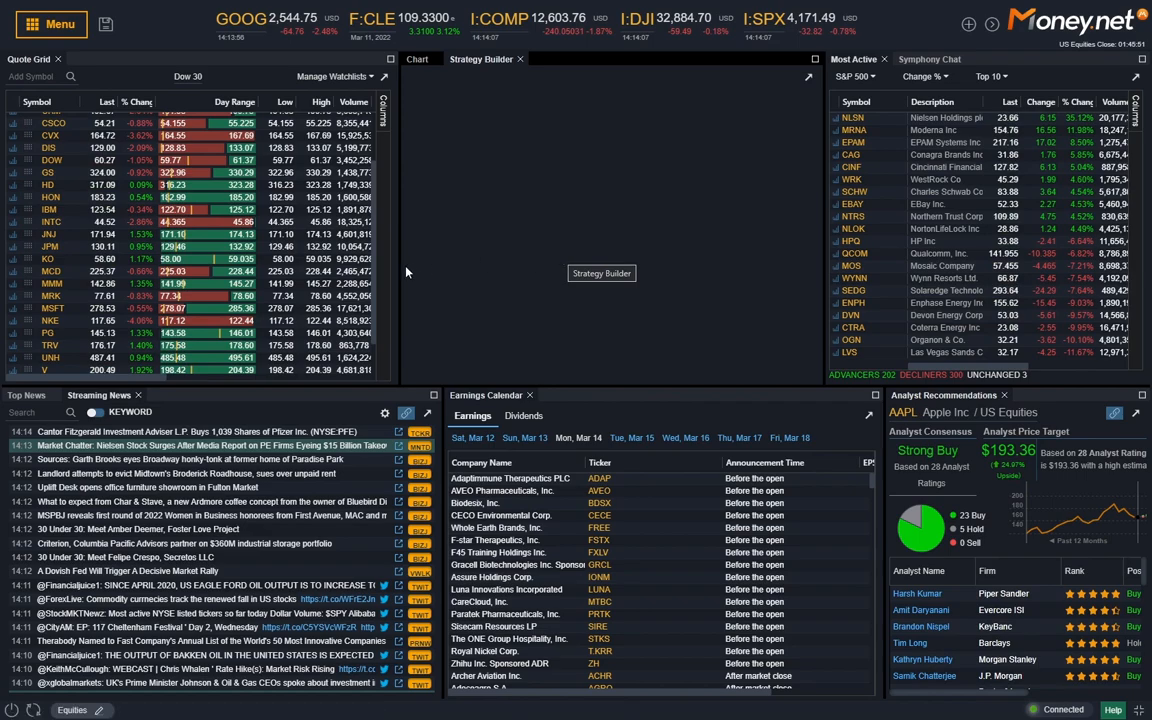
left_click(480, 60)
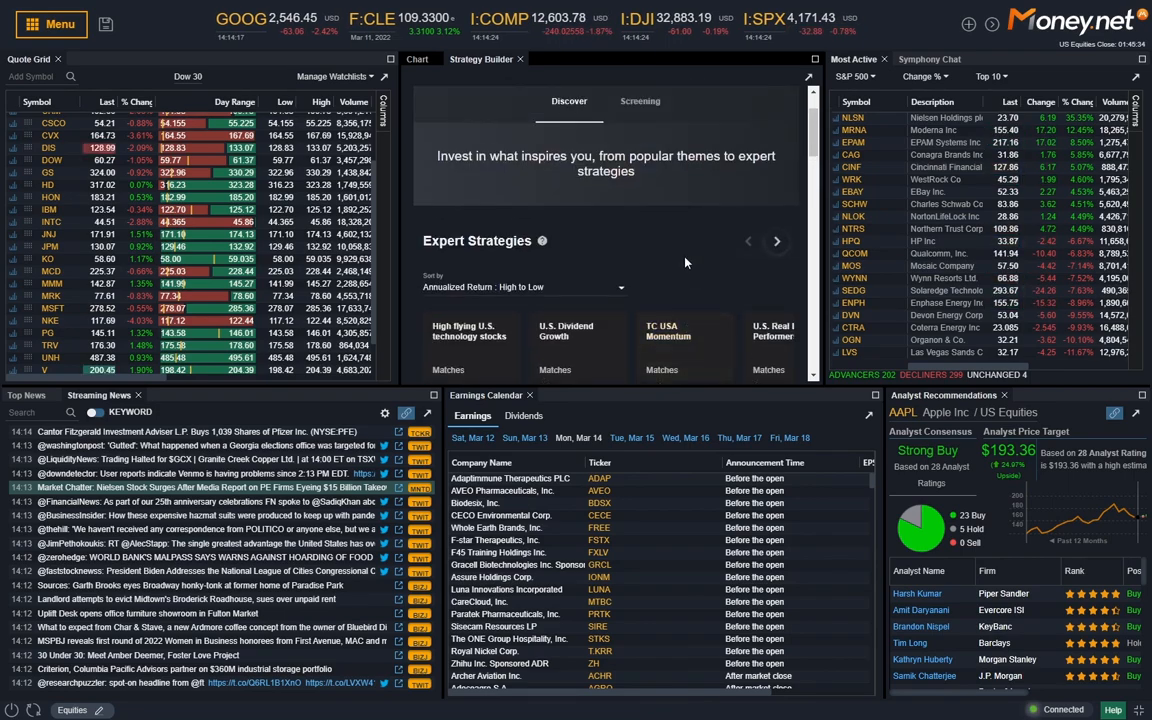
mouse_move(800, 184)
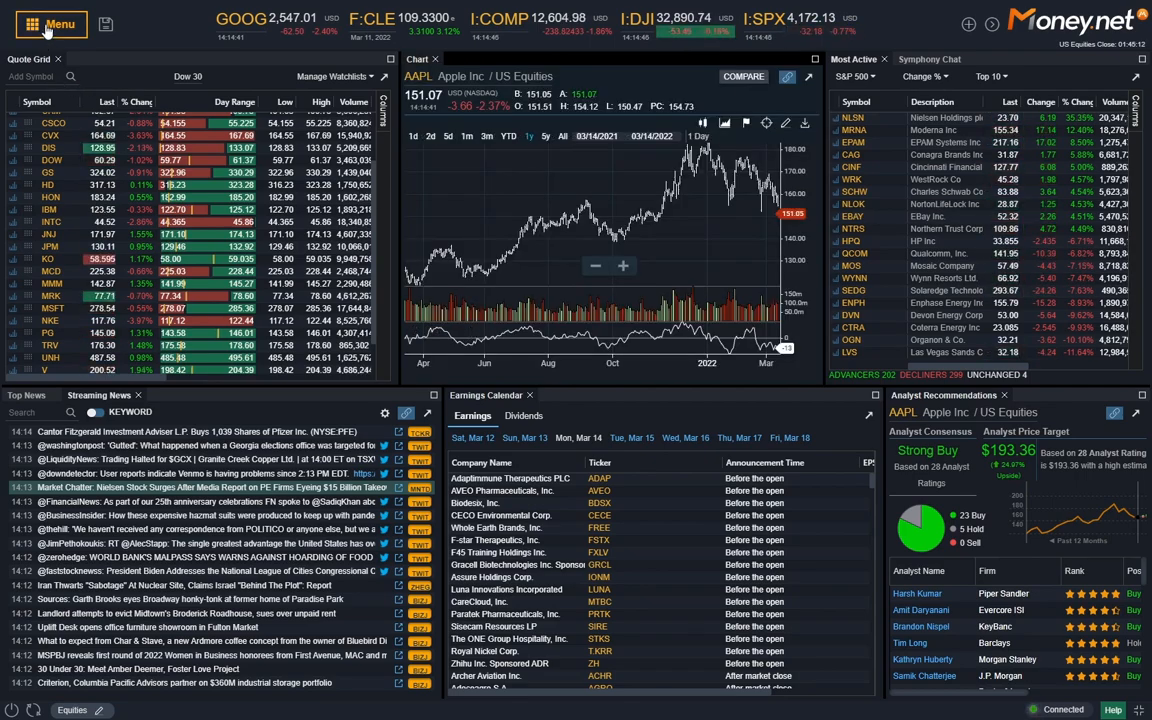
Add Technical Insight from Charting & Screening as a tab beside the AAPL chart
left_click(52, 24)
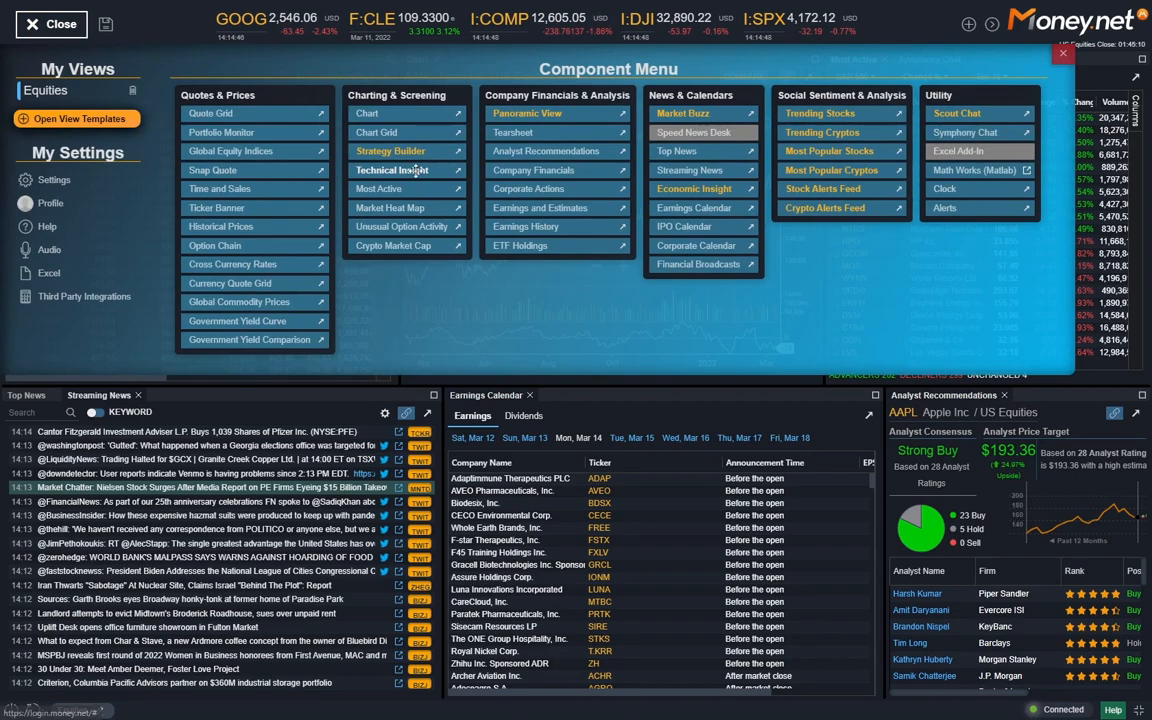
left_click(392, 170)
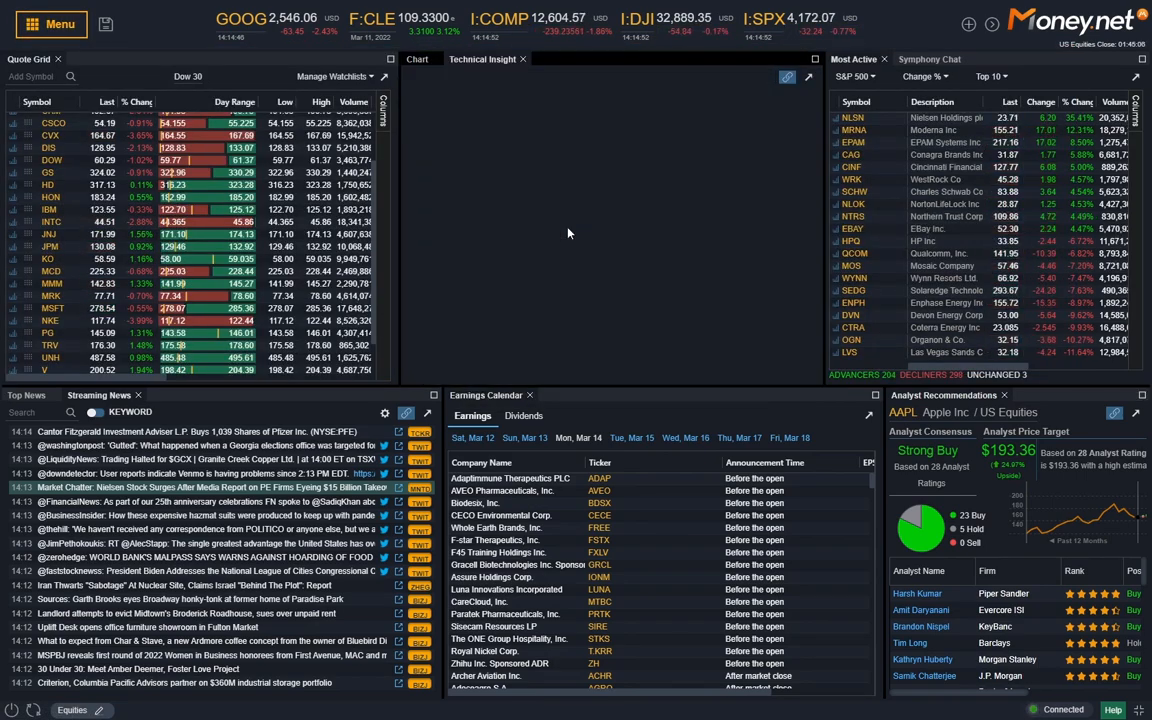
left_click(482, 58)
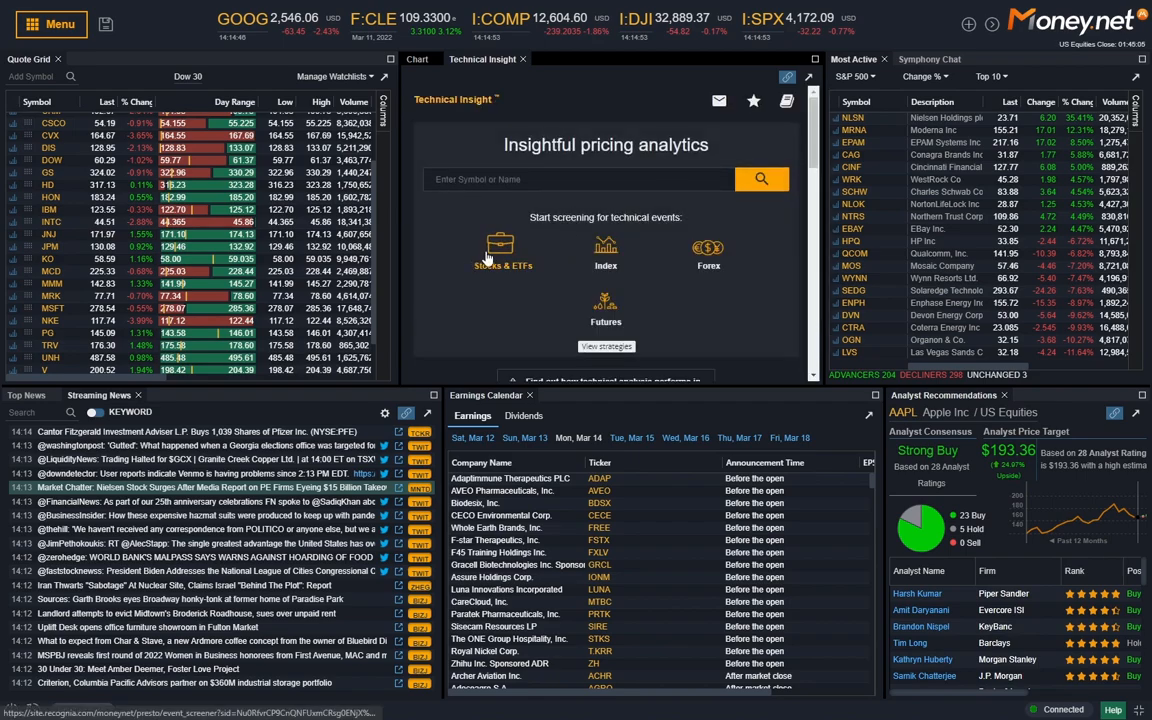
Pop Technical Insight into its own view and browse the candlestick and bar pattern event types
left_click(504, 250)
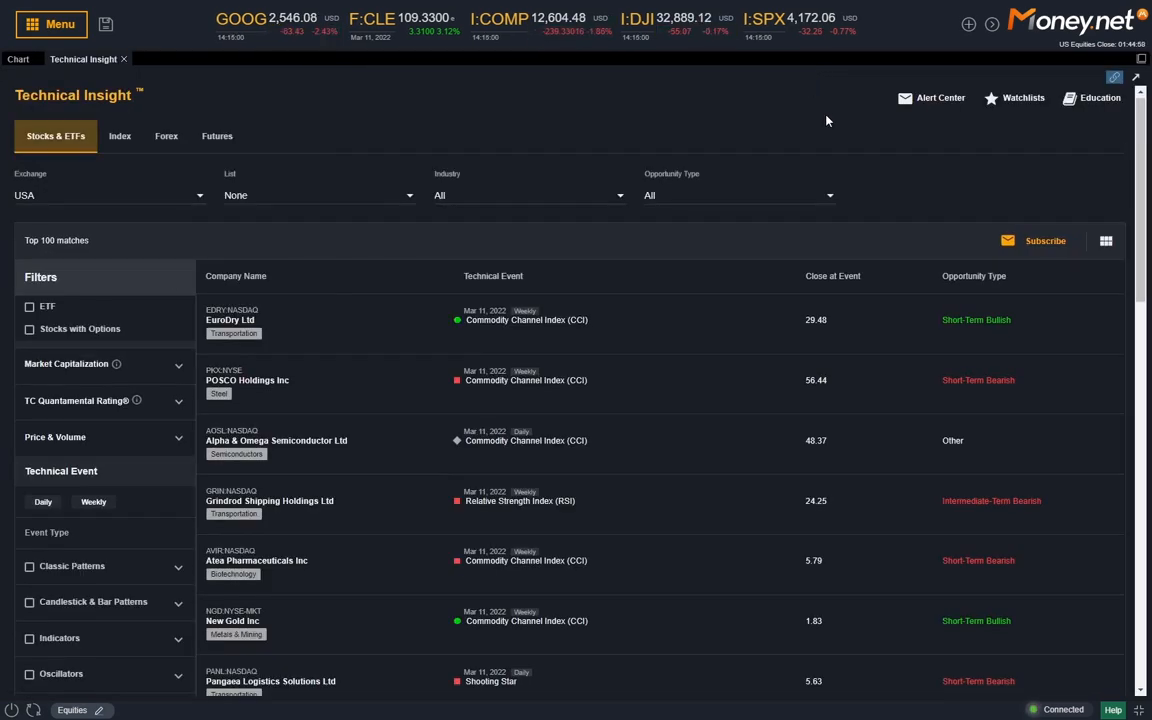
mouse_move(844, 132)
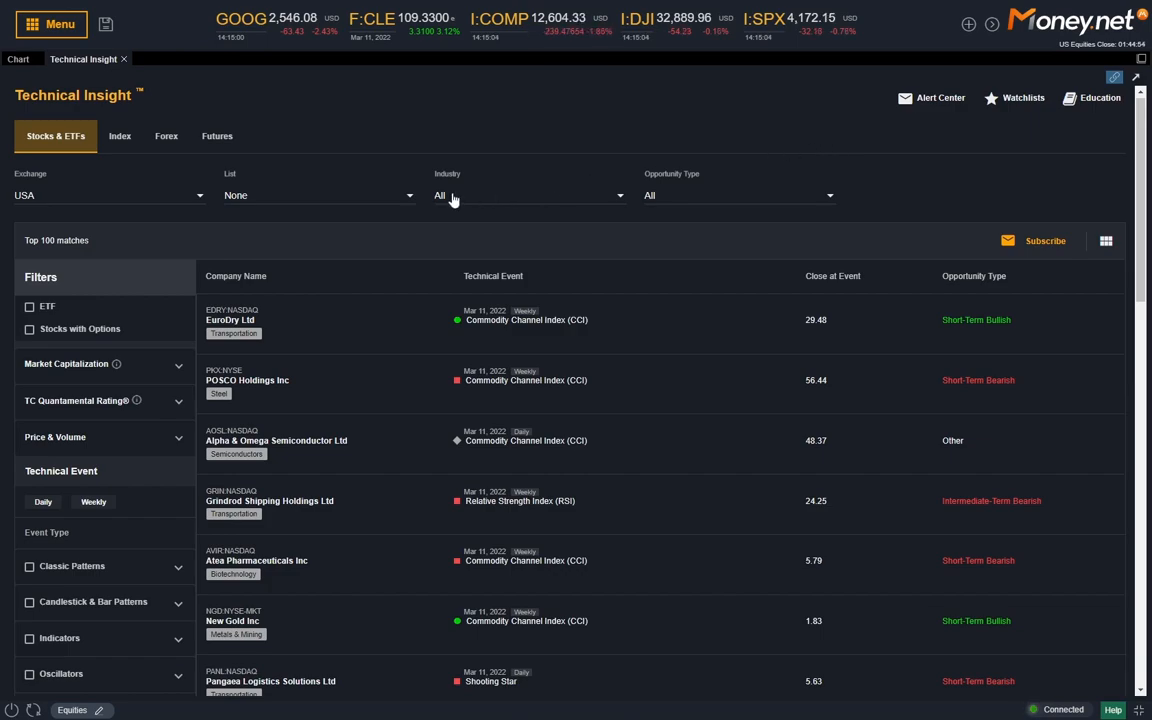
mouse_move(338, 240)
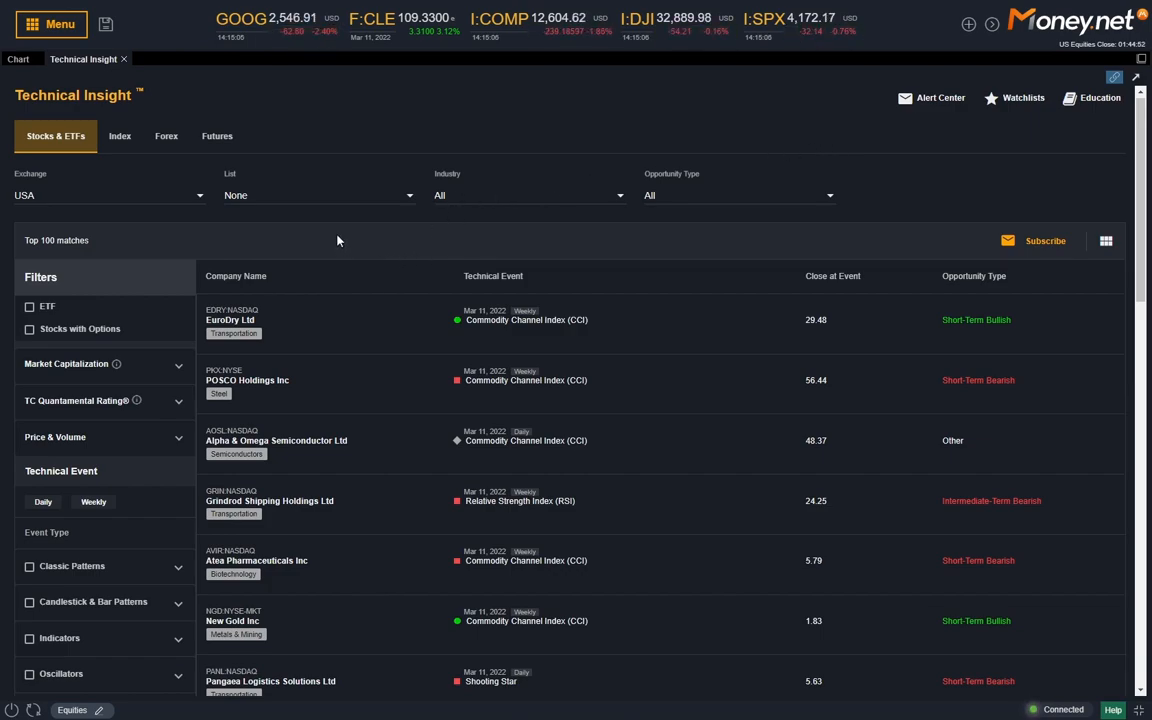
mouse_move(156, 242)
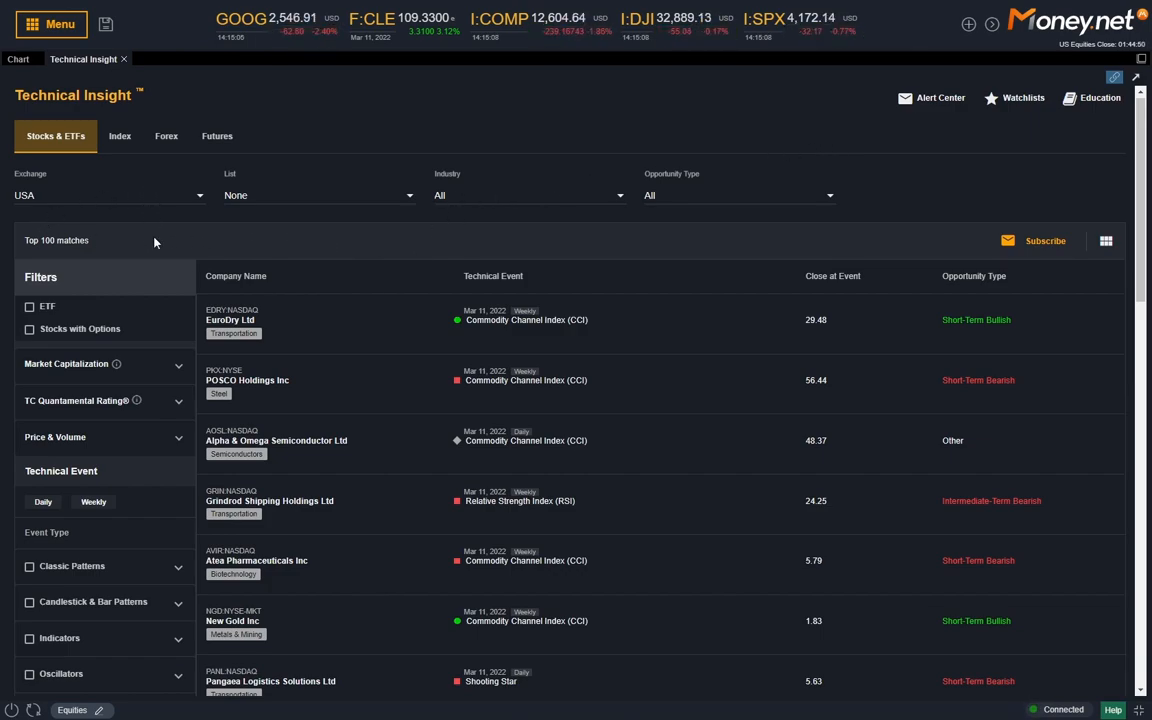
scroll("down", 3)
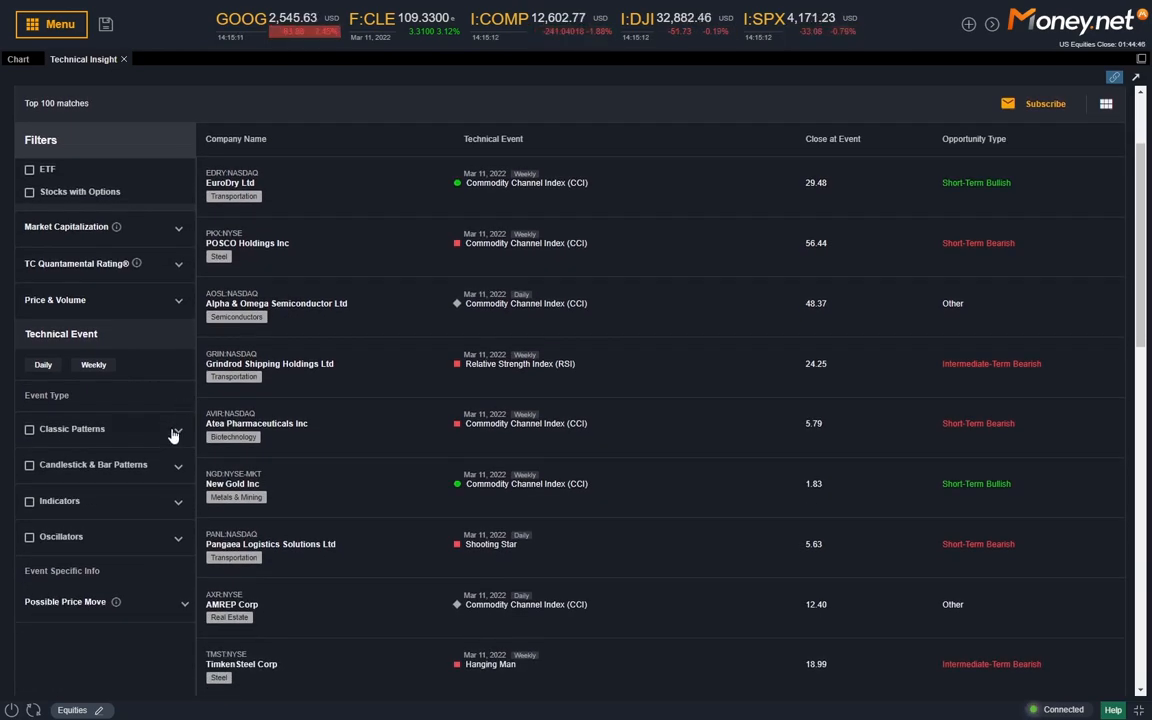
left_click(176, 434)
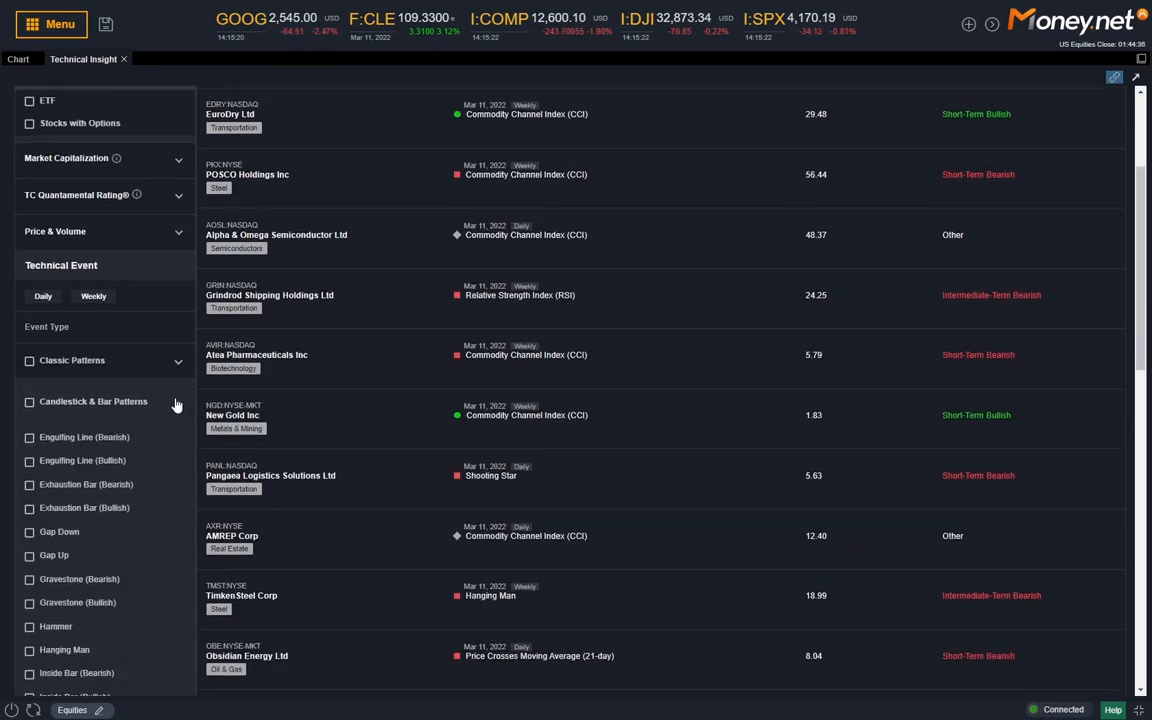
scroll("down", 3)
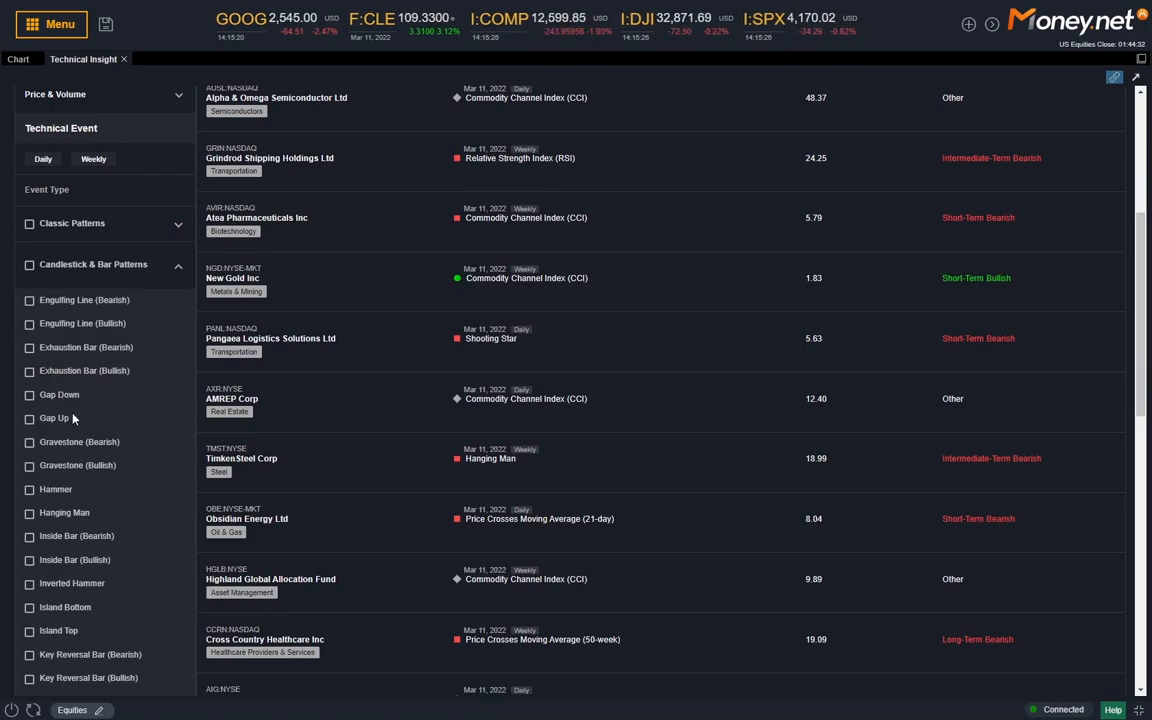
scroll("down", 3)
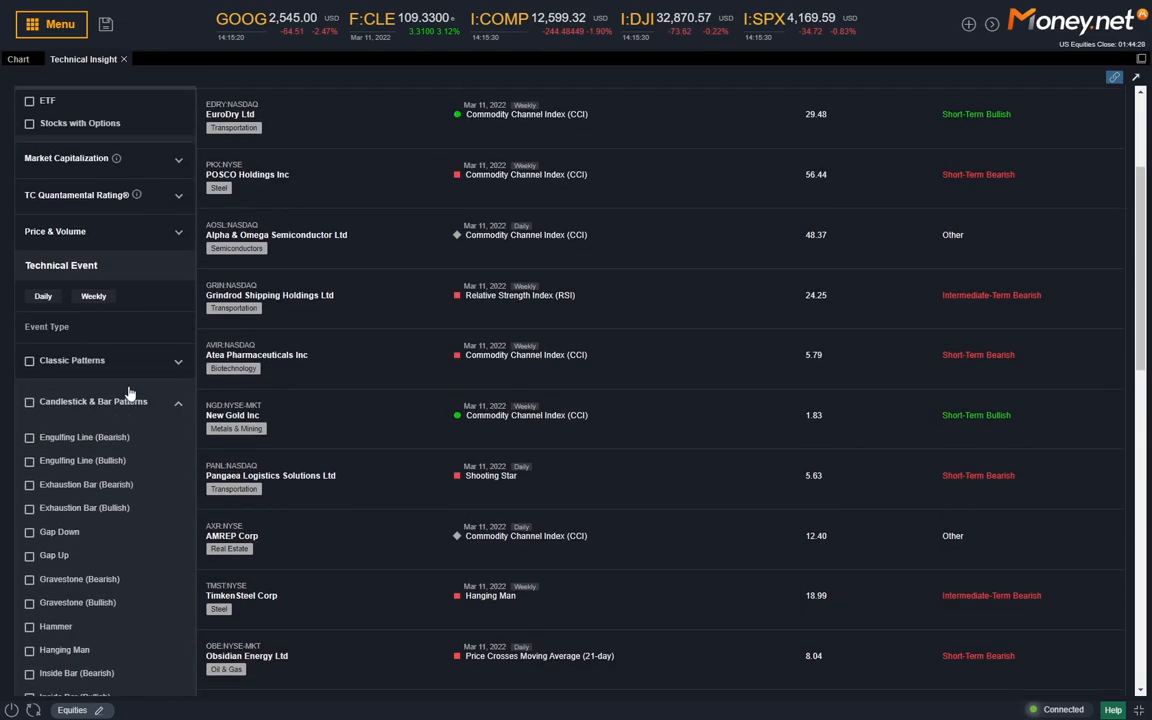
left_click(178, 402)
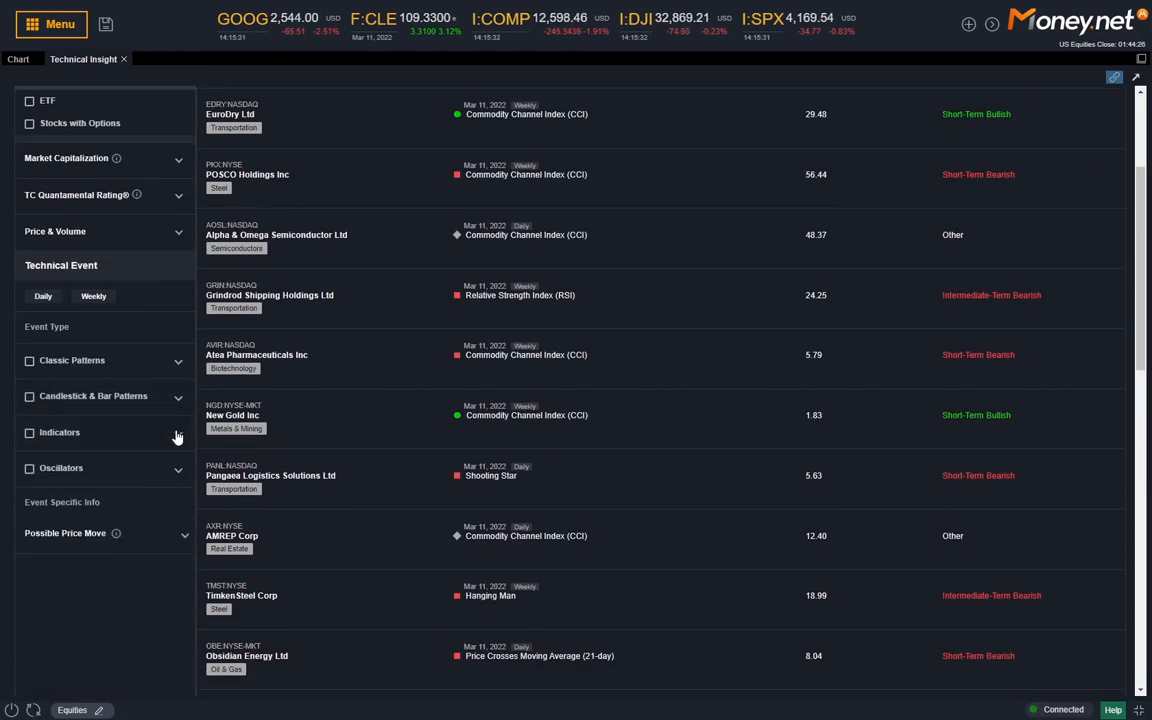
Filter events to Classic Patterns, listing Double Bottom signals
left_click(178, 364)
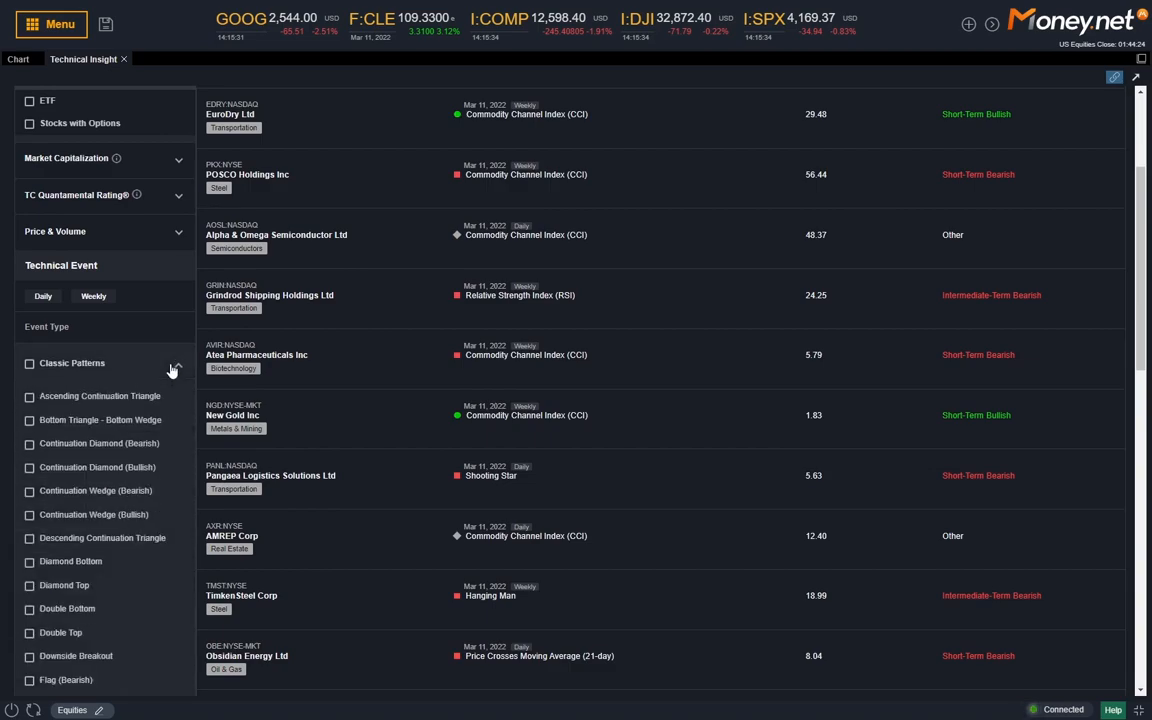
left_click(176, 364)
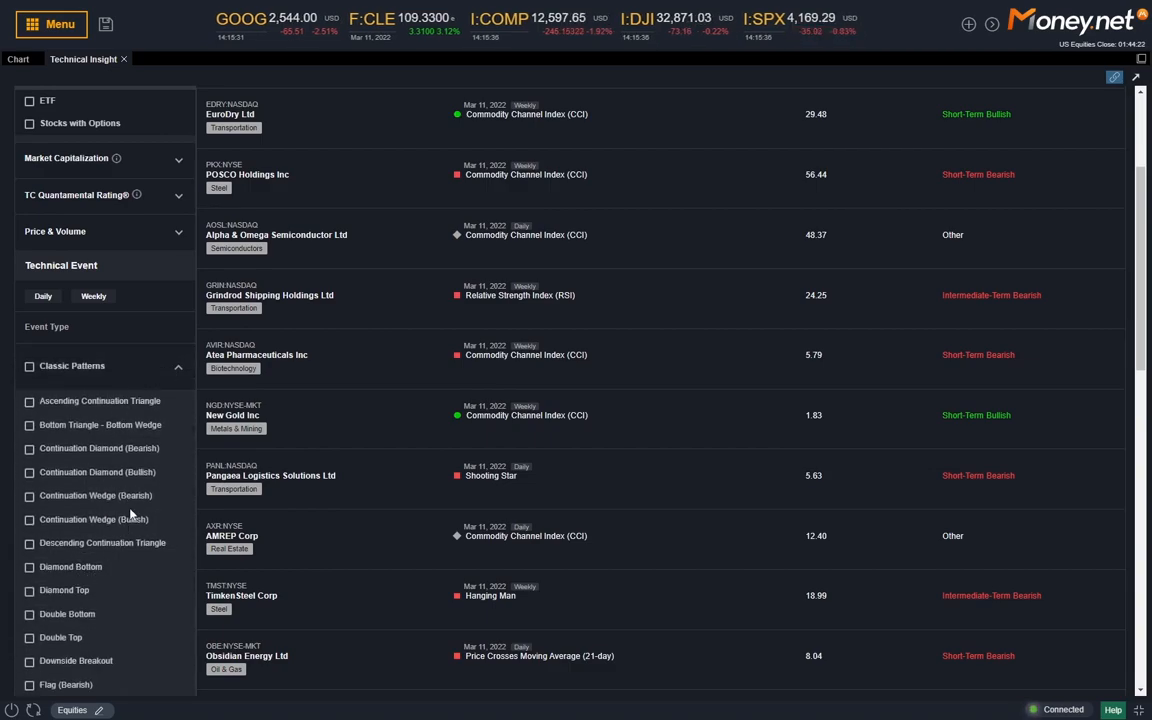
mouse_move(24, 544)
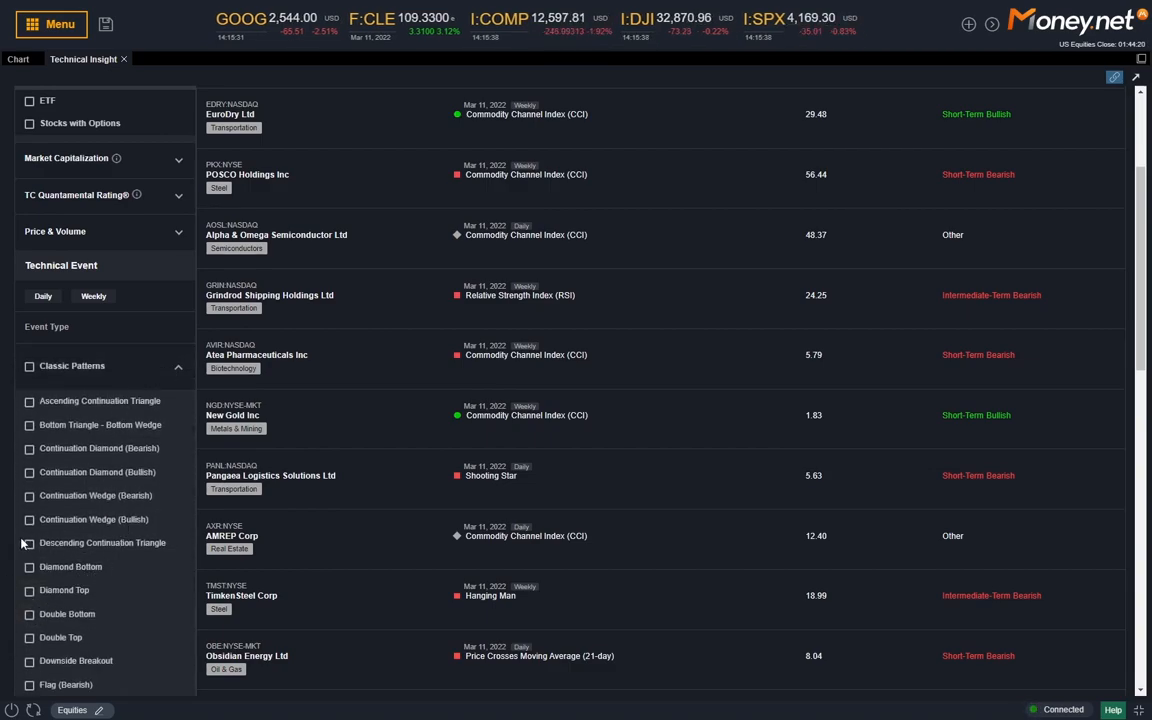
left_click(28, 612)
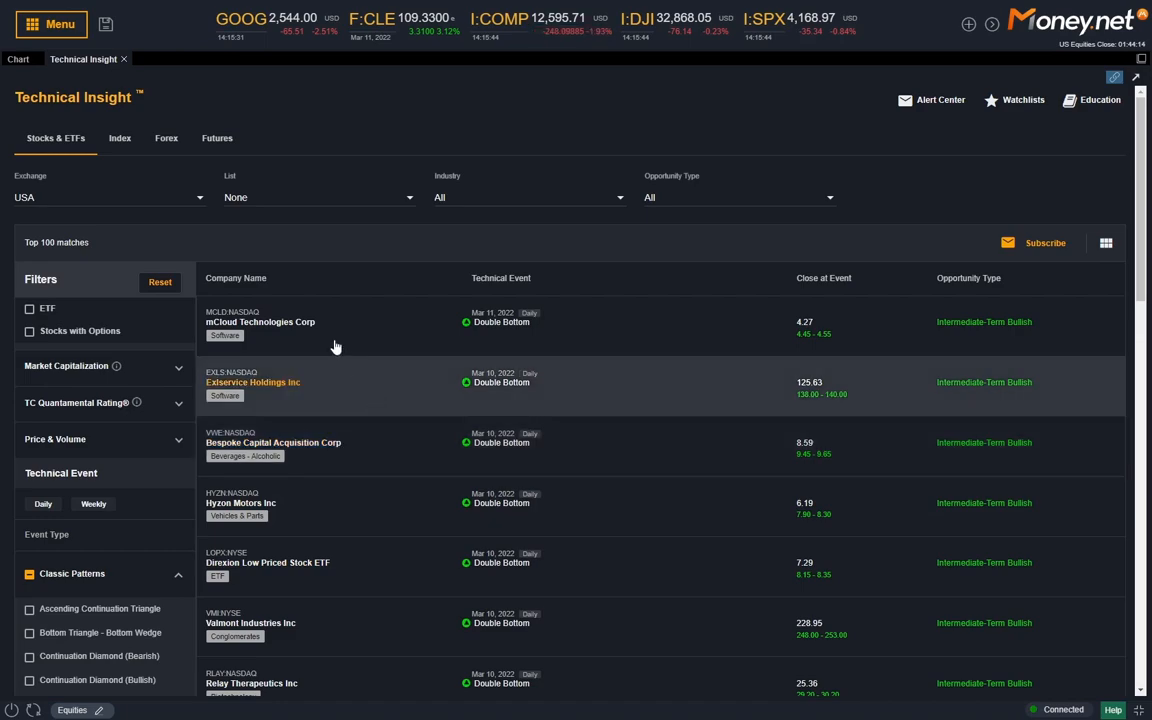
mouse_move(584, 596)
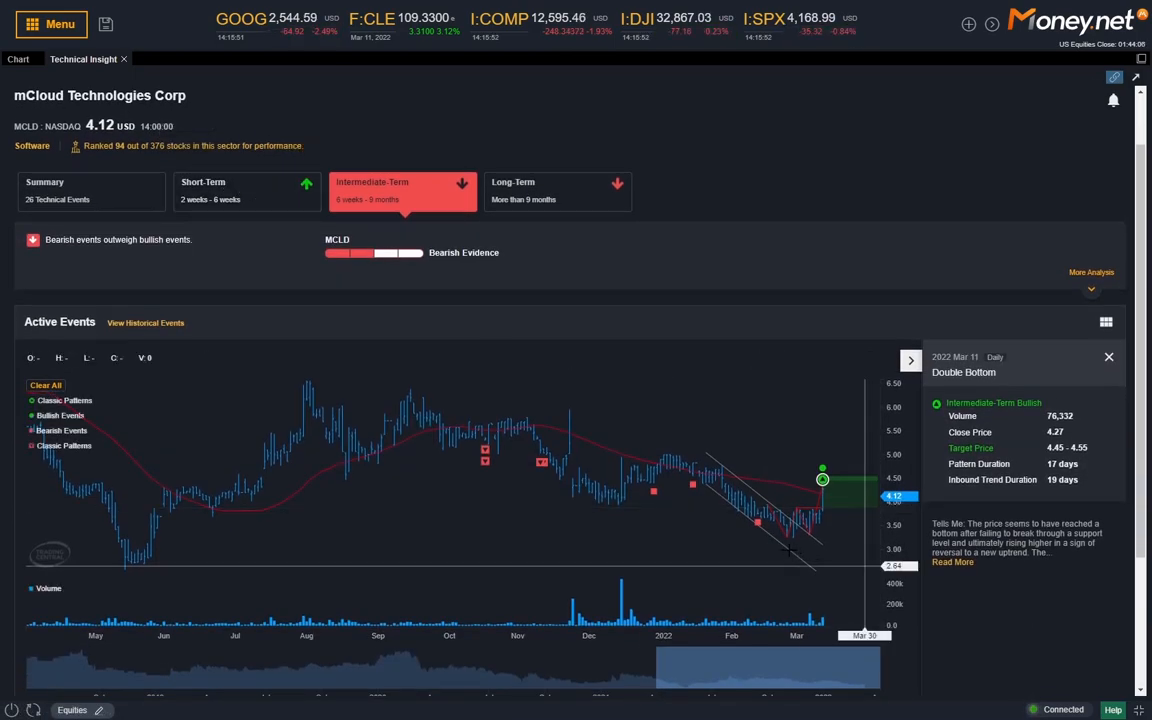
mouse_move(624, 430)
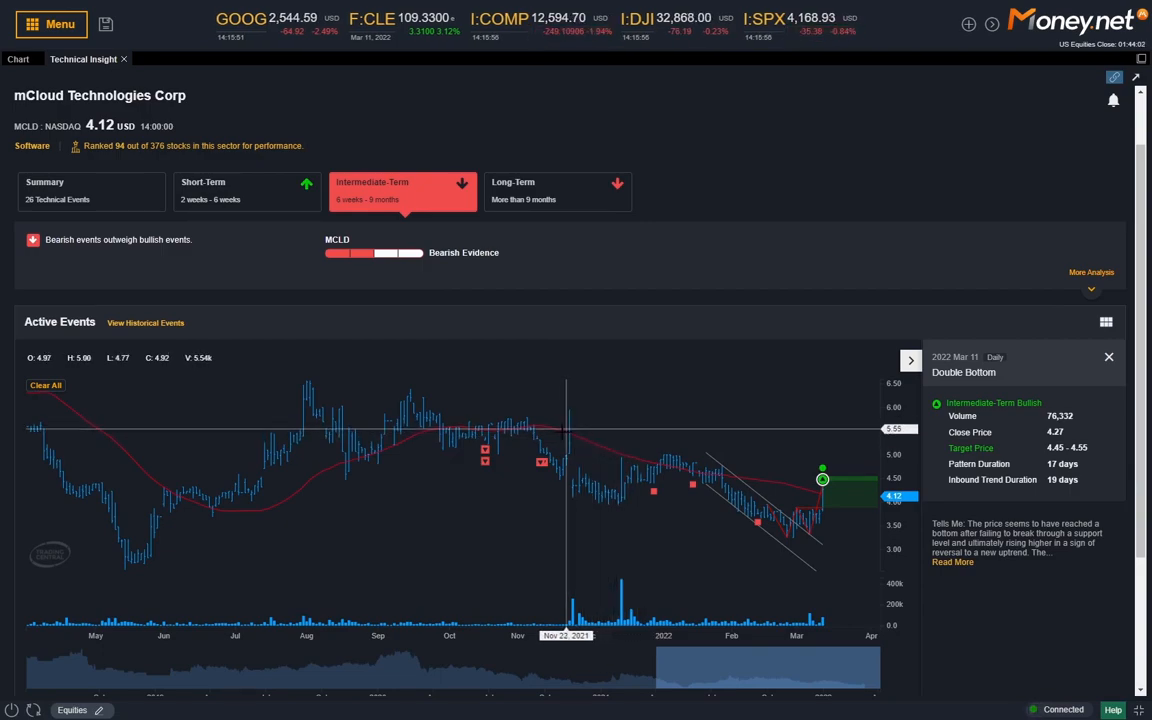
mouse_move(650, 470)
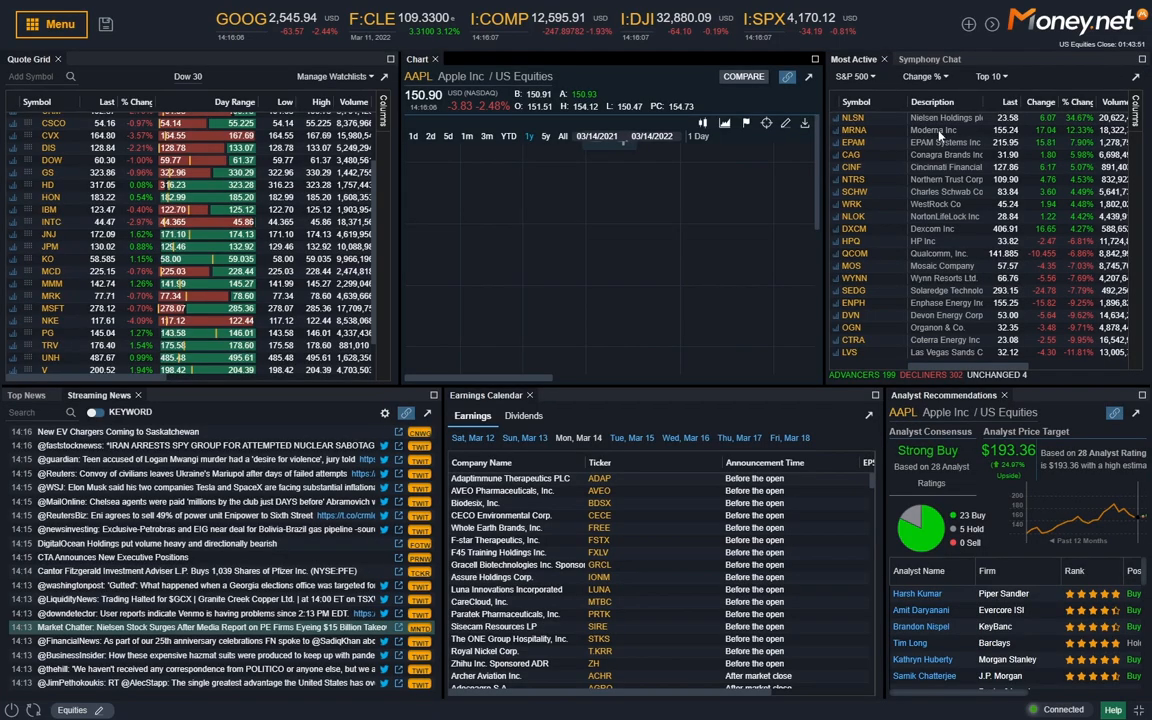
left_click(50, 24)
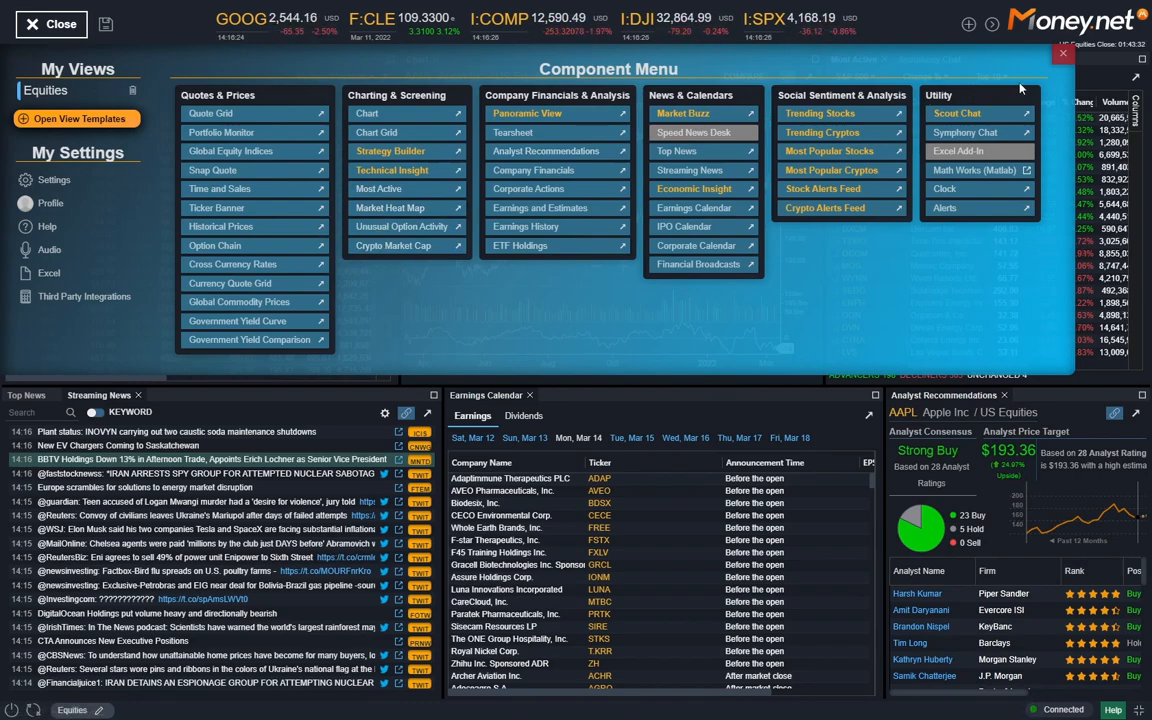
left_click(1064, 52)
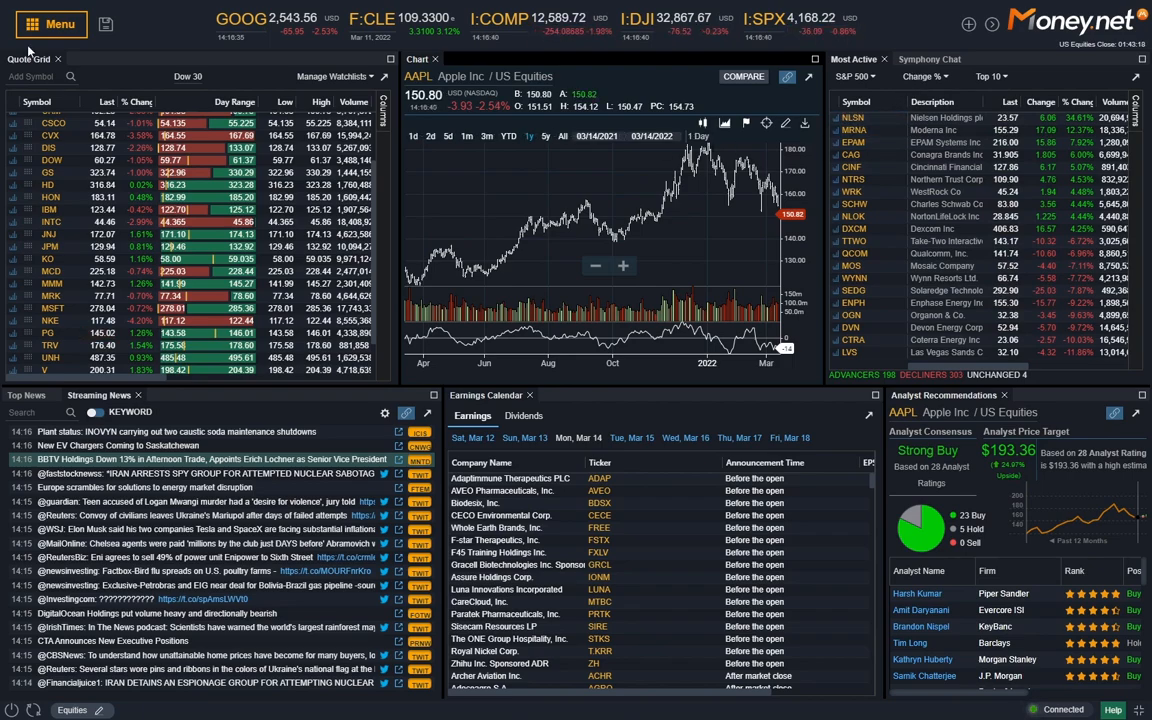
left_click(50, 24)
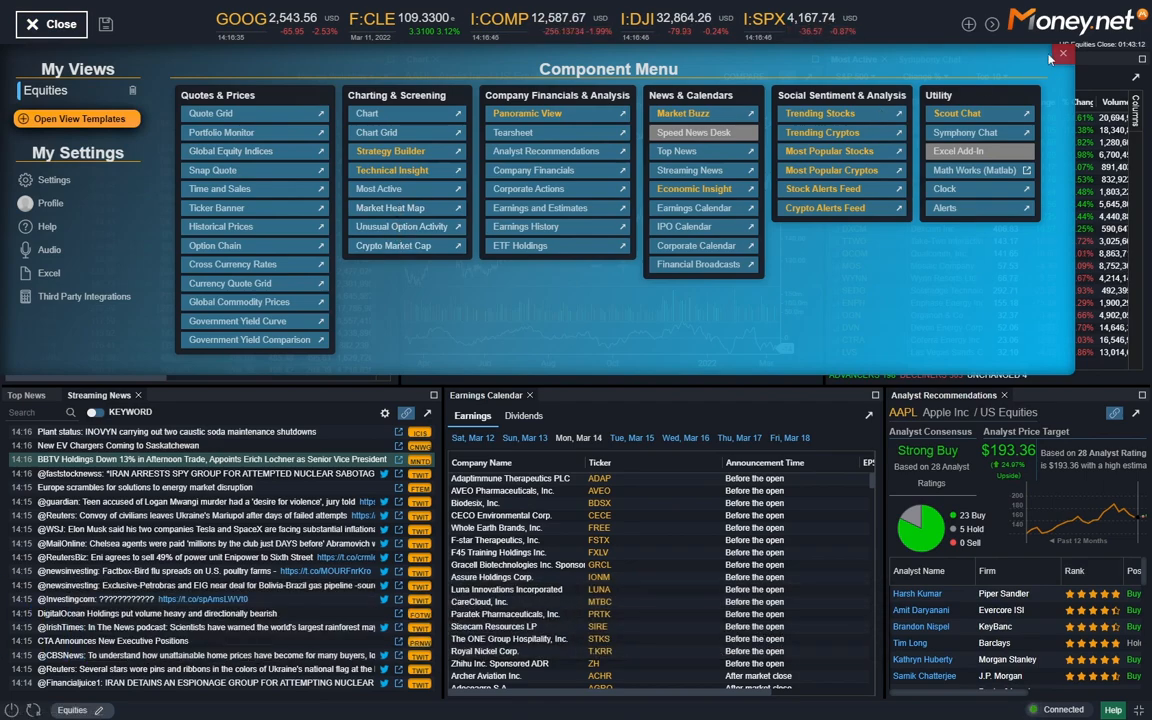
left_click(1064, 52)
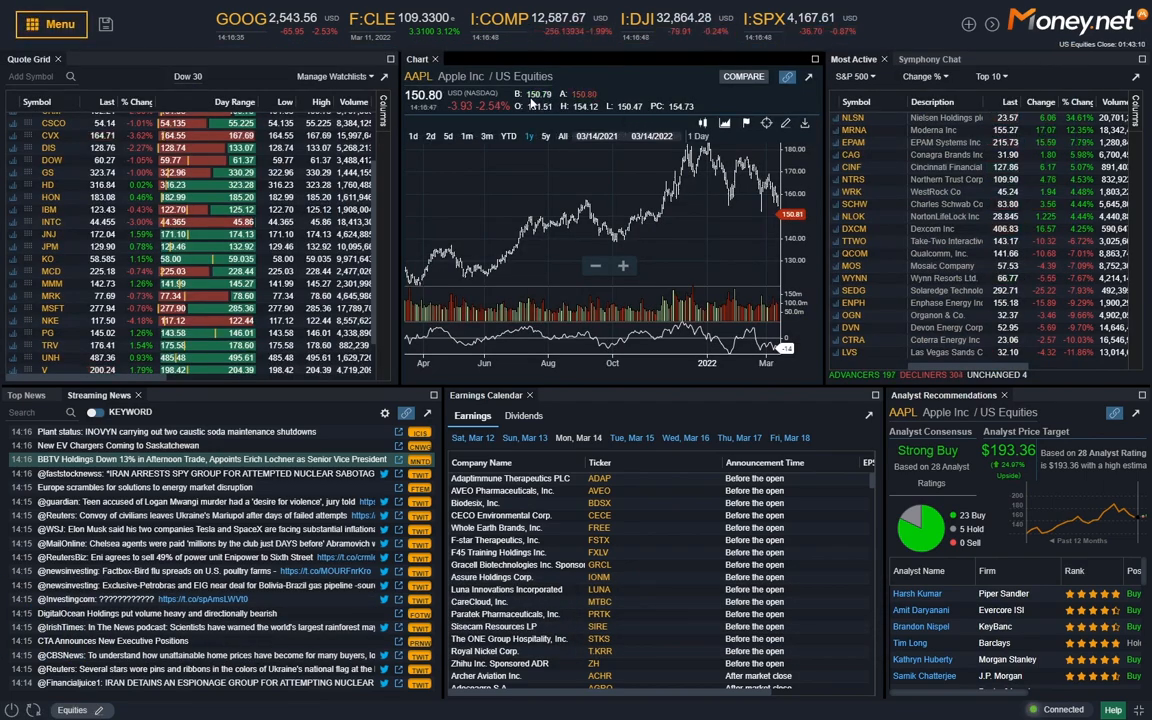
left_click(50, 24)
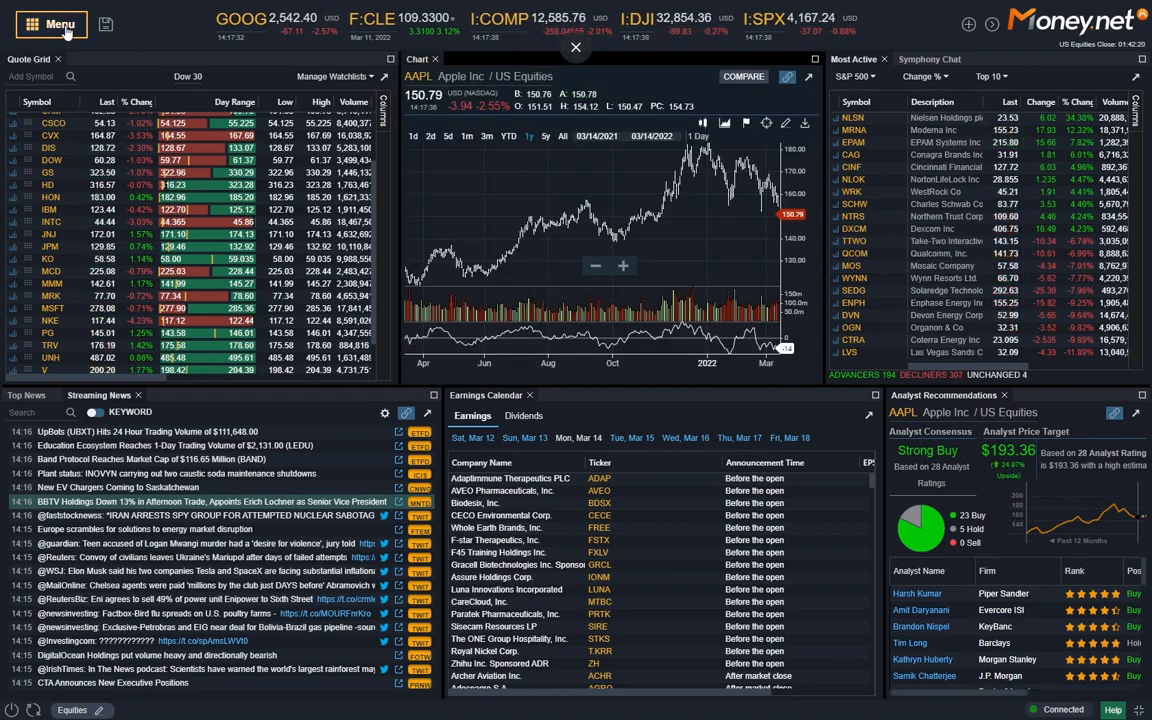
Preview Unusual Option Activity in the chart panel, return to the chart and reopen the module menu
left_click(52, 24)
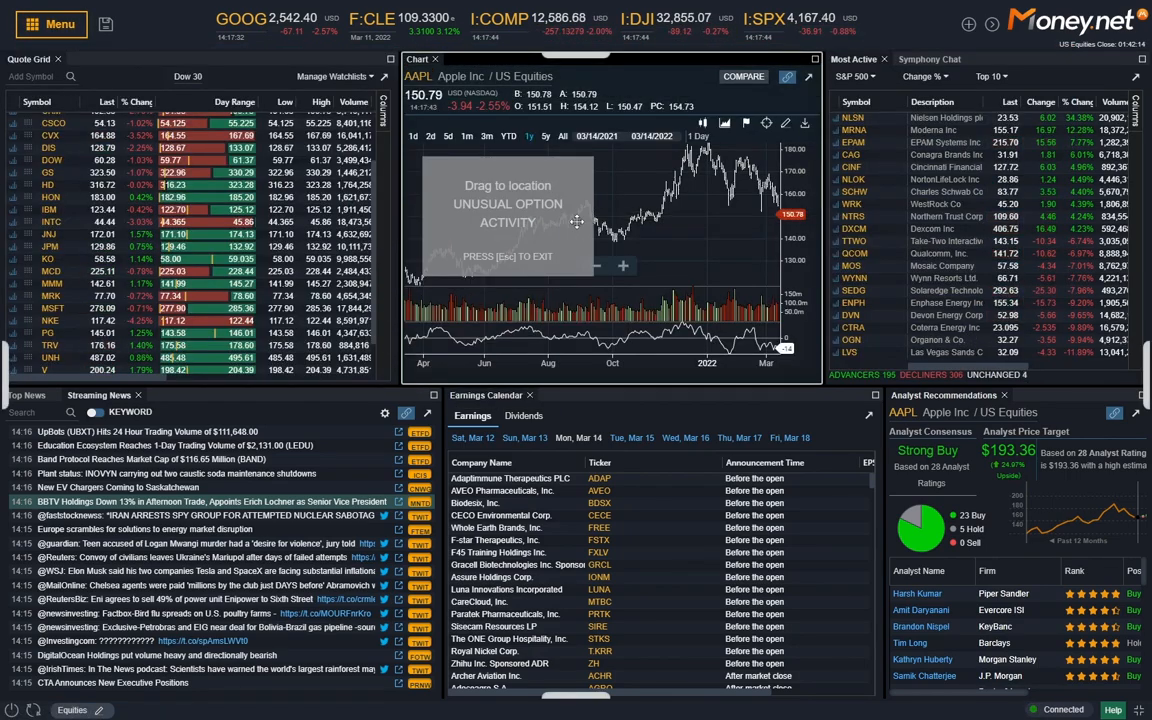
left_click(496, 60)
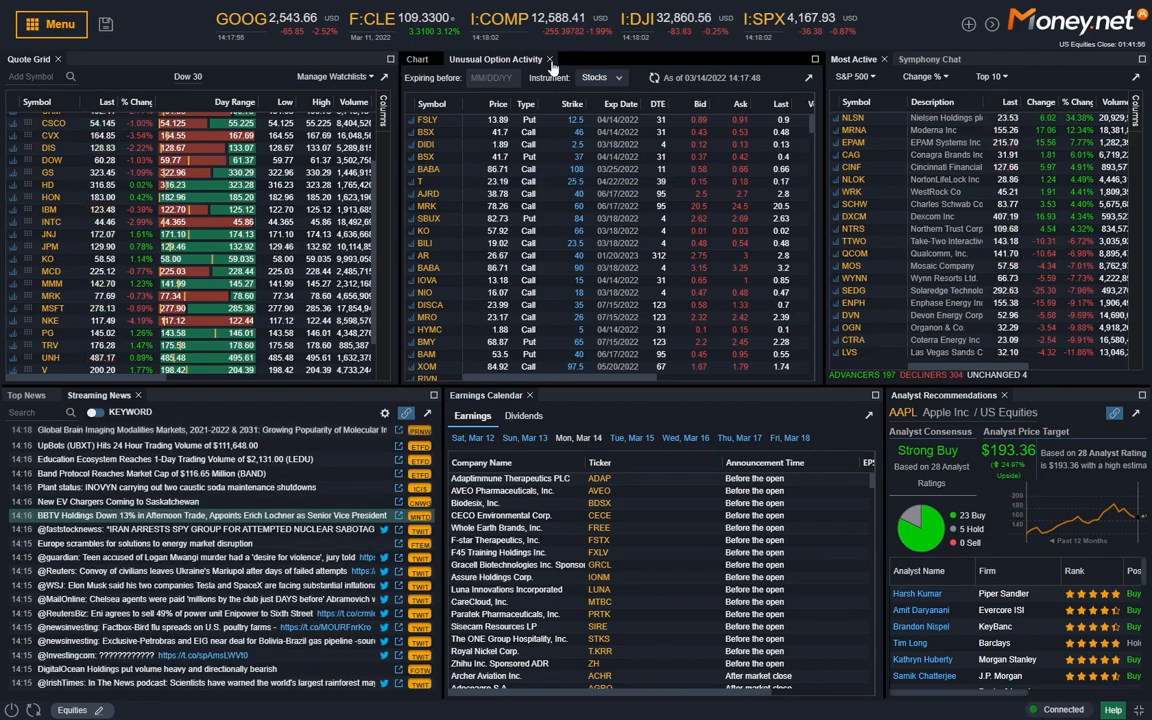
left_click(420, 58)
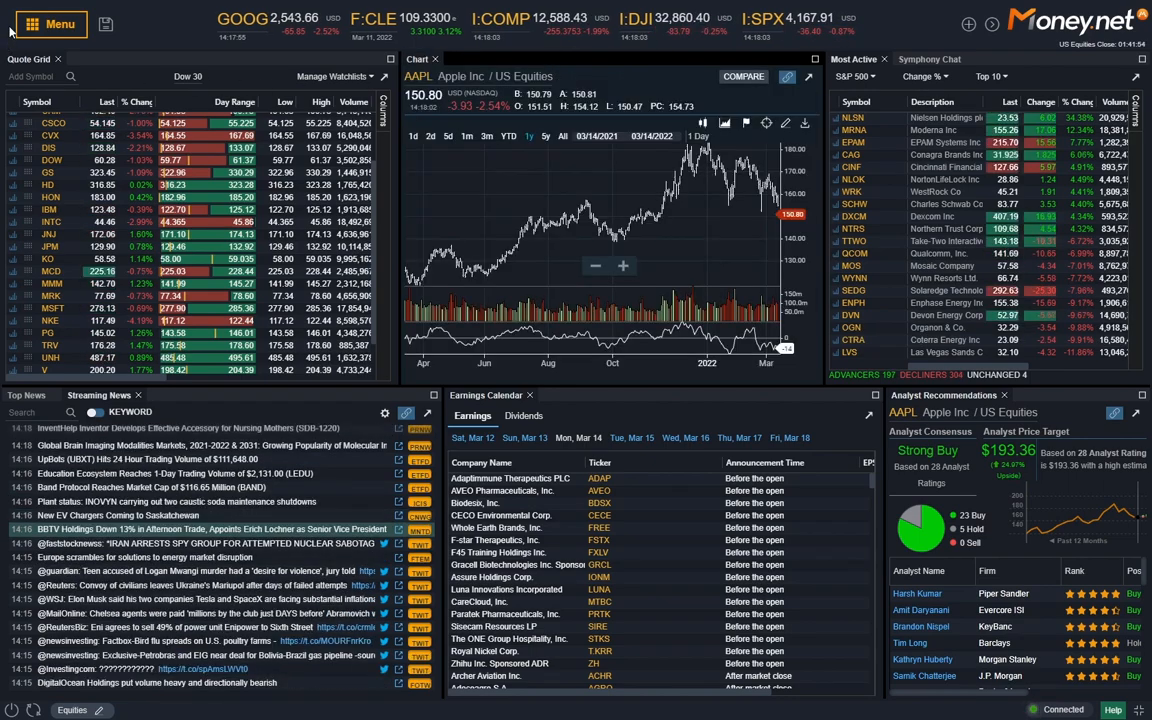
left_click(50, 24)
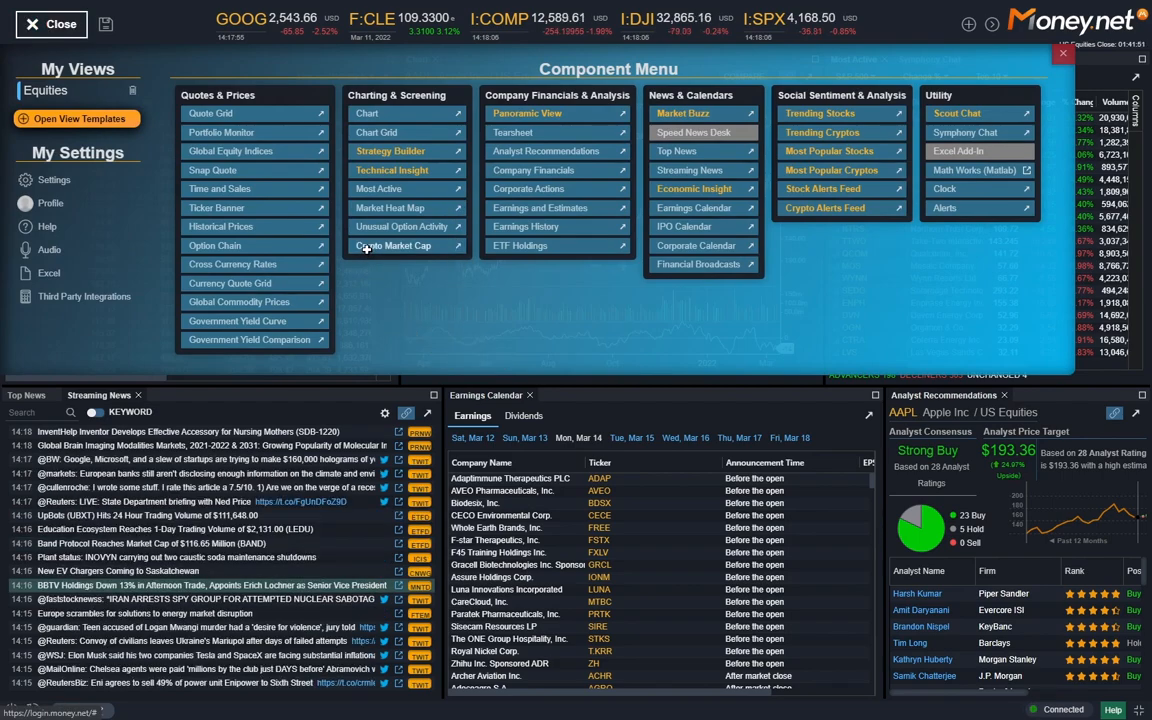
mouse_move(394, 256)
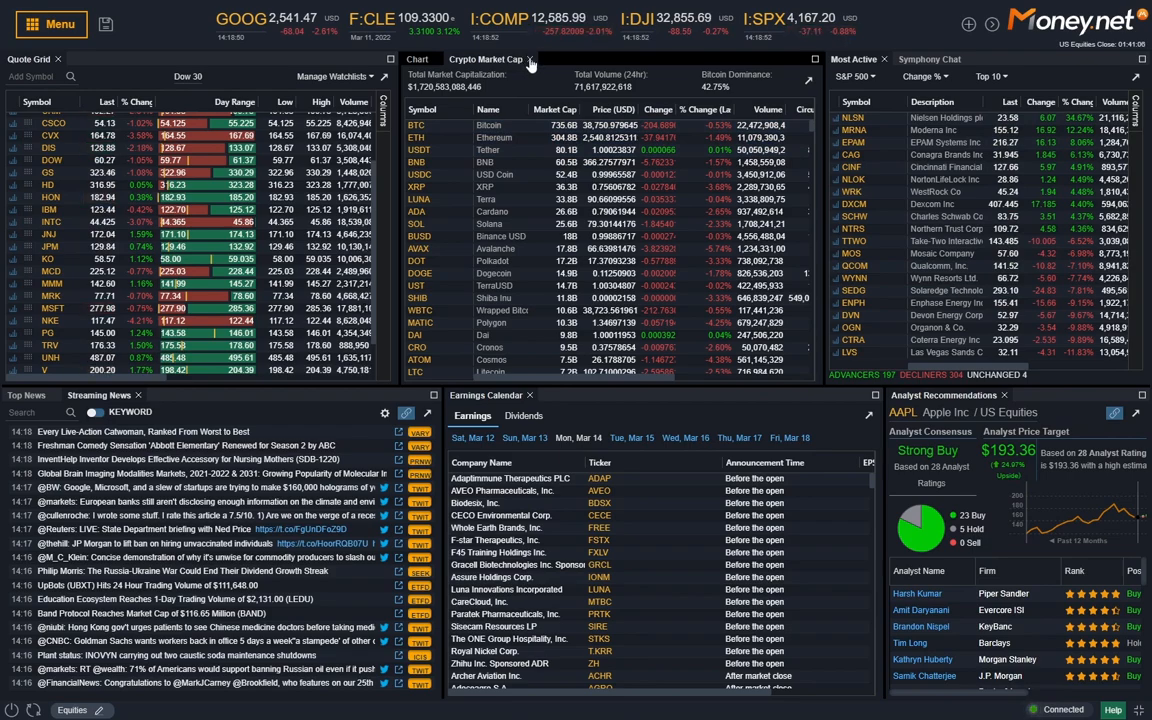
Switch back from Crypto Market Cap to the AAPL chart and reopen the module menu
left_click(420, 60)
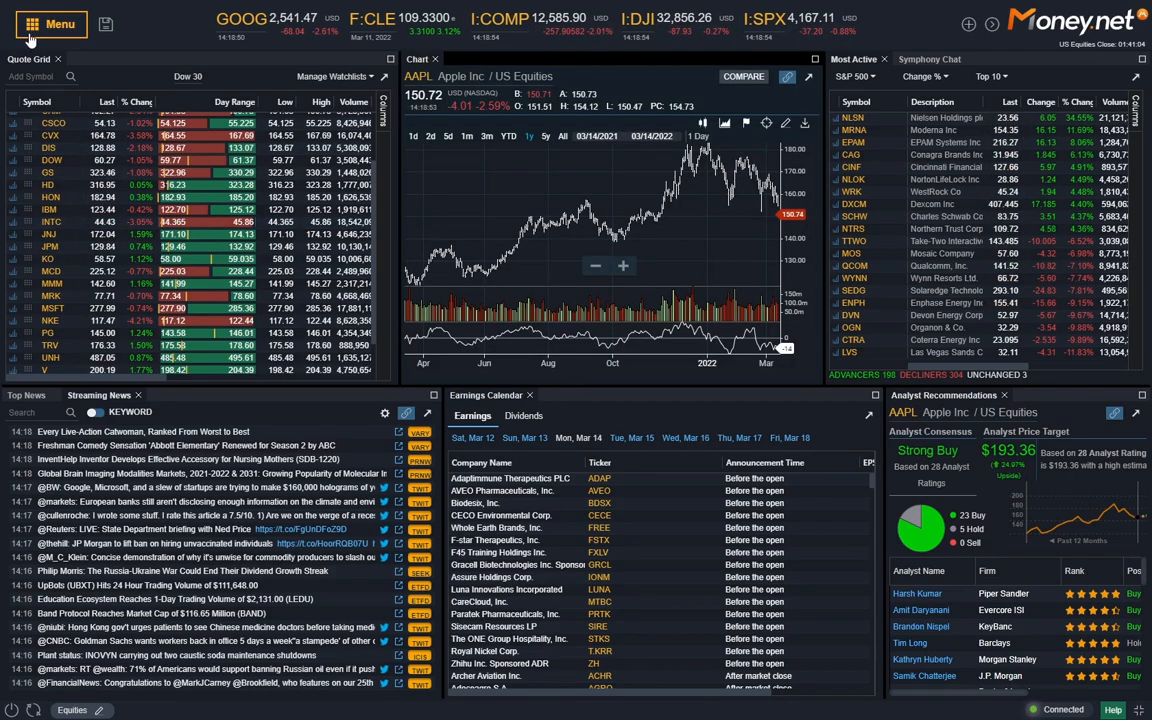
left_click(50, 24)
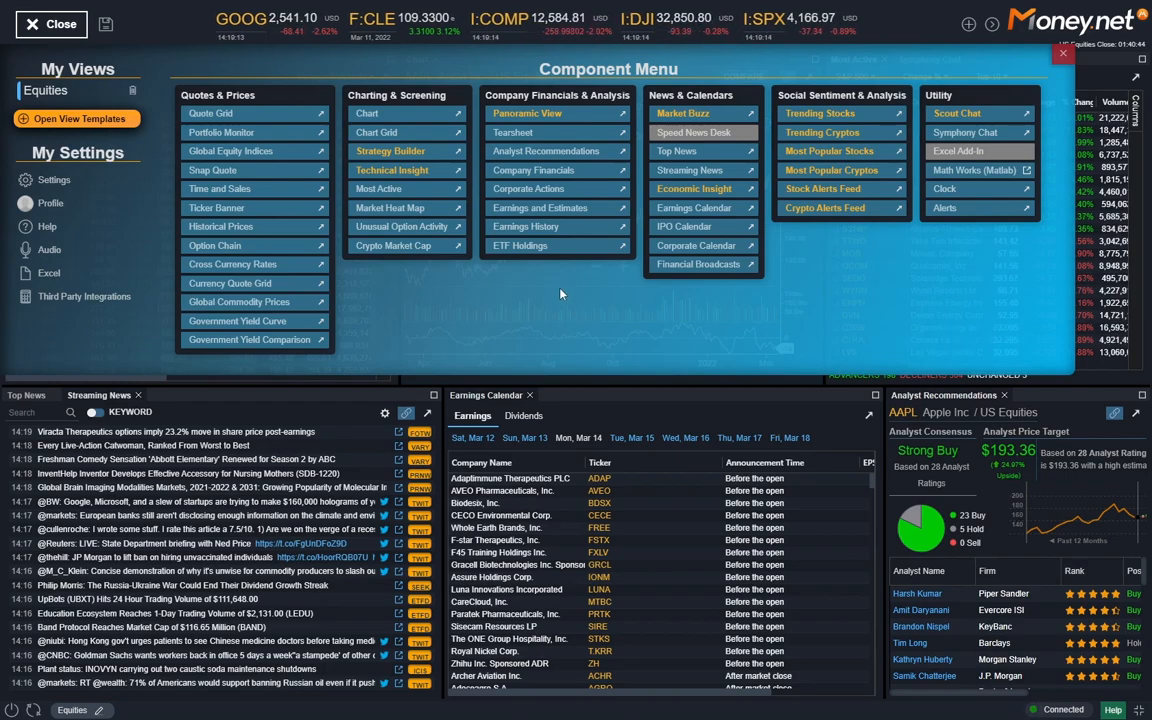
mouse_move(554, 302)
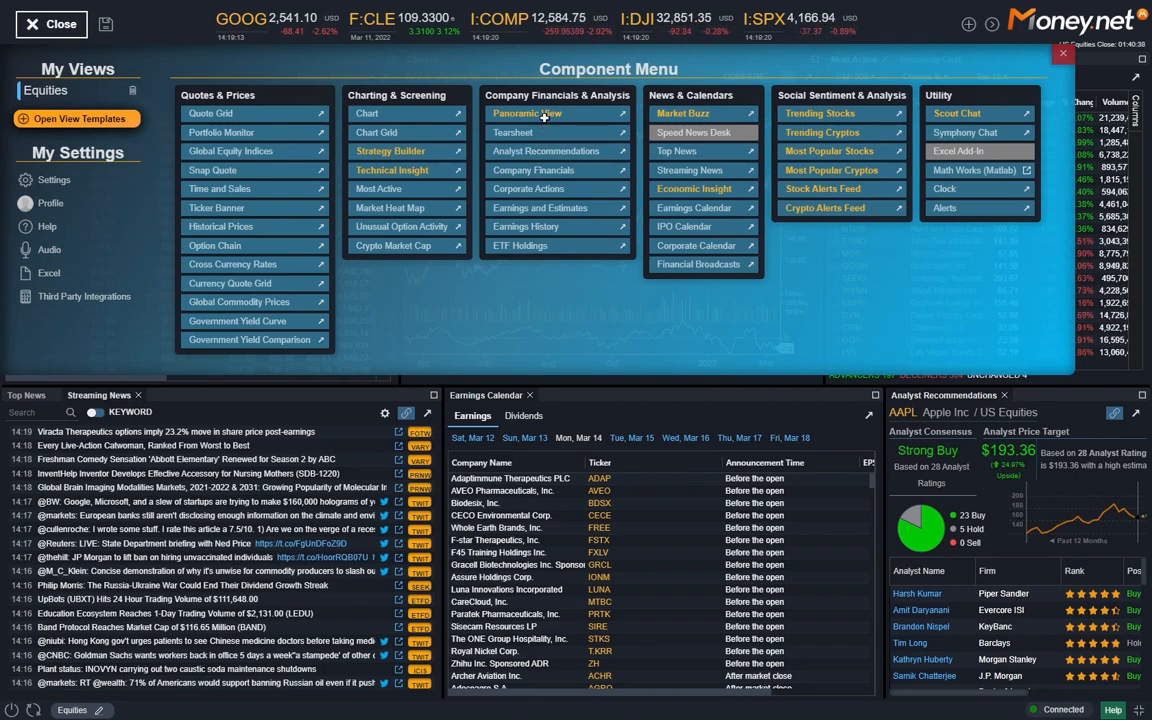
mouse_move(528, 112)
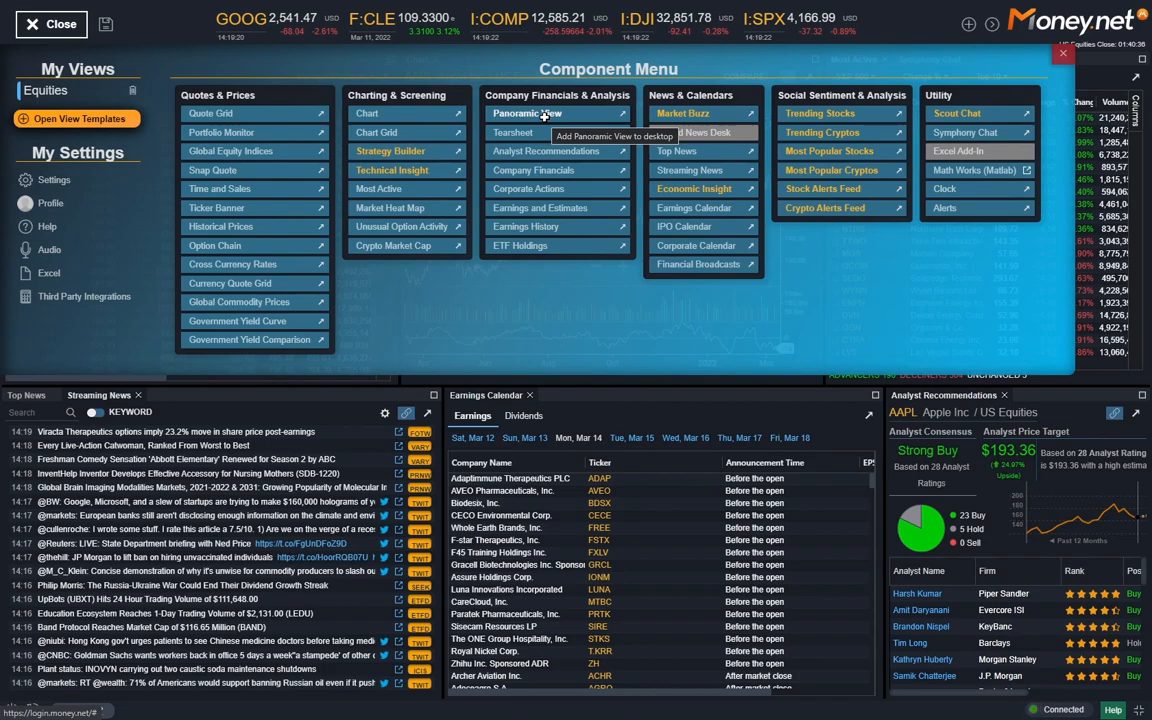
Add Panoramic View from Company Financials & Analysis and browse the watchlist ratings
left_click(528, 112)
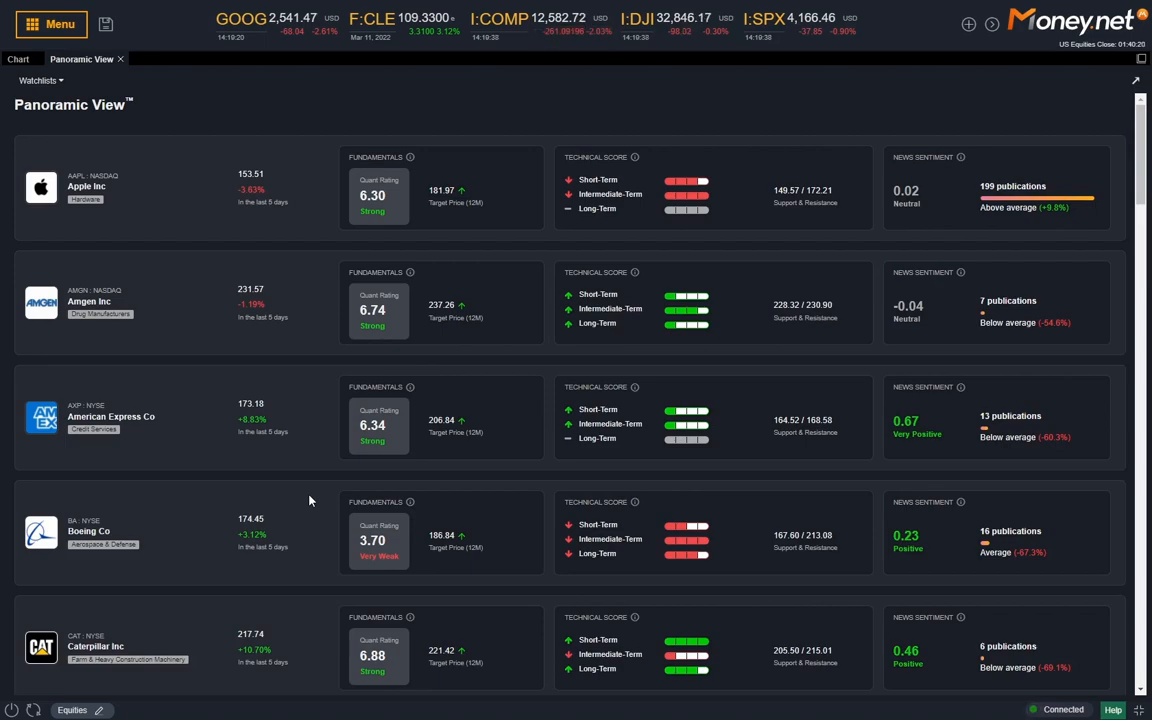
mouse_move(324, 482)
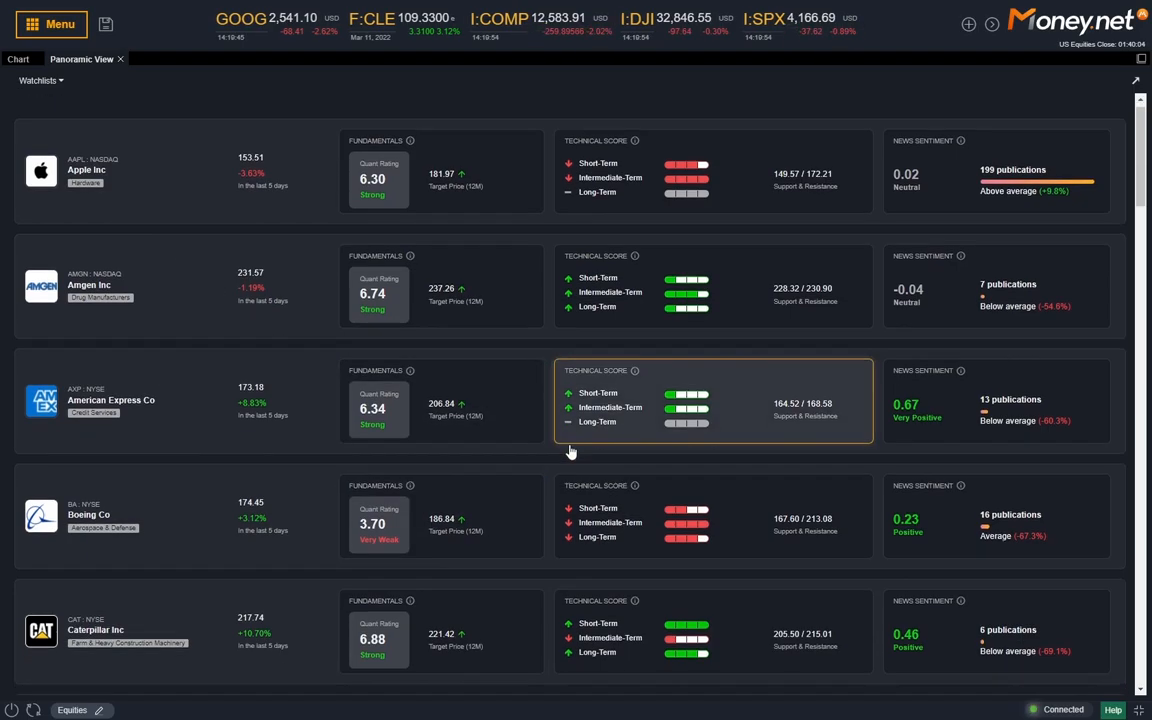
scroll("down", 3)
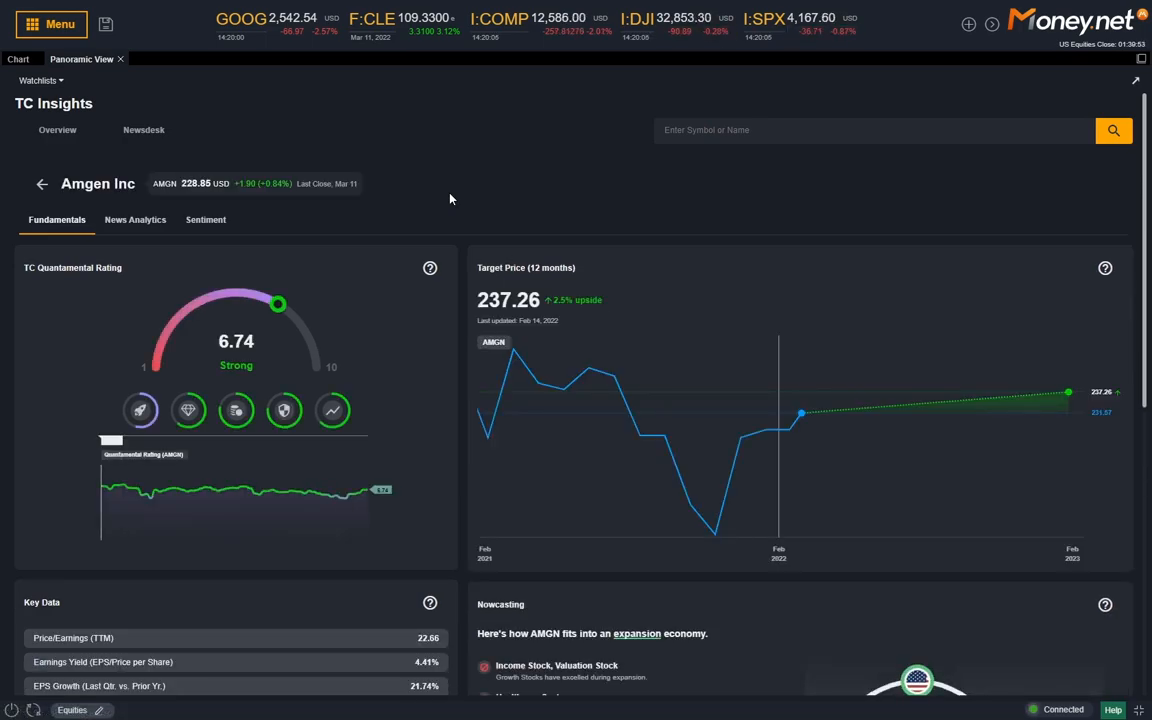
mouse_move(348, 364)
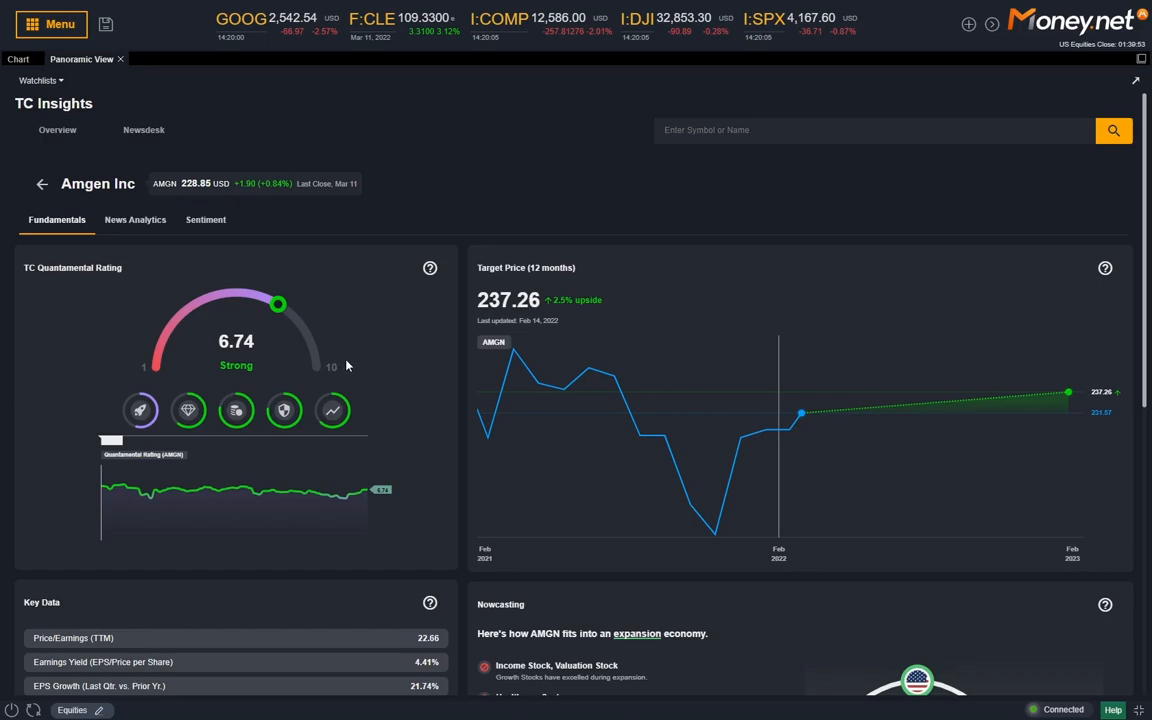
Review Amgen's TC Insights page, then return to the multi-panel dashboard
scroll("down", 3)
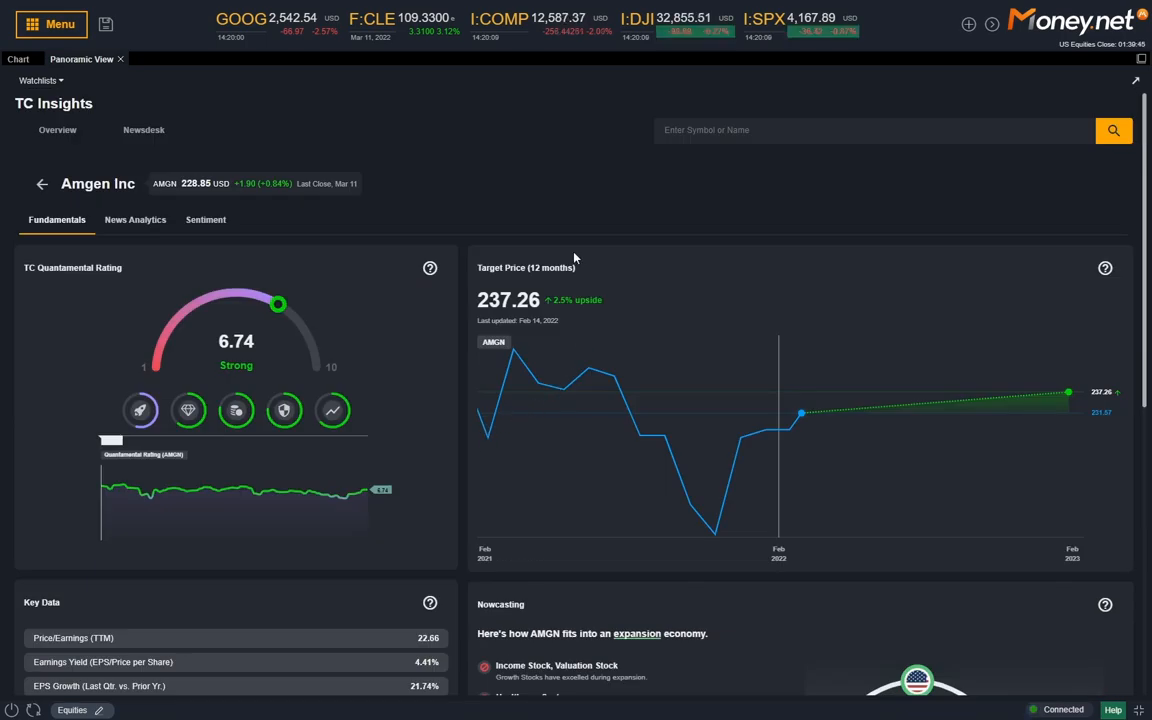
mouse_move(470, 528)
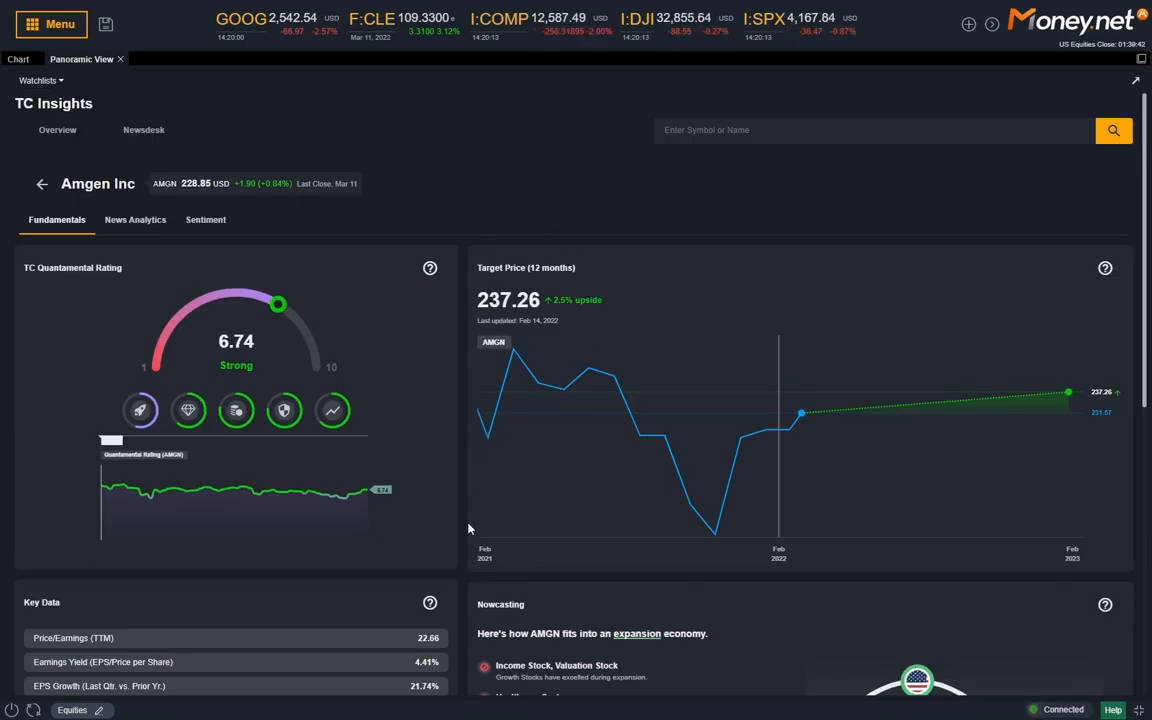
mouse_move(458, 500)
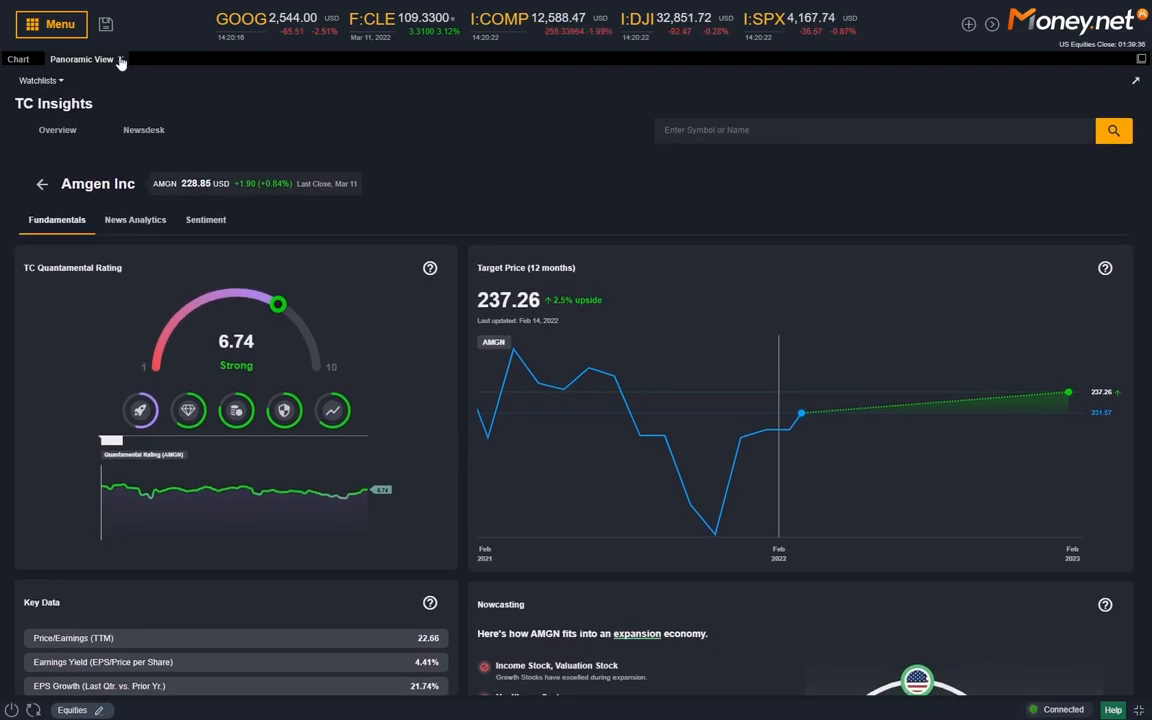
left_click(16, 60)
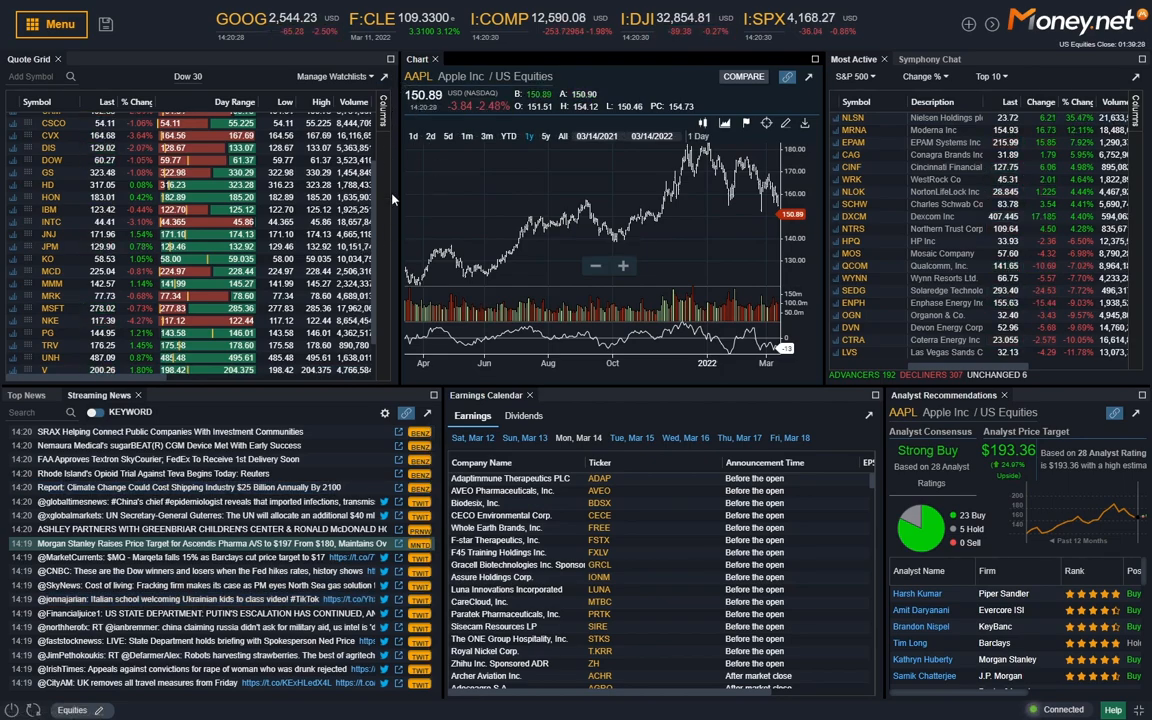
Bring up the module menu, landing on Apple's full Tearsheet
left_click(50, 24)
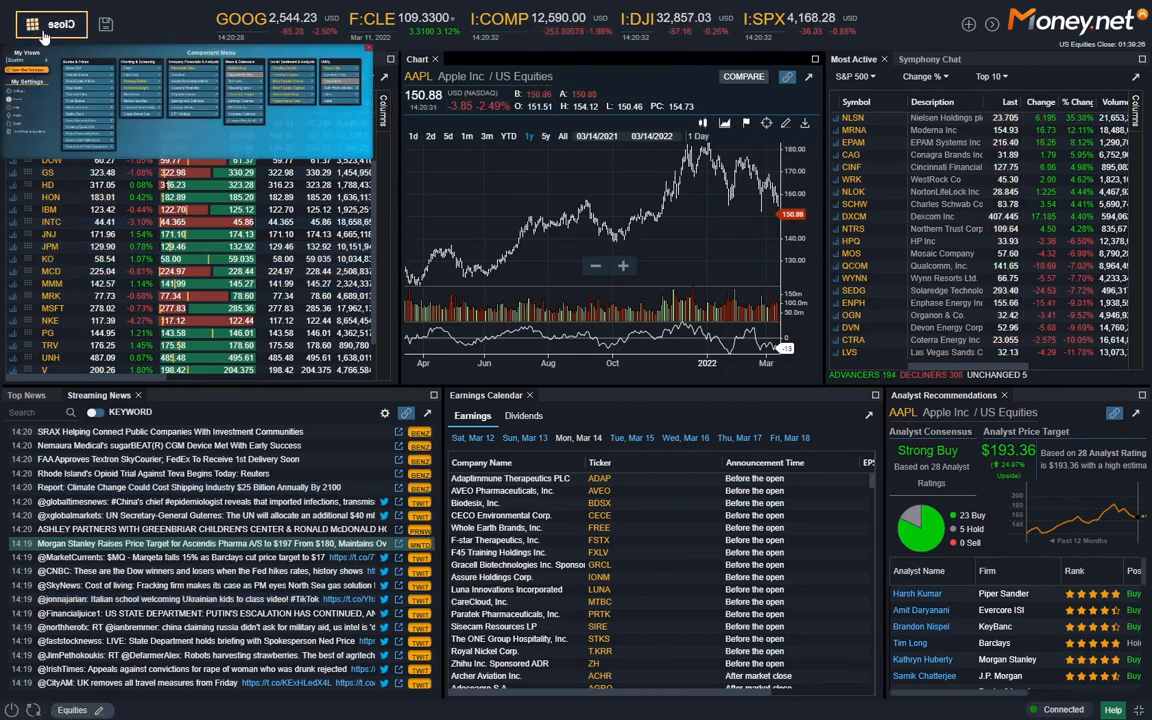
left_click(30, 24)
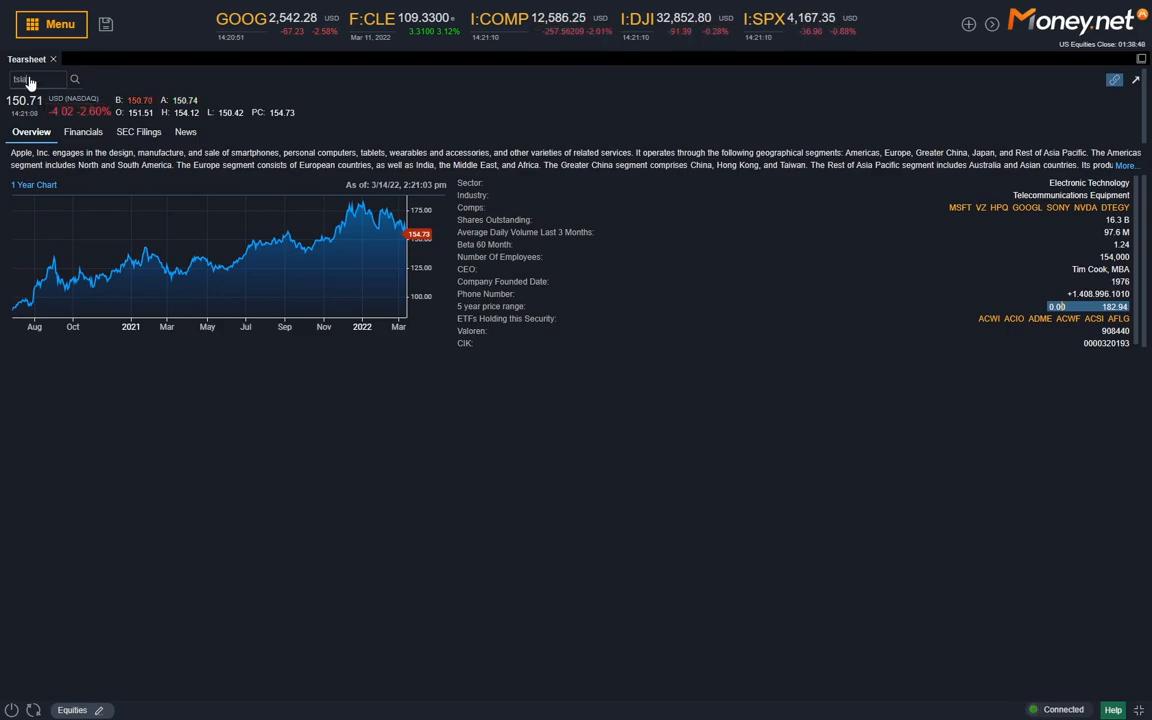
Load TSLA's tearsheet and review its income statement, balance sheet and cash flow statement
type("tsla")
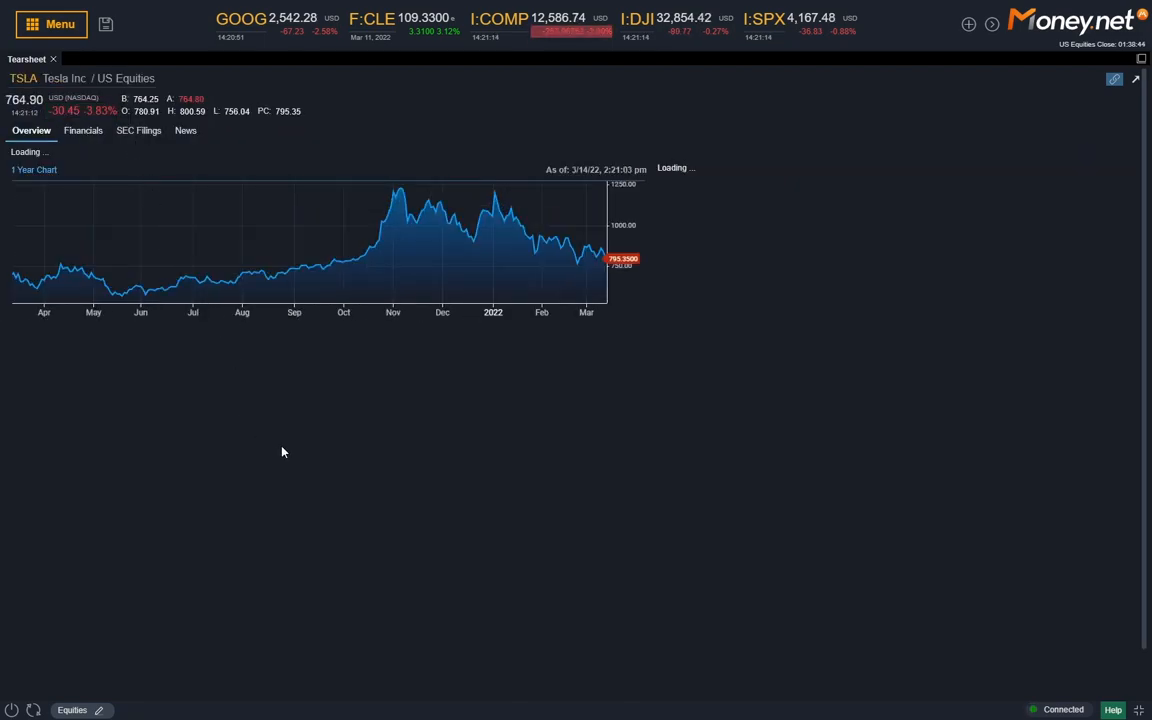
mouse_move(548, 368)
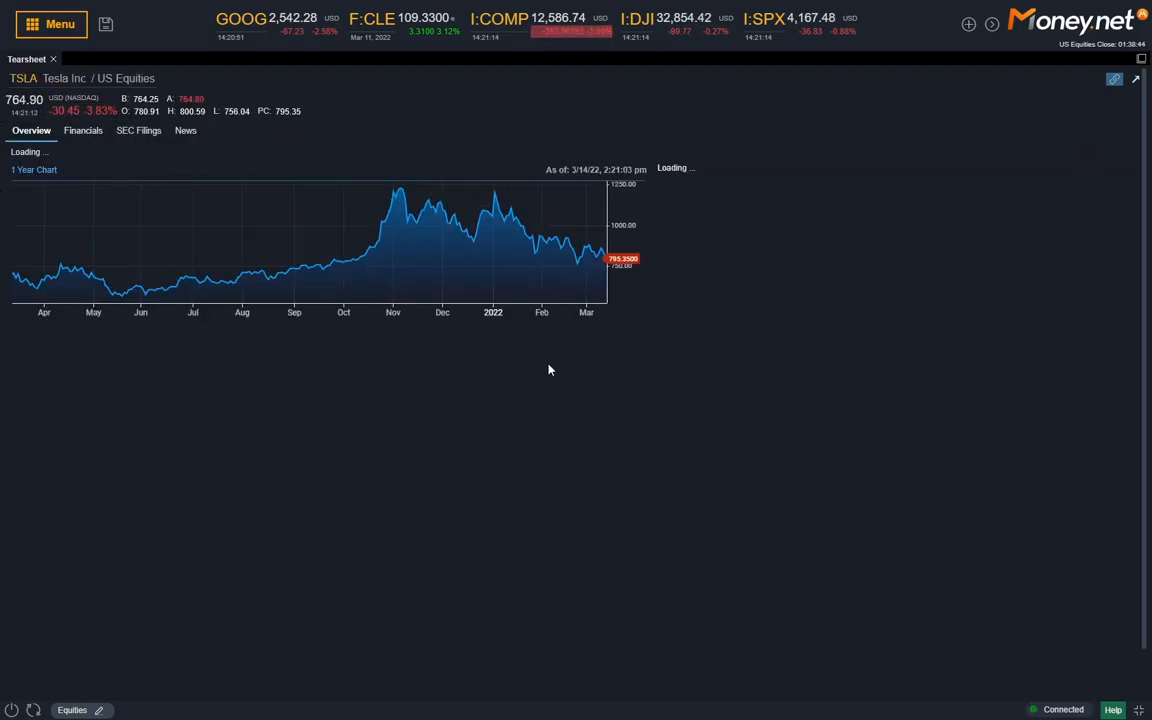
left_click(84, 132)
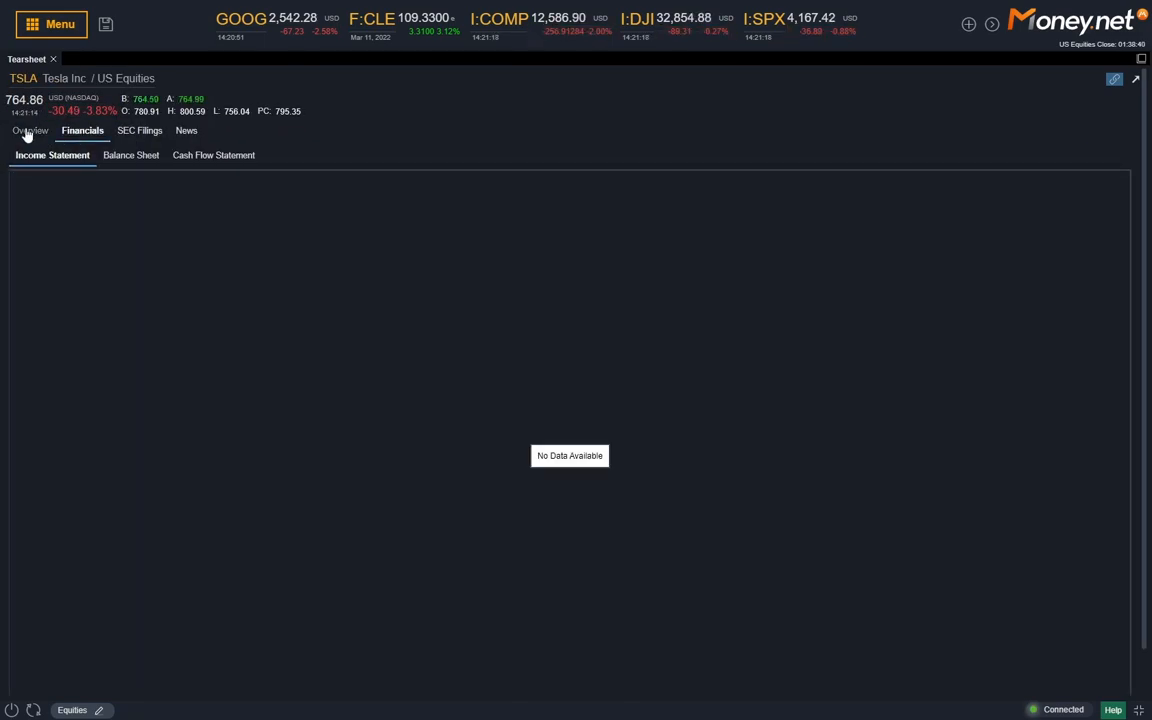
left_click(30, 130)
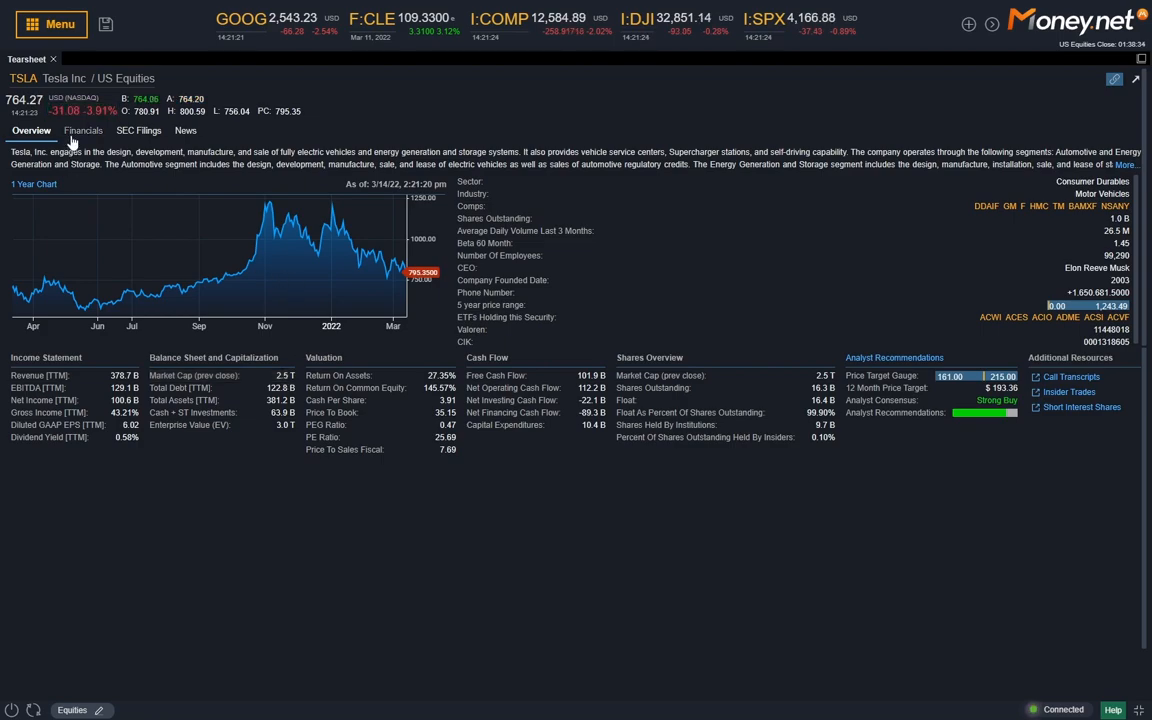
left_click(84, 130)
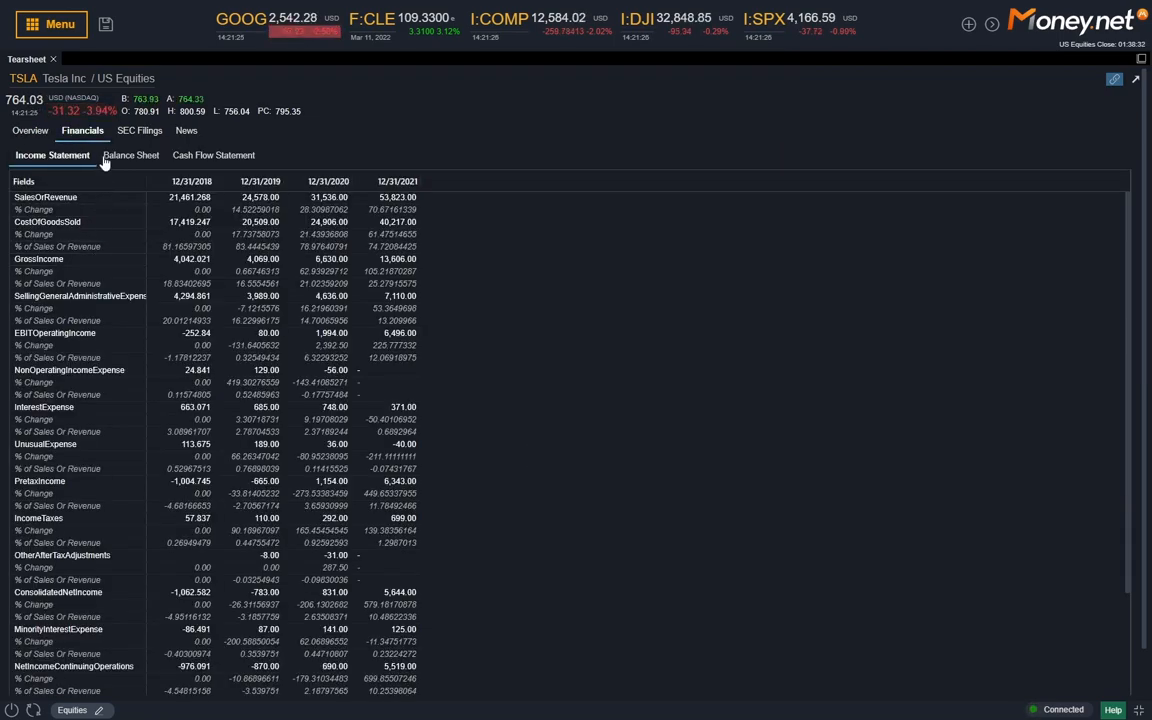
left_click(128, 156)
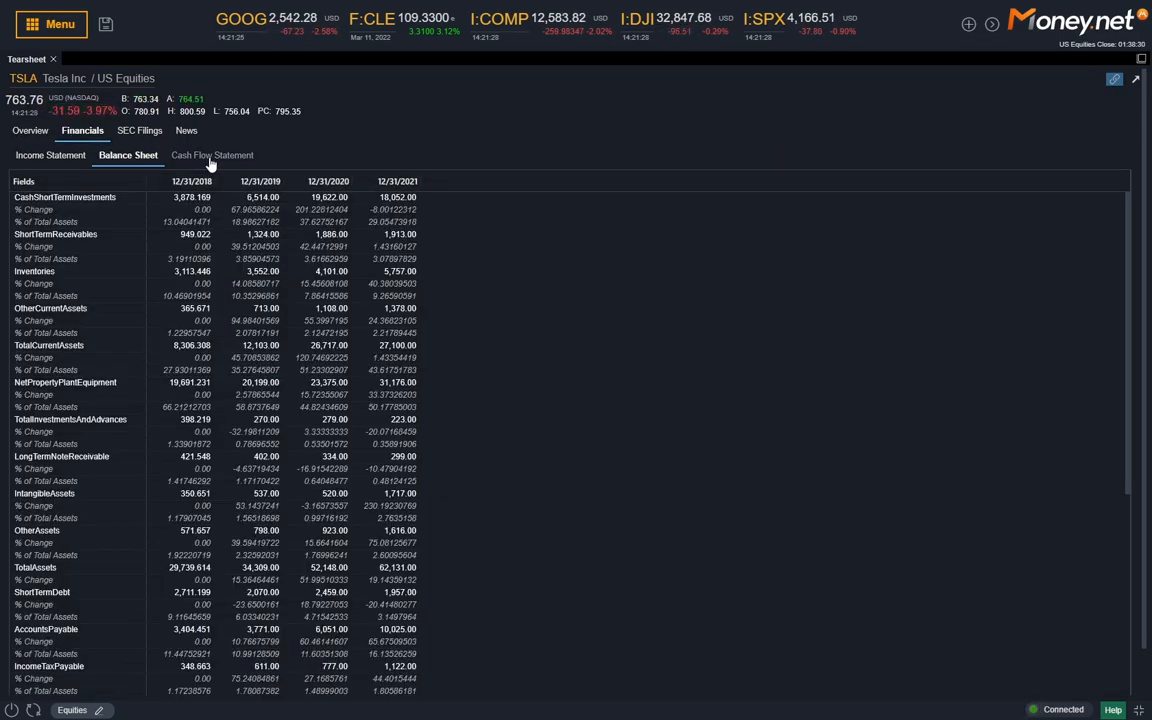
left_click(212, 156)
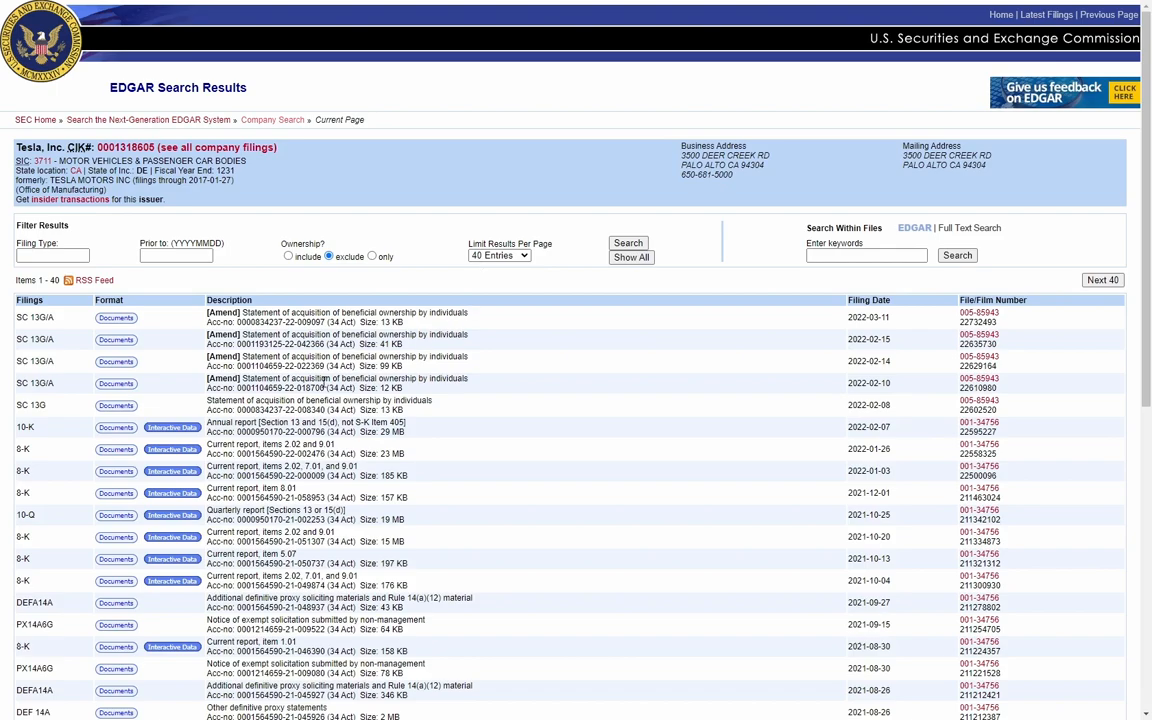
mouse_move(592, 364)
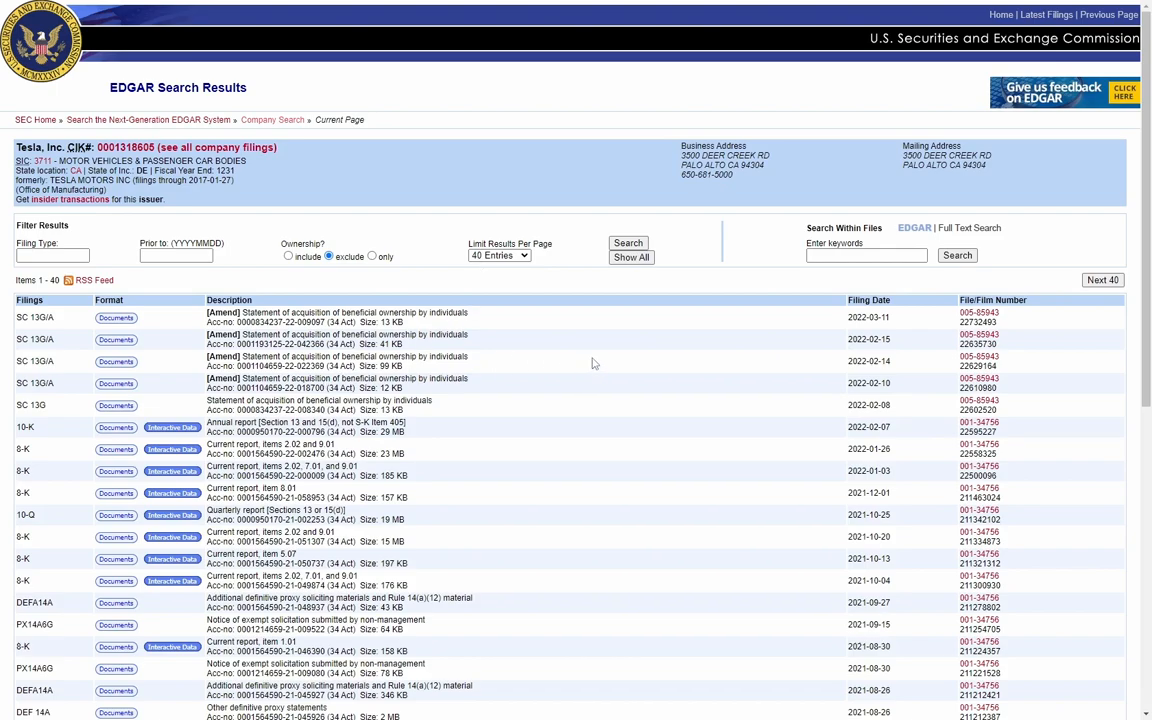
mouse_move(748, 336)
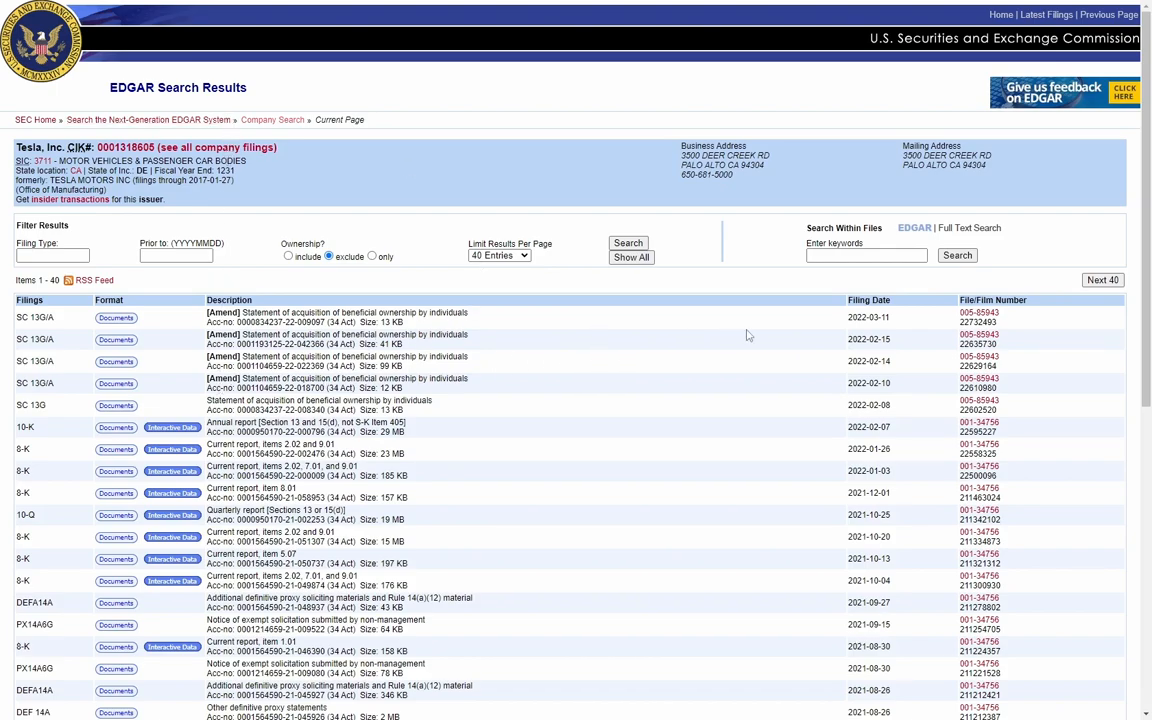
mouse_move(798, 356)
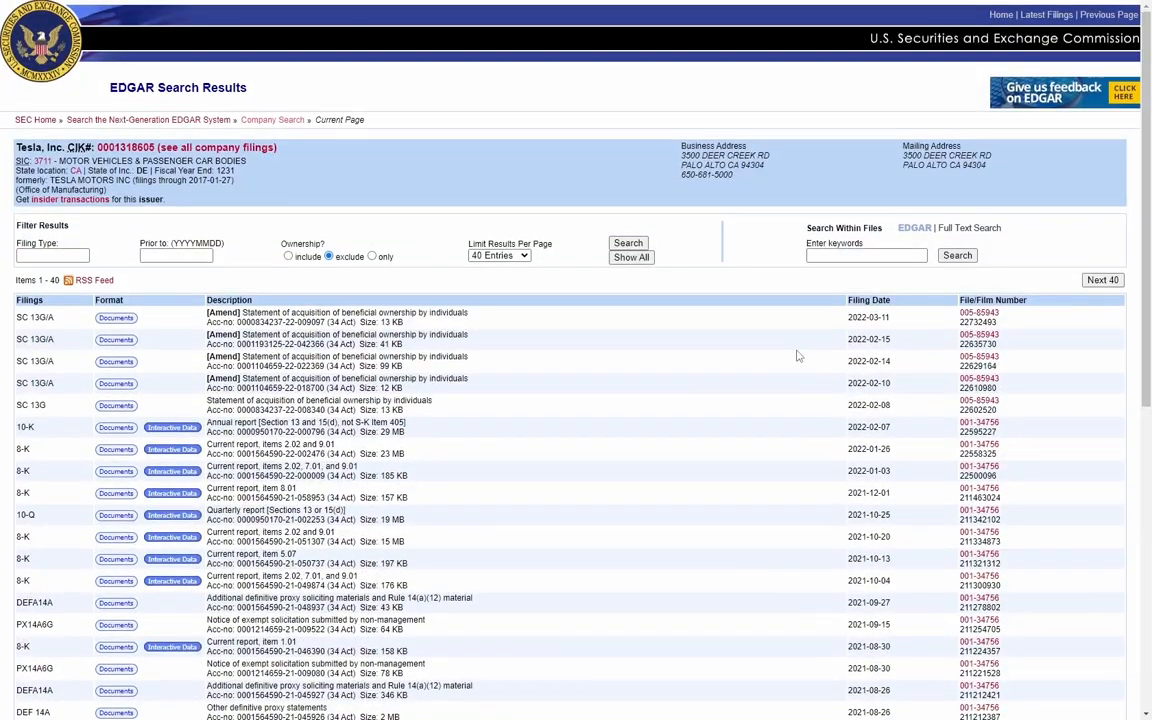
mouse_move(476, 348)
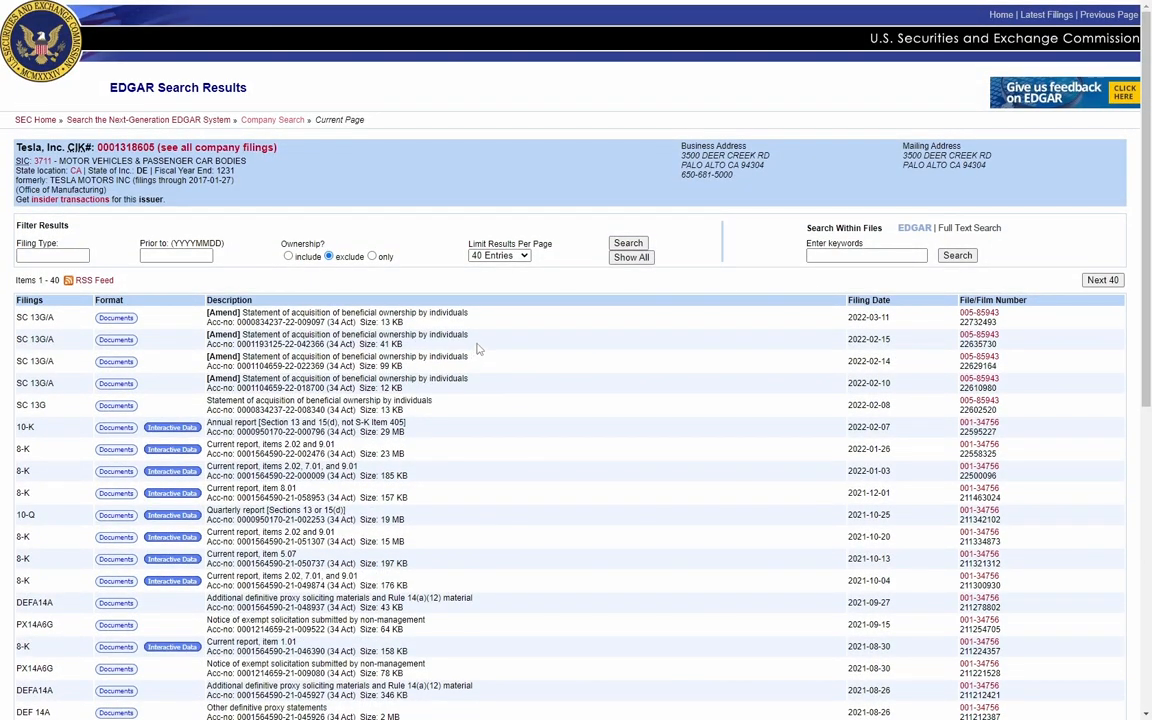
mouse_move(520, 162)
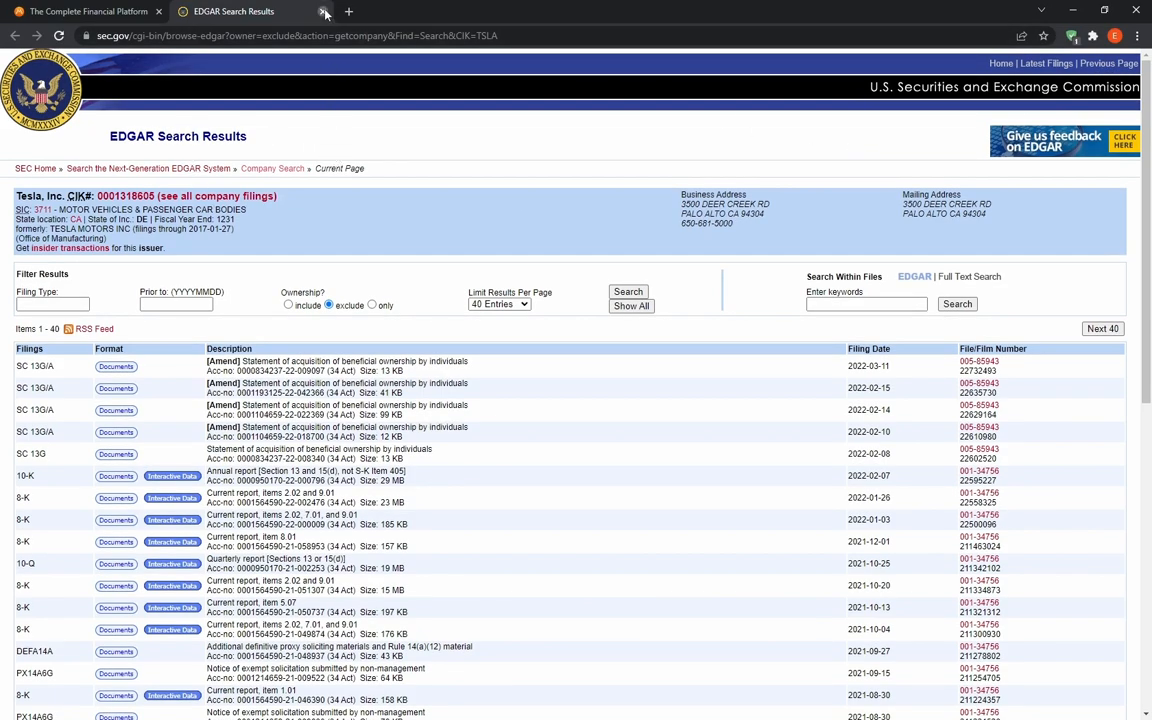
Return to Money.net in full screen, check Tesla's news and close the tearsheet
left_click(84, 12)
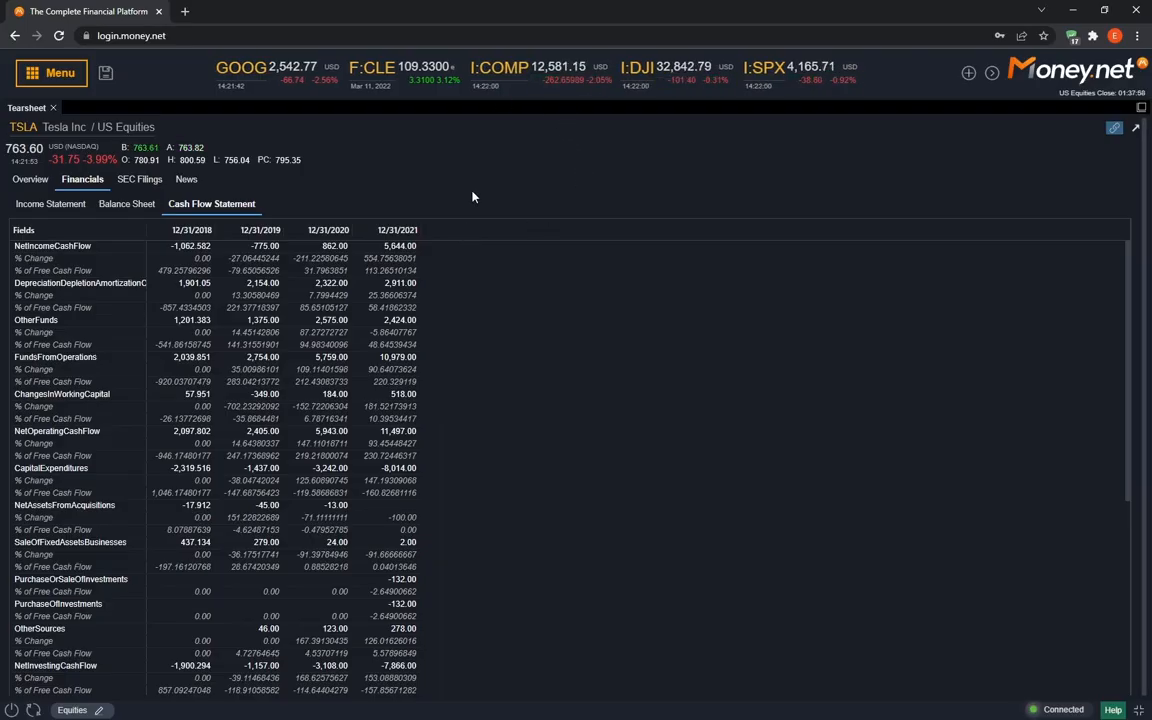
key("f11")
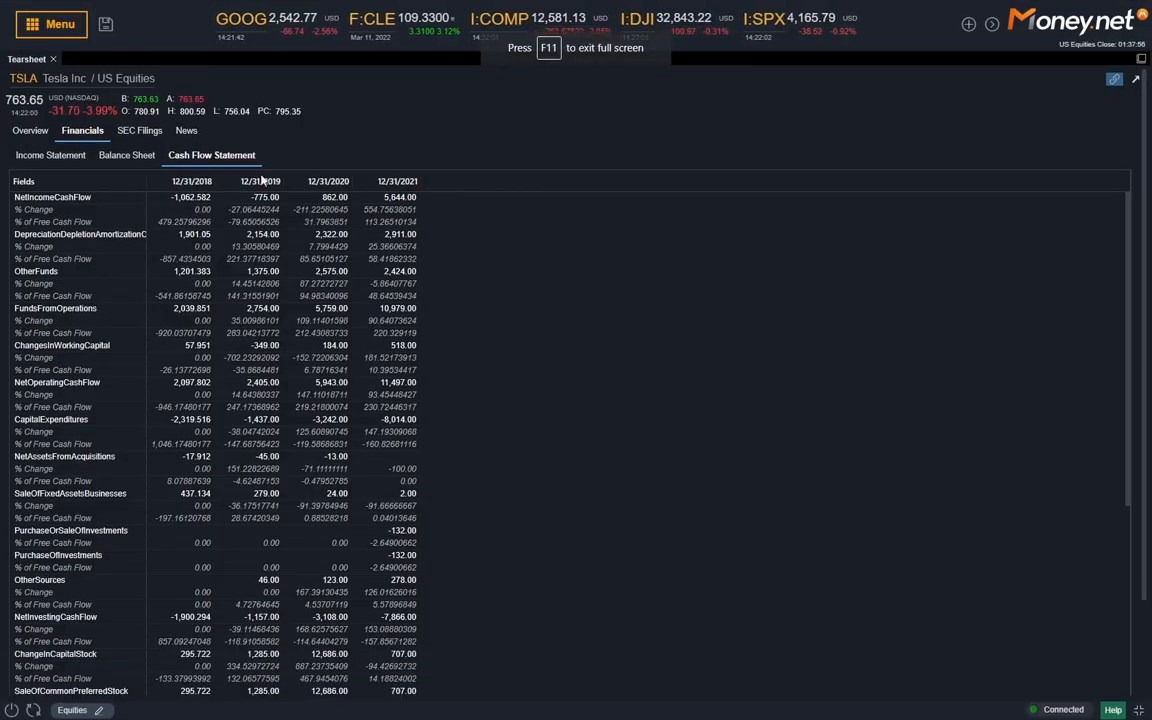
left_click(184, 130)
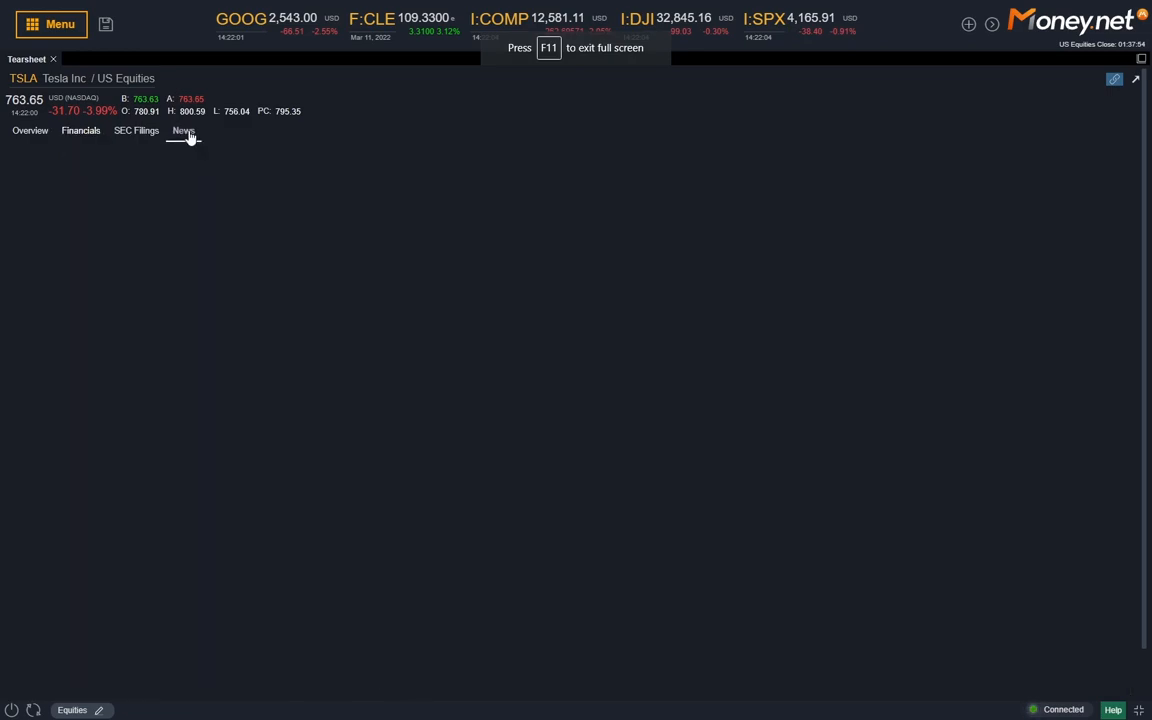
left_click(184, 132)
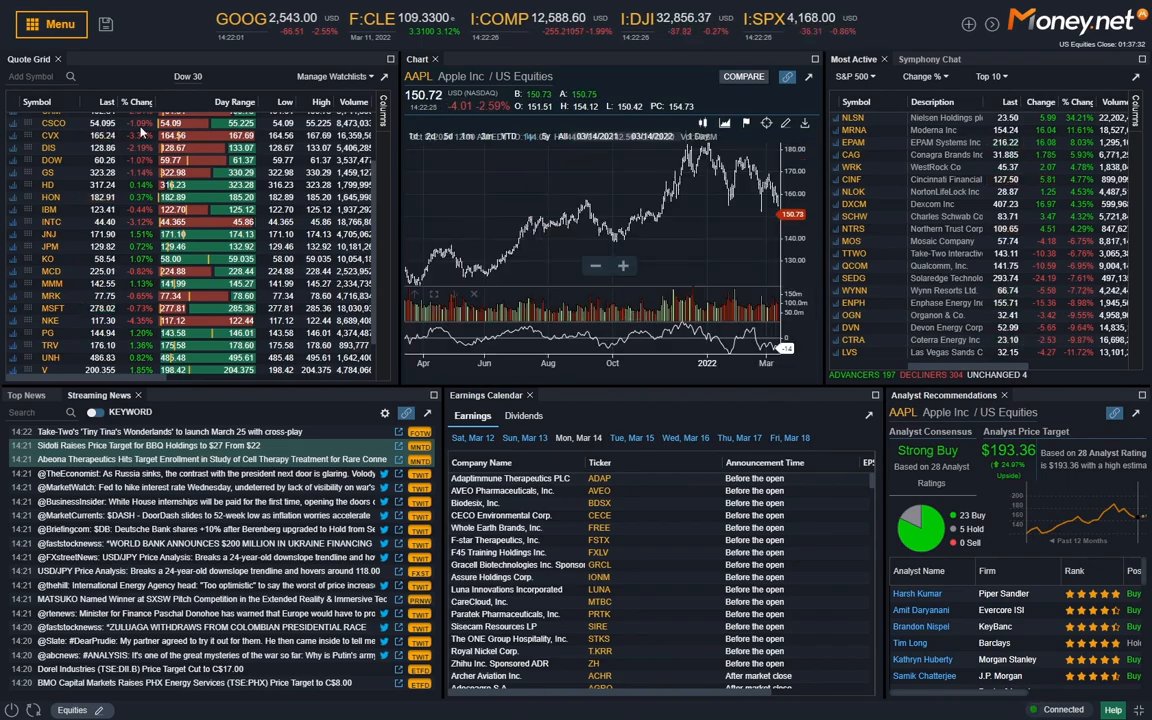
Add Company Financials for AAPL to the chart panel and show its cash flow statement
left_click(50, 24)
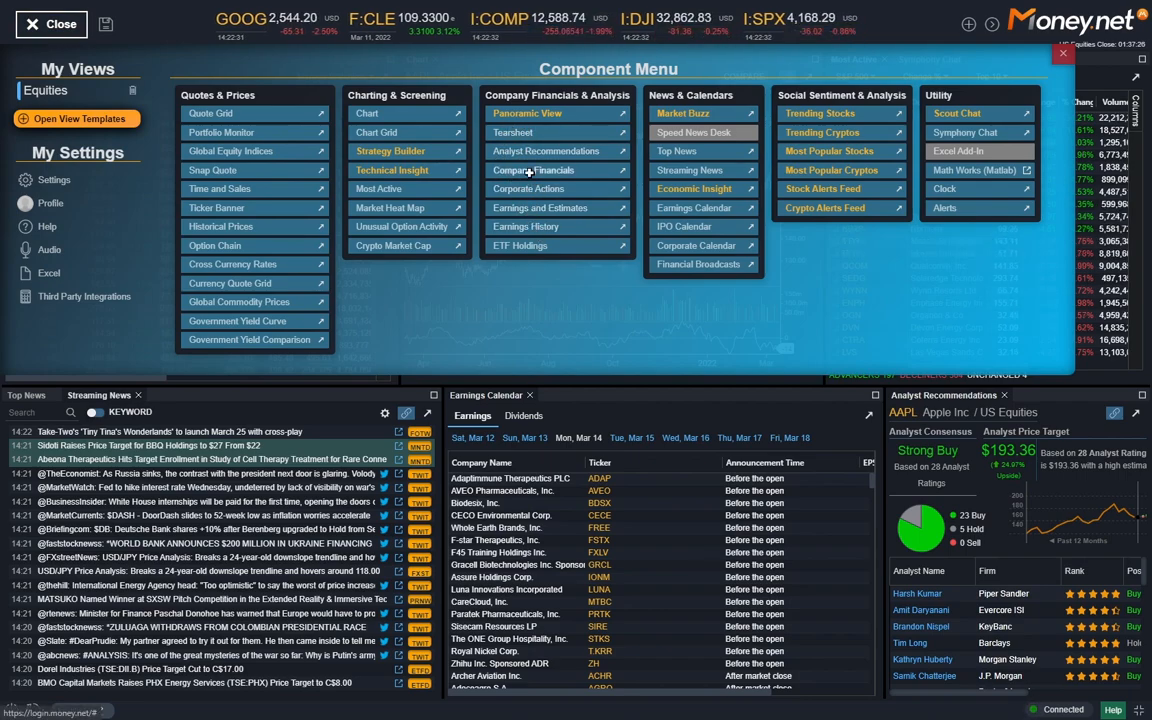
left_click(532, 170)
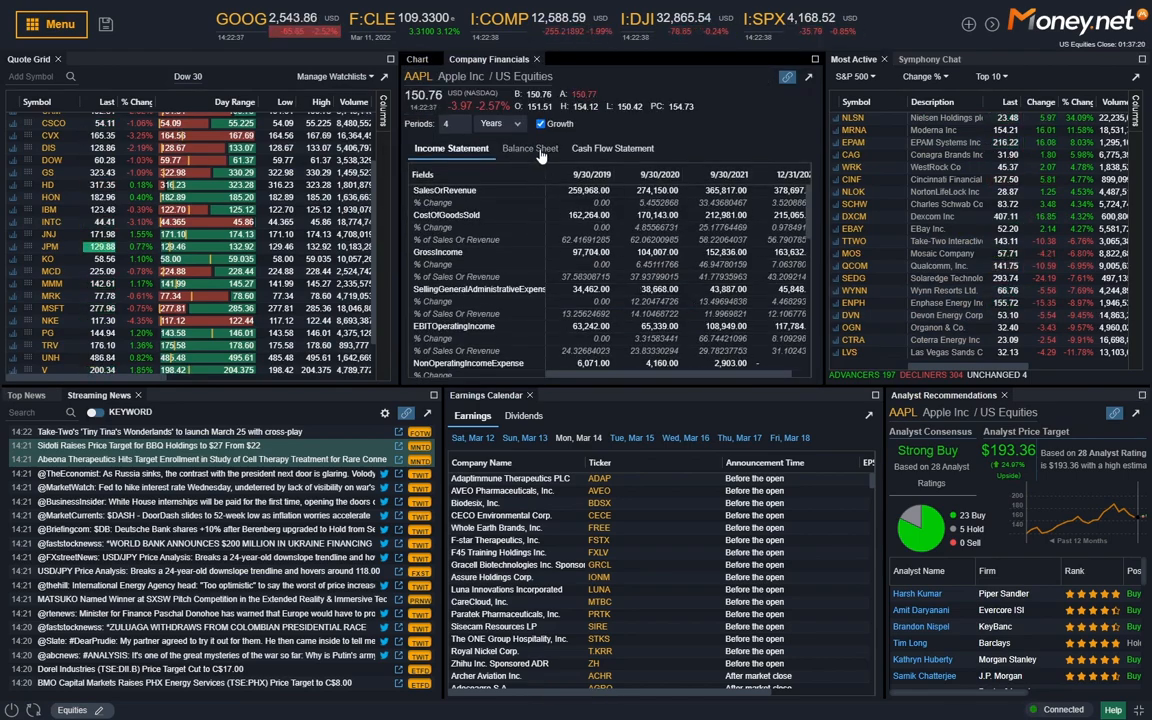
left_click(528, 148)
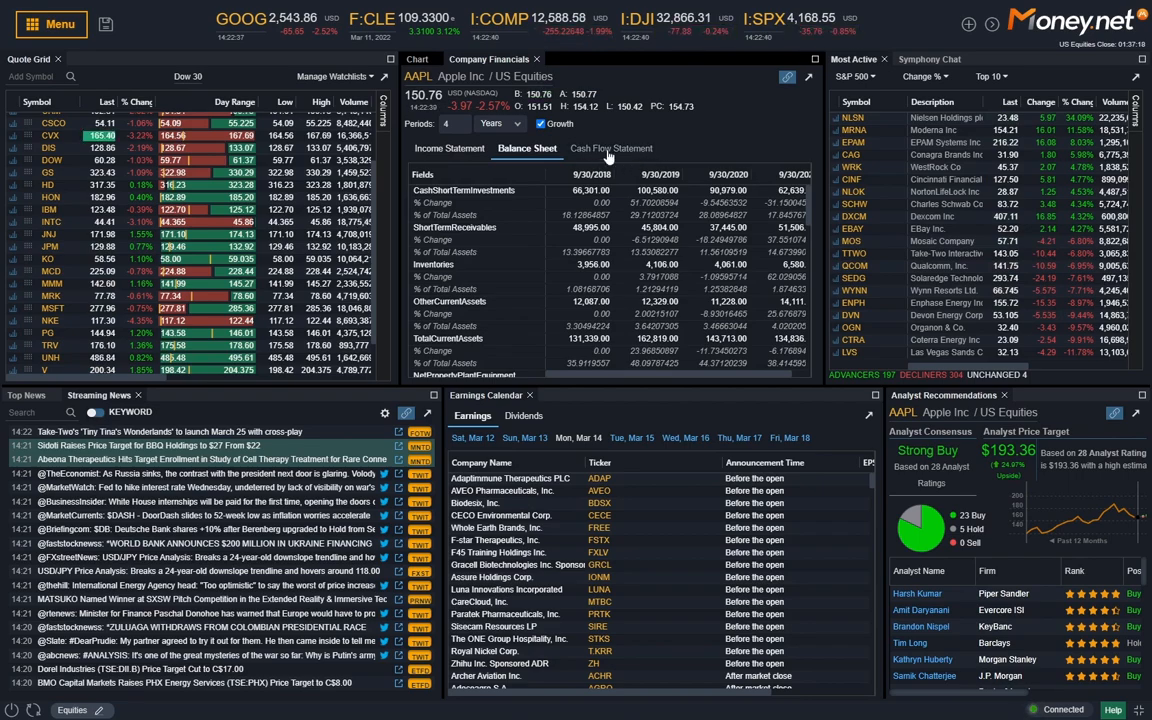
left_click(610, 148)
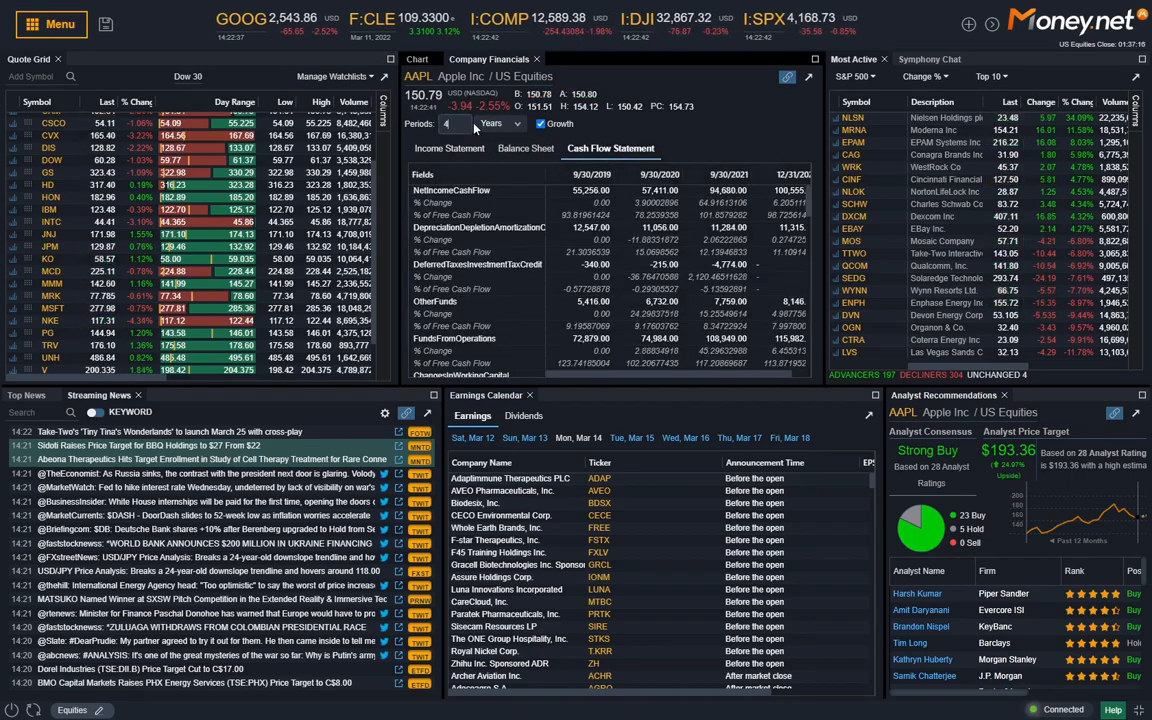
Set the statement to yearly periods covering 20 years
left_click(516, 124)
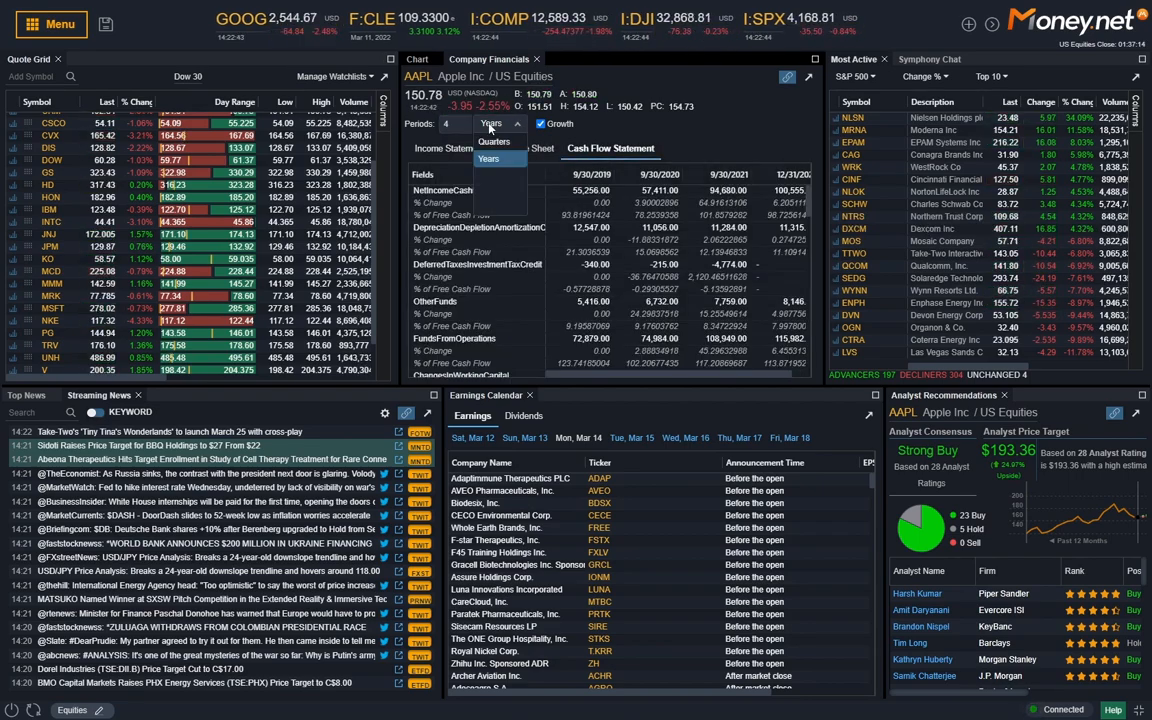
left_click(490, 158)
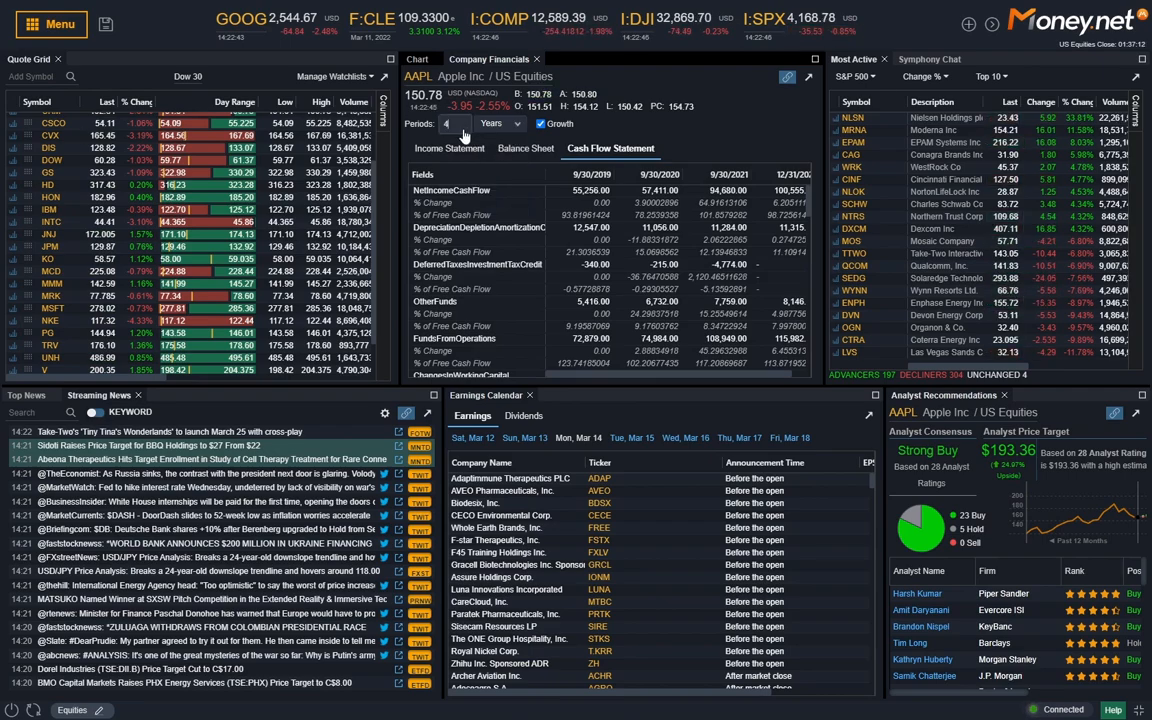
type("20")
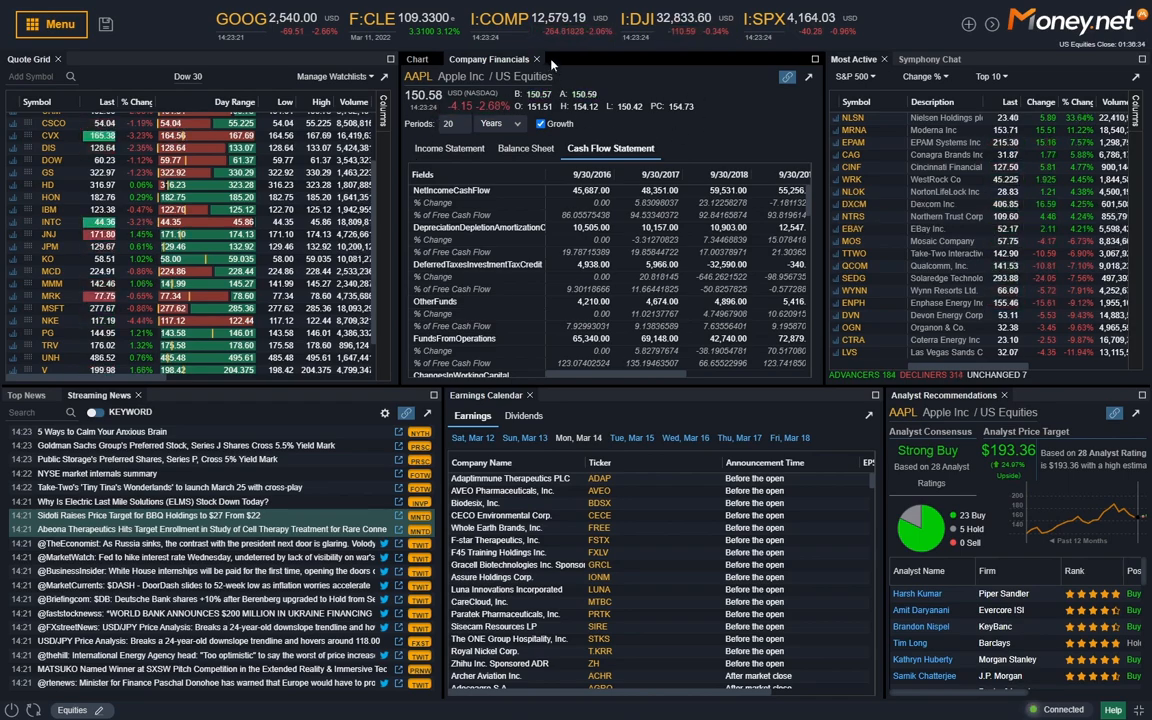
Drag the AAPL Analyst Recommendations panel into the chart panel's tab bar and maximize it
left_click(418, 60)
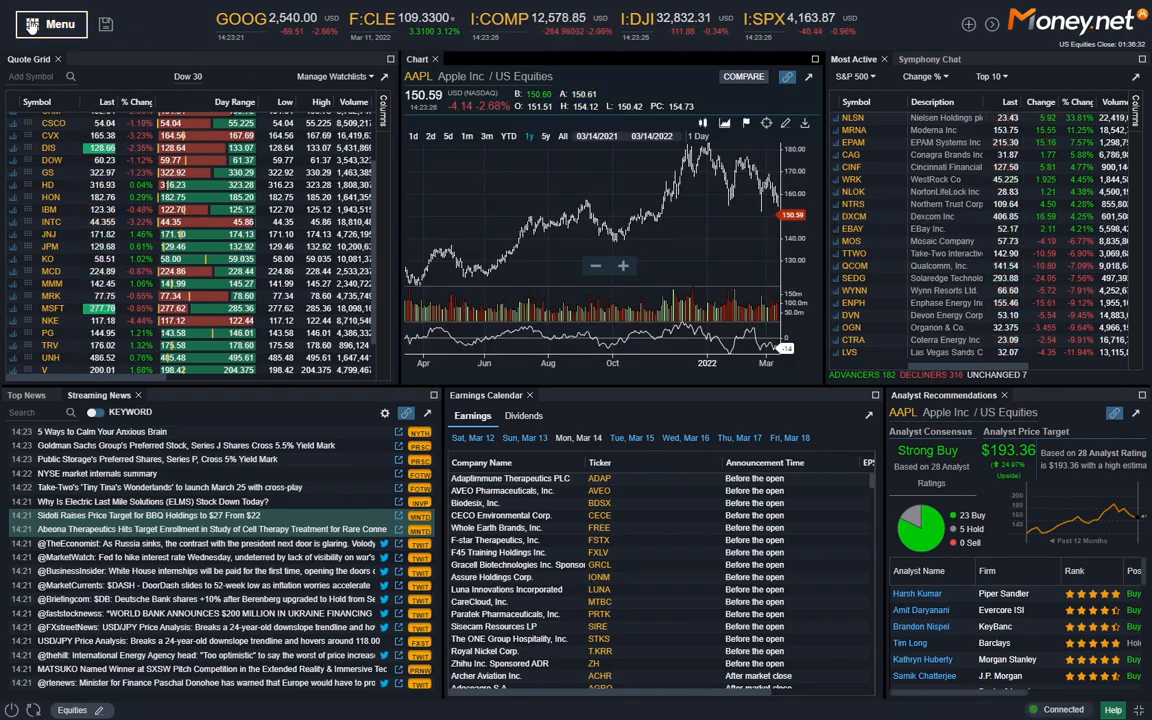
left_click(50, 24)
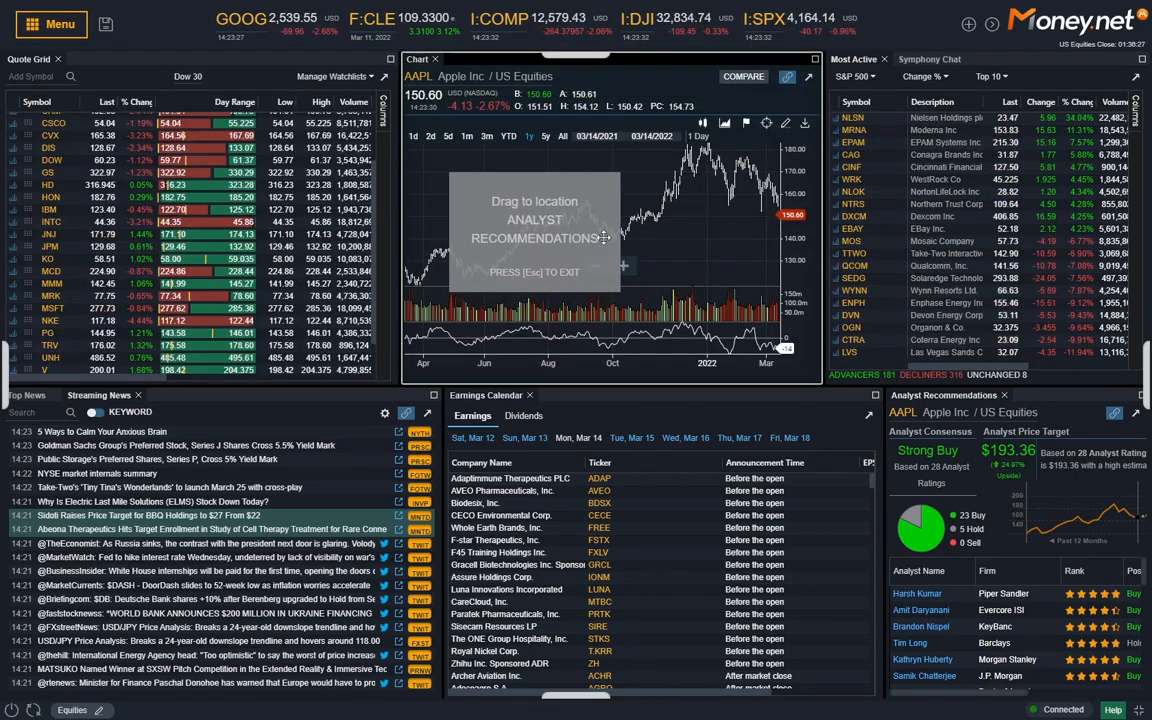
left_click(500, 60)
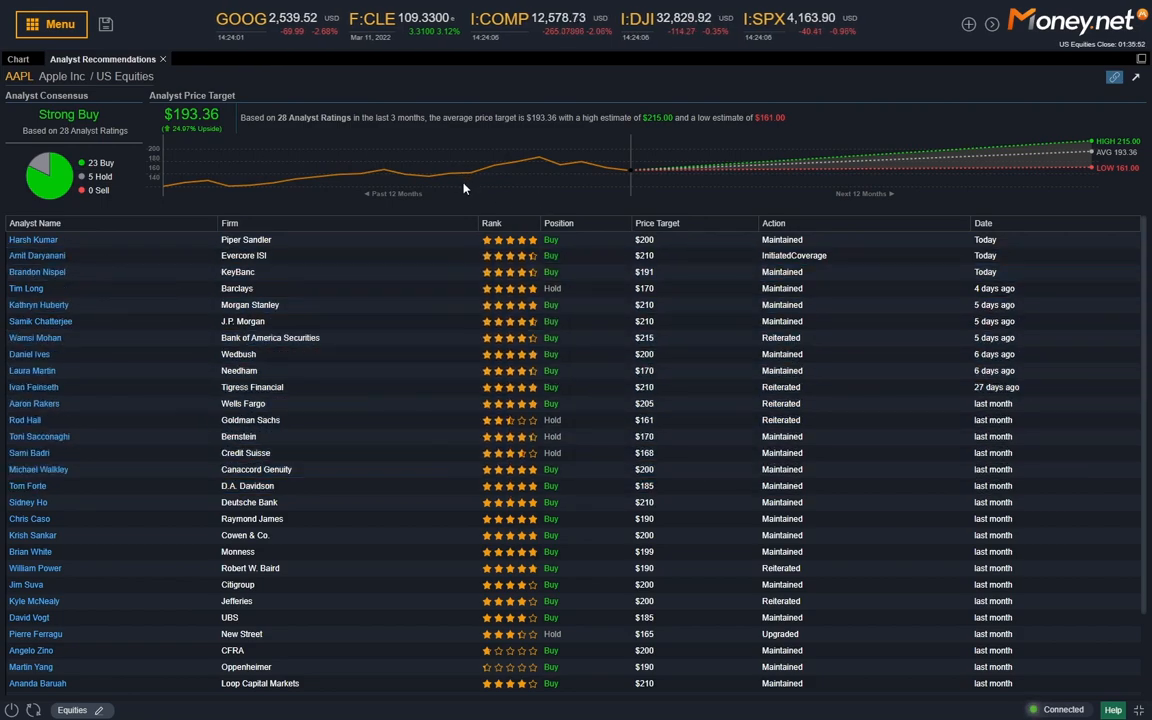
mouse_move(32, 370)
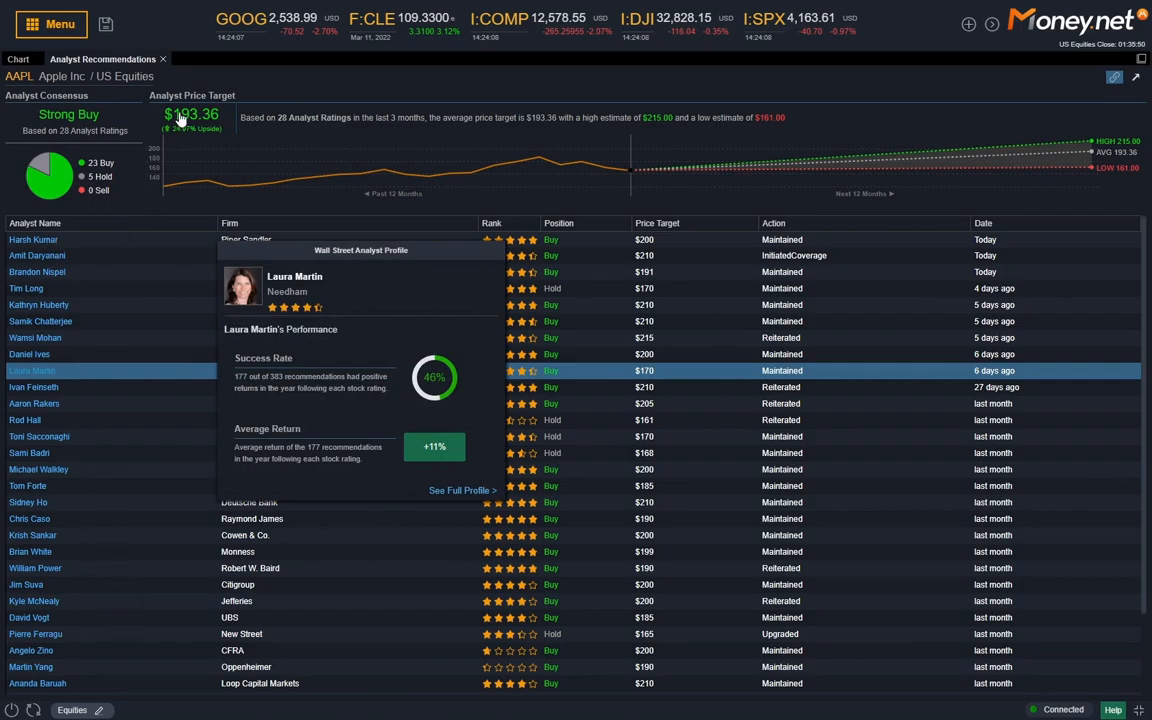
mouse_move(148, 292)
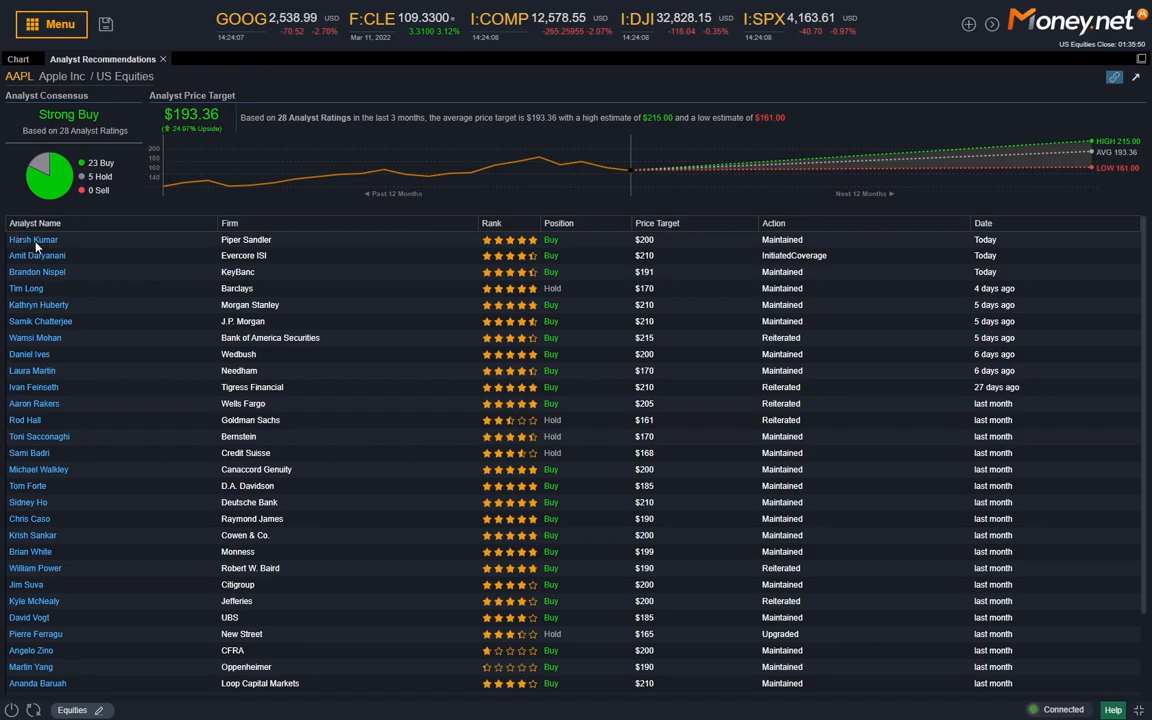
left_click(32, 240)
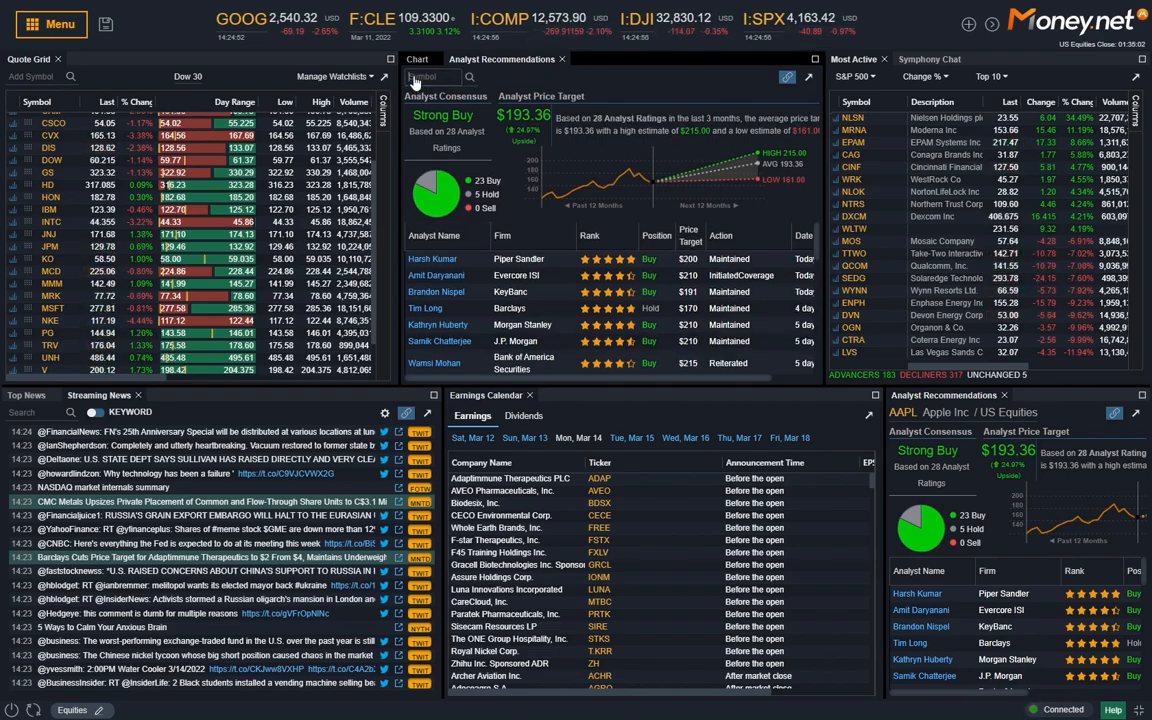
Change the Analyst Recommendations ticker to TSLA and enlarge the panel to full screen
type("PLTR")
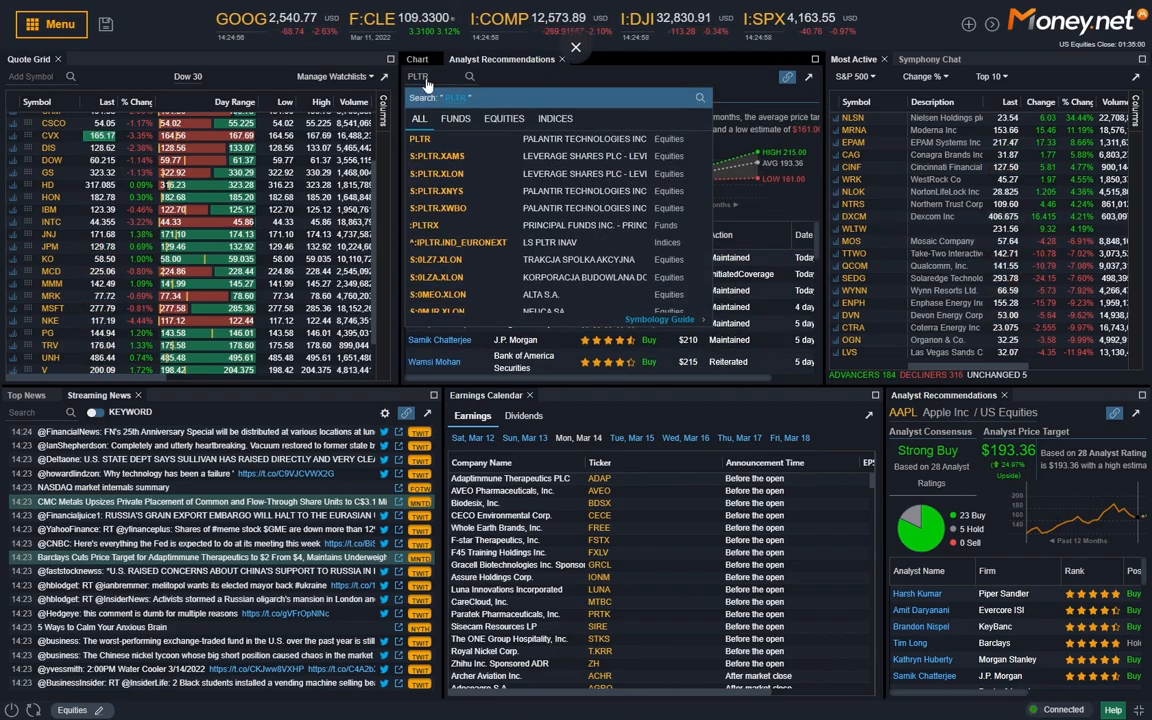
key("BackSpace")
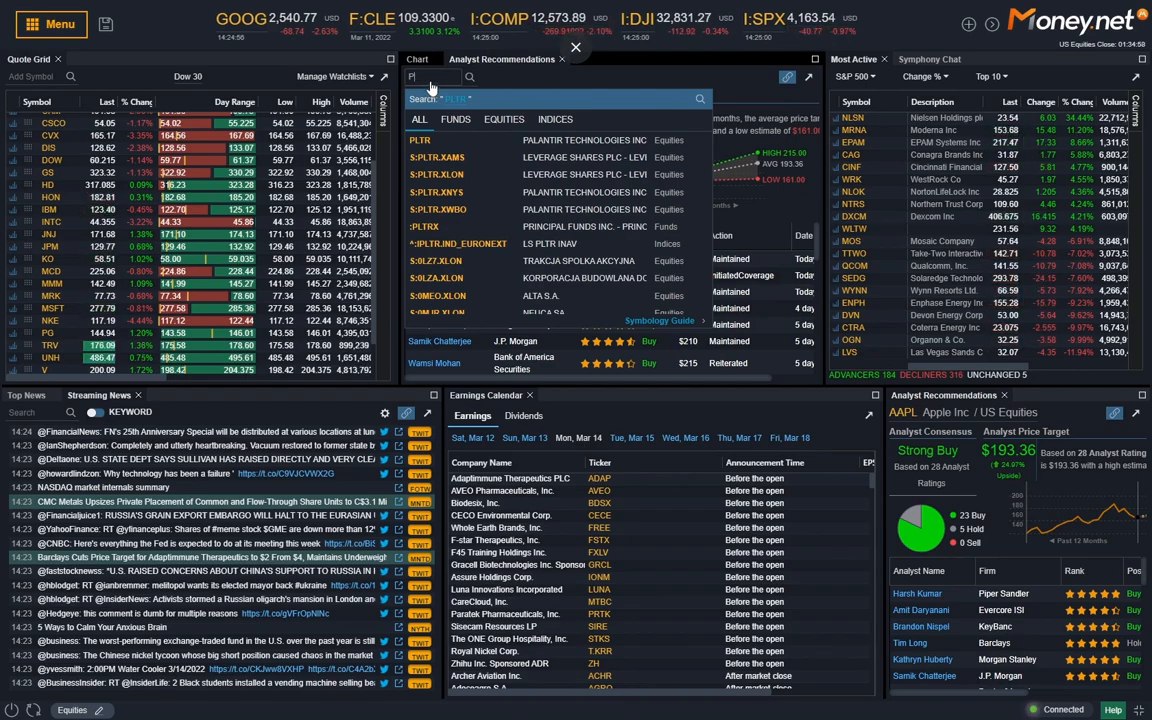
type("TSLA")
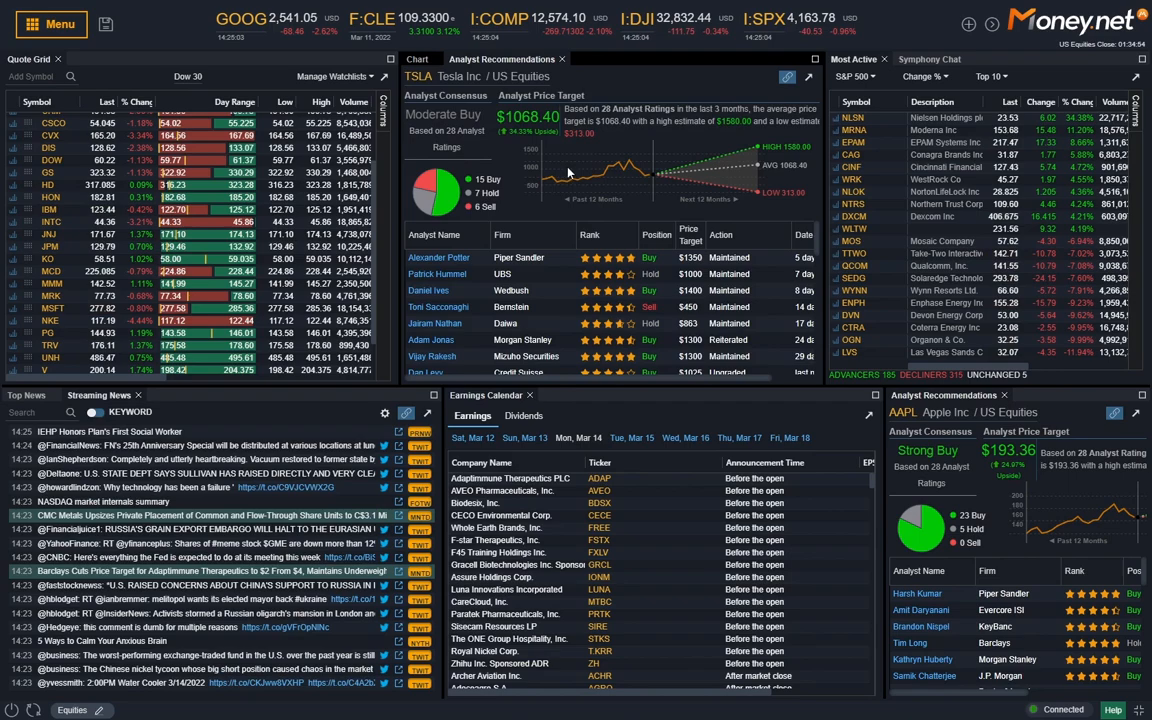
mouse_move(648, 240)
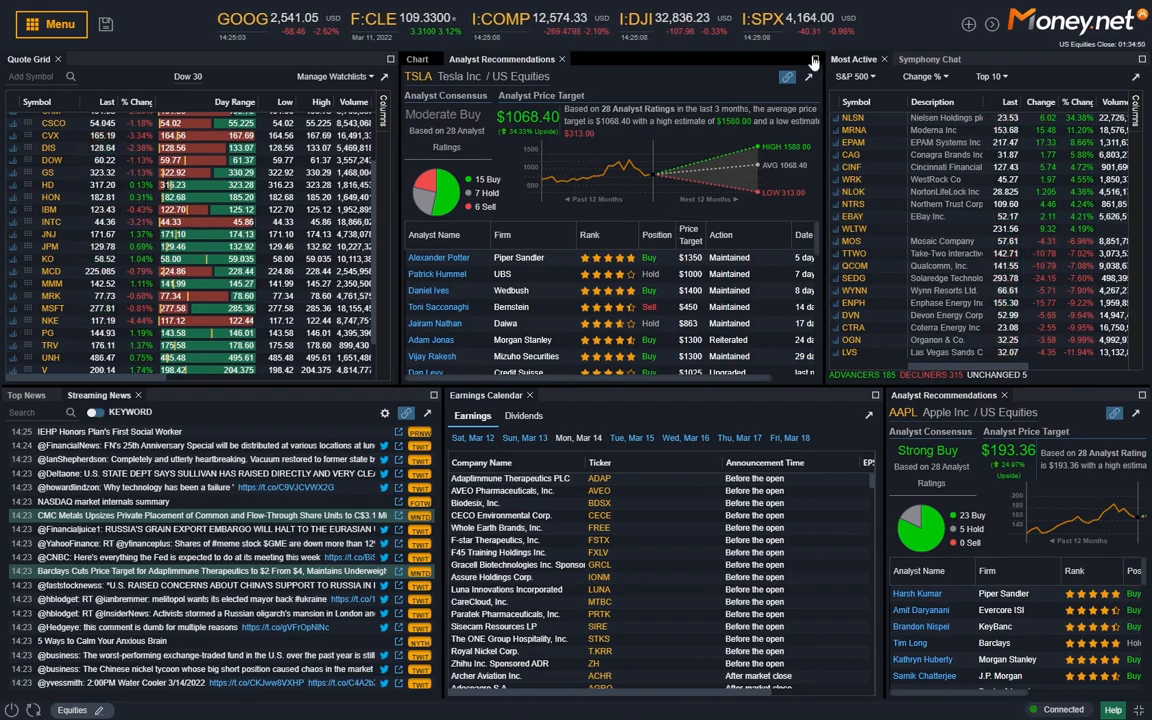
left_click(814, 74)
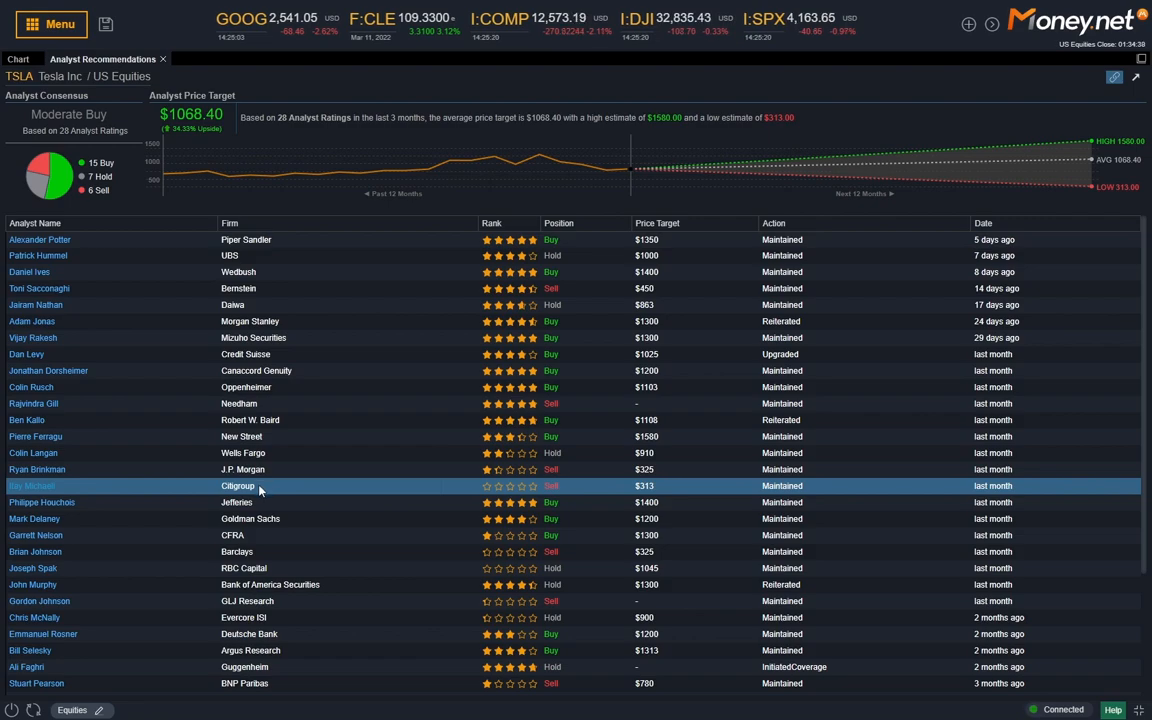
mouse_move(256, 490)
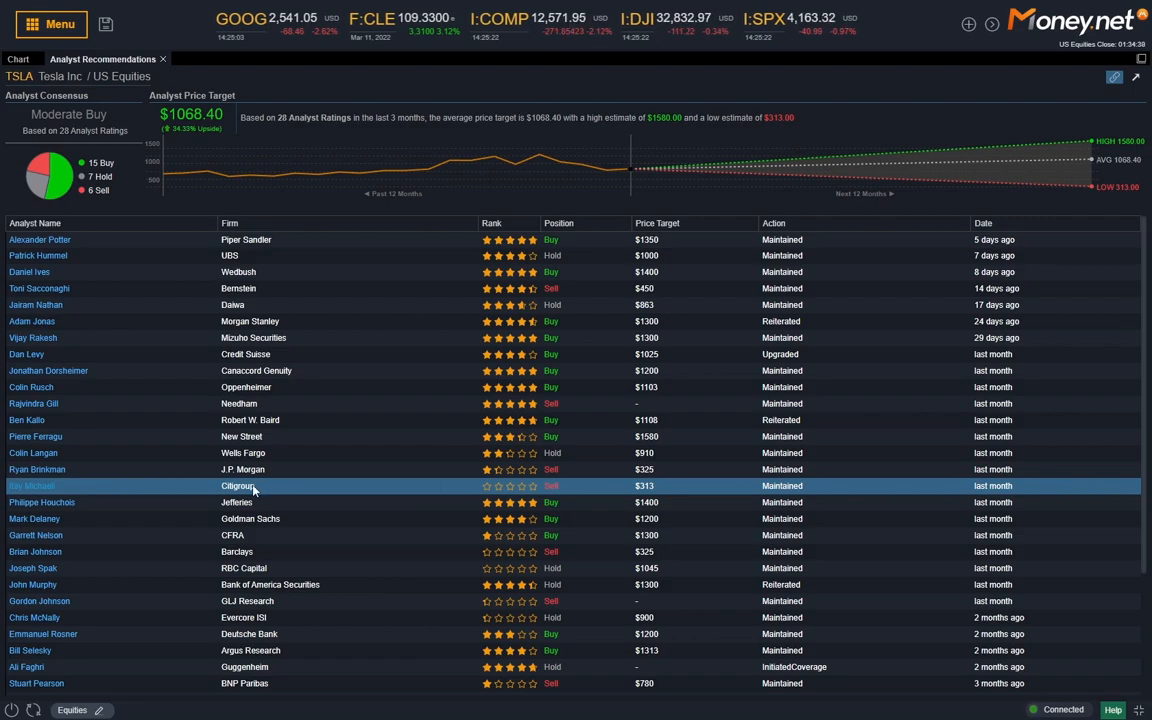
mouse_move(252, 488)
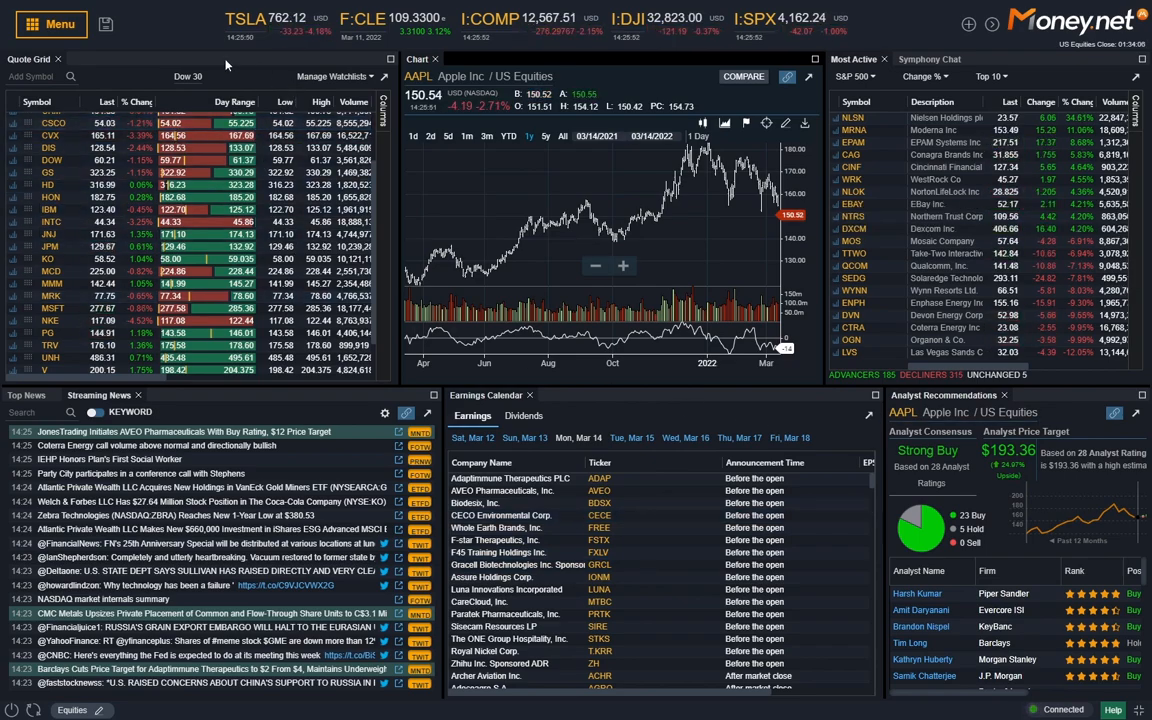
Add a Corporate Actions tab for AAPL and expand its list of earnings, meetings and dividend events
left_click(50, 24)
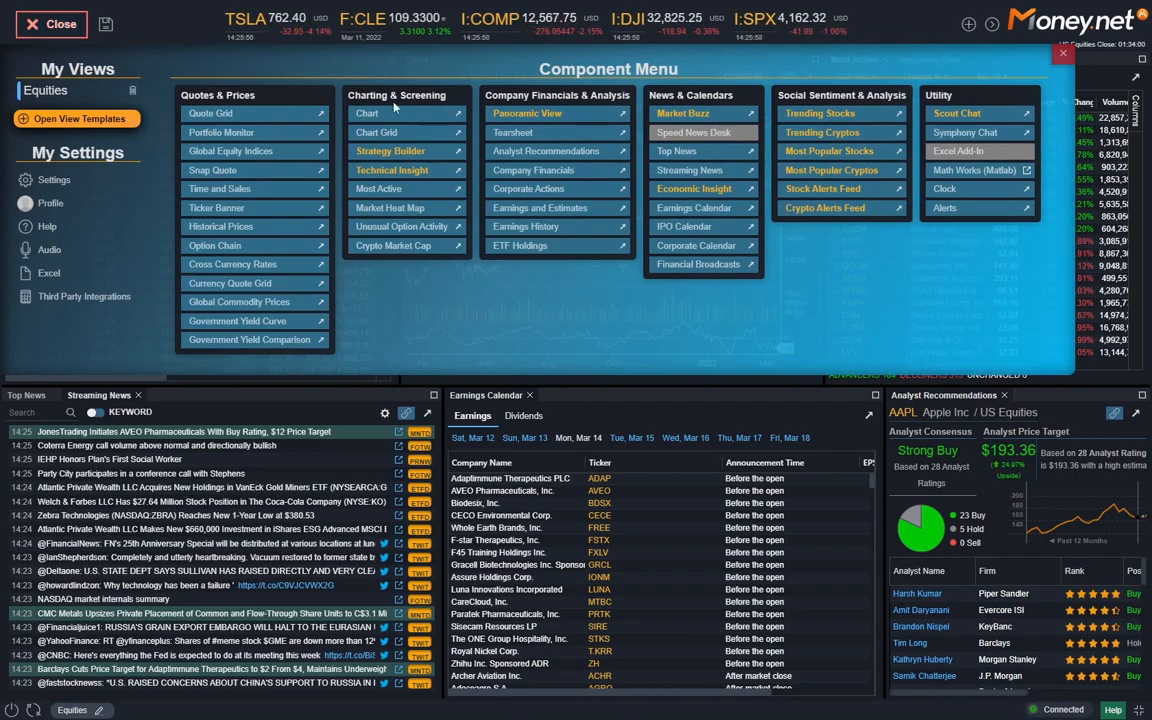
mouse_move(540, 208)
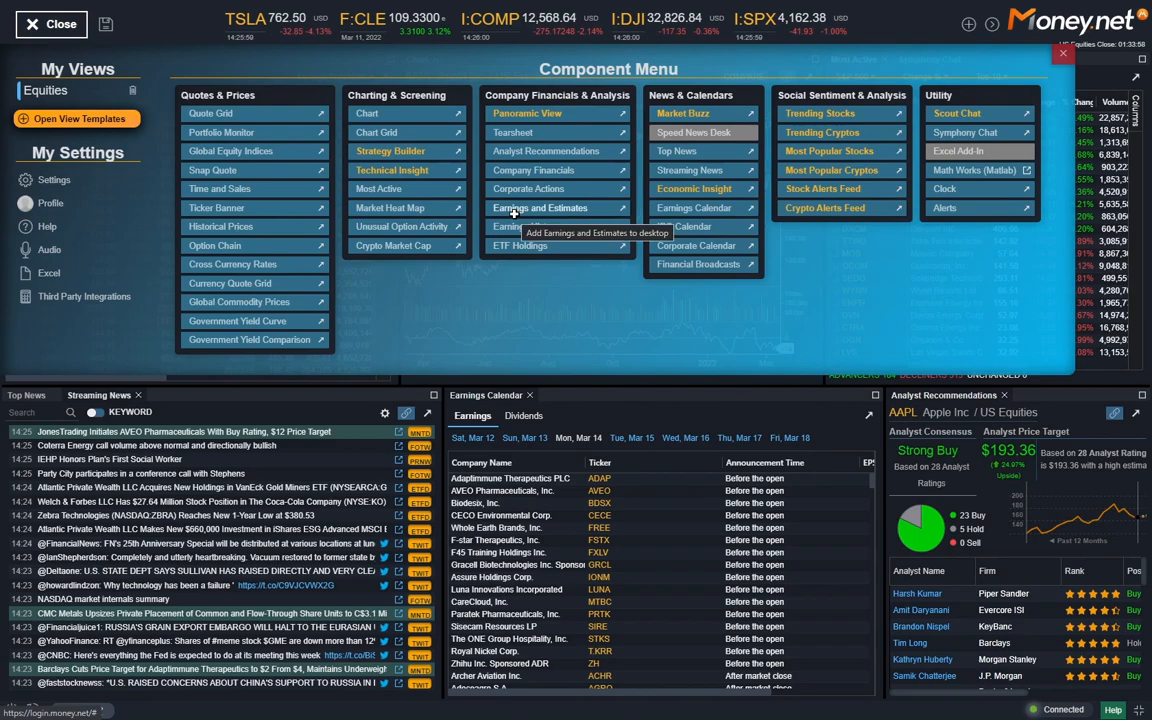
mouse_move(528, 188)
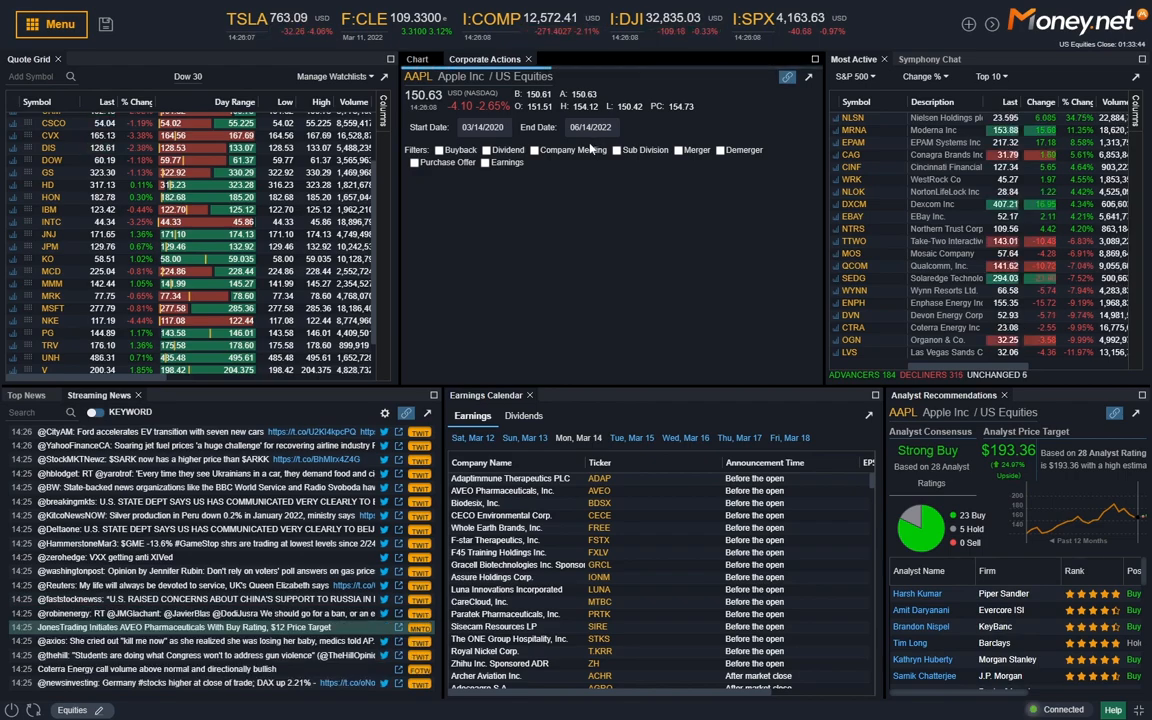
mouse_move(636, 194)
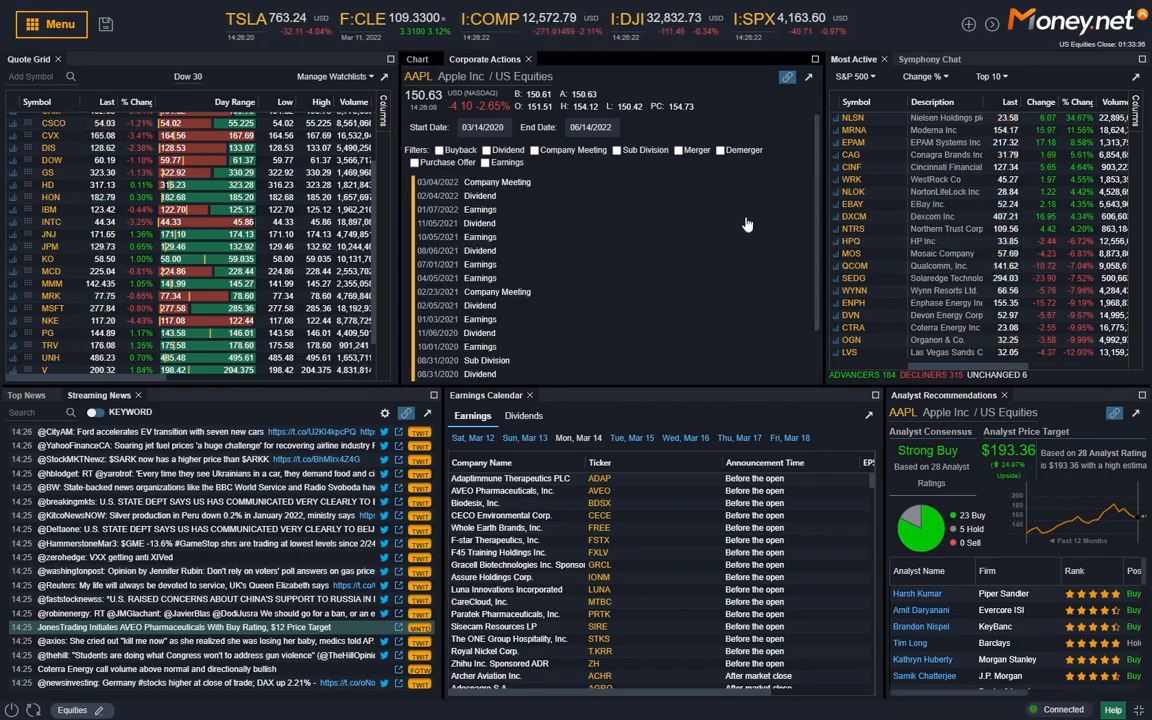
mouse_move(744, 224)
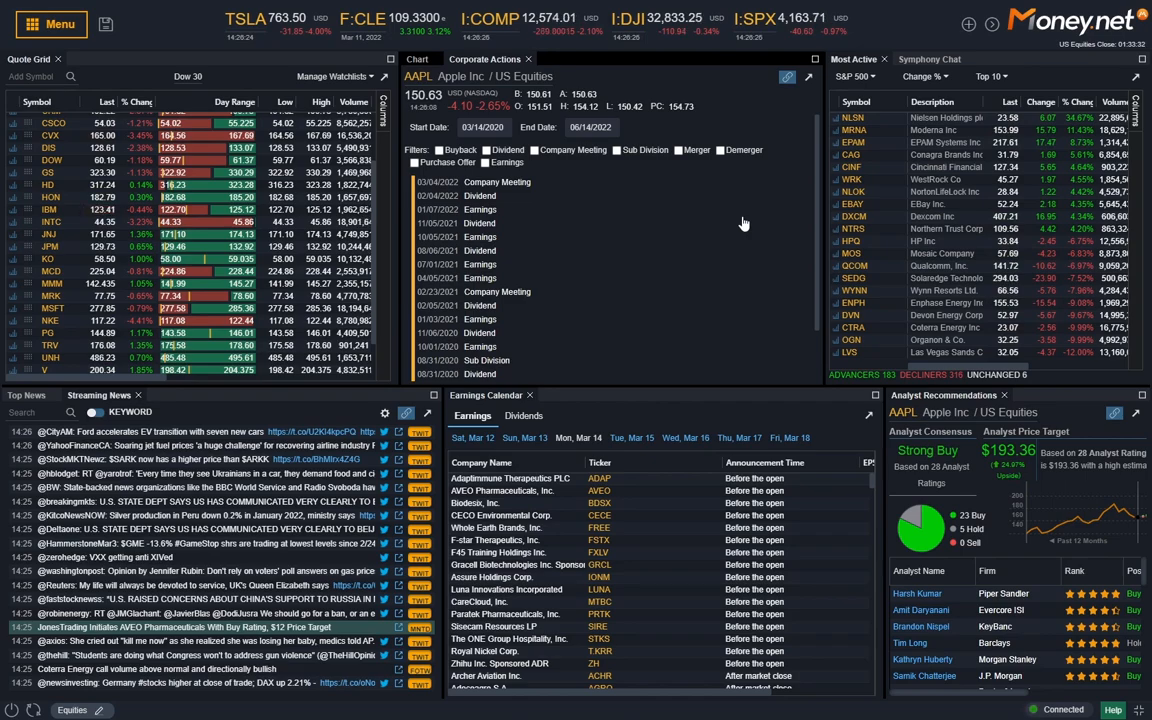
left_click(484, 162)
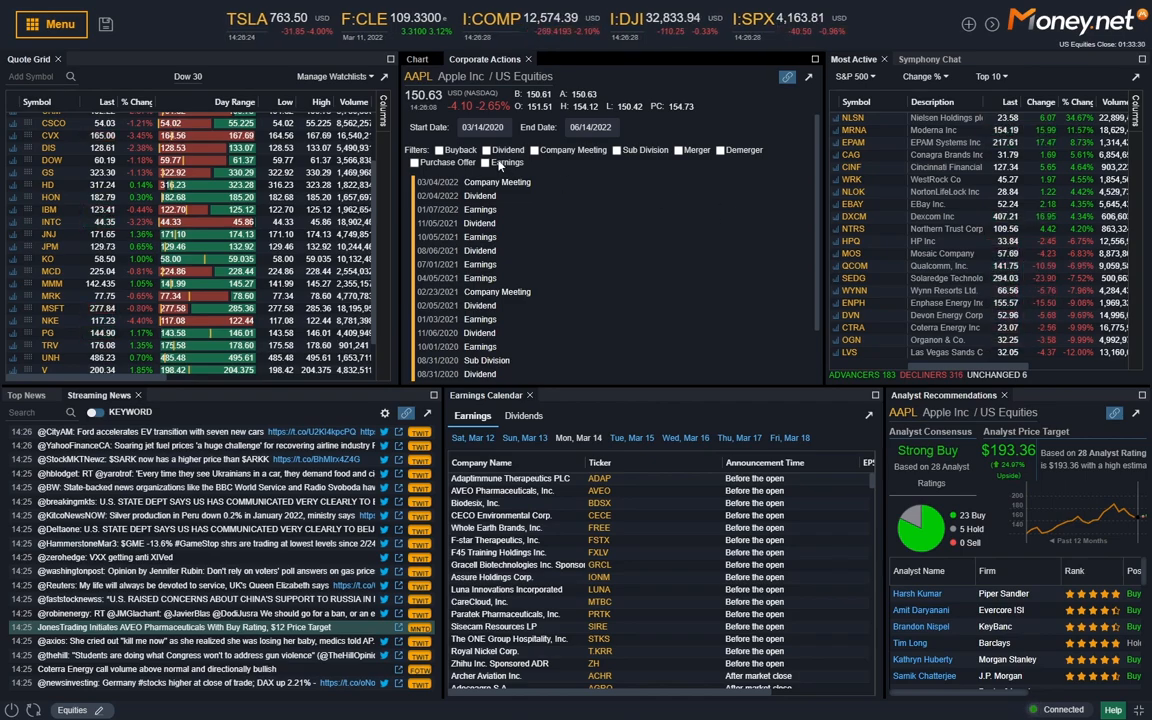
left_click(484, 162)
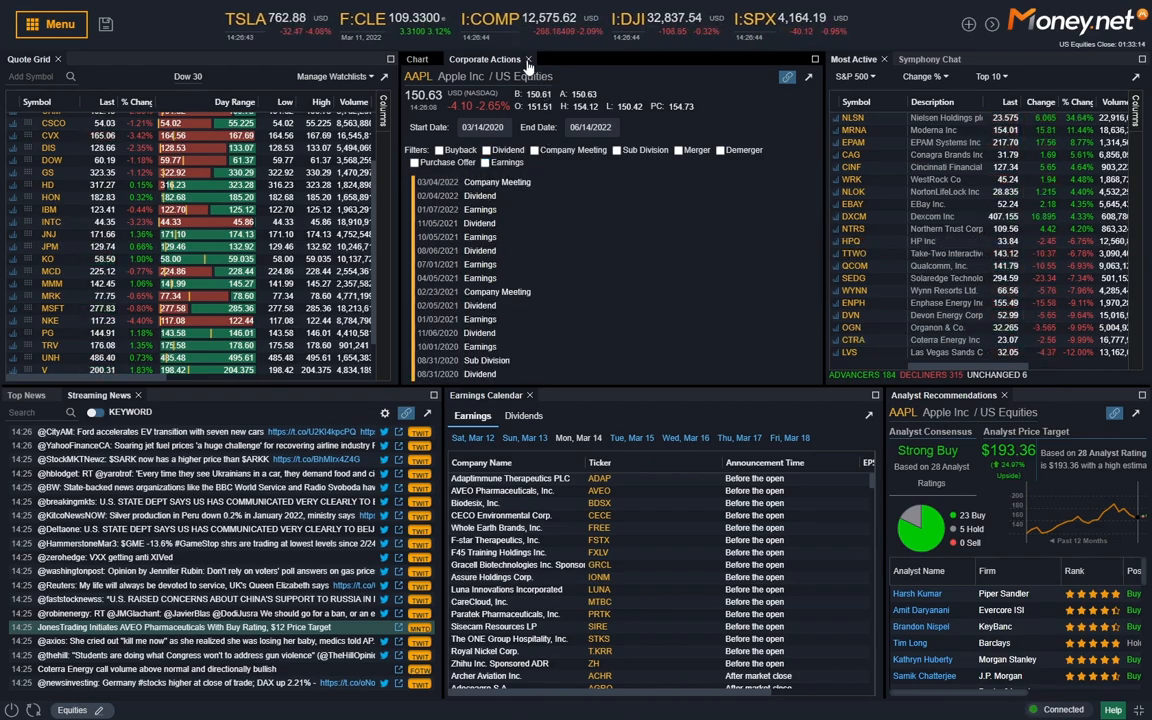
Load Earnings and Estimates for AAPL from the menu, then return to the full-screen AAPL chart
left_click(418, 58)
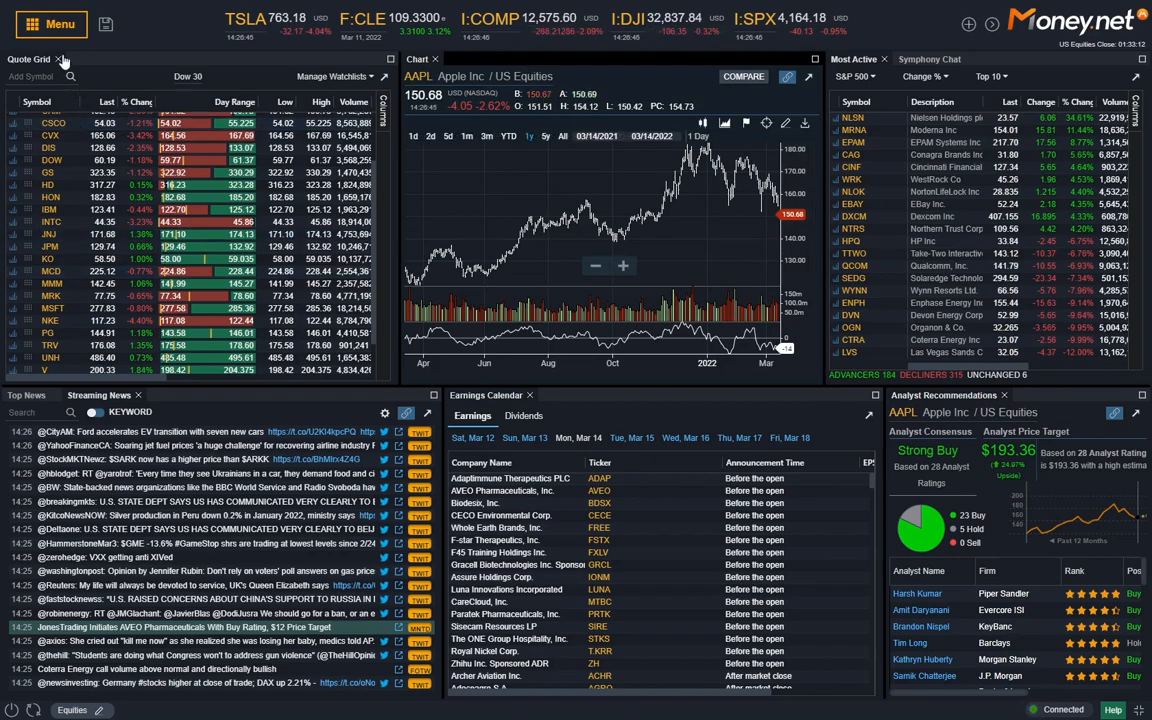
left_click(52, 24)
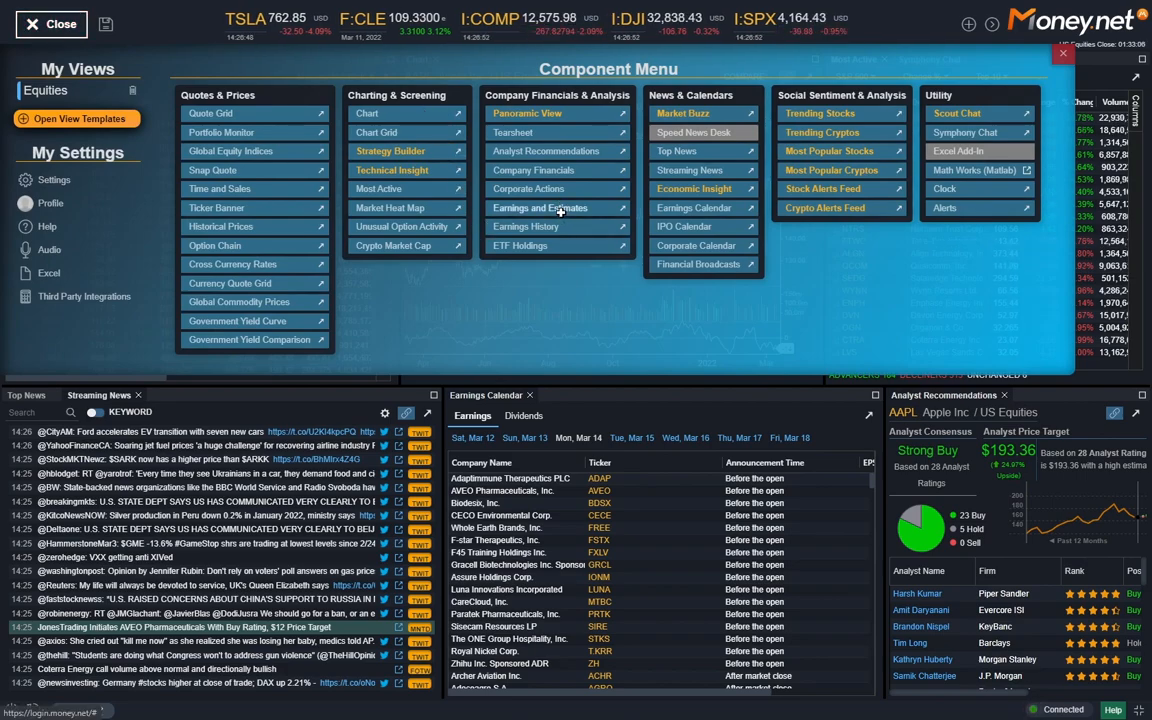
left_click(540, 208)
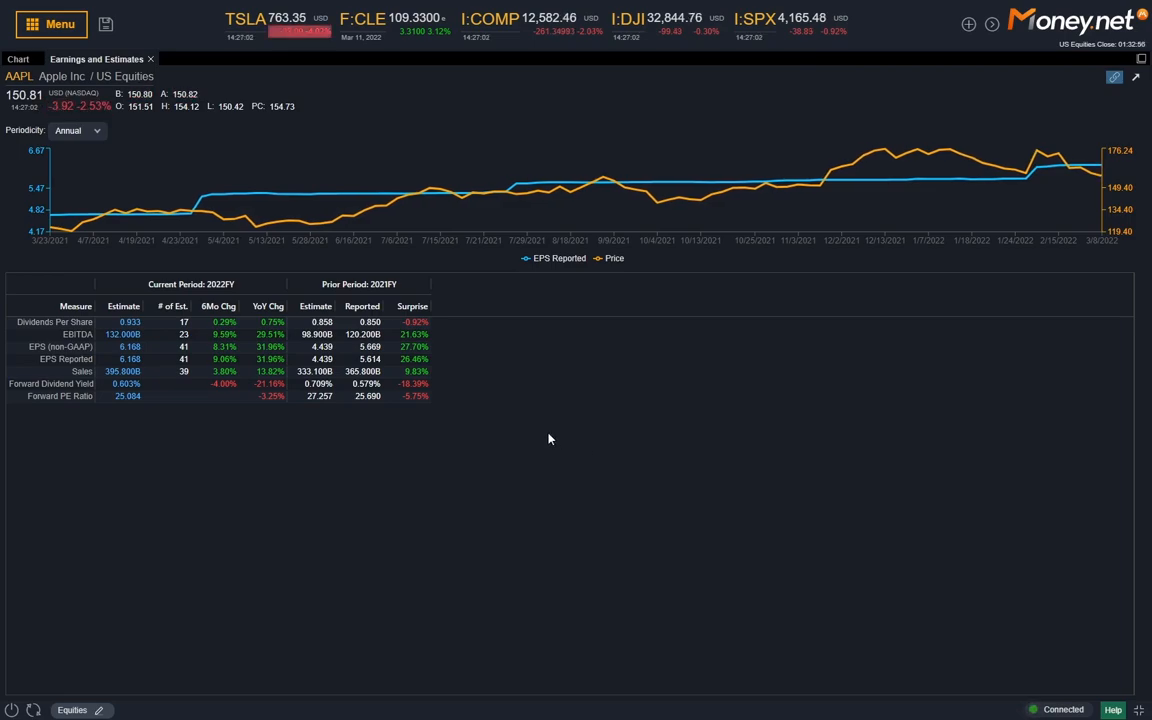
mouse_move(460, 394)
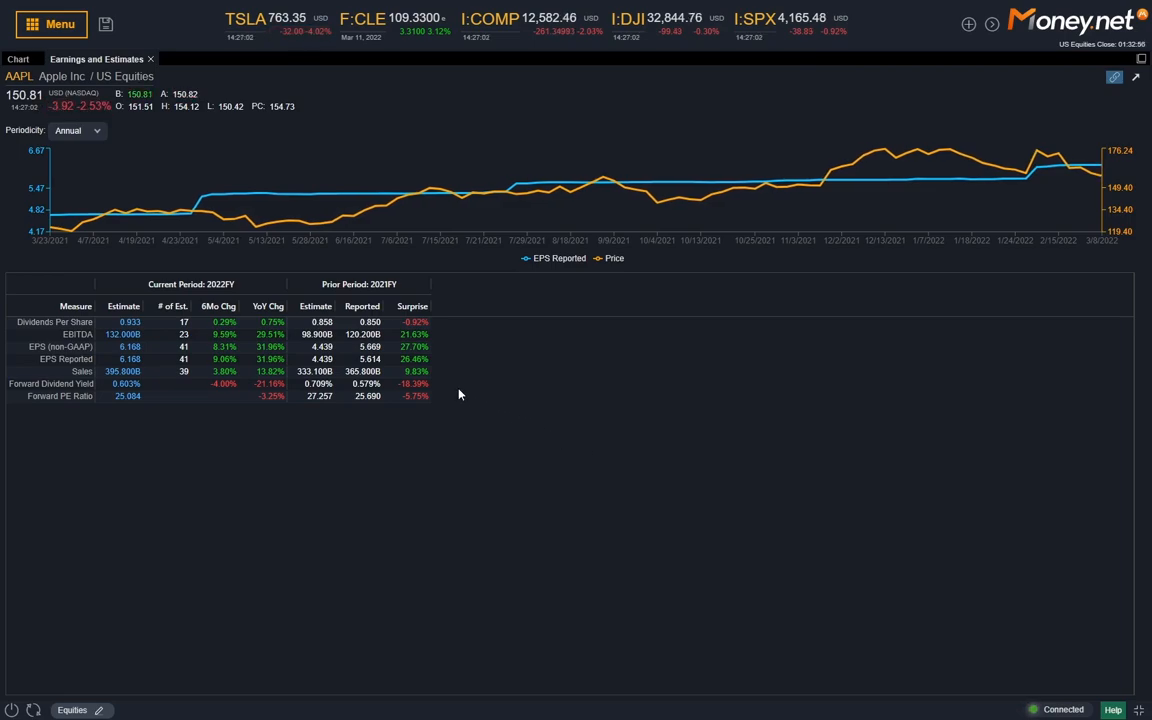
mouse_move(448, 344)
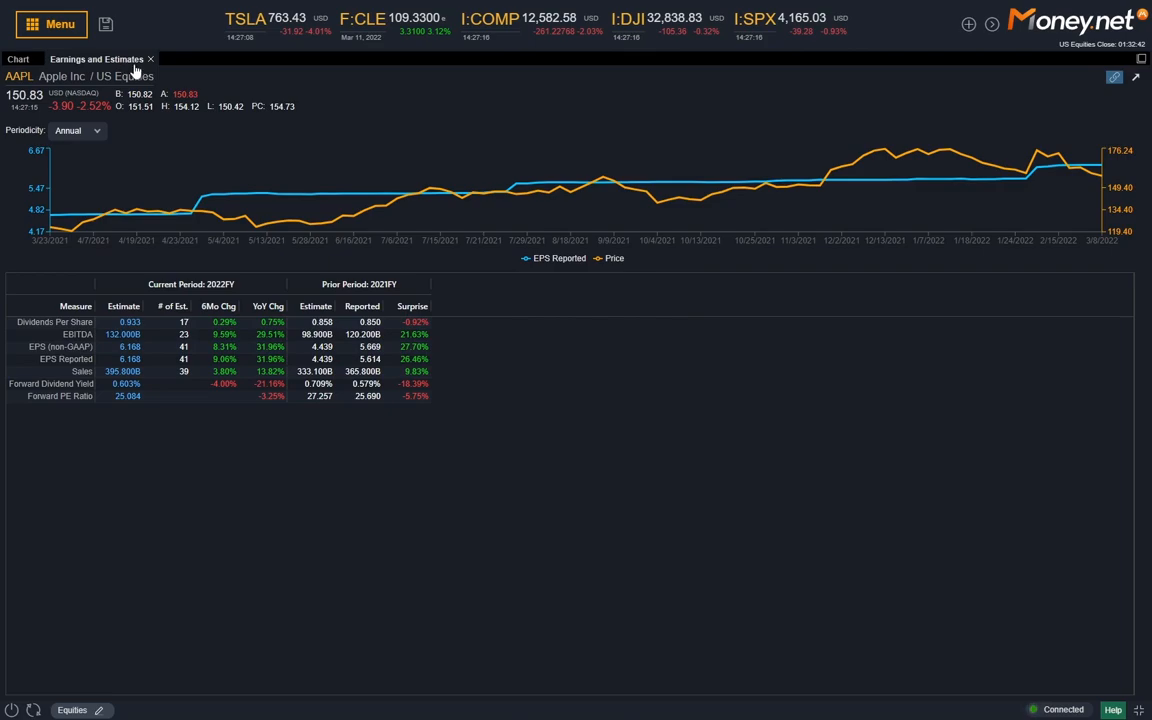
left_click(16, 58)
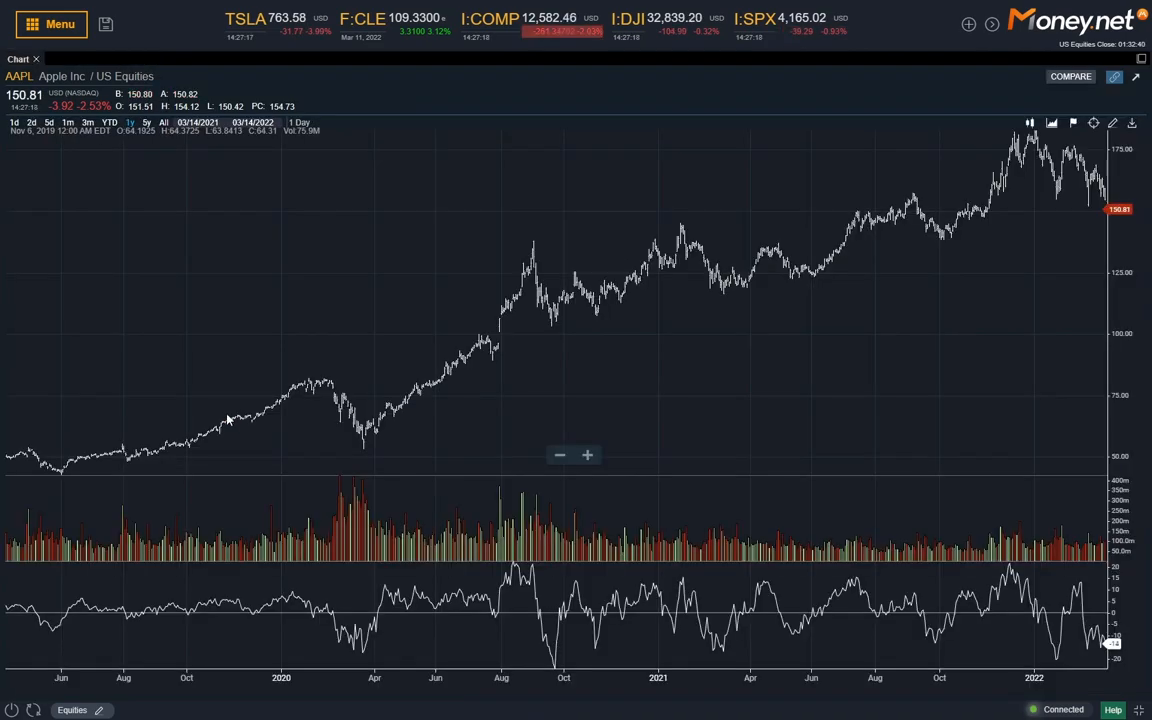
Load AAPL's Earnings History and scroll through the quarterly estimated versus reported EPS table
left_click(48, 24)
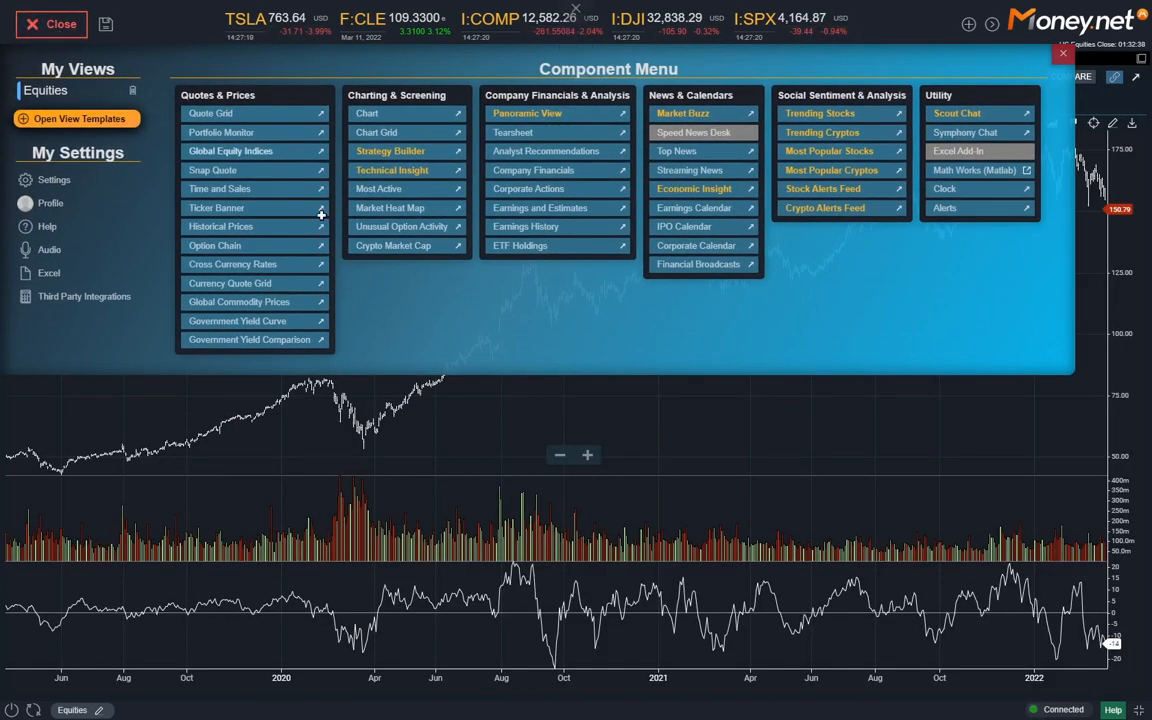
left_click(524, 226)
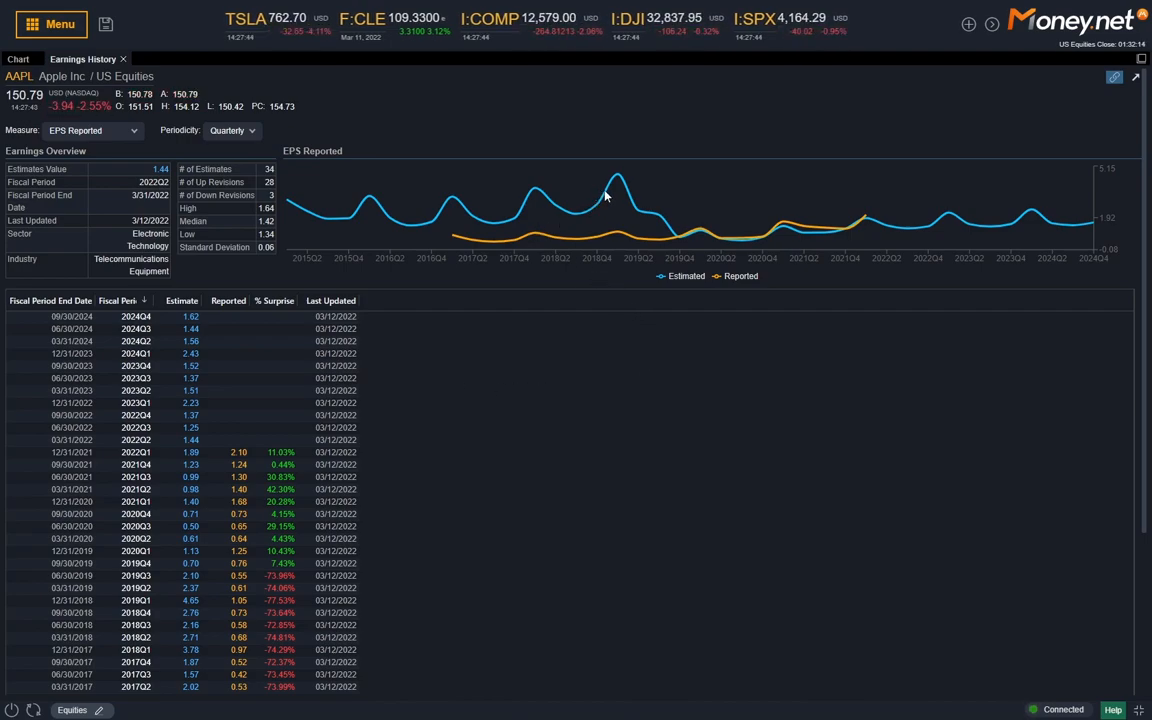
mouse_move(956, 240)
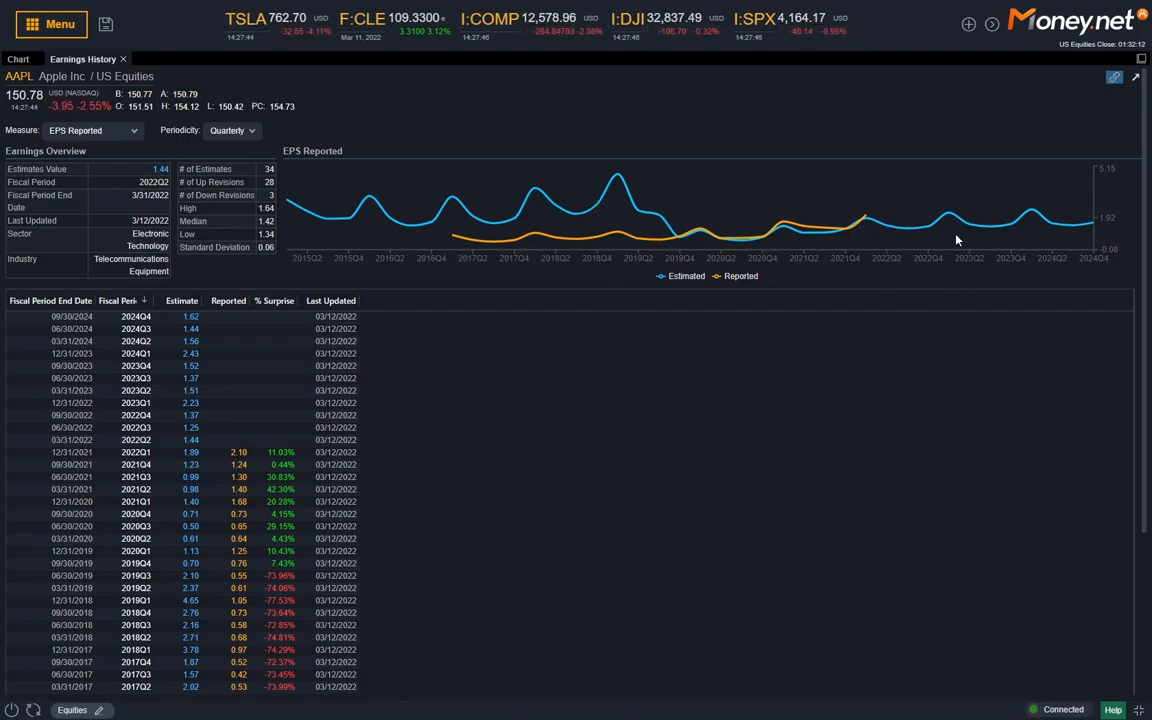
scroll("down", 3)
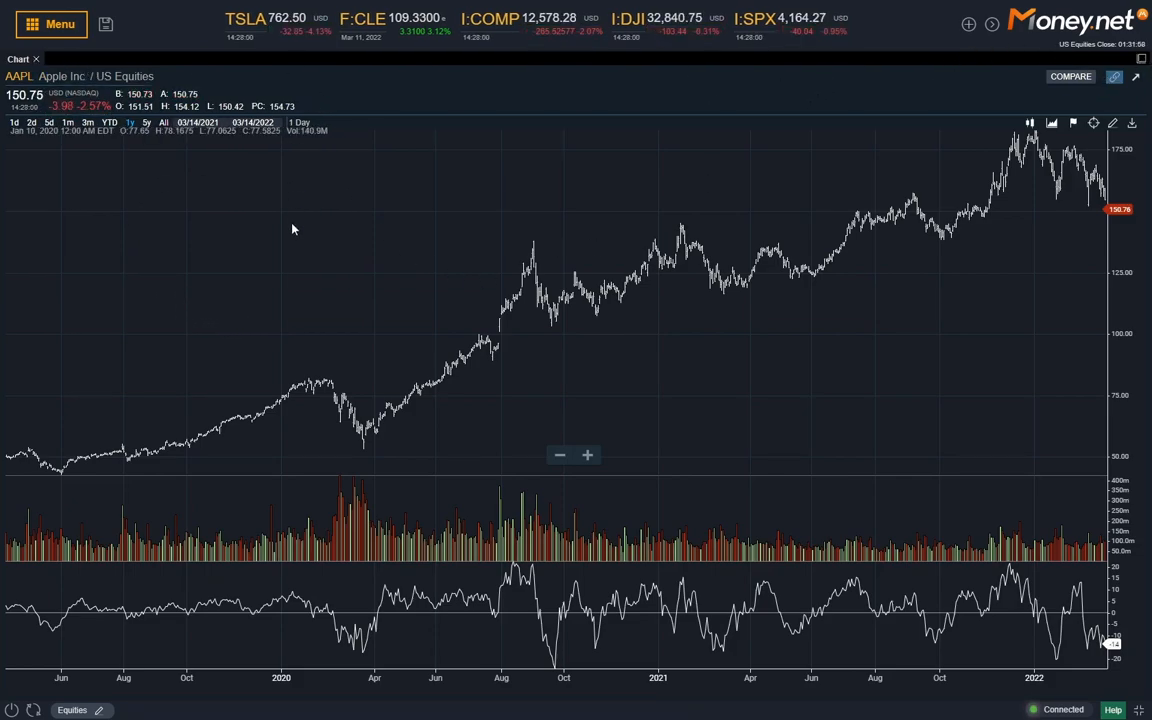
Load ETF Holdings showing SPY's top holdings and select QQQ from the symbol search
left_click(50, 24)
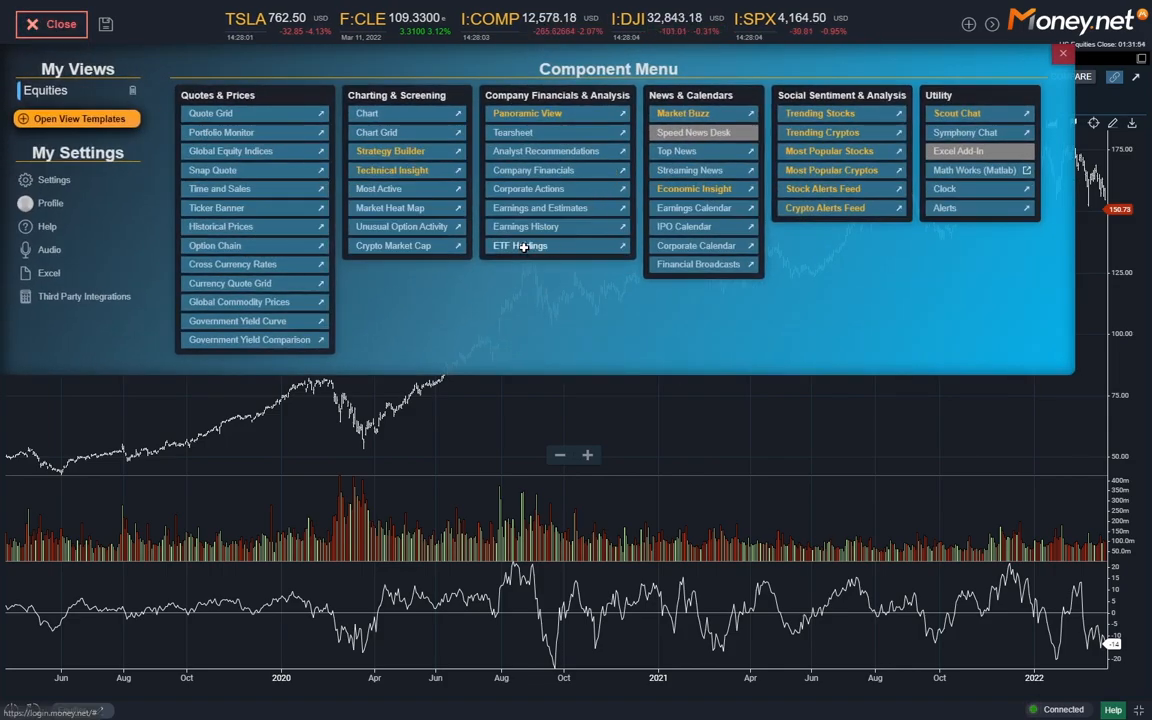
left_click(520, 244)
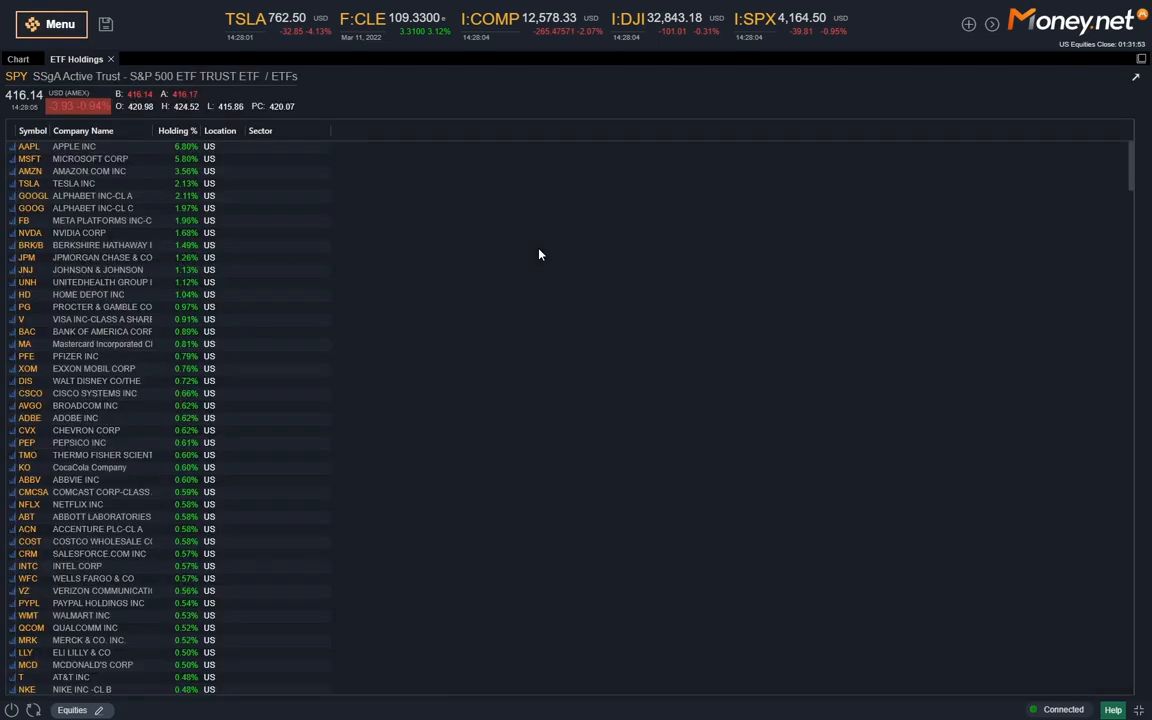
mouse_move(500, 284)
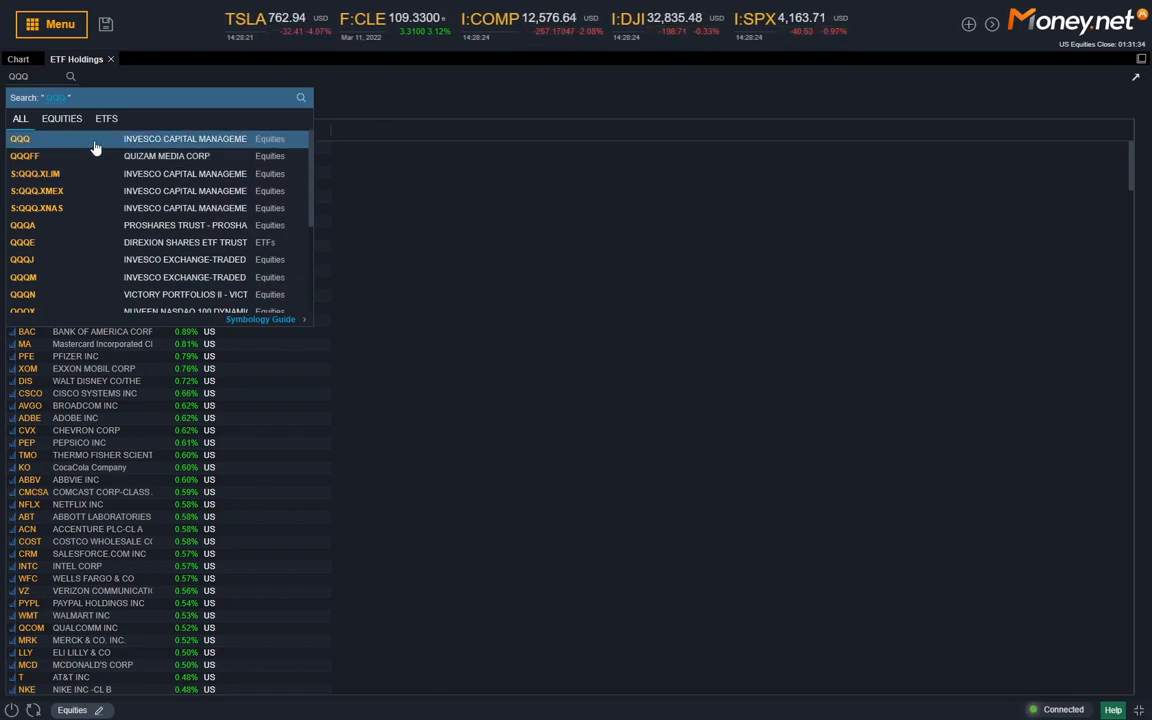
left_click(20, 138)
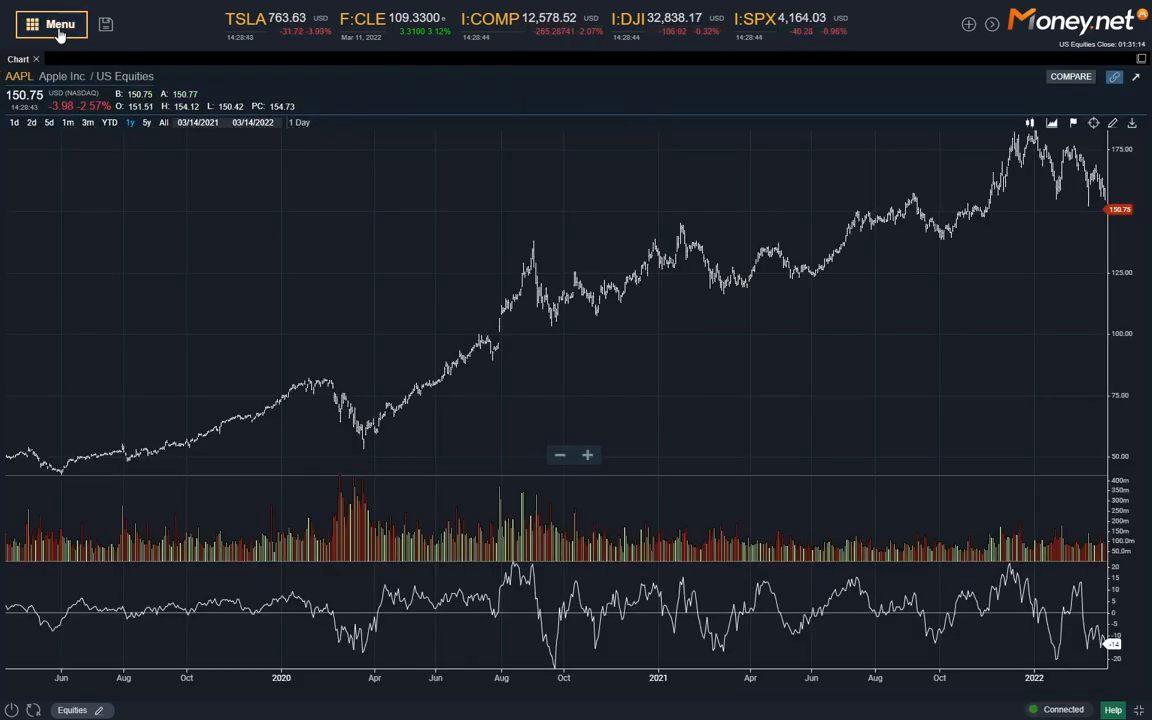
Load the Market Buzz sentiment view and switch its bubble map to crypto
left_click(52, 24)
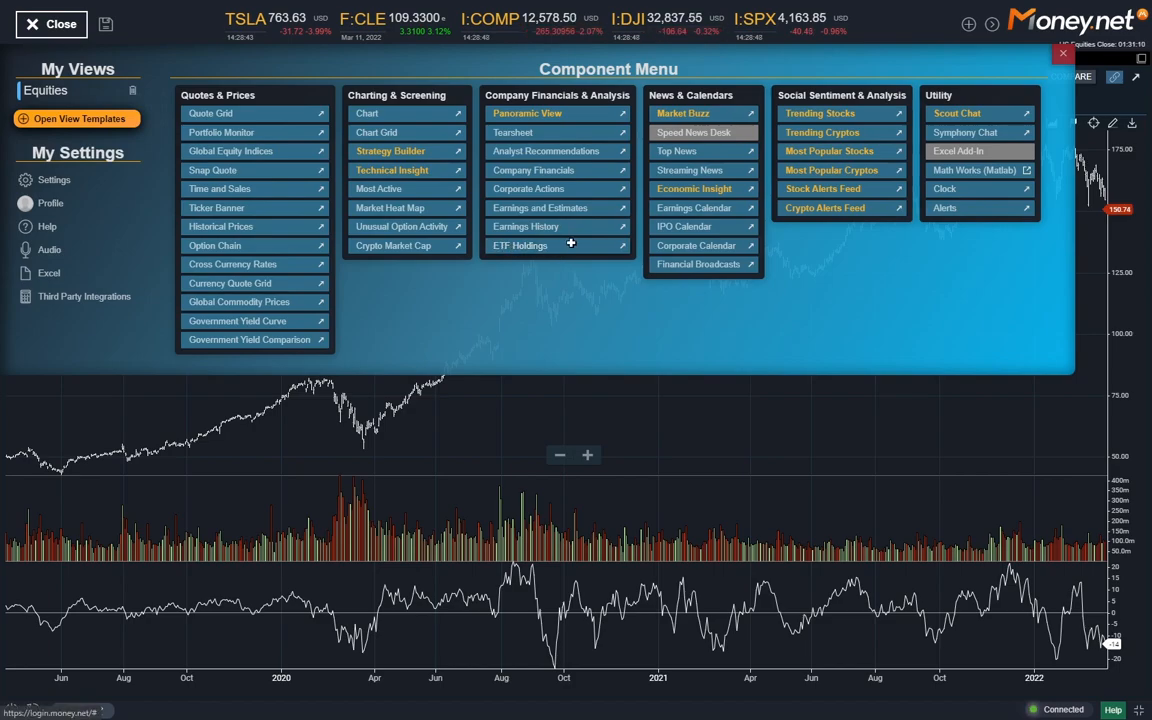
mouse_move(700, 398)
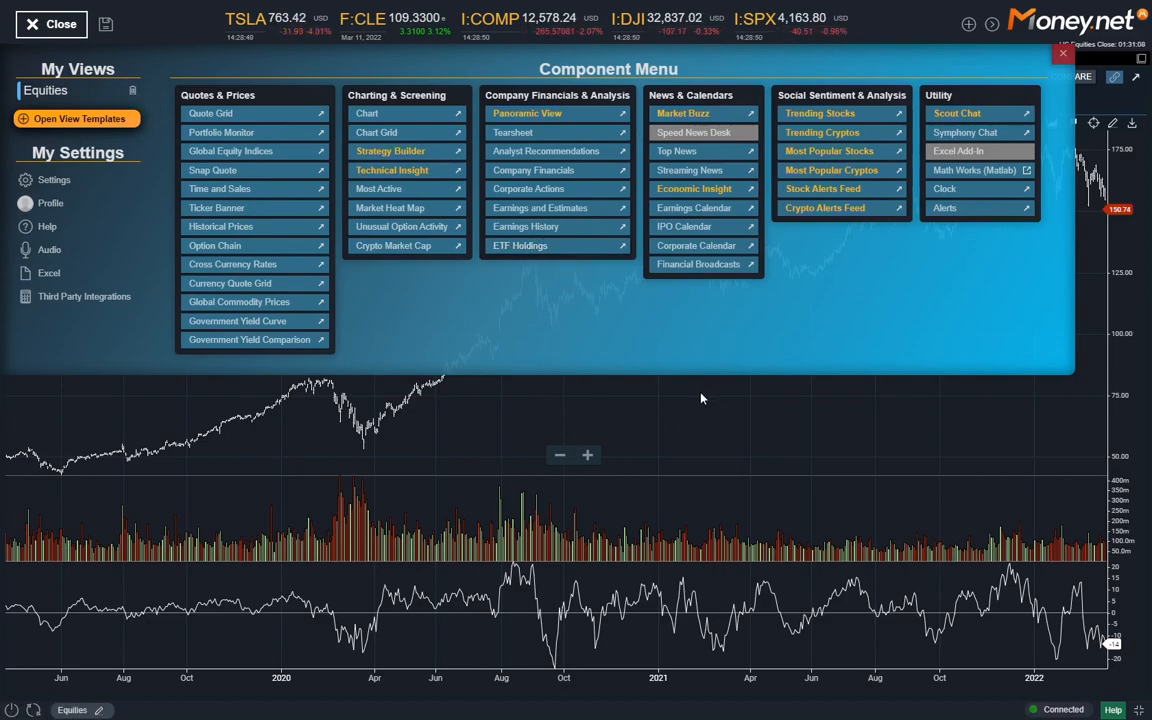
left_click(684, 112)
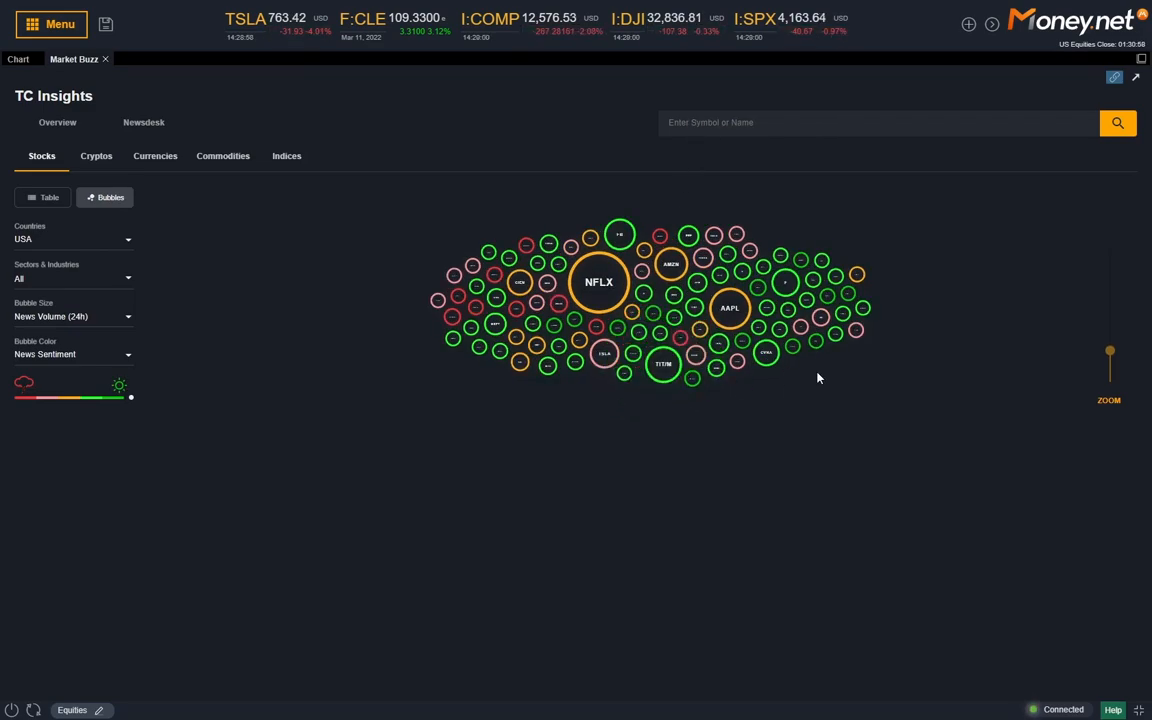
mouse_move(600, 280)
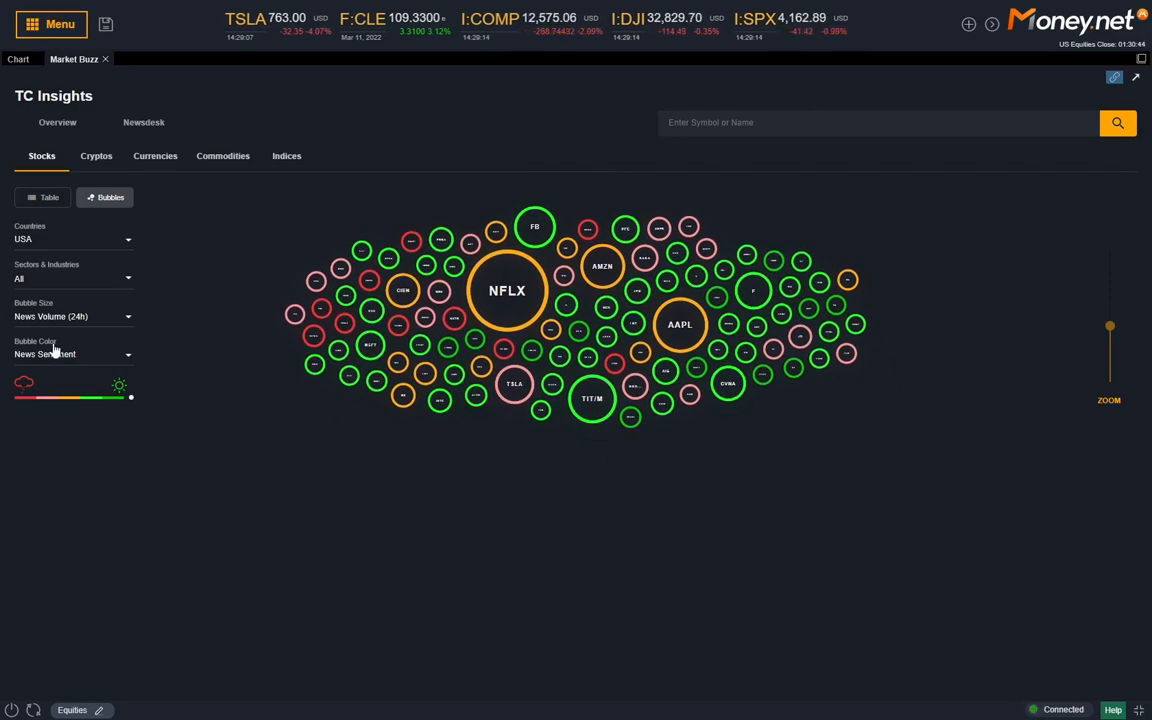
left_click(96, 156)
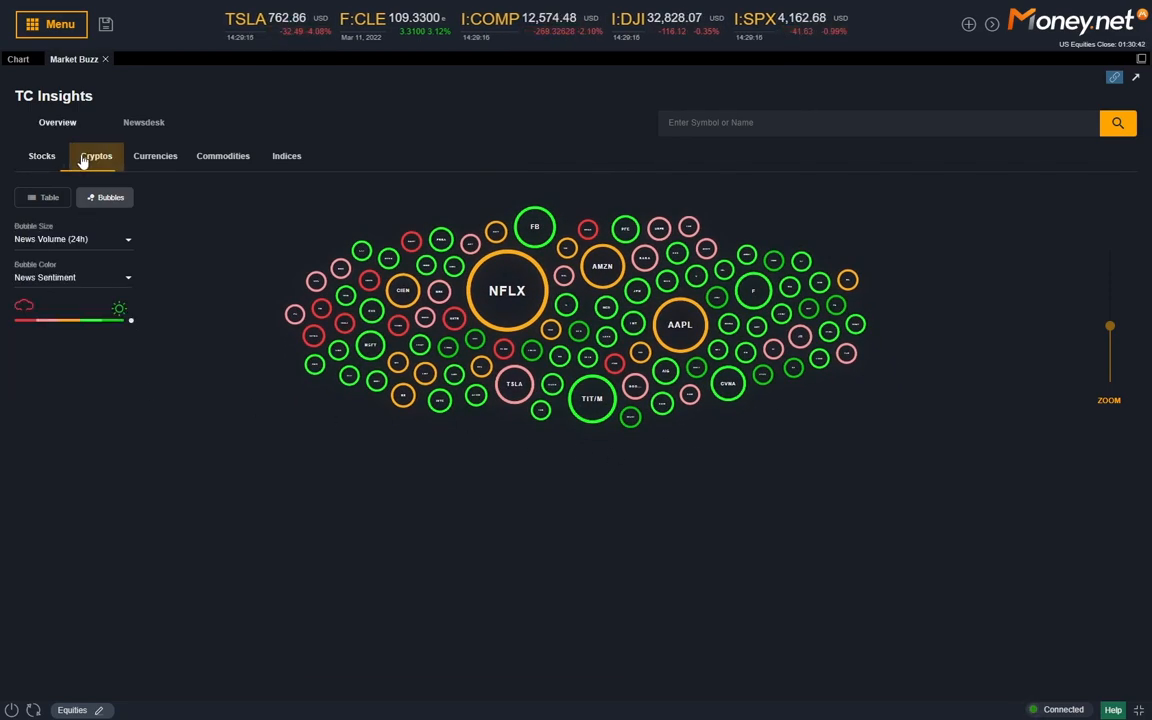
left_click(96, 156)
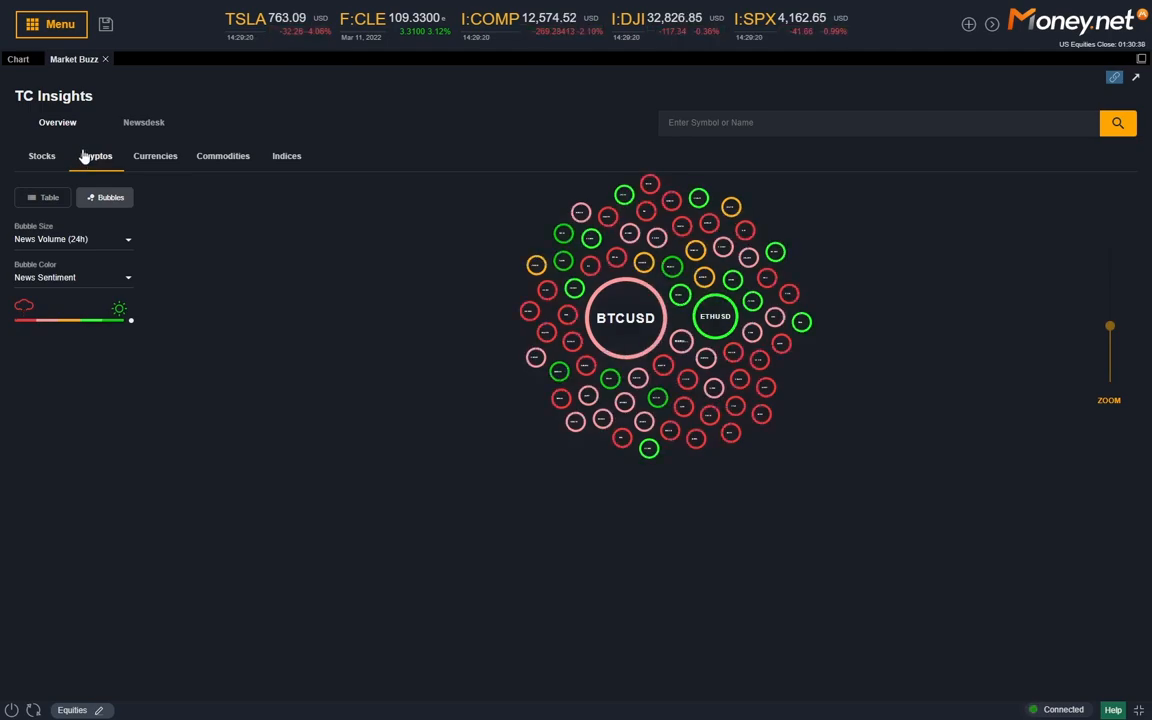
Browse the currencies, commodities and indices bubble maps, then close Market Buzz
left_click(156, 156)
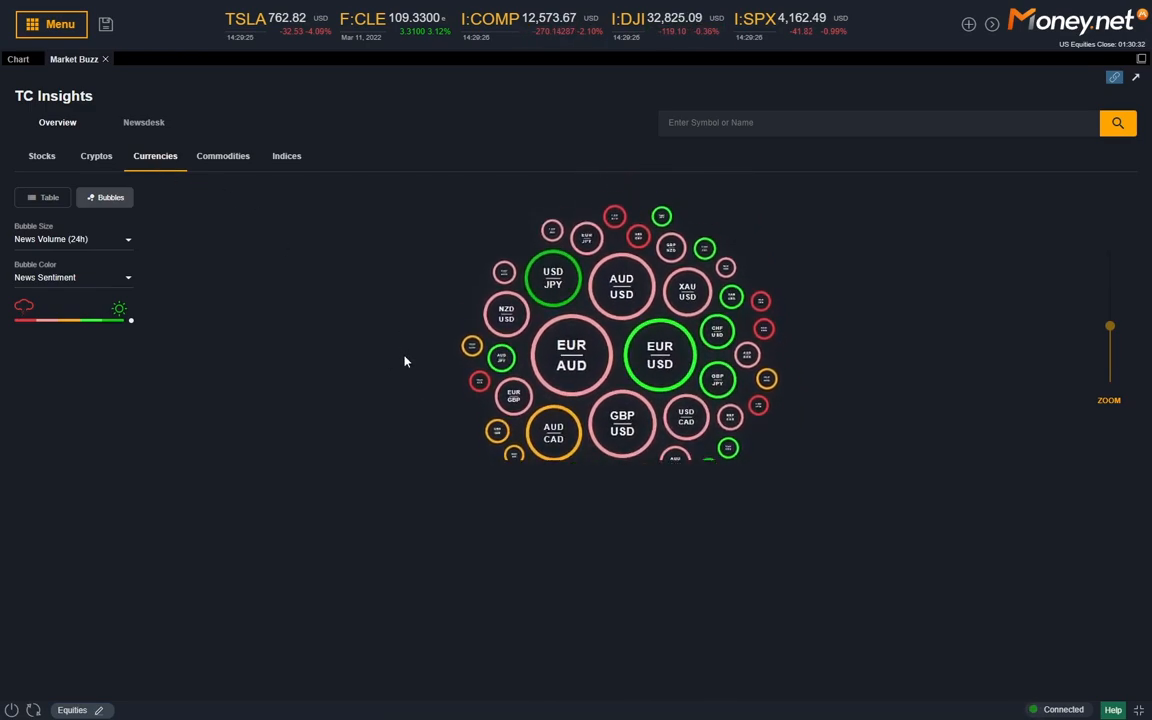
left_click(222, 156)
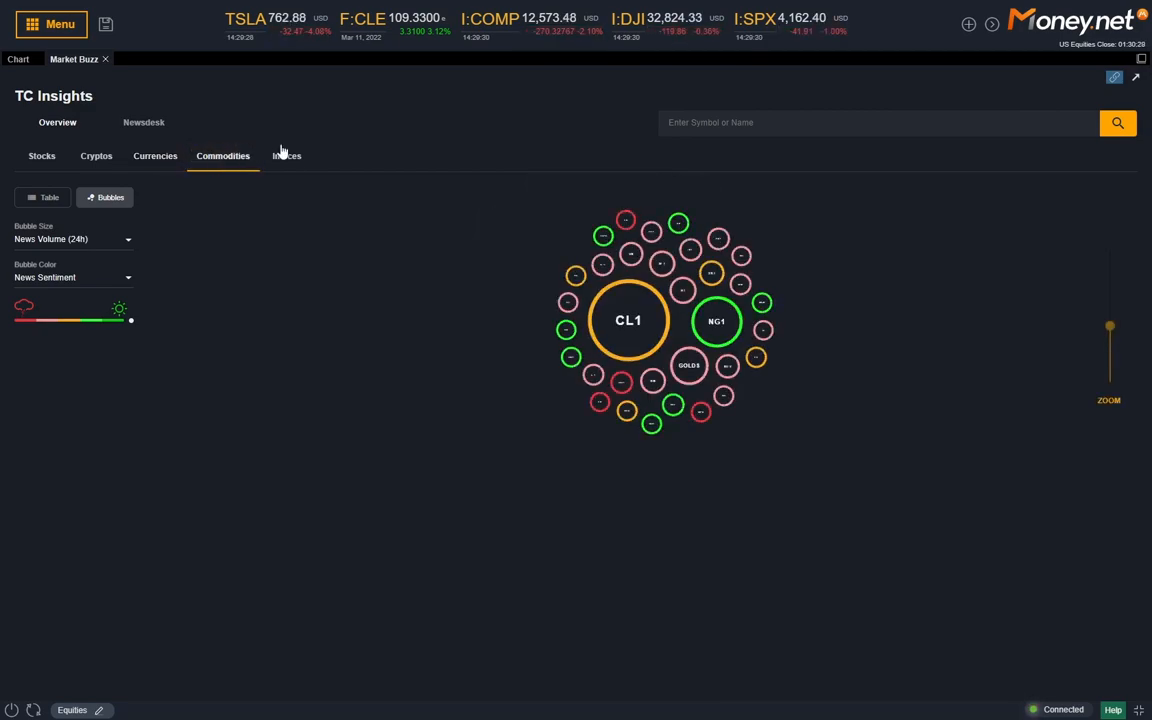
left_click(288, 156)
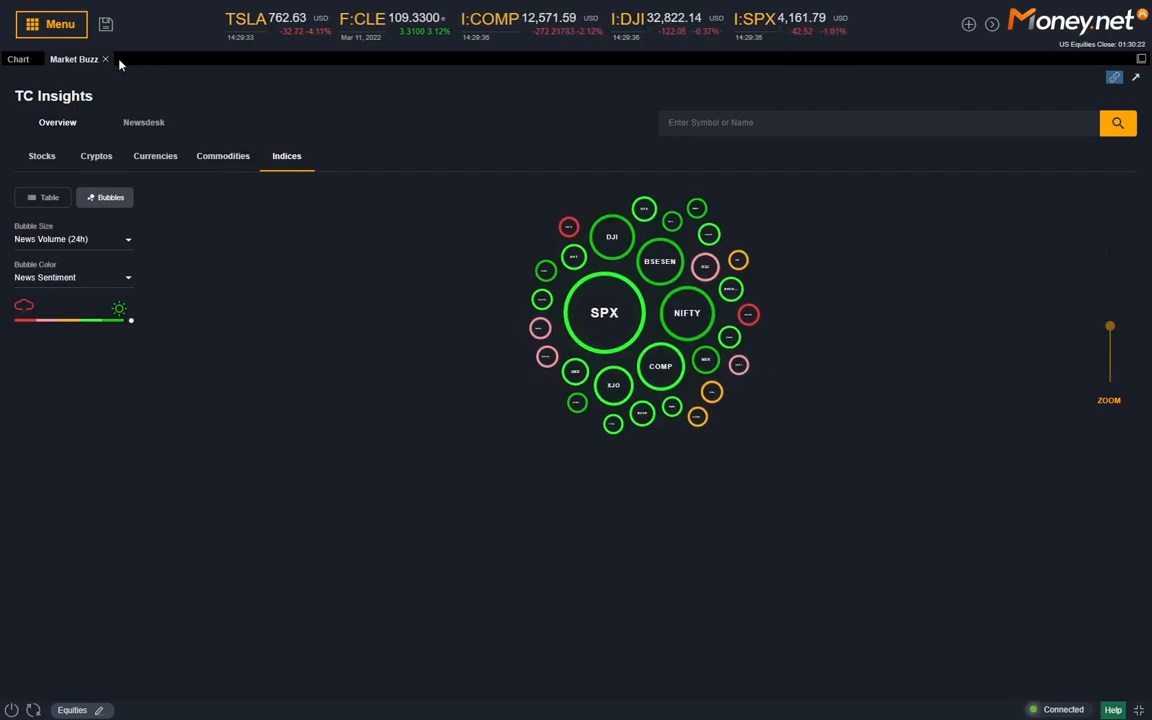
left_click(18, 60)
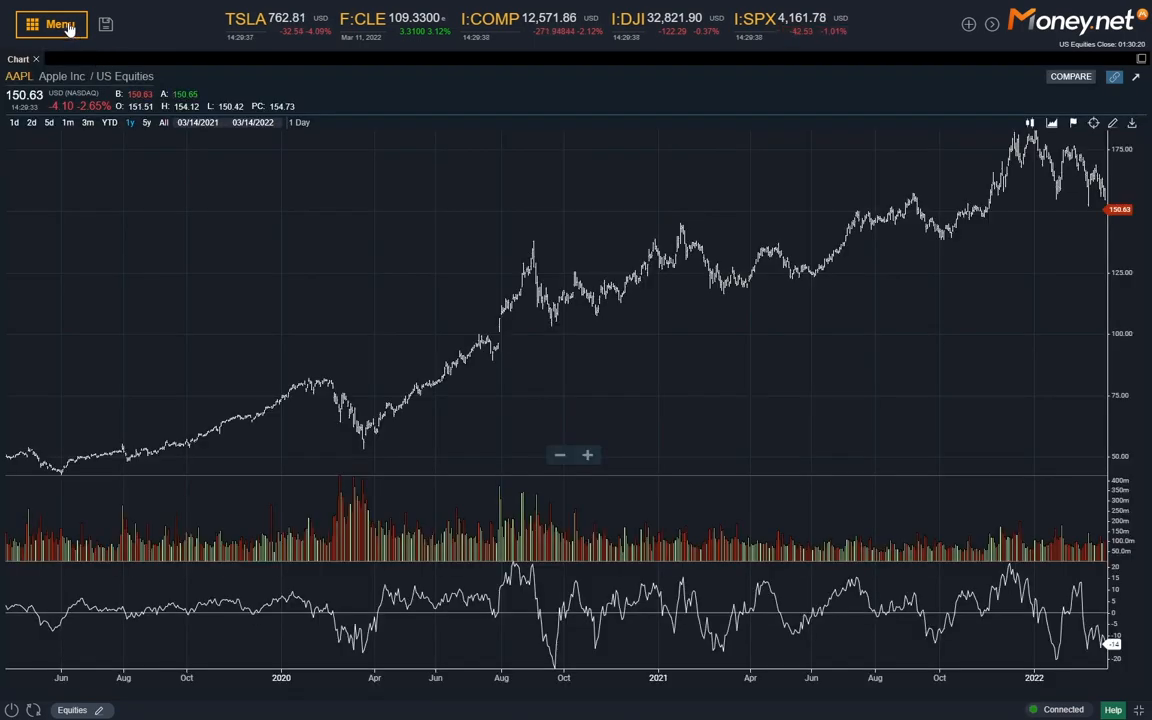
left_click(52, 24)
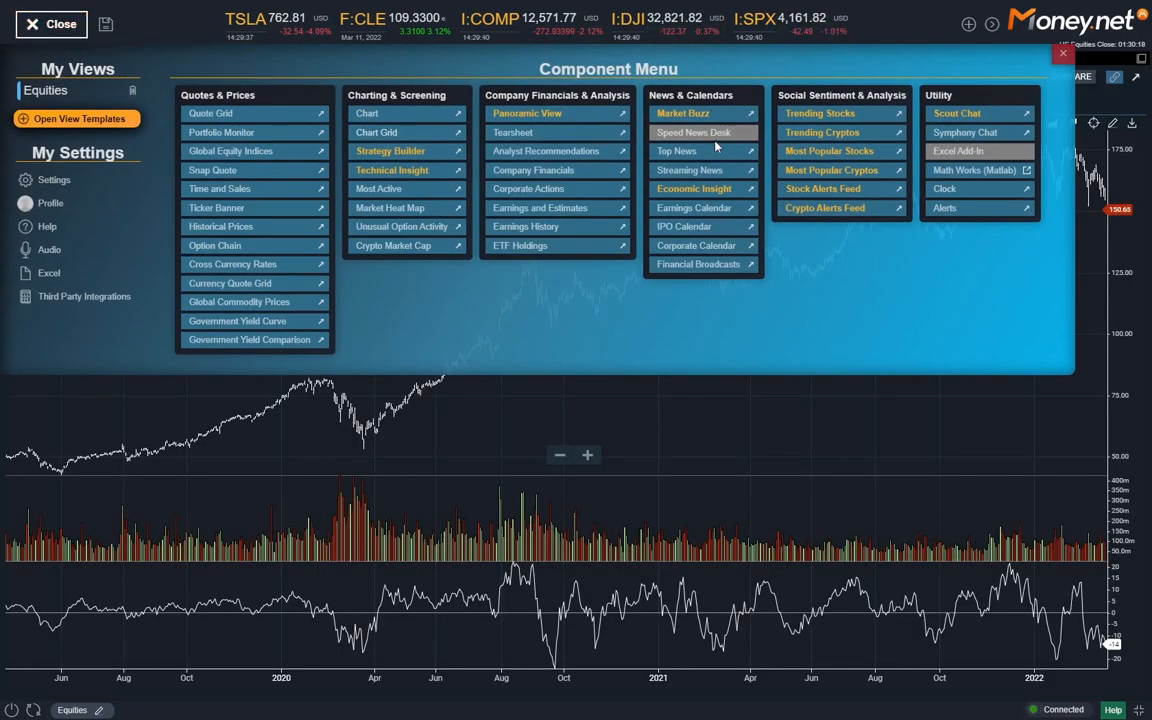
left_click(692, 132)
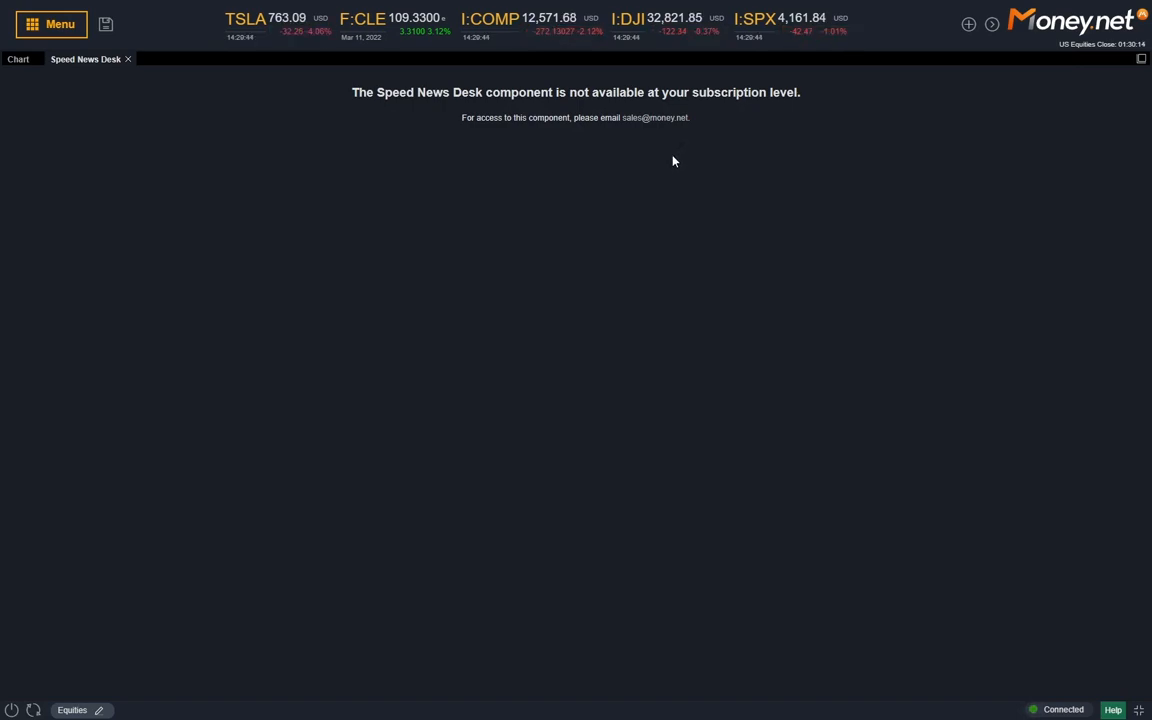
mouse_move(616, 168)
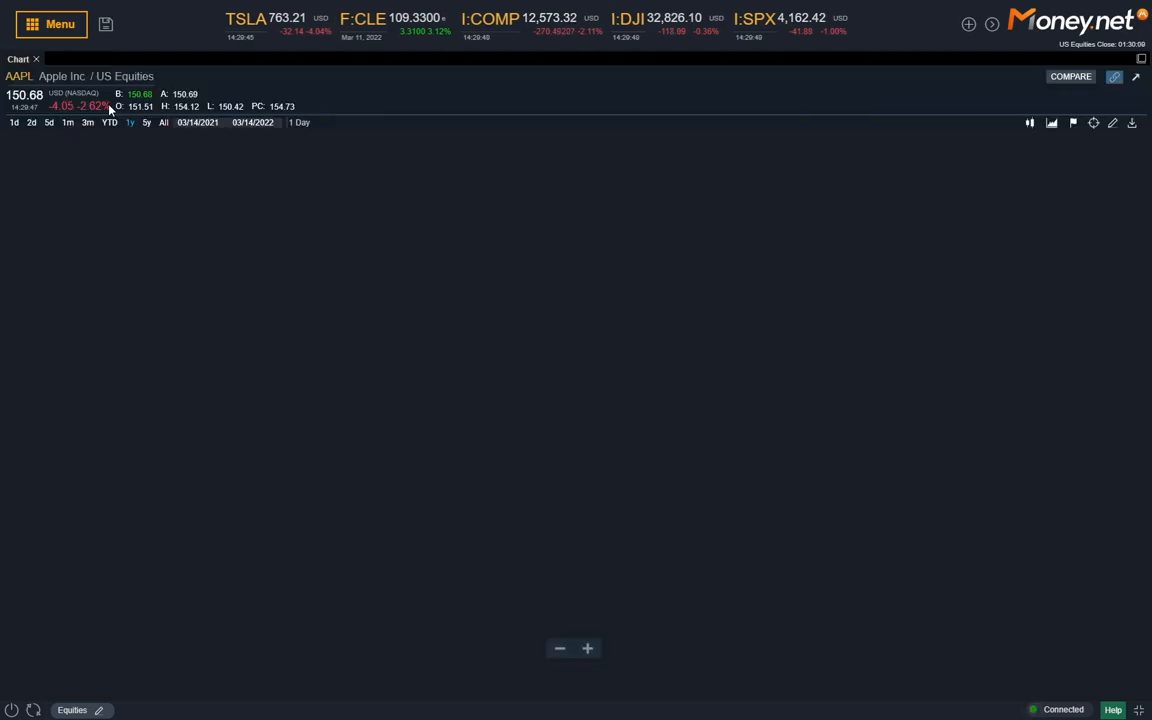
left_click(50, 24)
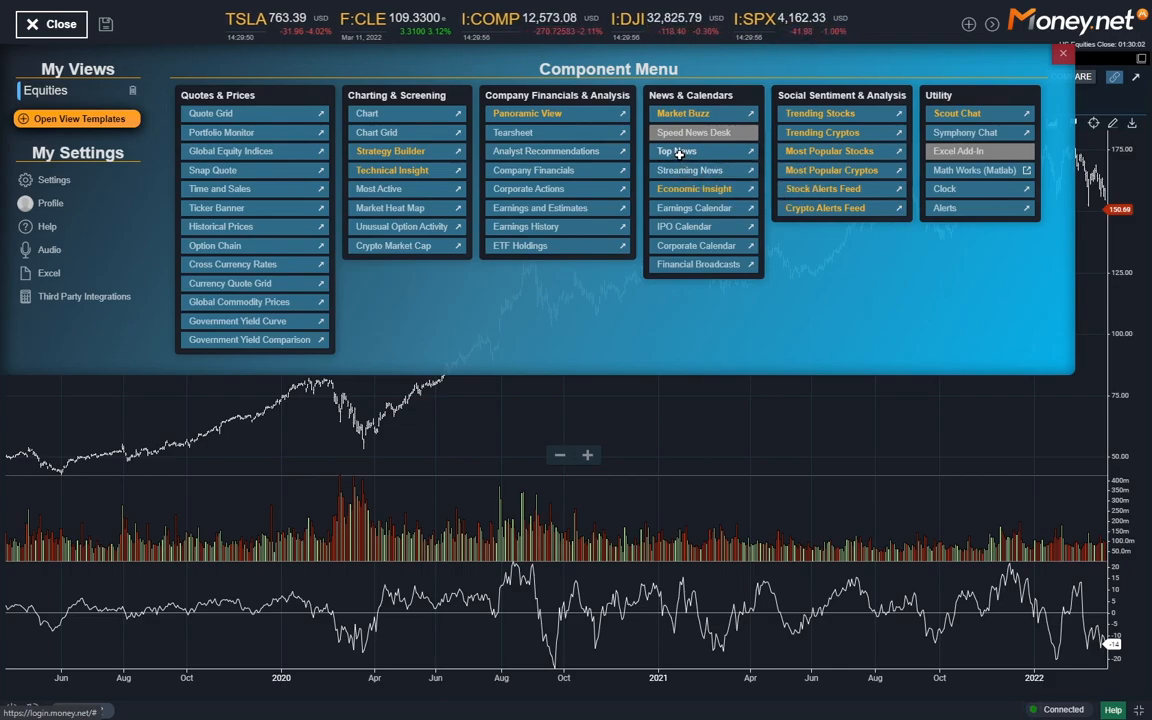
left_click(676, 152)
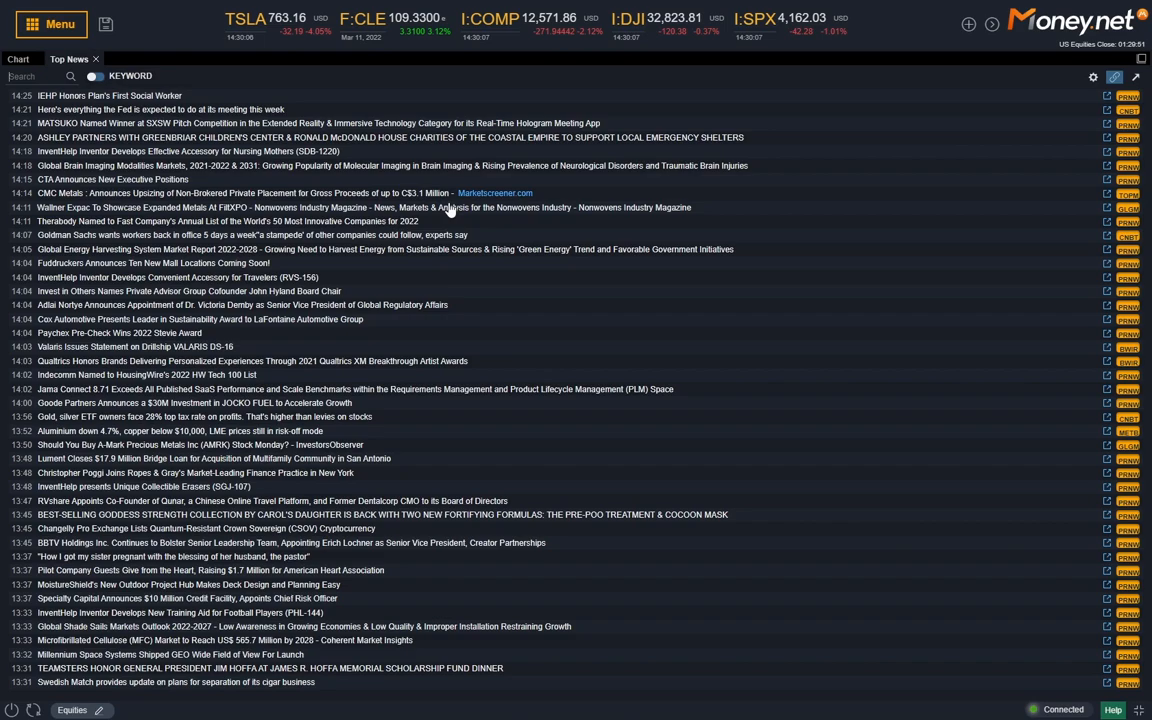
mouse_move(636, 204)
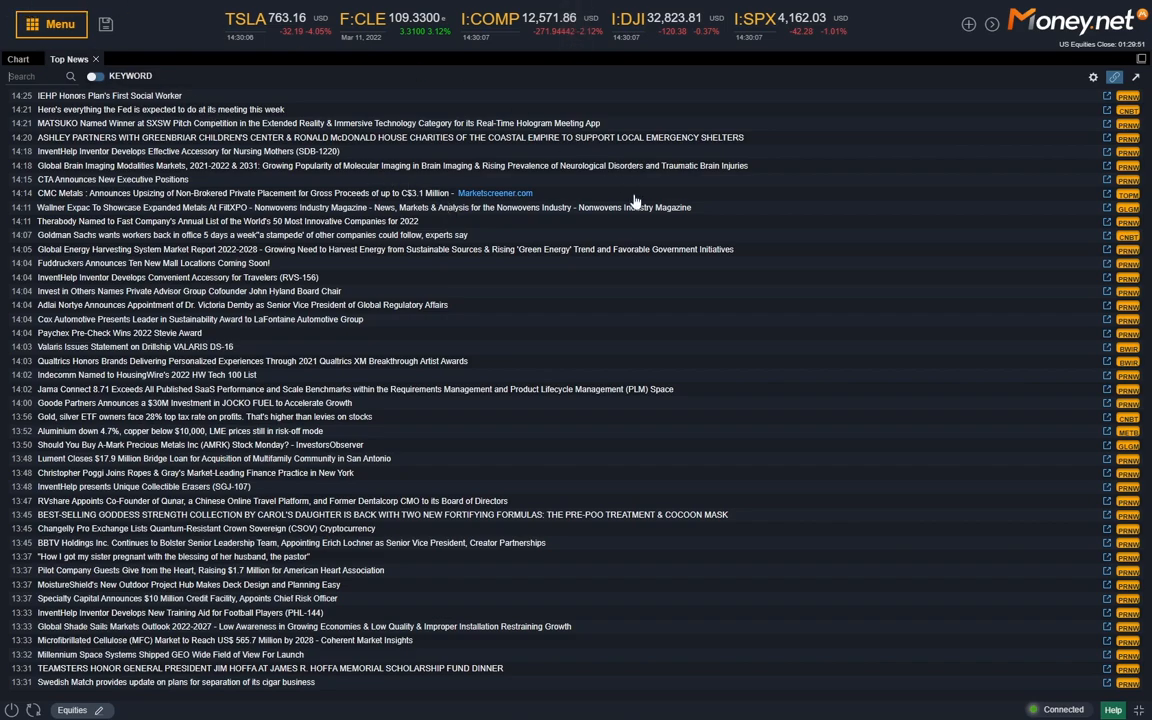
left_click(16, 58)
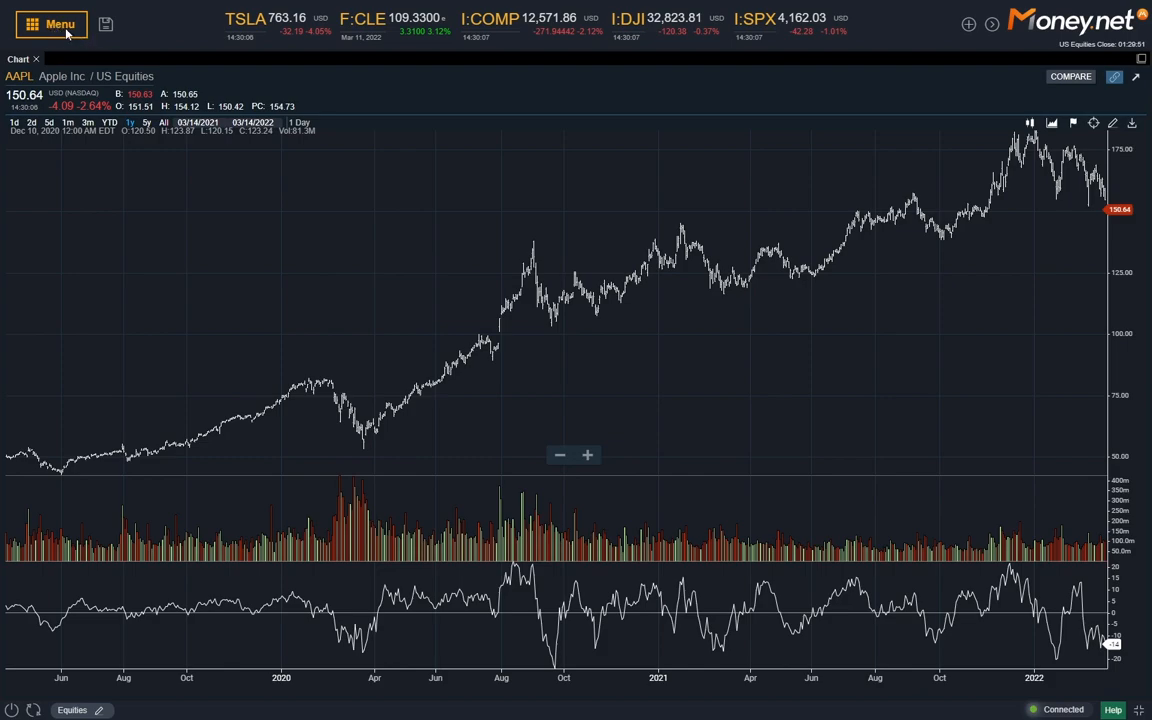
left_click(52, 24)
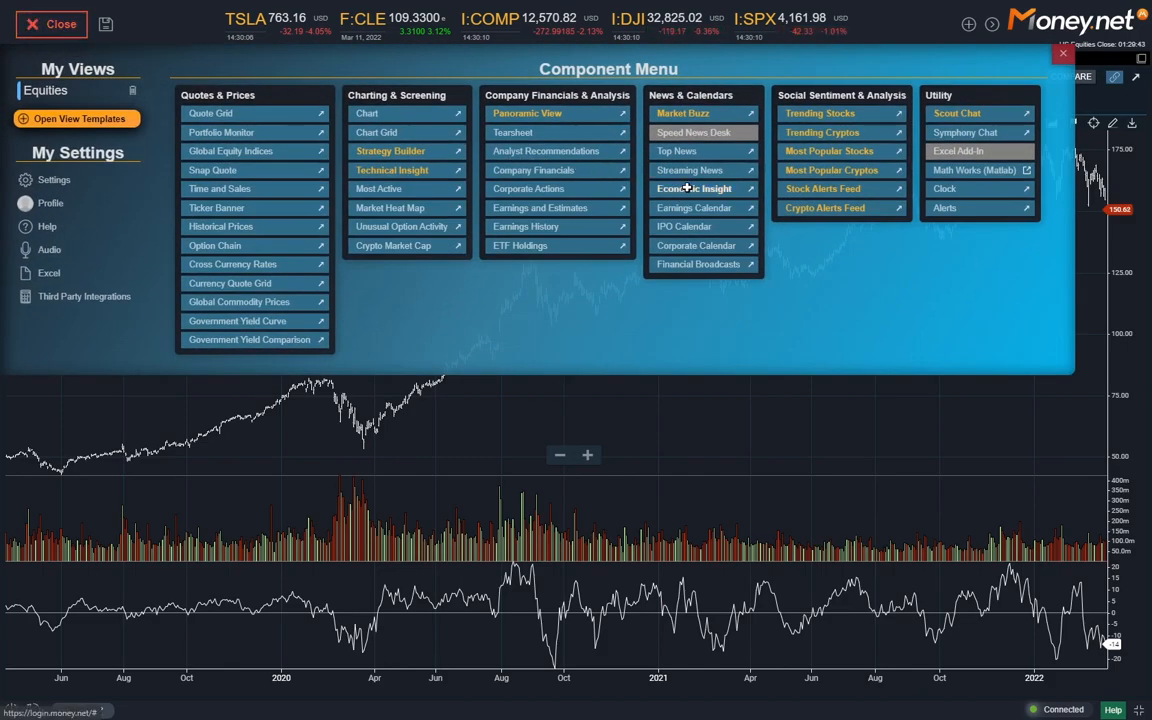
left_click(694, 188)
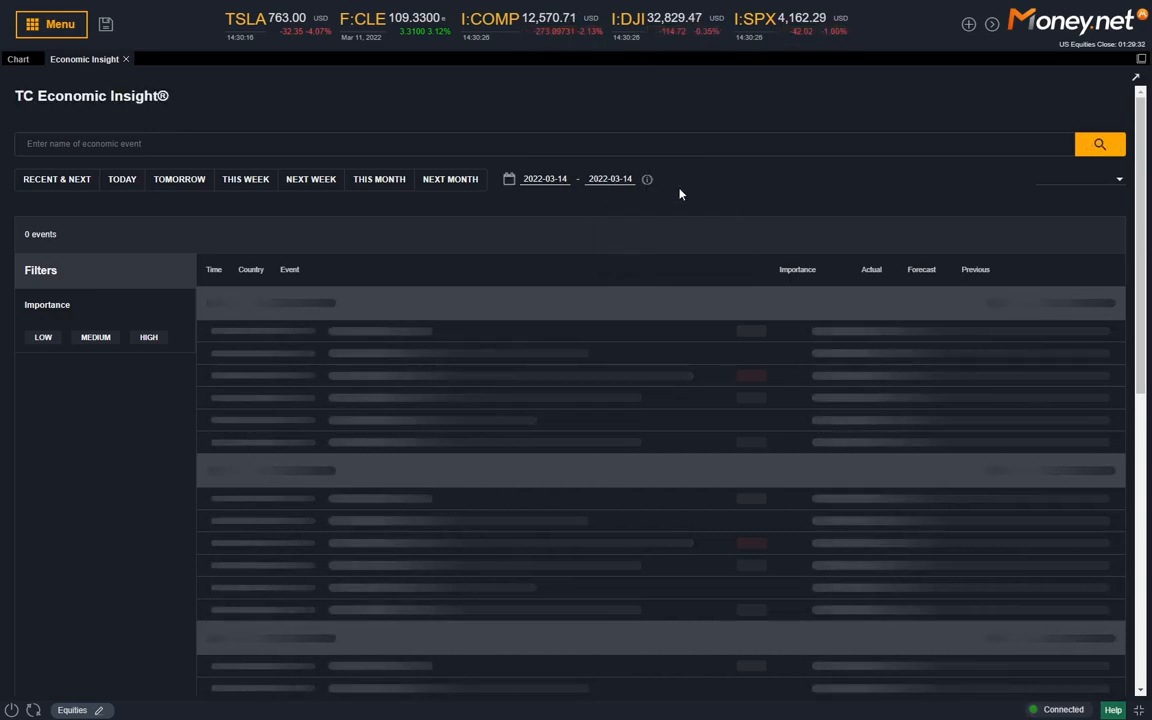
mouse_move(680, 190)
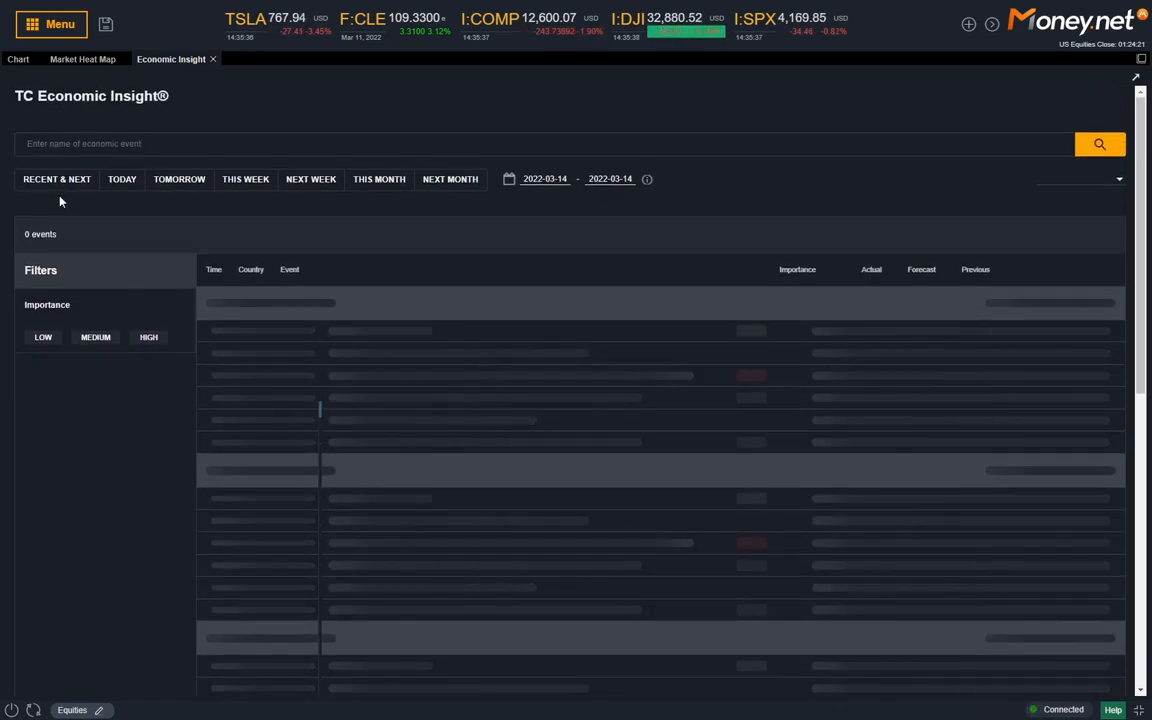
left_click(180, 180)
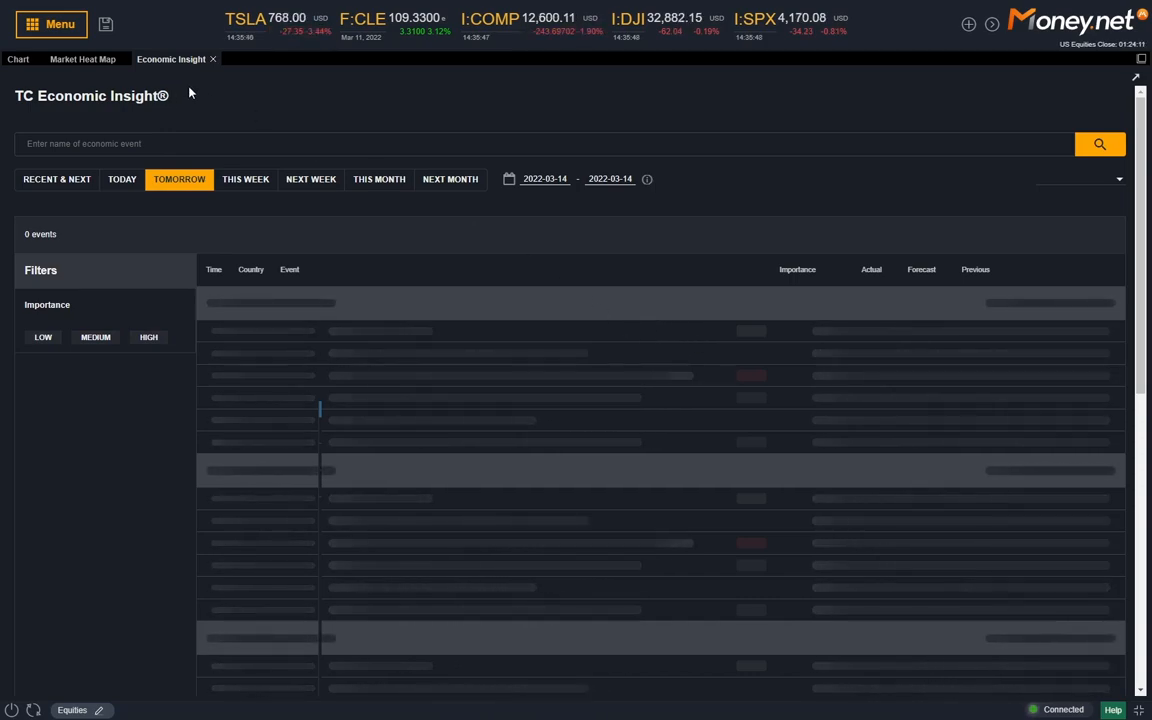
left_click(82, 60)
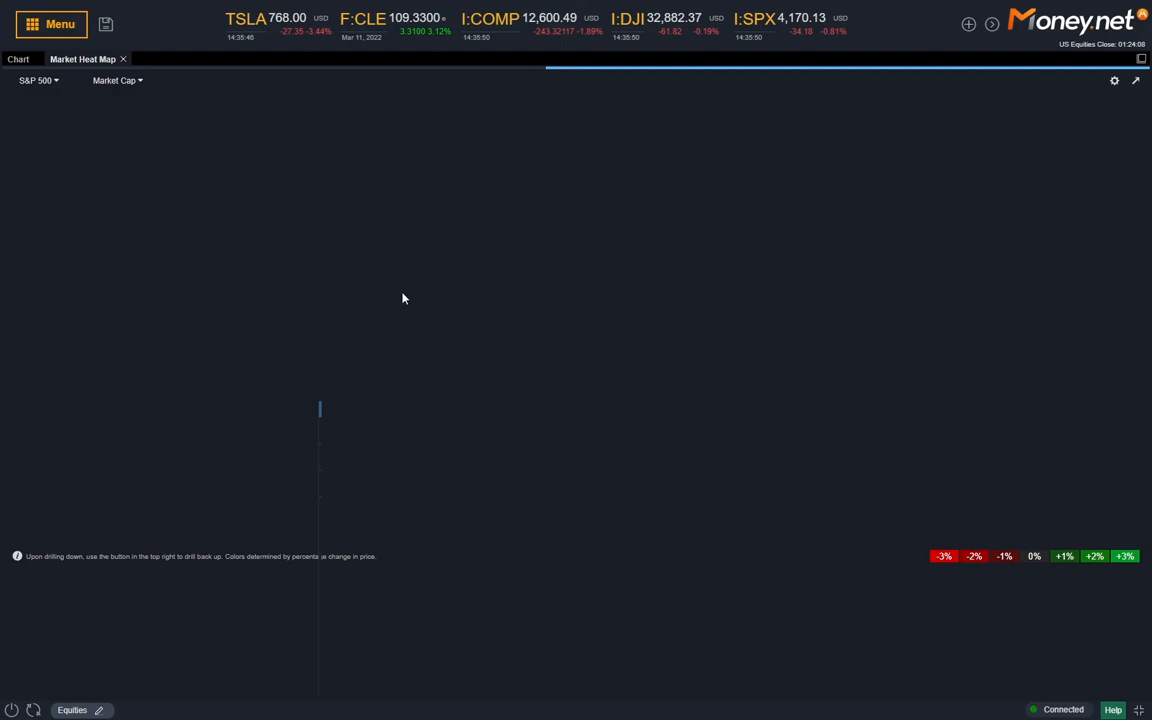
mouse_move(136, 140)
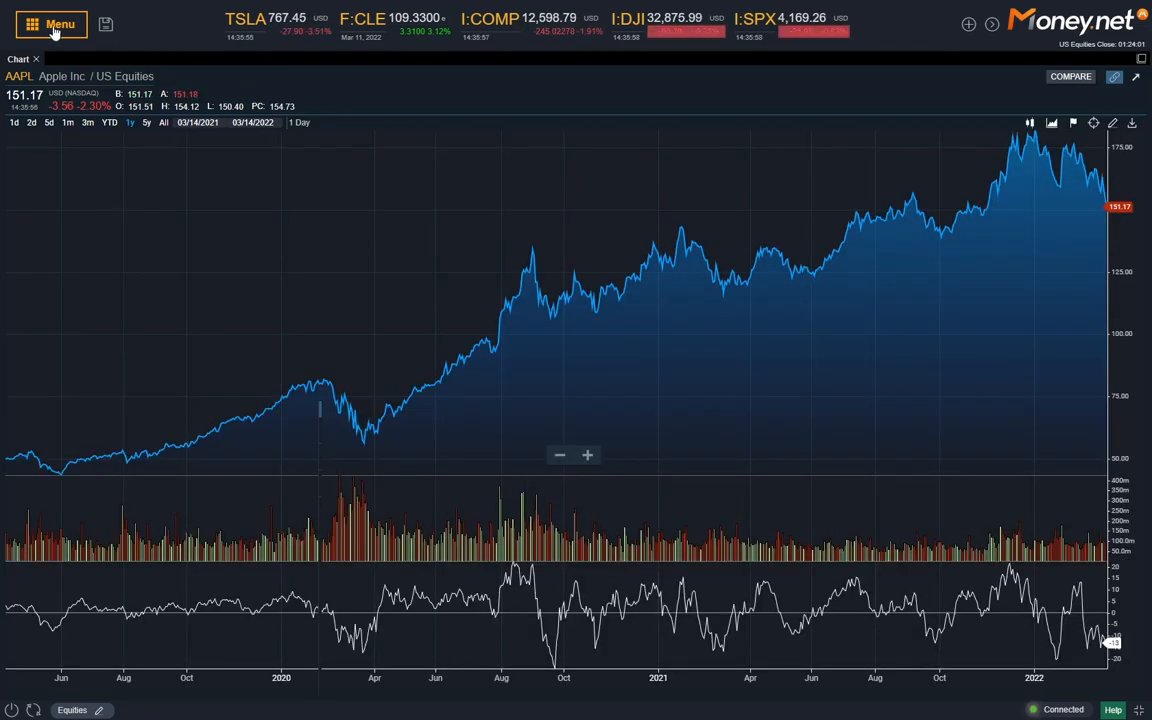
left_click(52, 24)
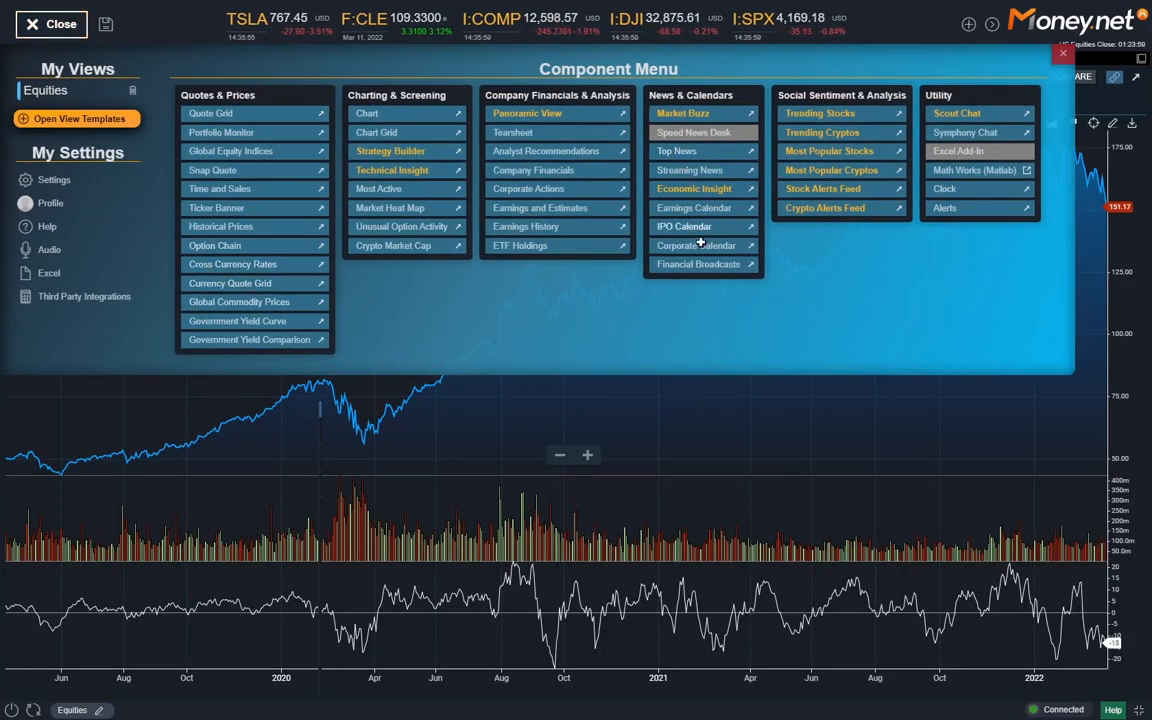
mouse_move(698, 264)
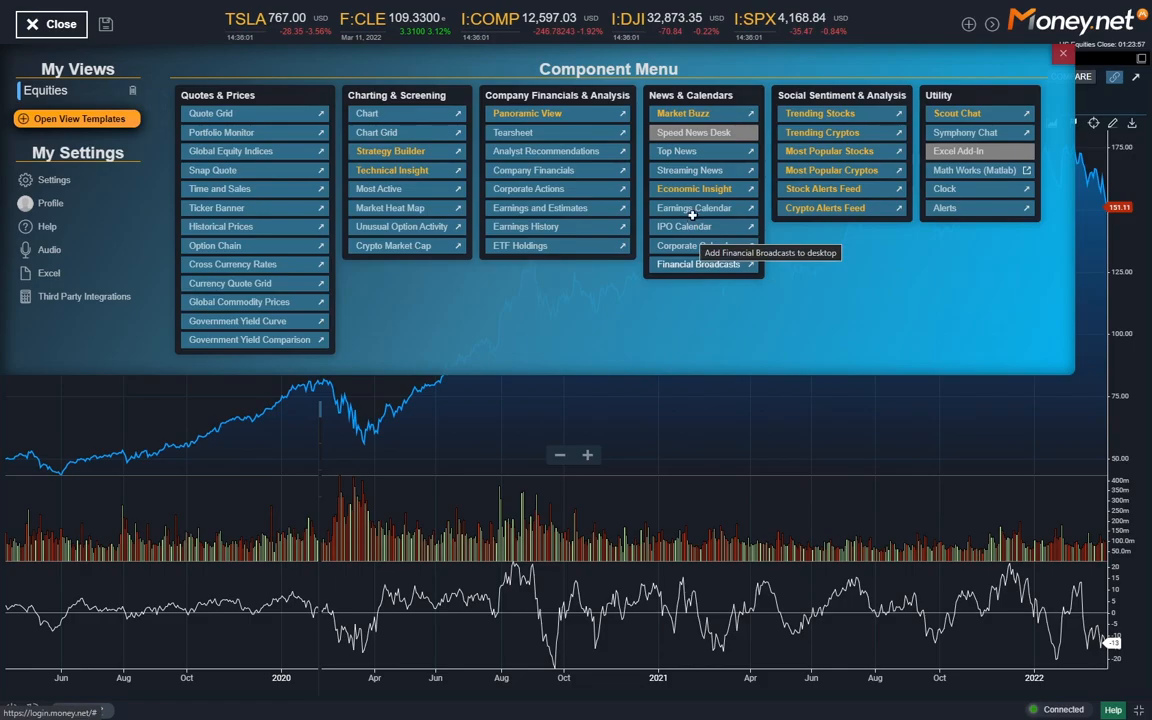
left_click(694, 208)
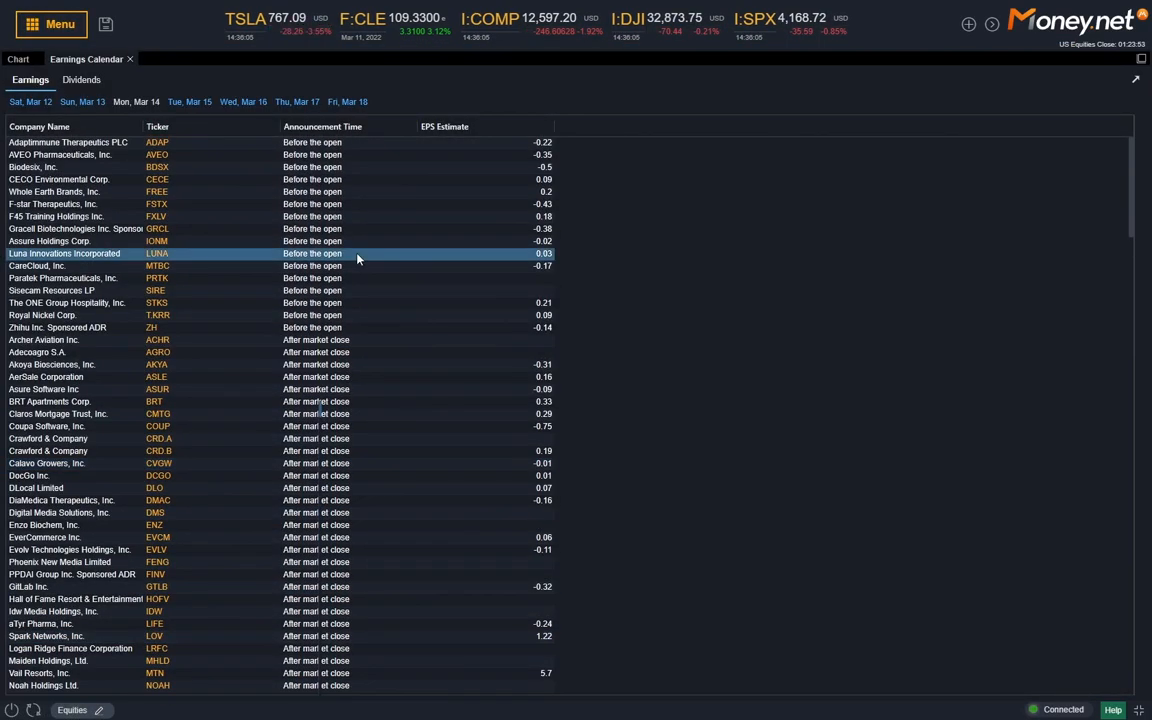
left_click(16, 58)
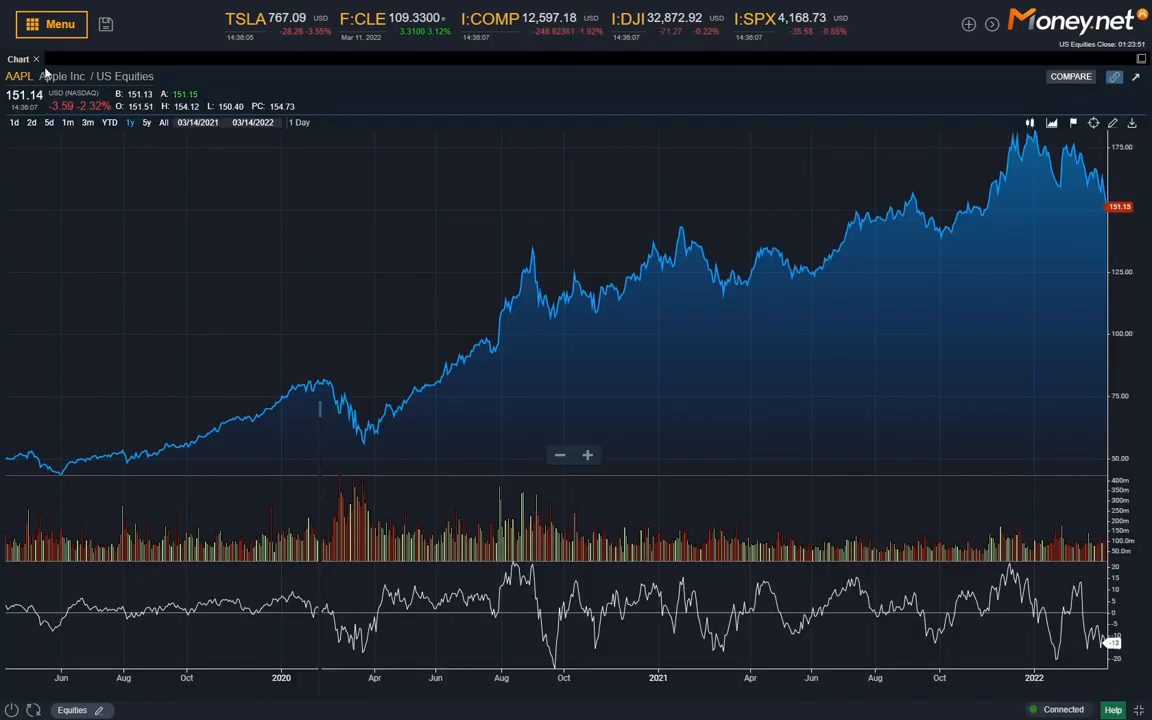
left_click(50, 24)
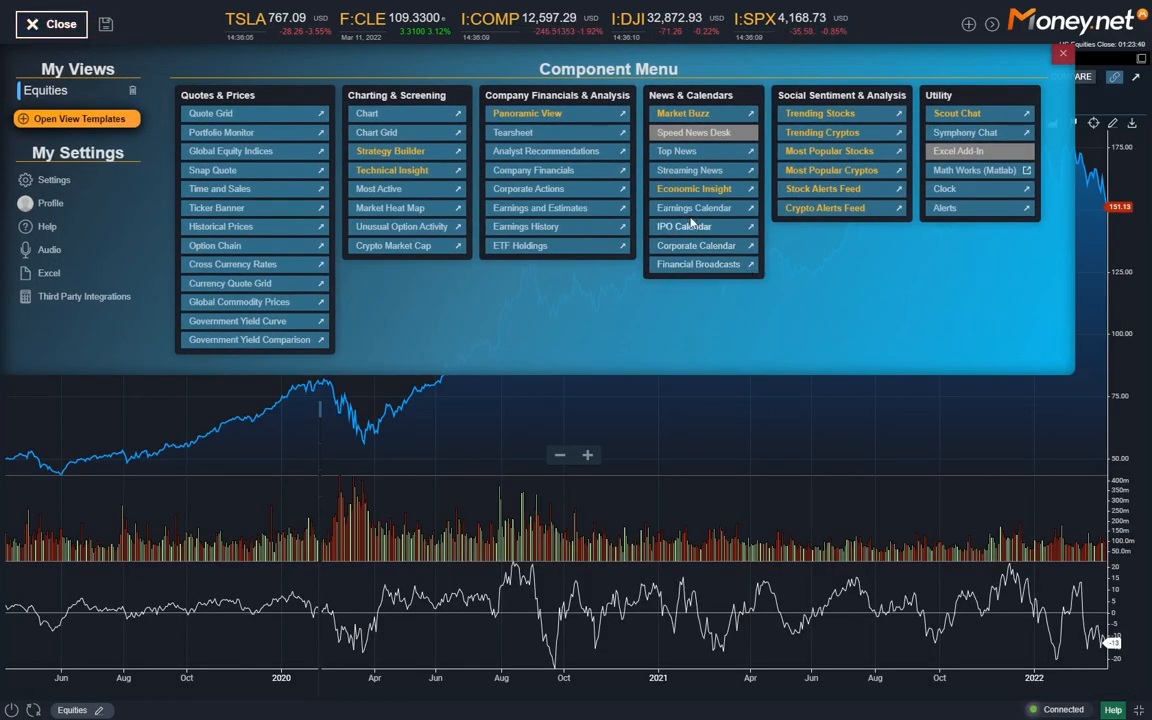
left_click(684, 226)
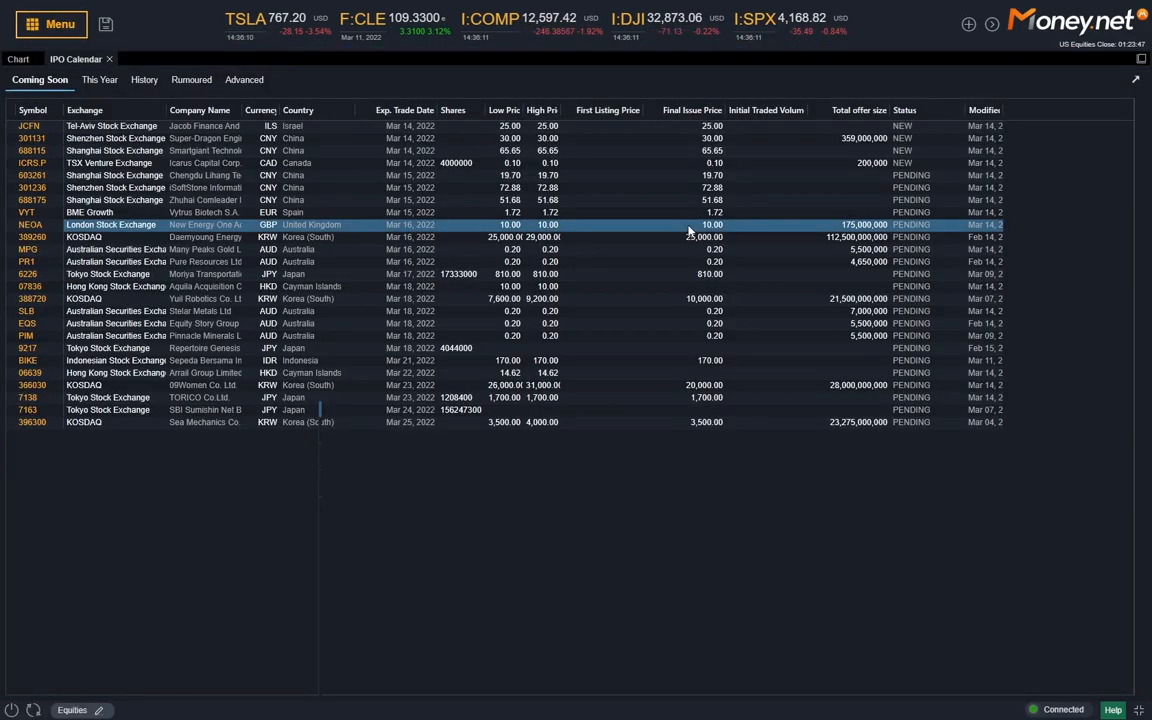
left_click(30, 124)
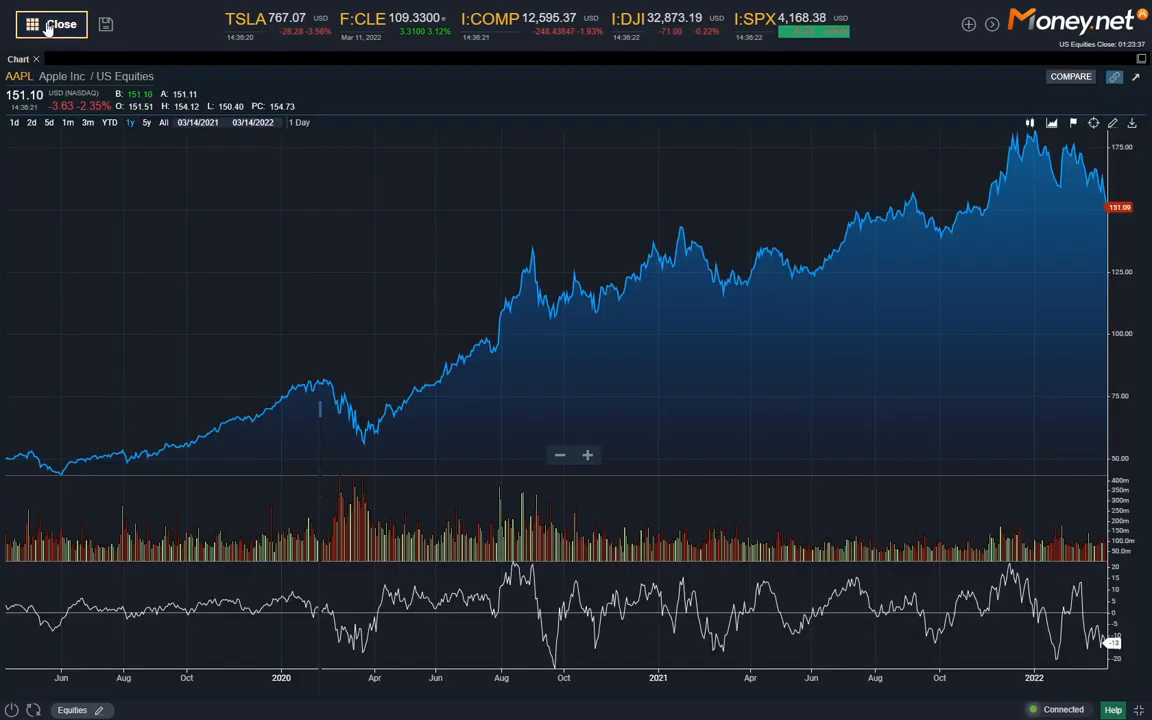
Load the Corporate Calendar, toggle the Takeover filter on and off, and reopen the component menu
left_click(32, 24)
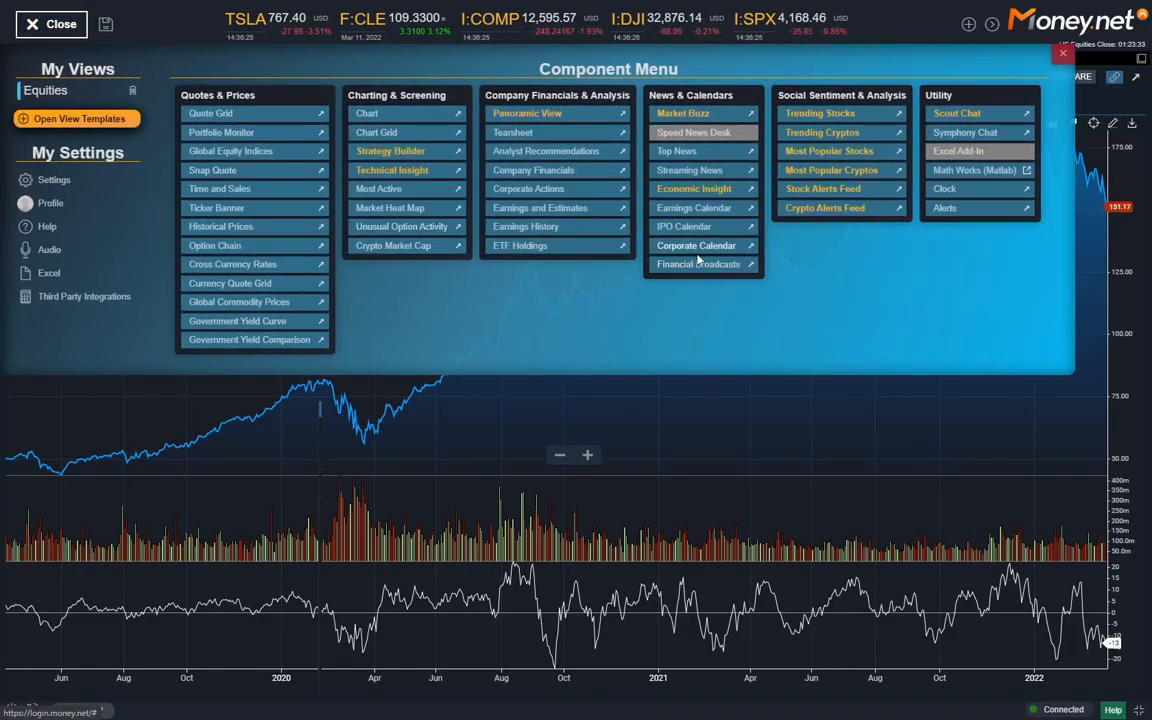
left_click(696, 244)
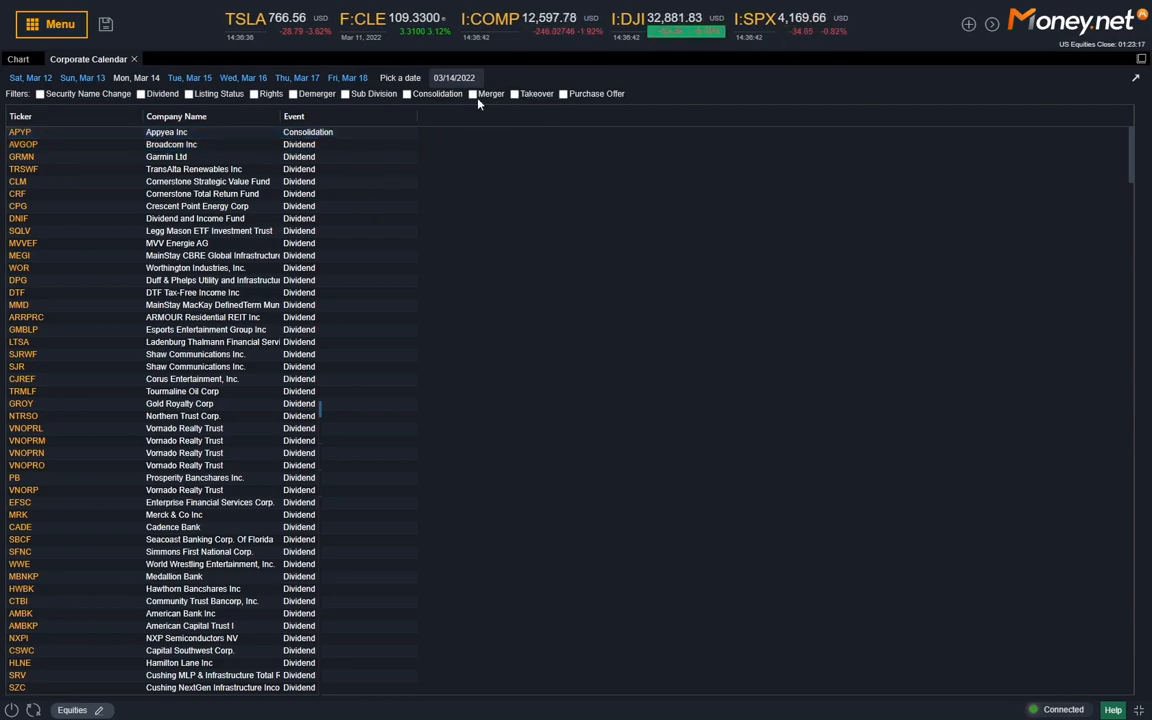
left_click(514, 94)
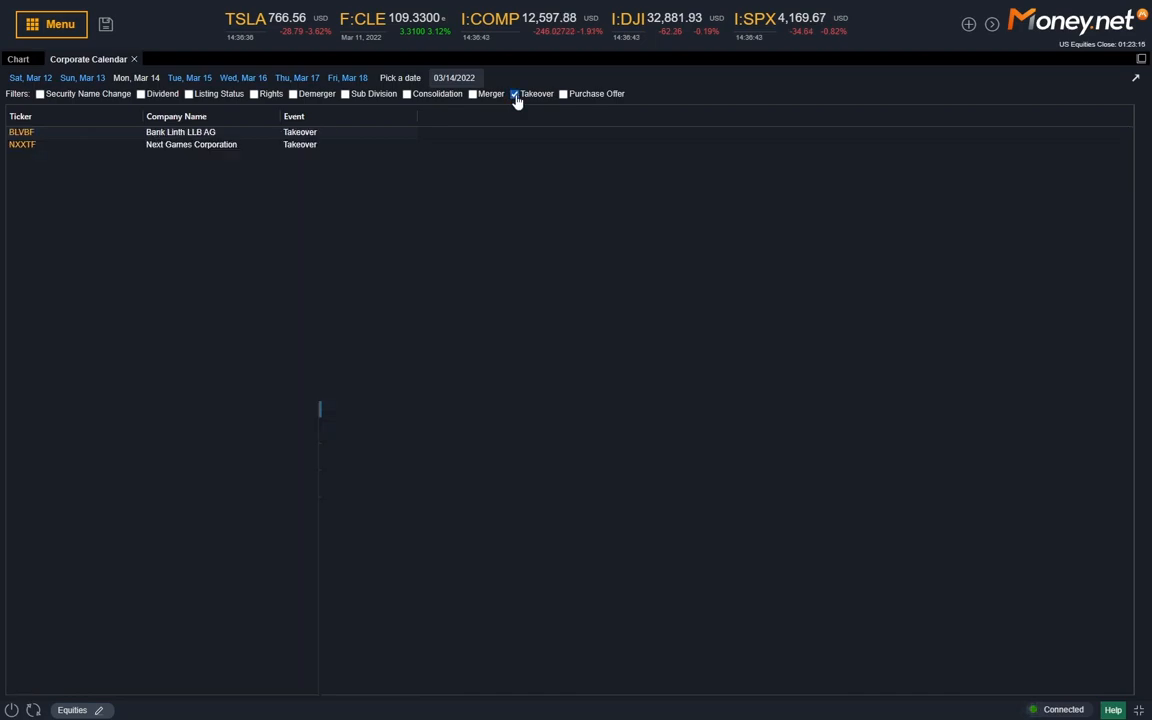
left_click(516, 94)
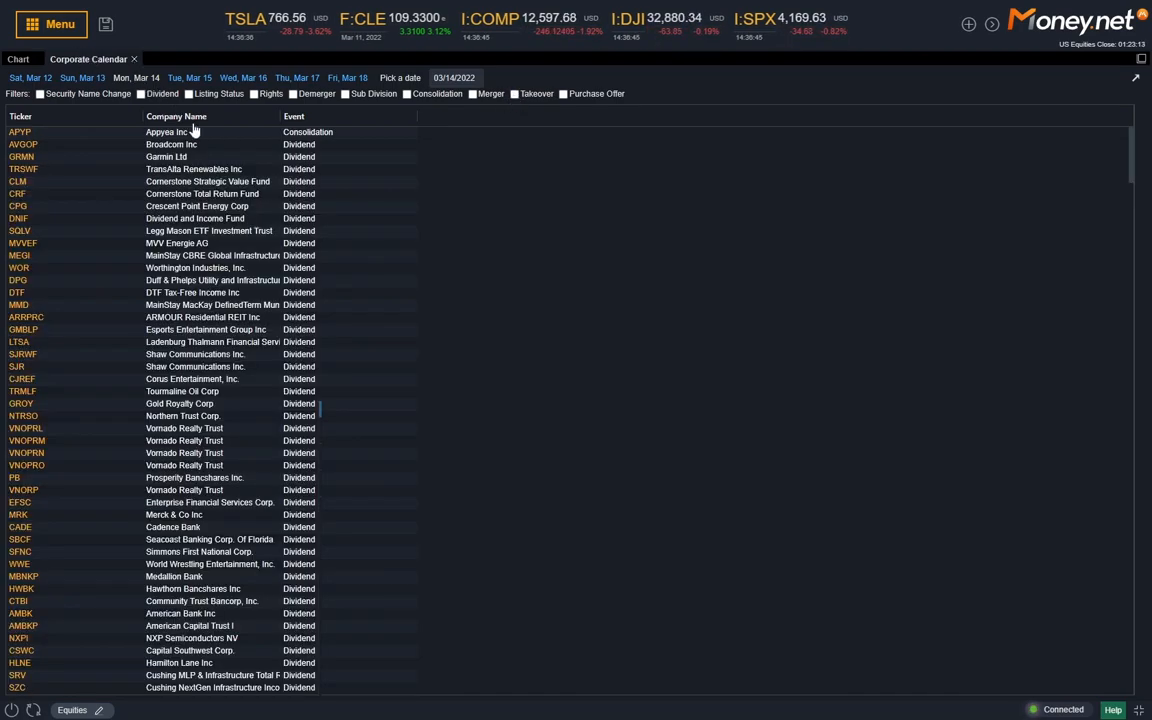
left_click(50, 24)
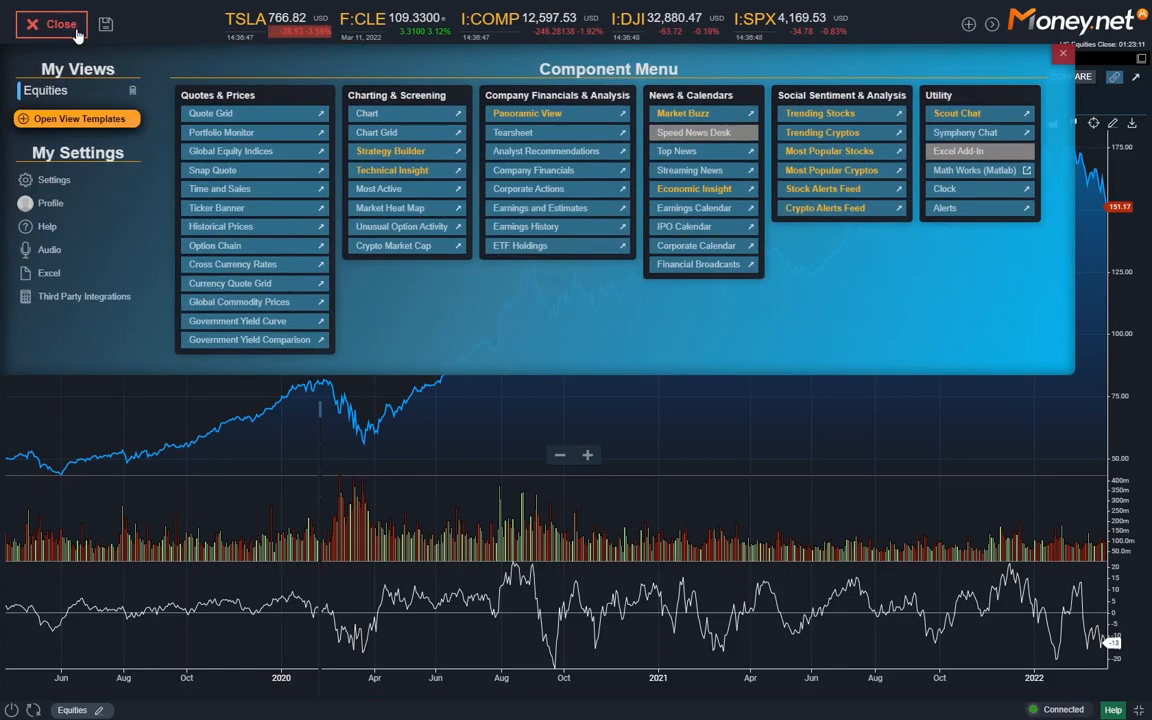
Load Financial Broadcasts and play the FRANCE 24 Live channel
left_click(698, 264)
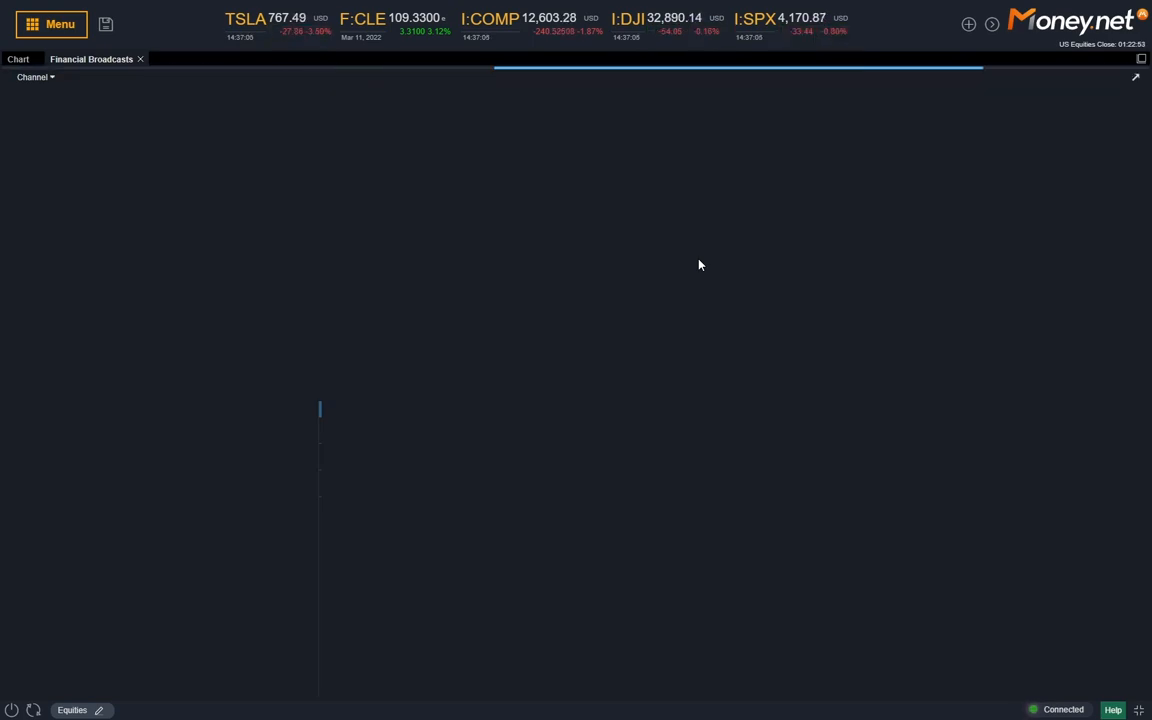
left_click(36, 76)
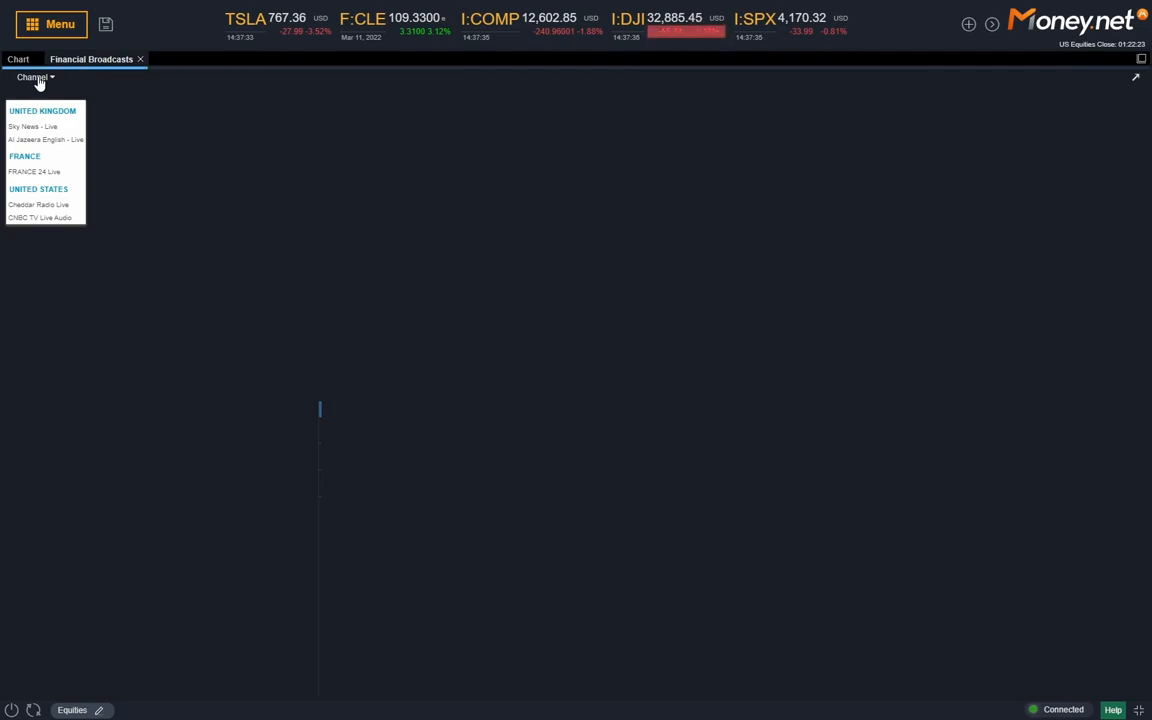
left_click(34, 172)
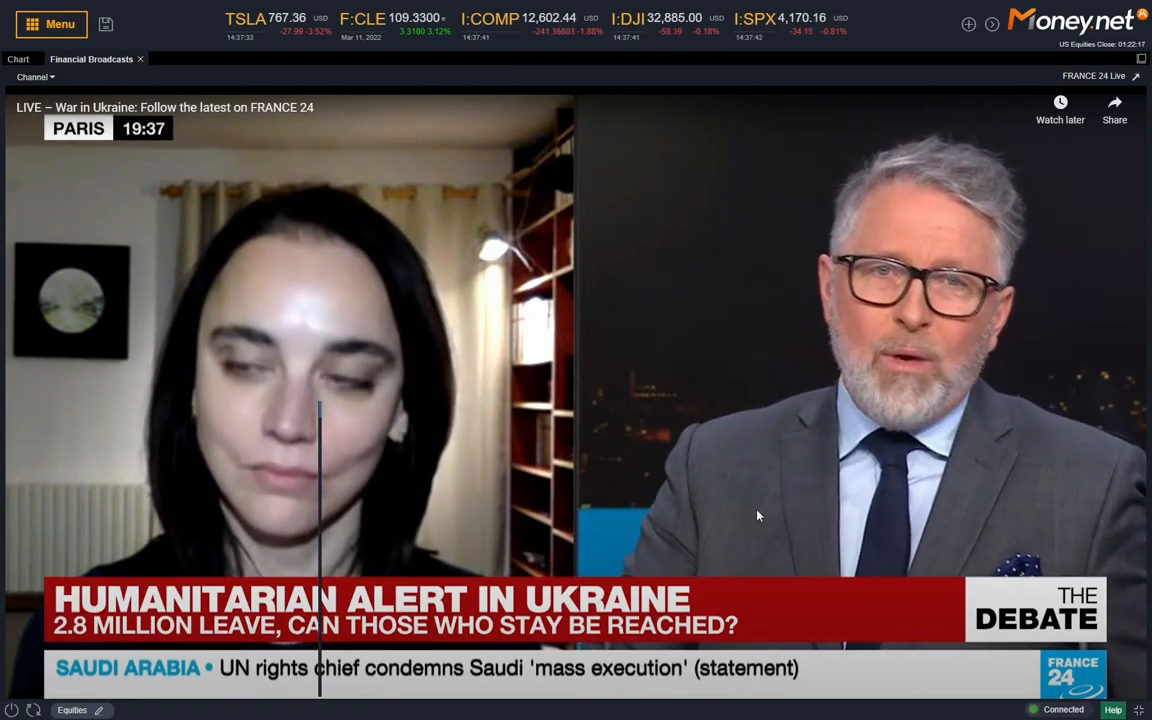
Switch the channel to Al Jazeera English, then close the broadcasts panel
left_click(36, 76)
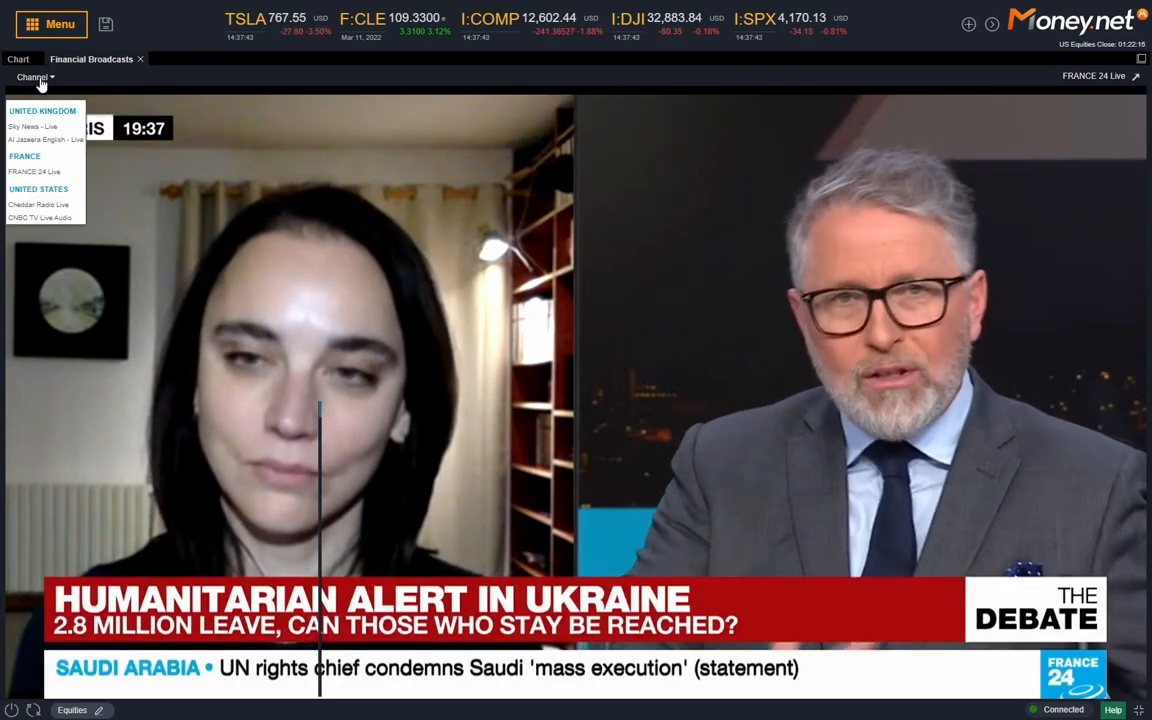
left_click(32, 126)
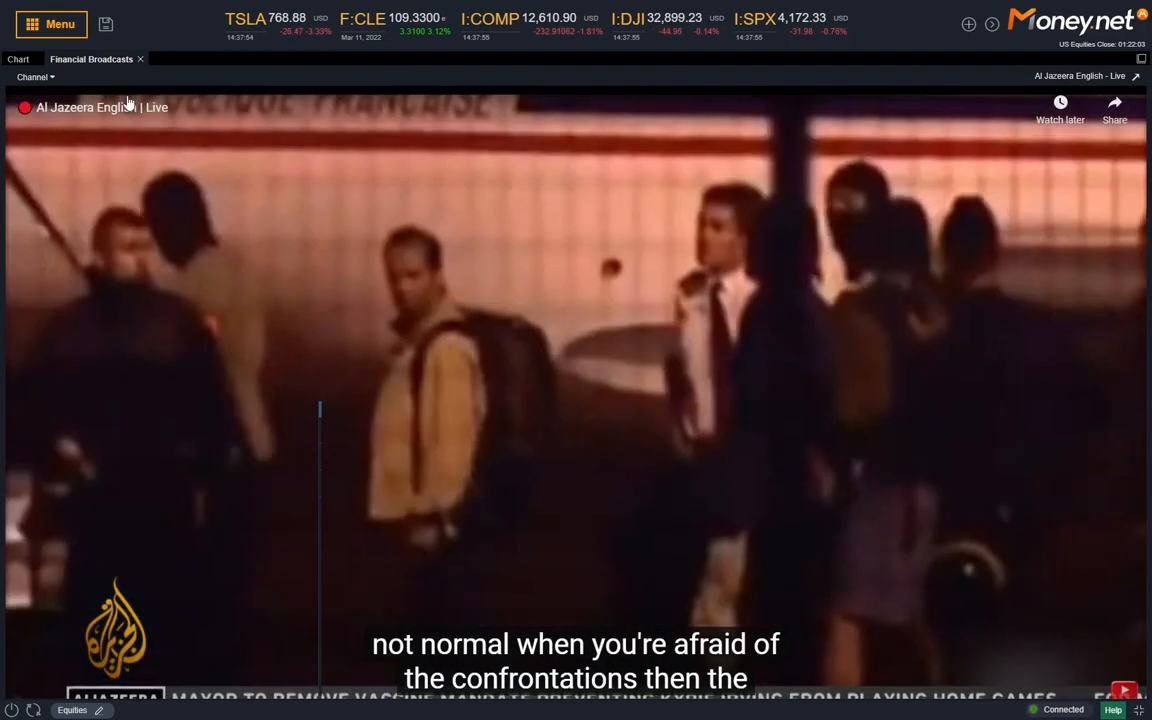
left_click(16, 60)
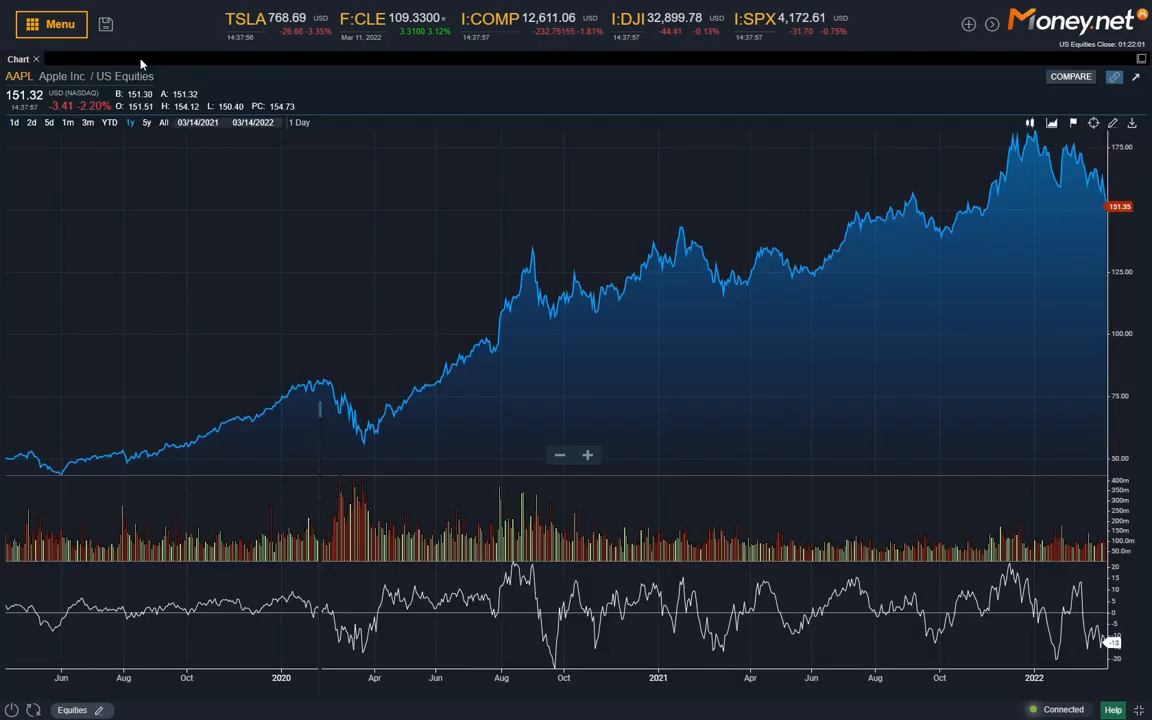
left_click(50, 24)
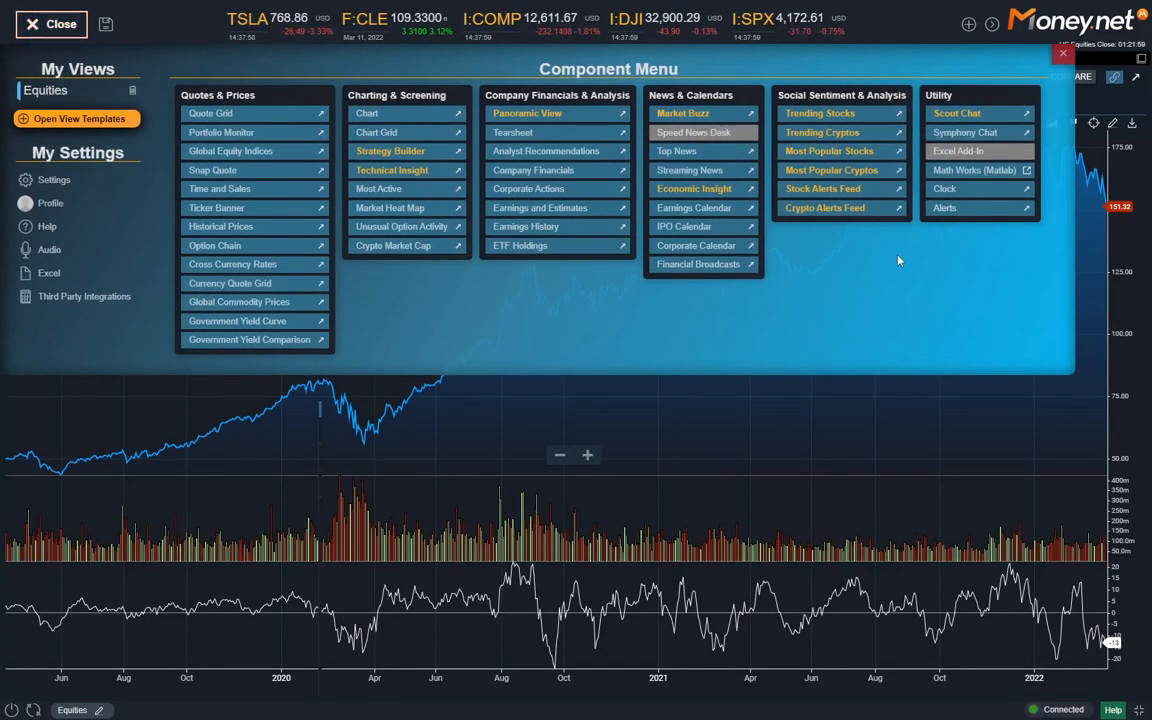
mouse_move(828, 408)
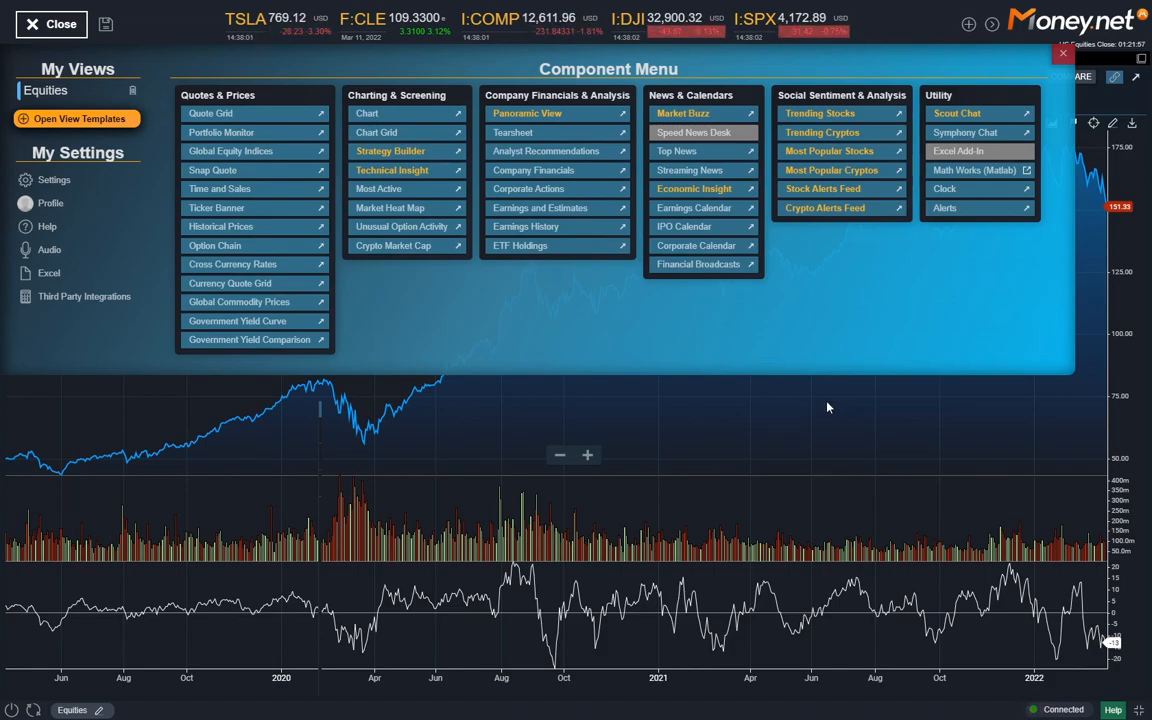
mouse_move(822, 112)
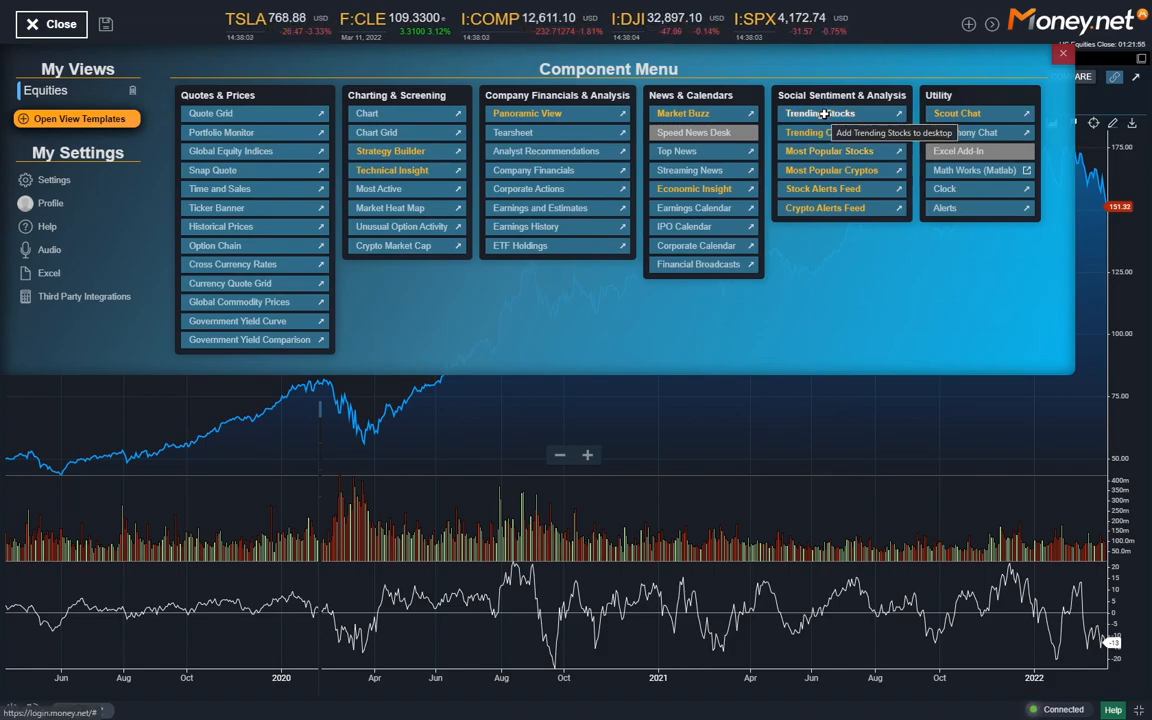
left_click(820, 112)
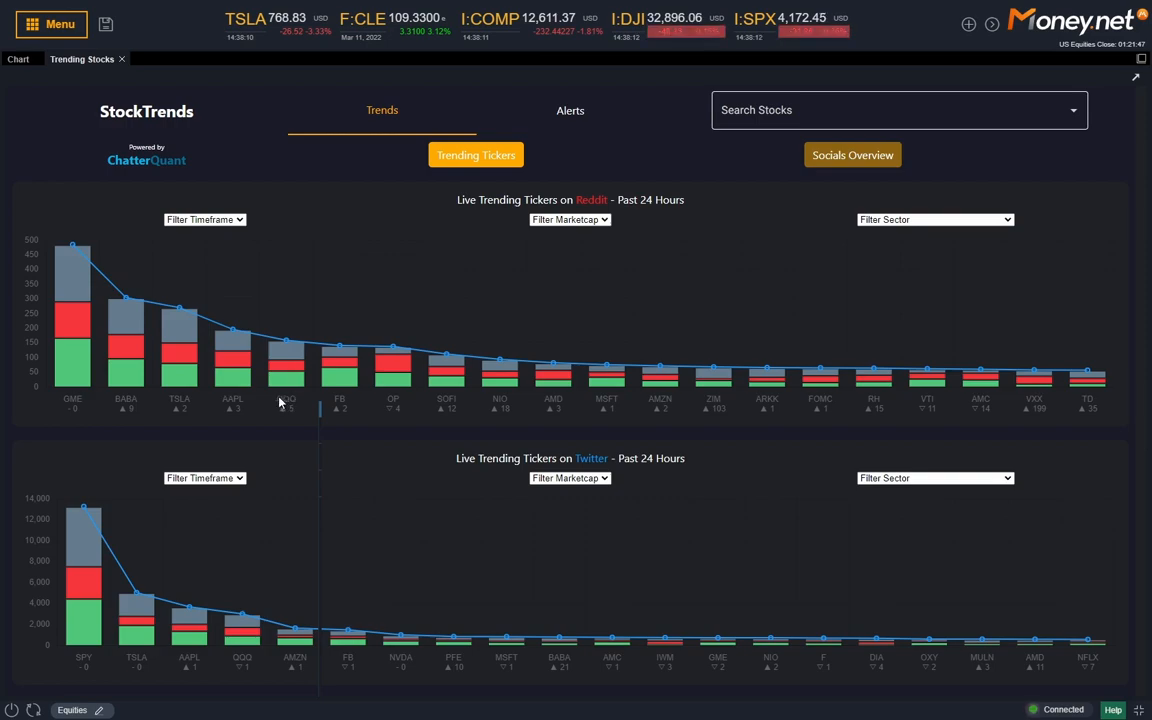
left_click(896, 110)
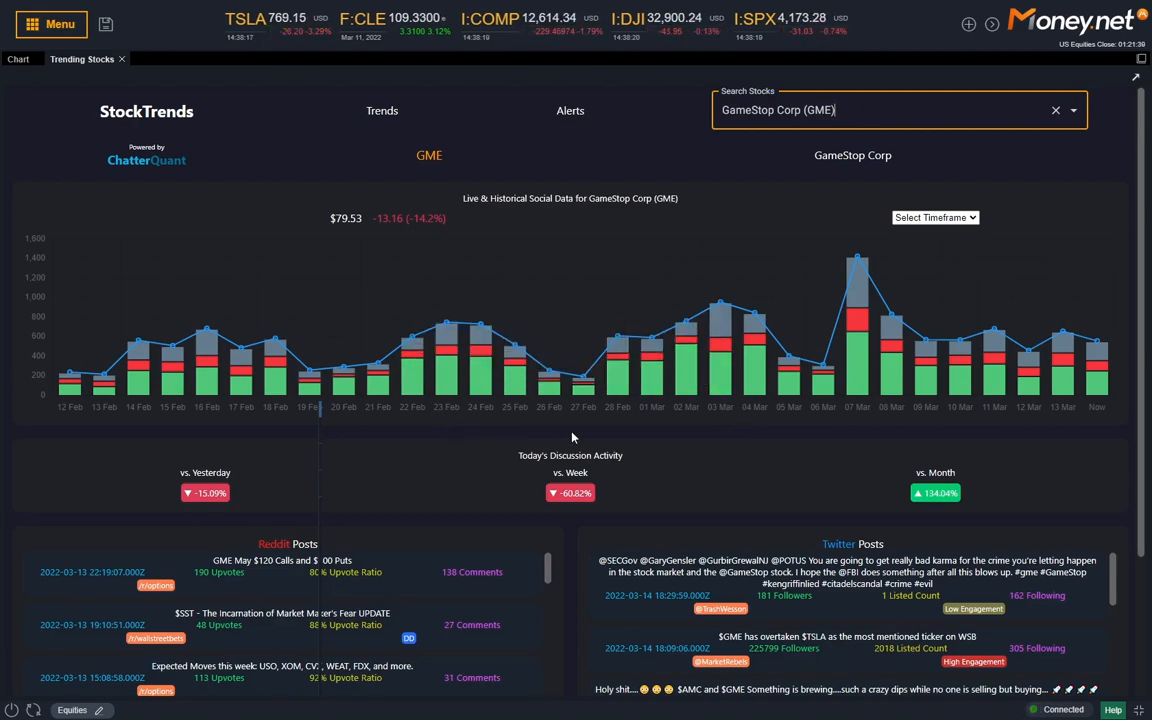
left_click(880, 110)
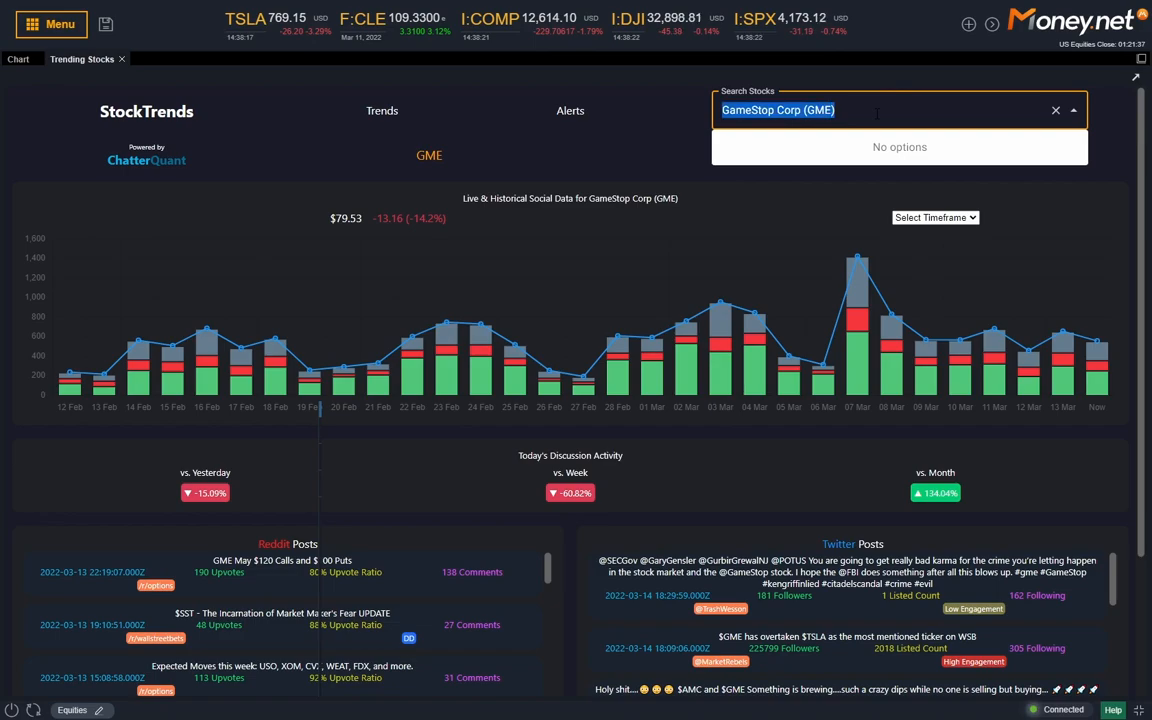
type("pltr")
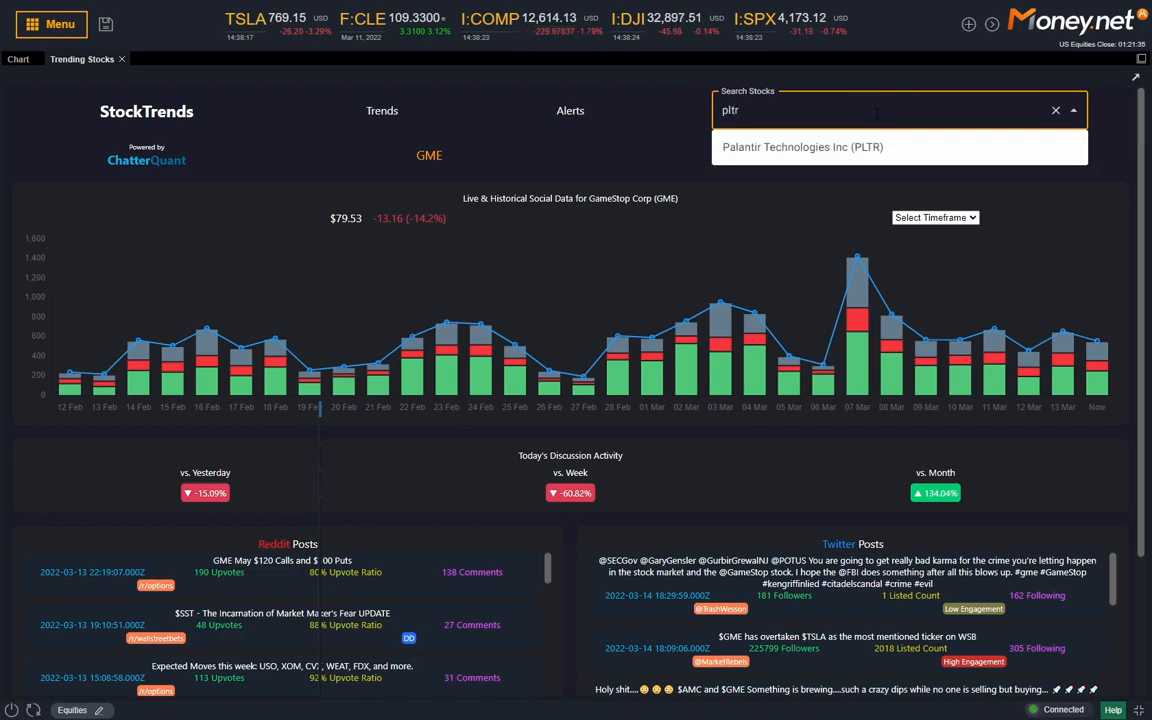
left_click(800, 148)
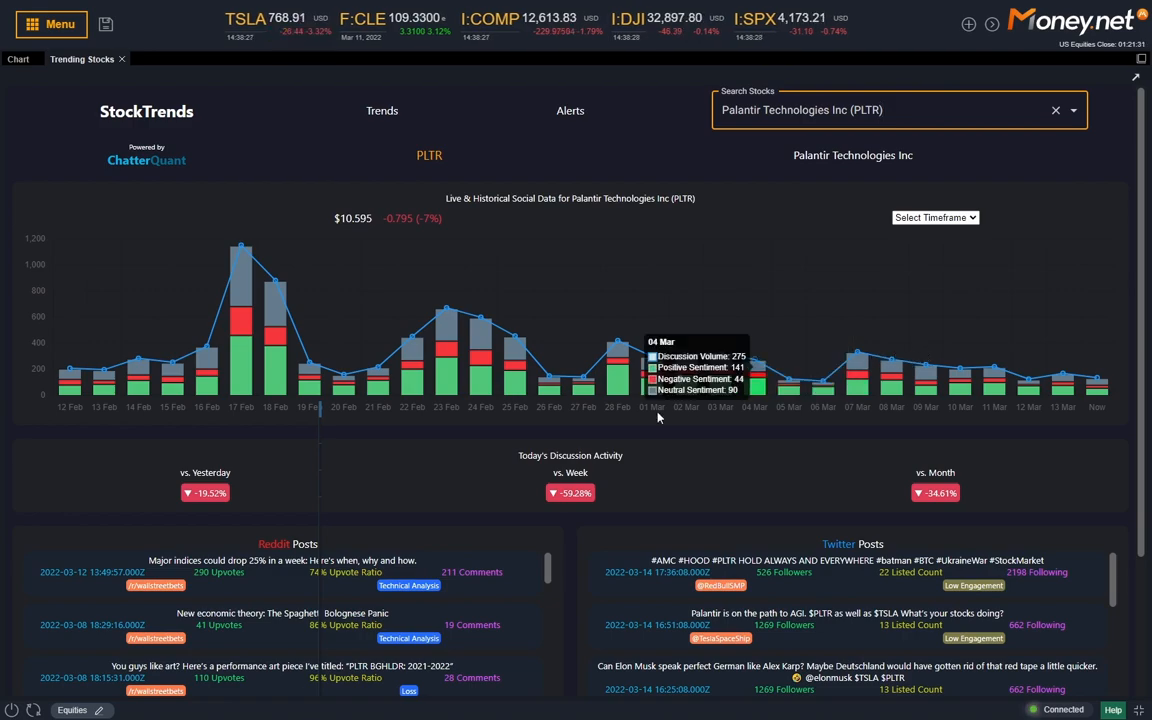
mouse_move(400, 470)
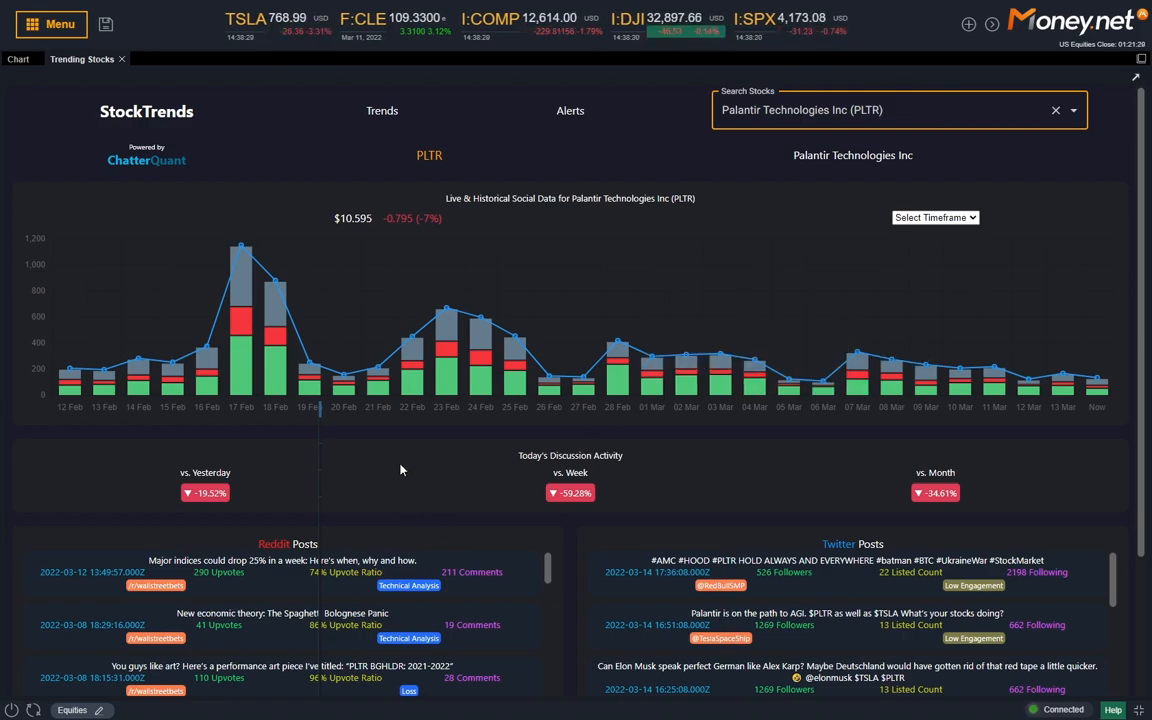
mouse_move(302, 482)
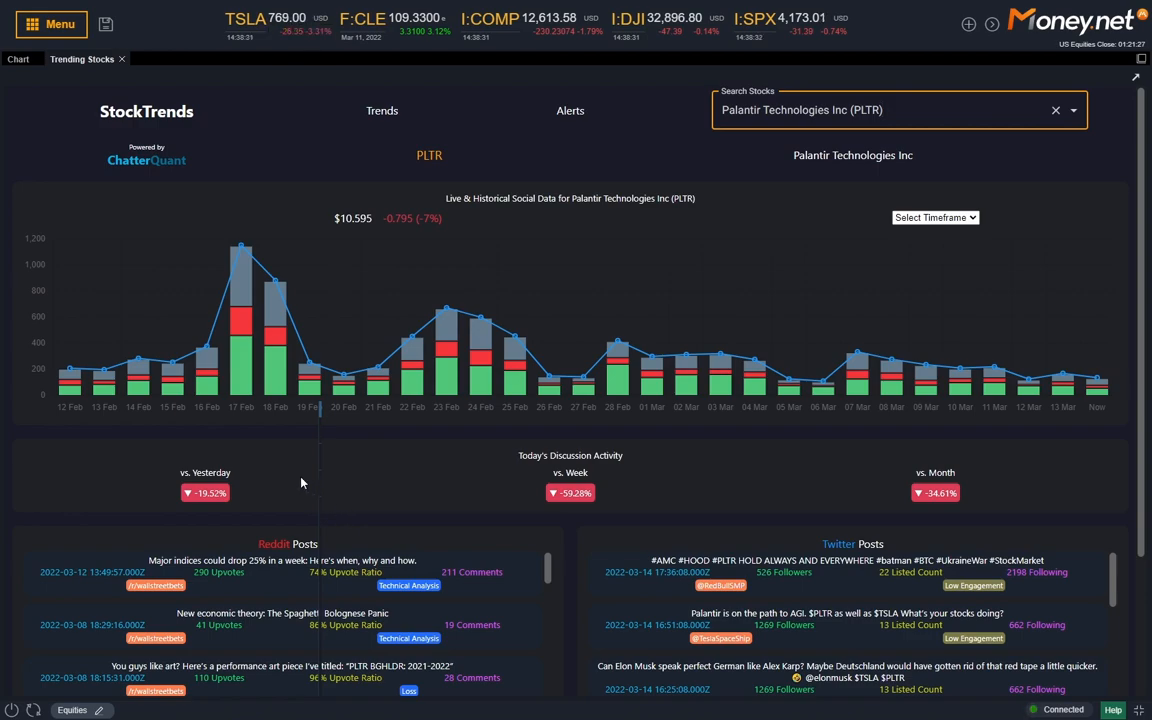
mouse_move(256, 240)
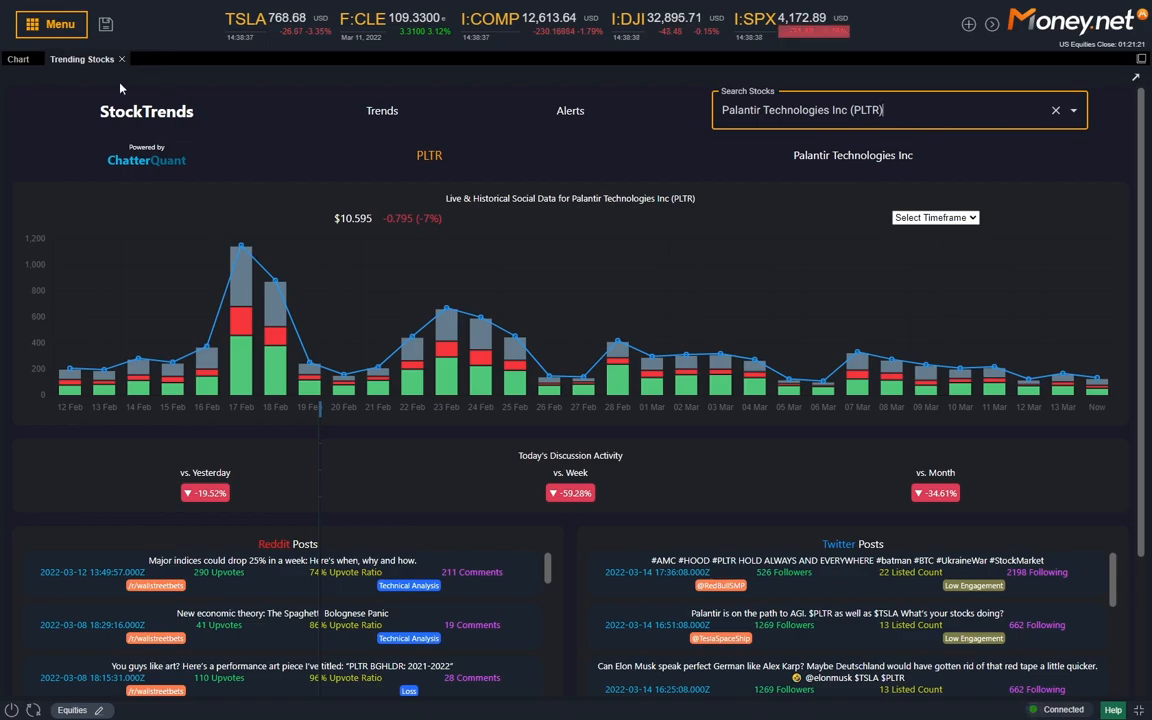
left_click(16, 58)
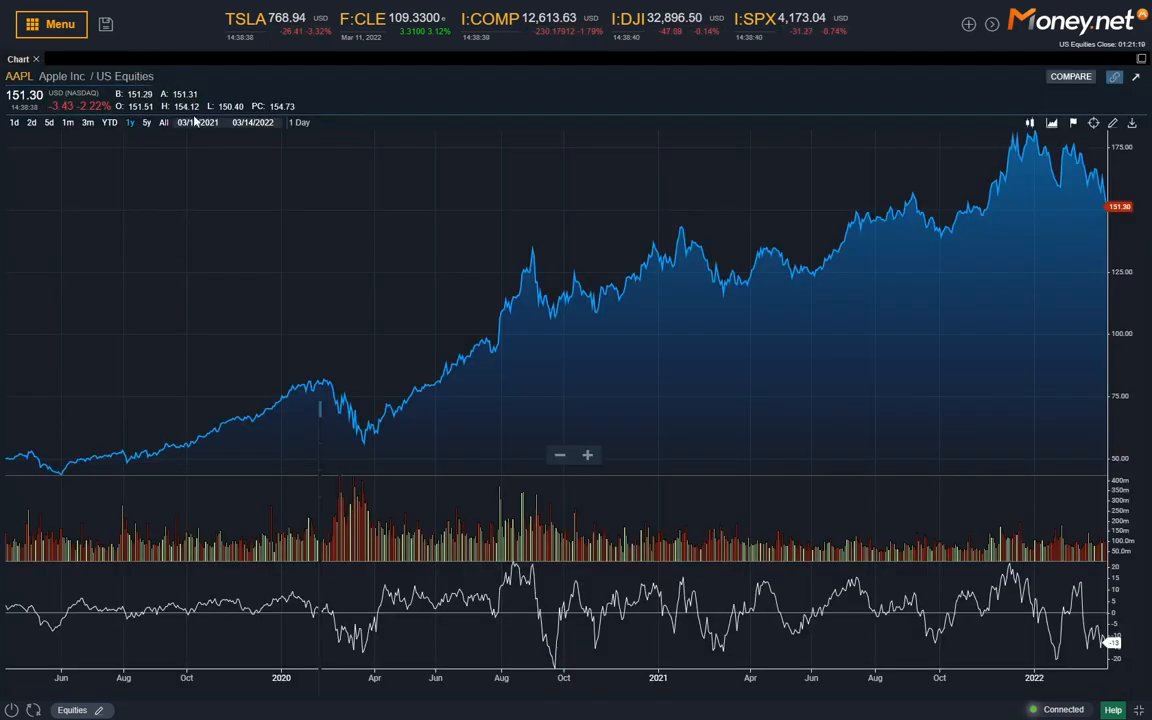
left_click(50, 24)
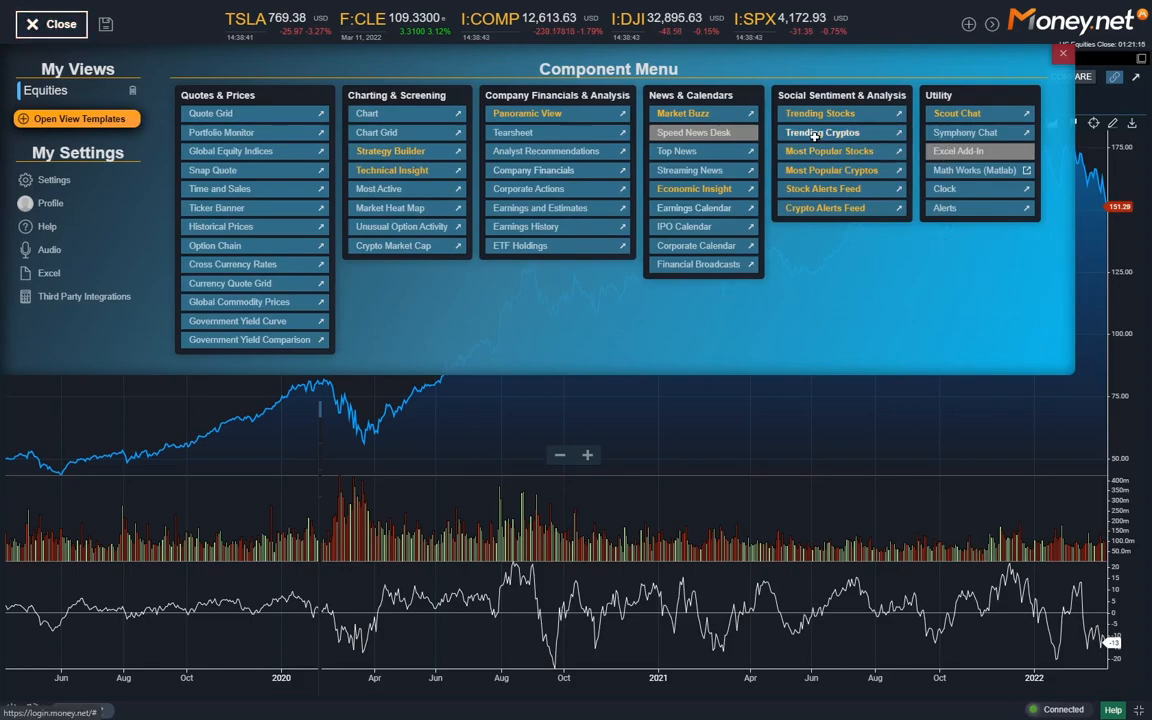
left_click(822, 132)
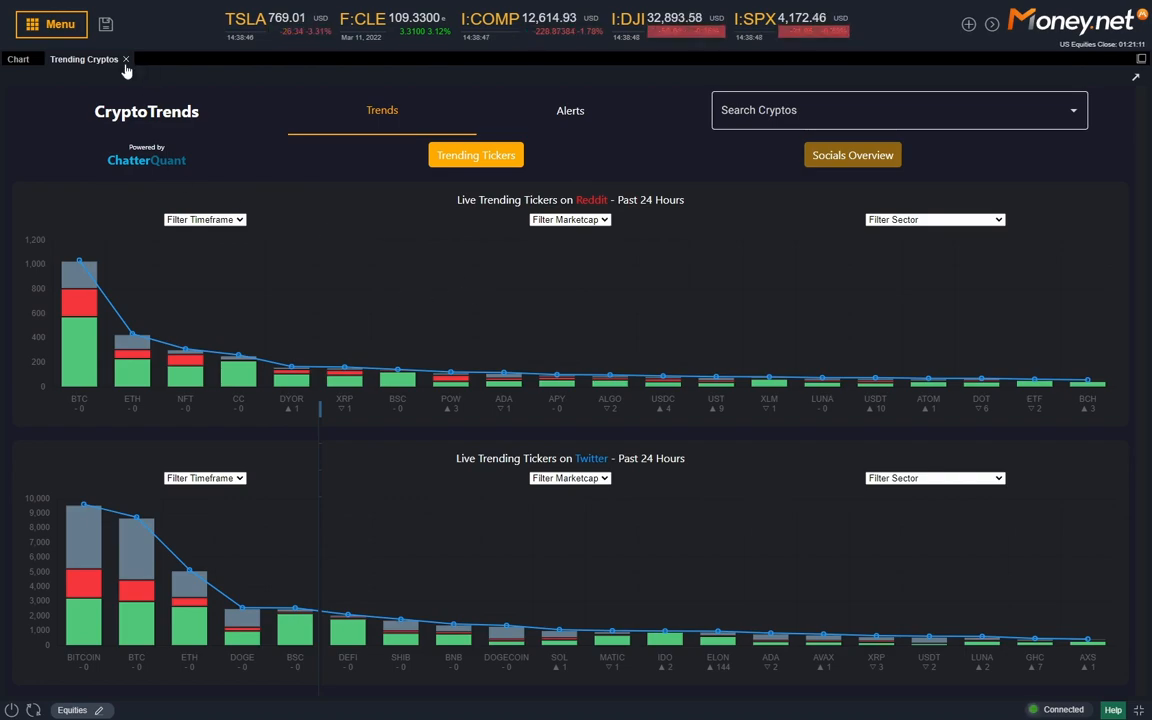
left_click(52, 24)
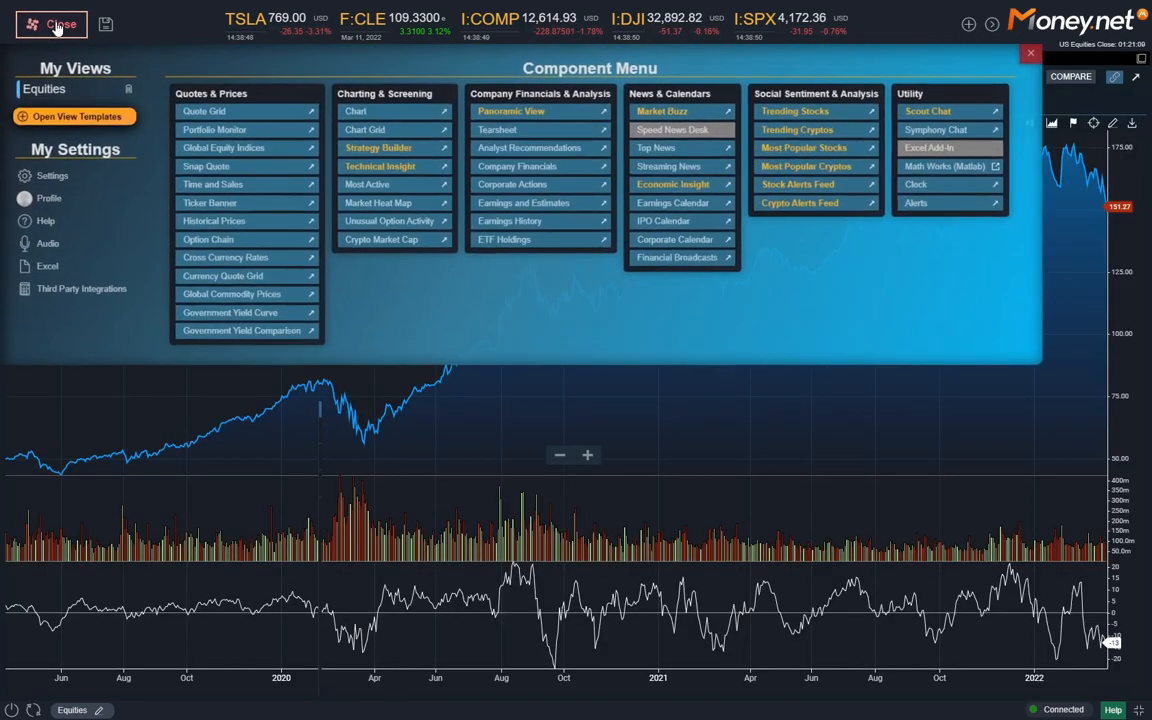
left_click(804, 148)
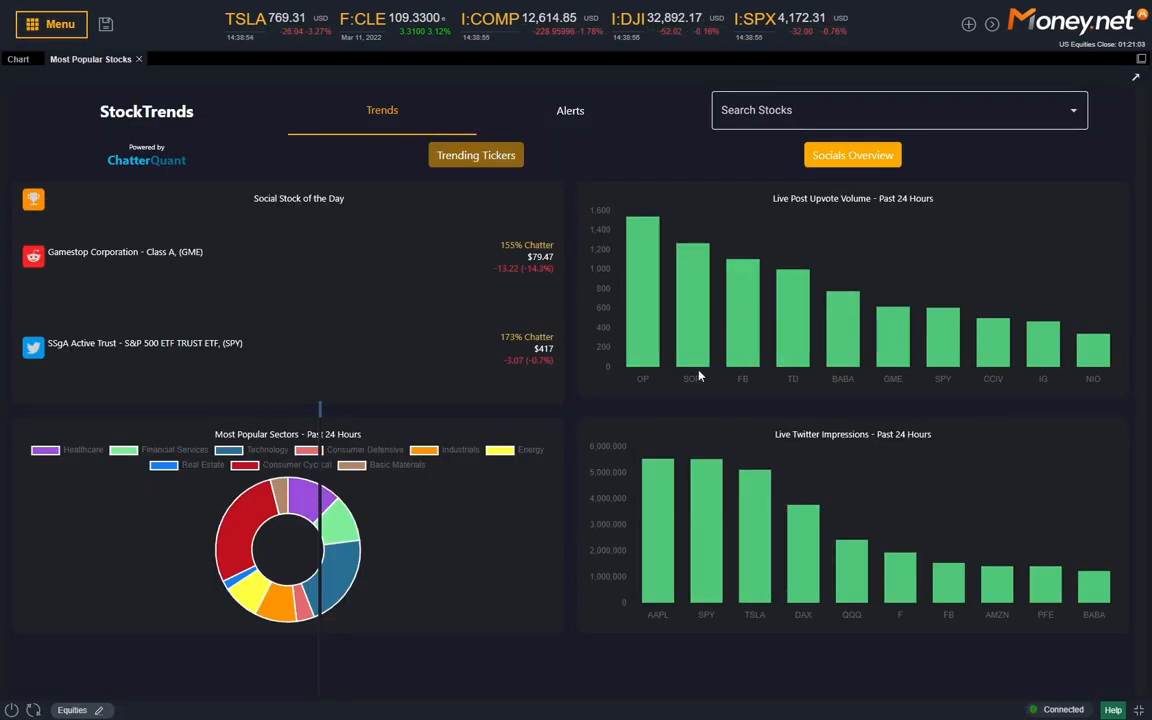
mouse_move(840, 326)
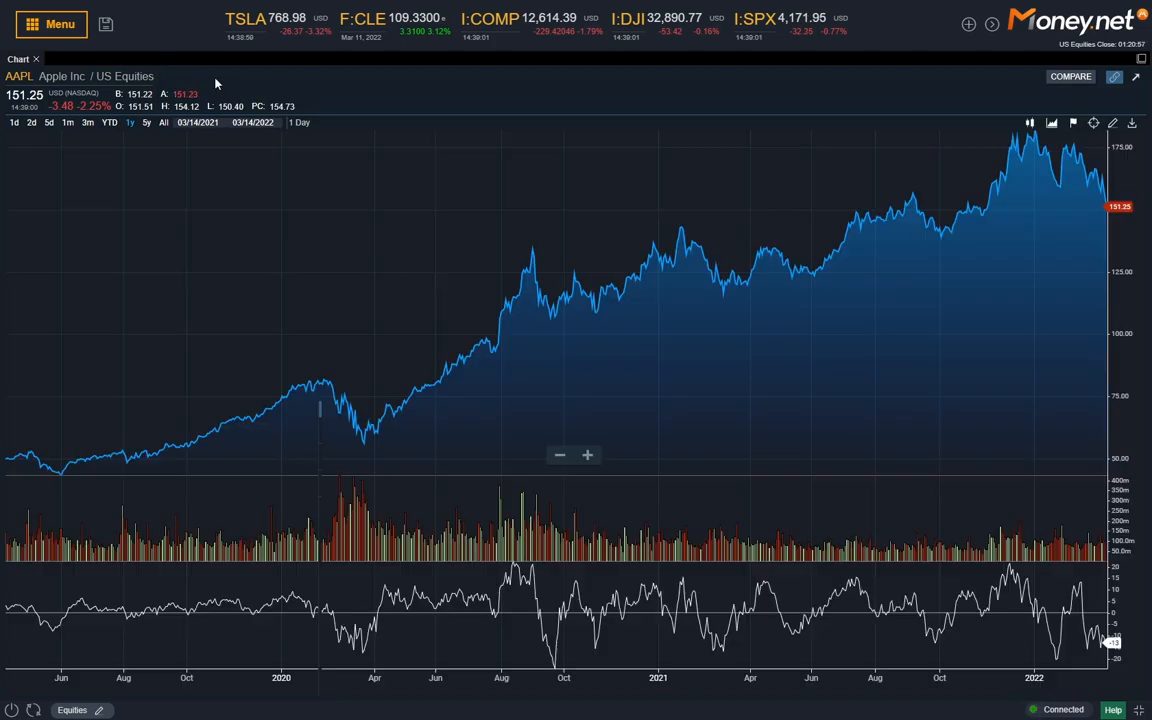
Load the Stock Alerts Feed, view the LUV alert's social details, close it and reopen the menu
left_click(52, 24)
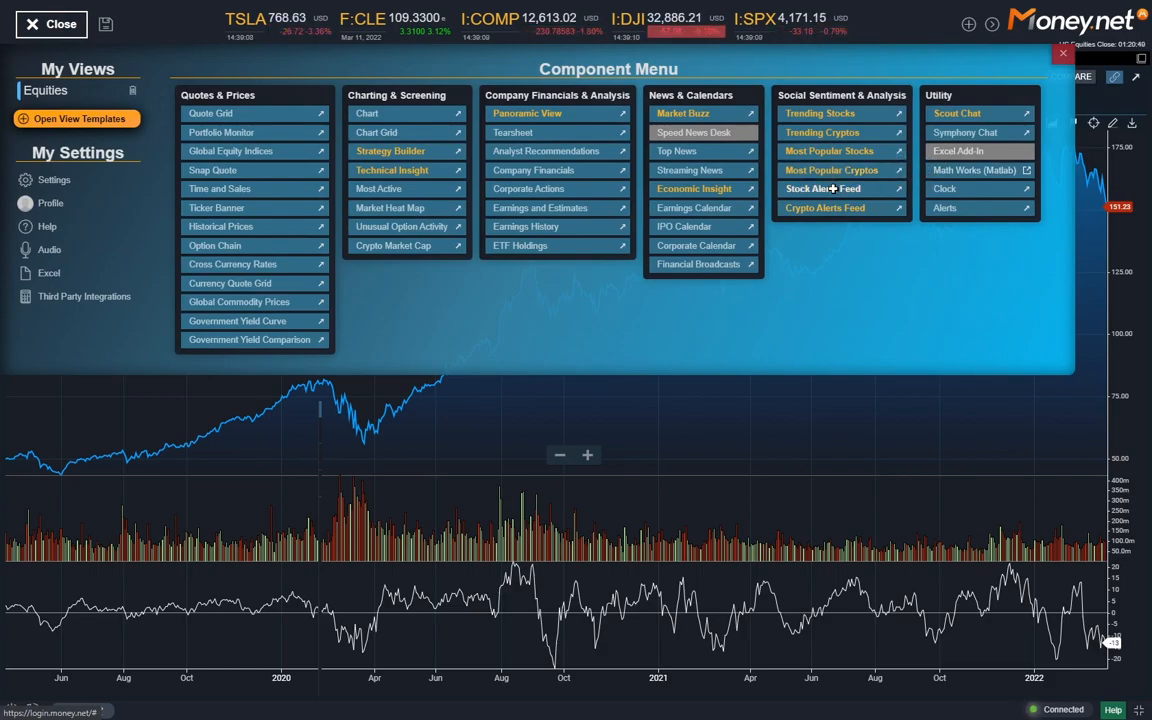
left_click(824, 188)
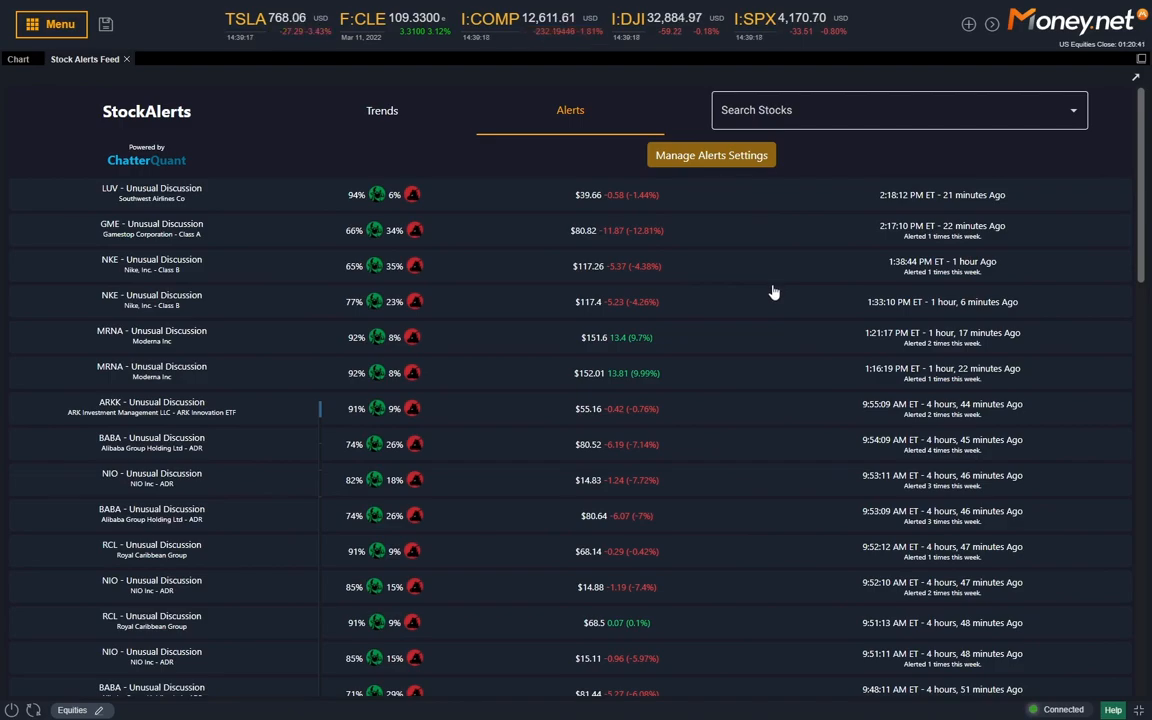
left_click(152, 194)
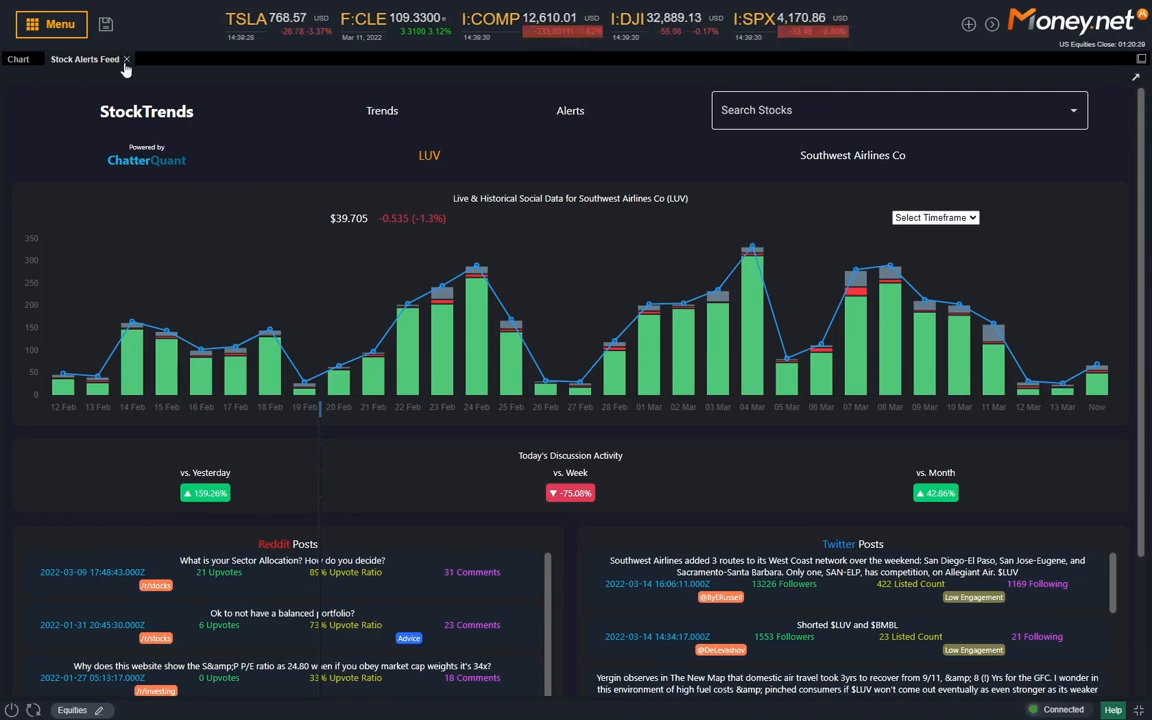
left_click(16, 60)
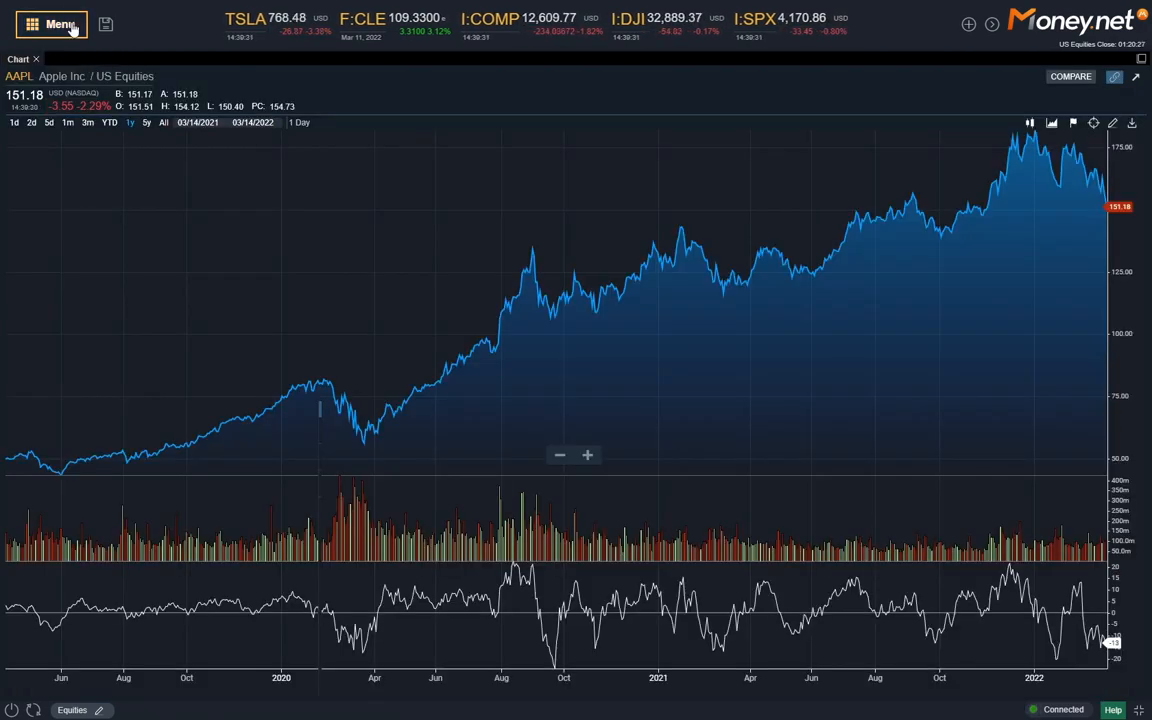
left_click(52, 24)
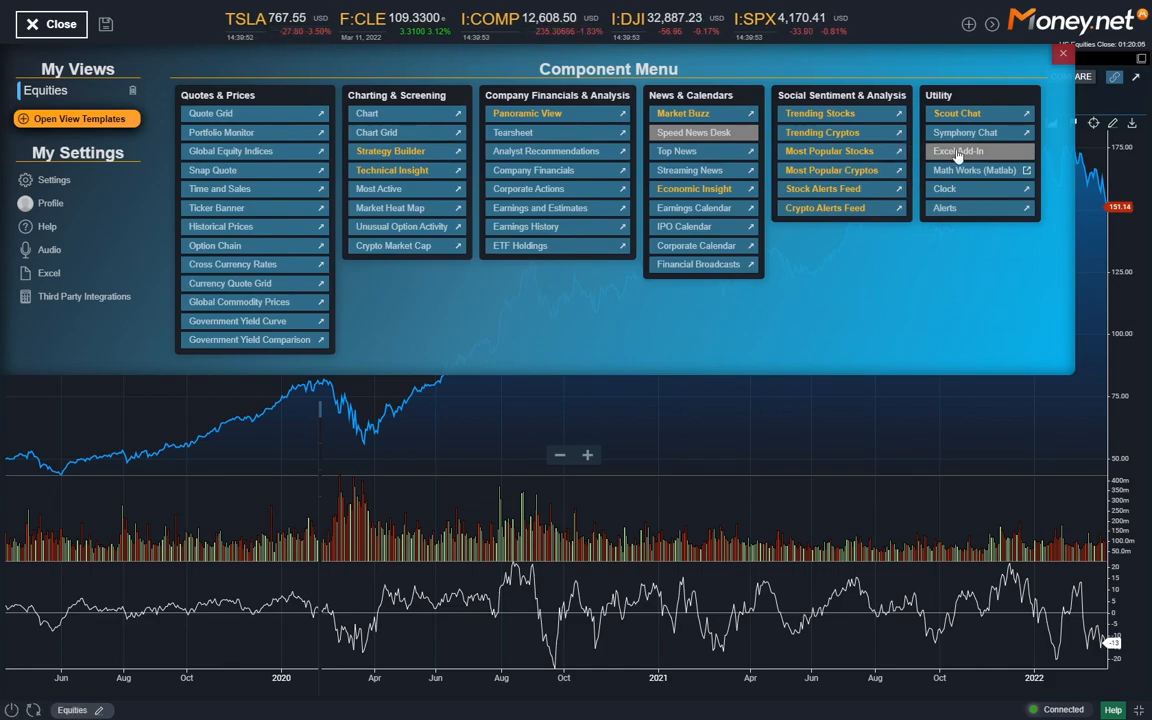
Open the Money.Net Excel Add-in User Guide in a new Confluence tab
left_click(958, 152)
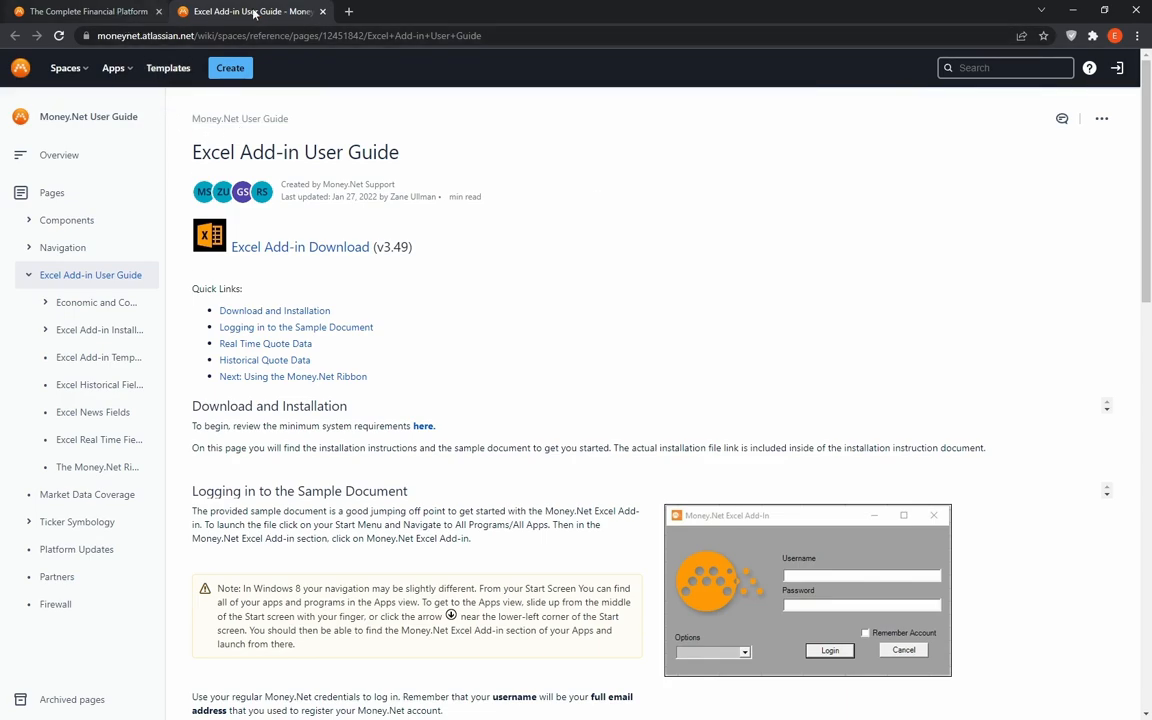
Return to the Money.net dashboard tab, leaving the Excel guide tab open
left_click(84, 12)
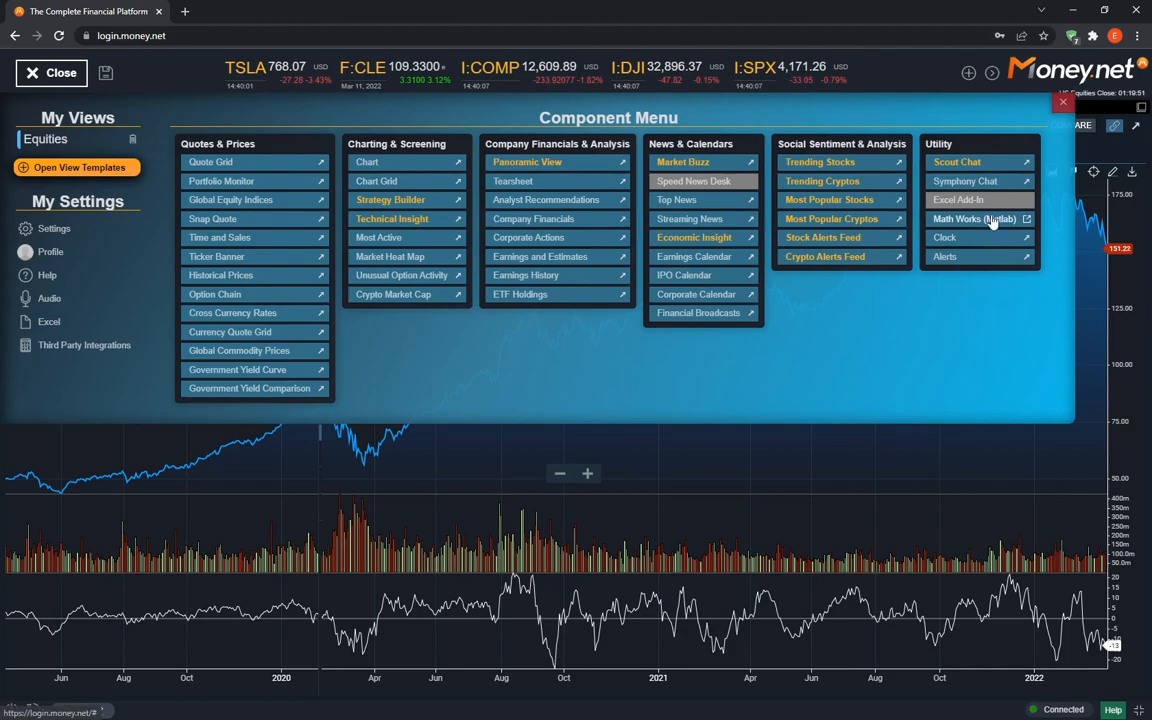
mouse_move(944, 238)
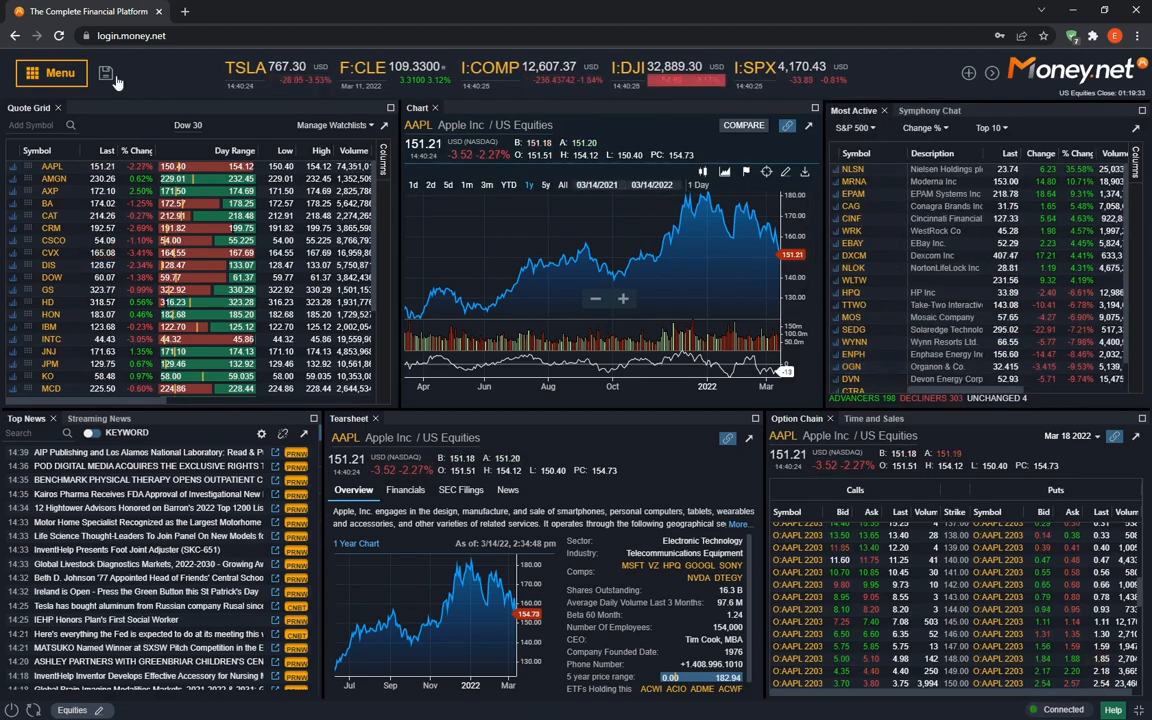
Show the Component Menu over the multi-panel dashboard and switch to full-screen view
left_click(50, 72)
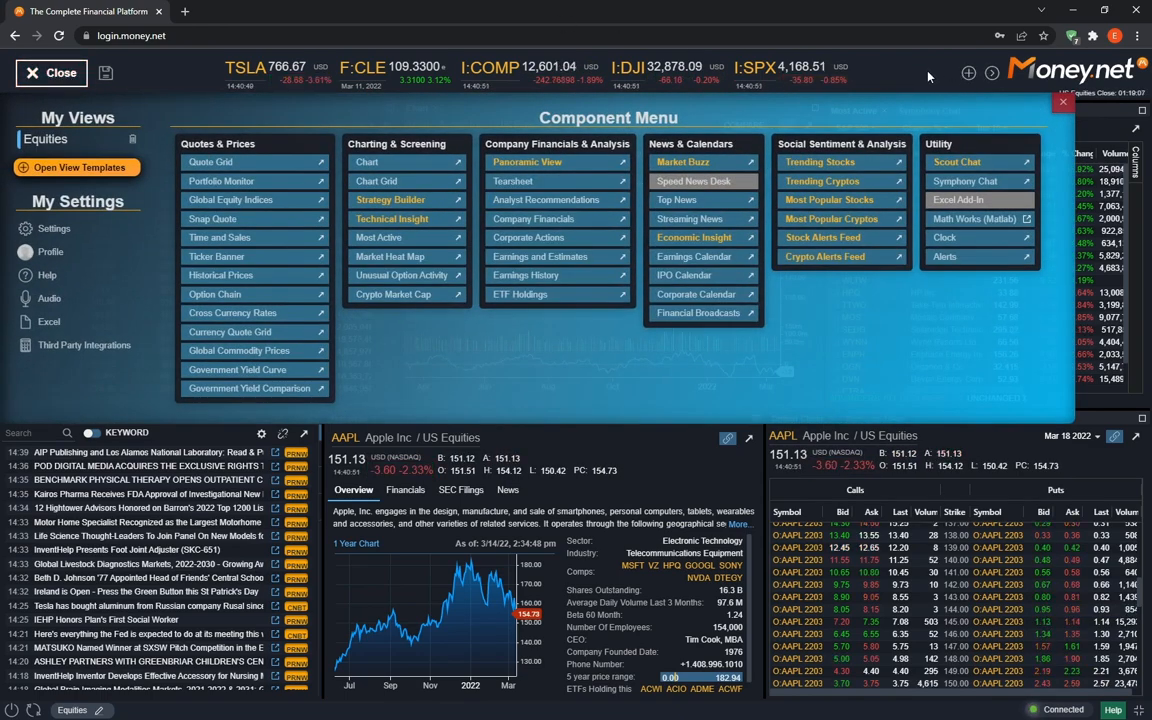
key("f11")
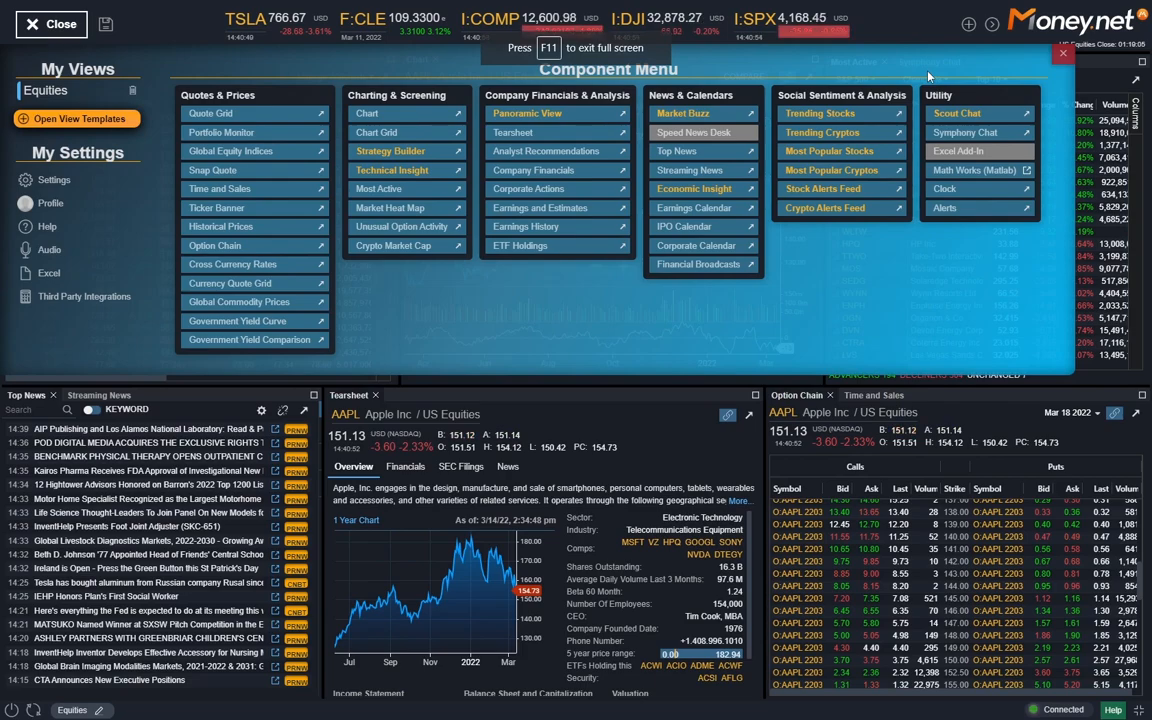